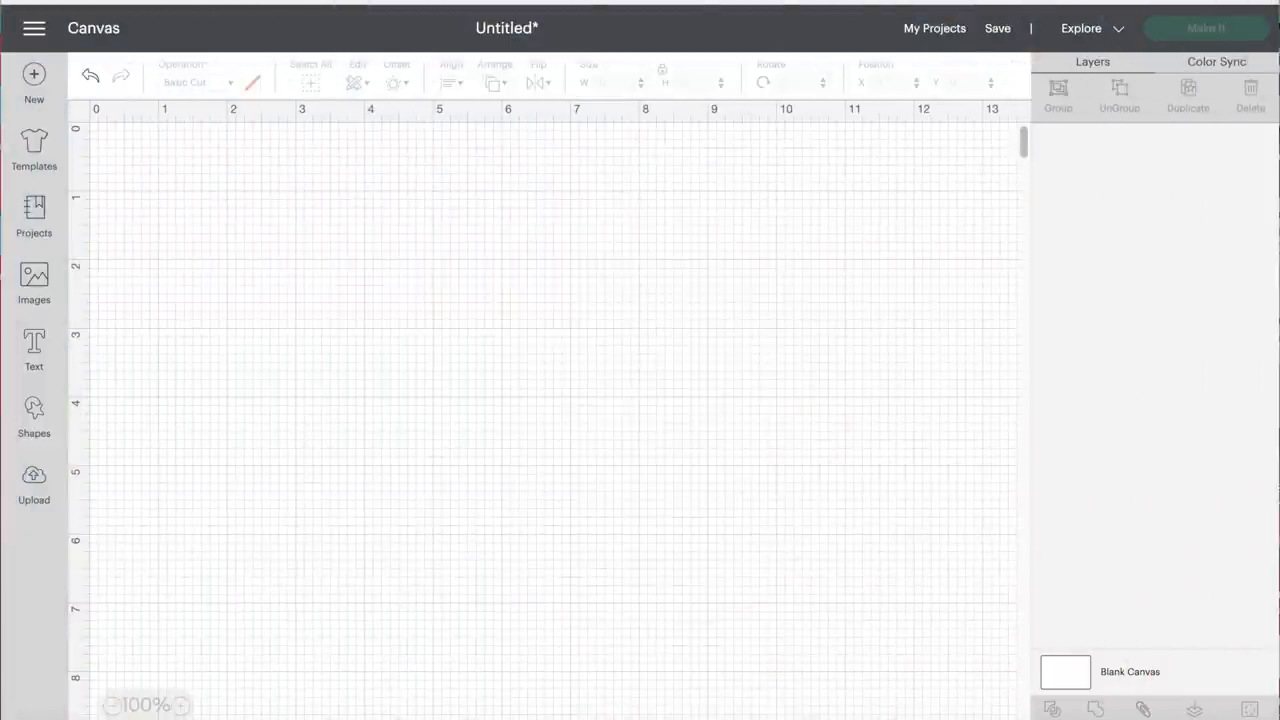
mouse_move(690, 383)
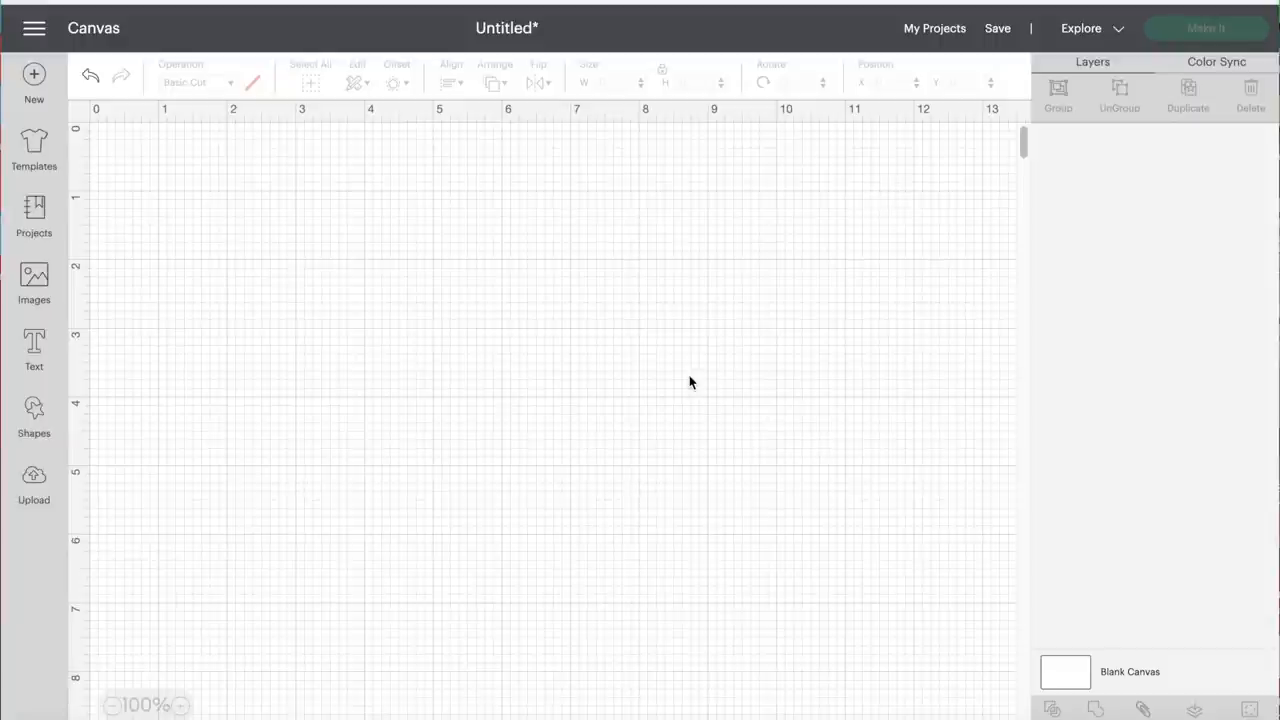
mouse_move(114, 390)
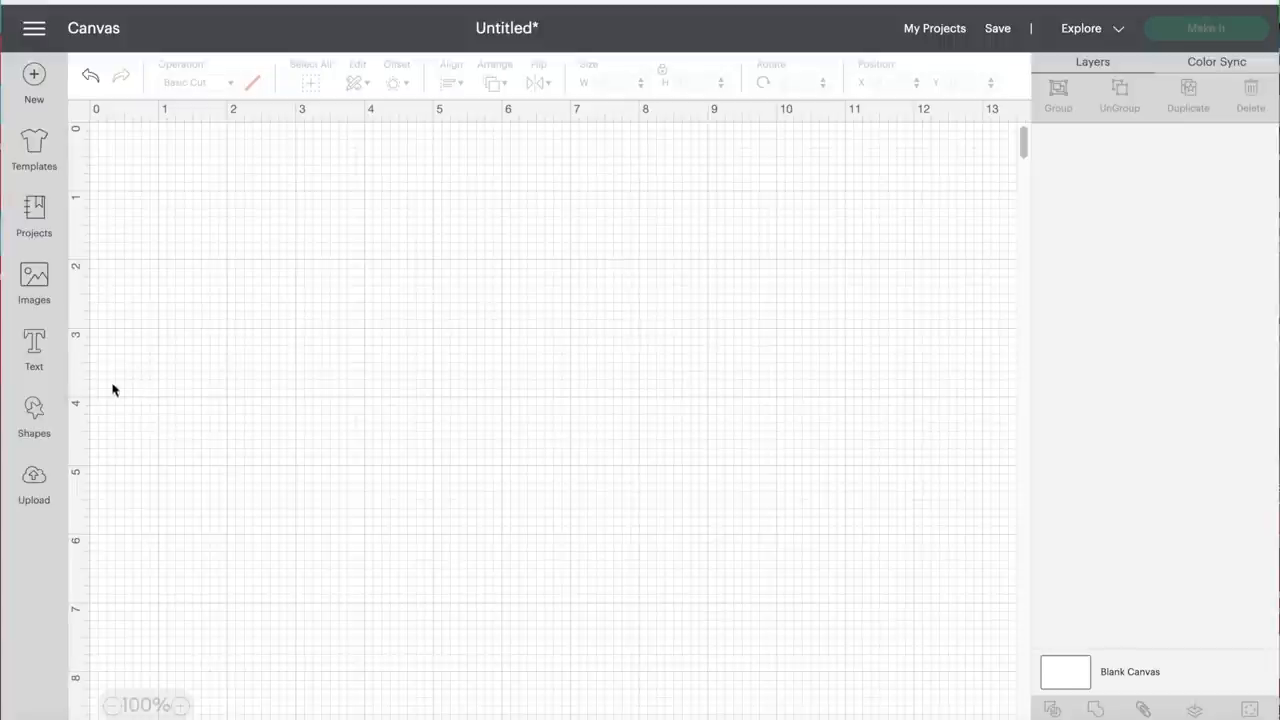
Step: Add a square from Shapes and resize it into a 5.5 by 4.5 inch rectangle
click(34, 410)
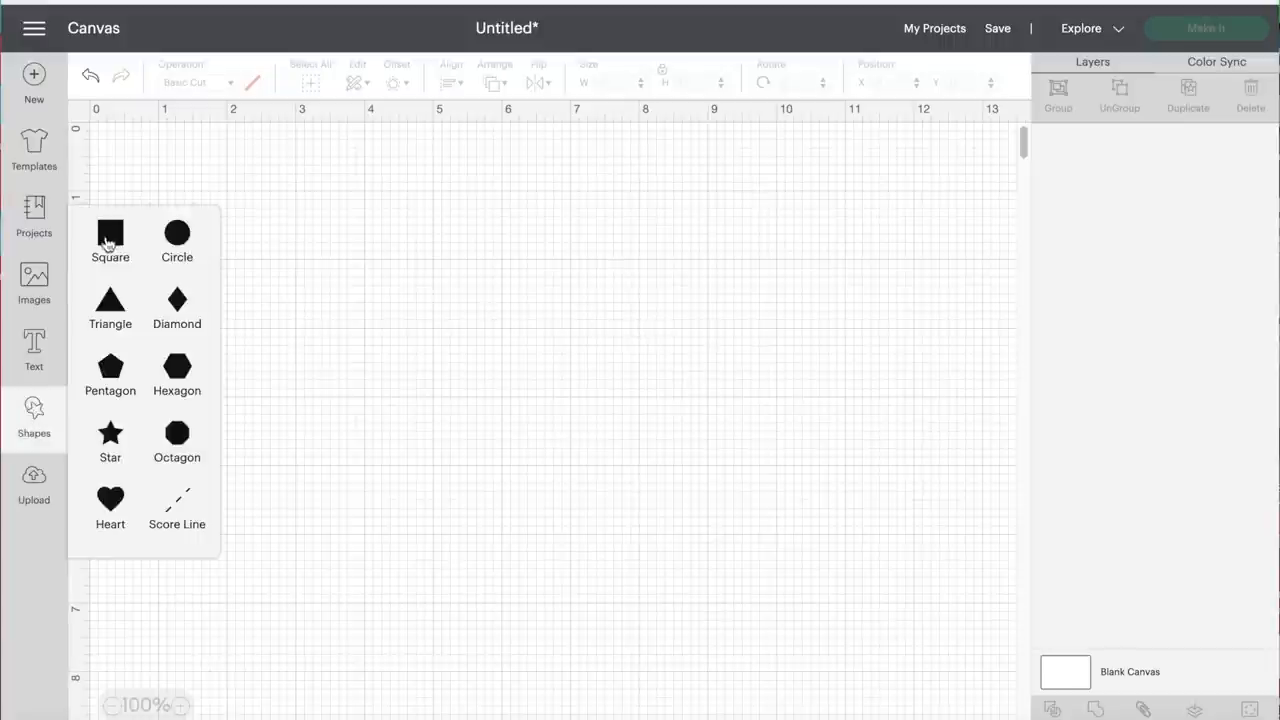
mouse_move(354, 258)
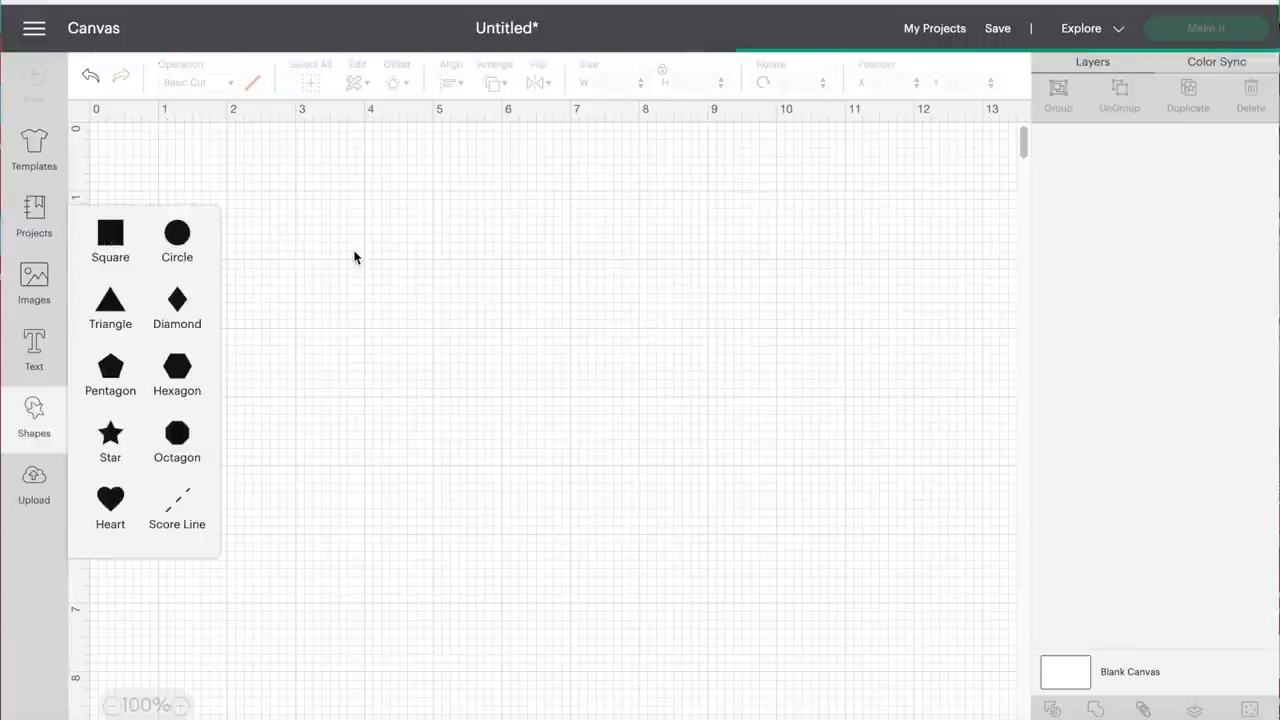
click(110, 232)
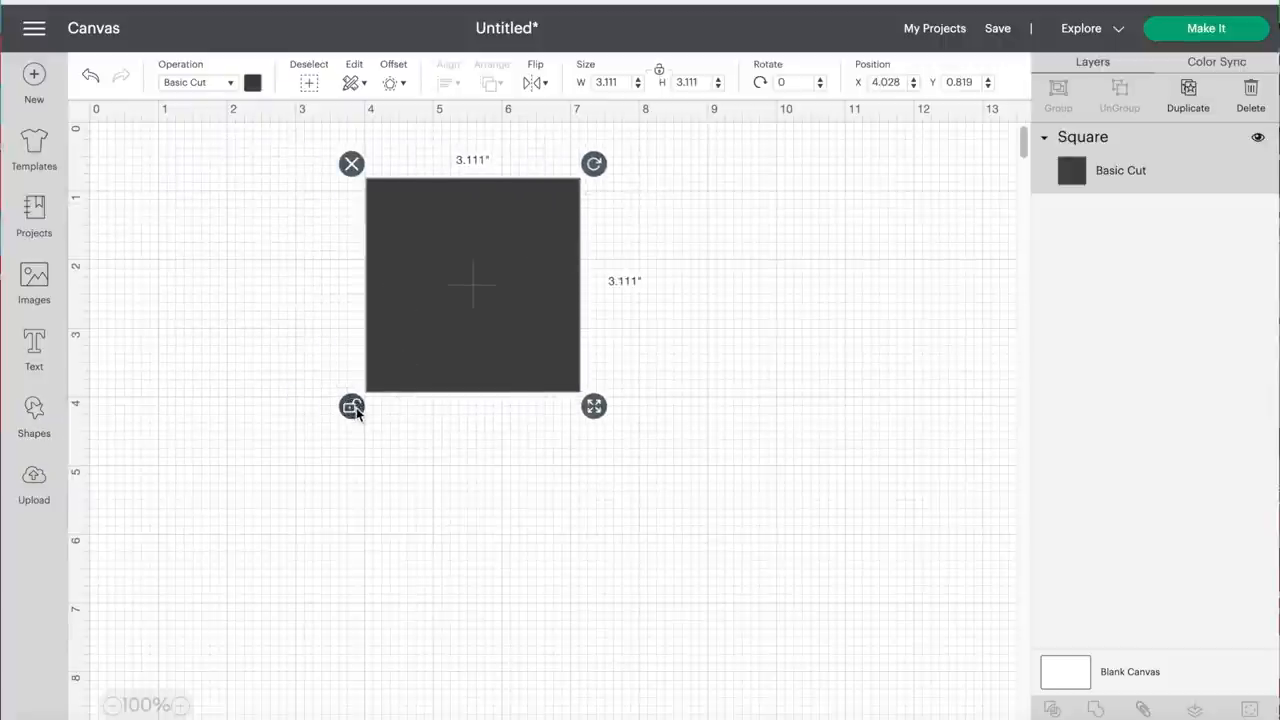
mouse_move(515, 118)
text(4.5)
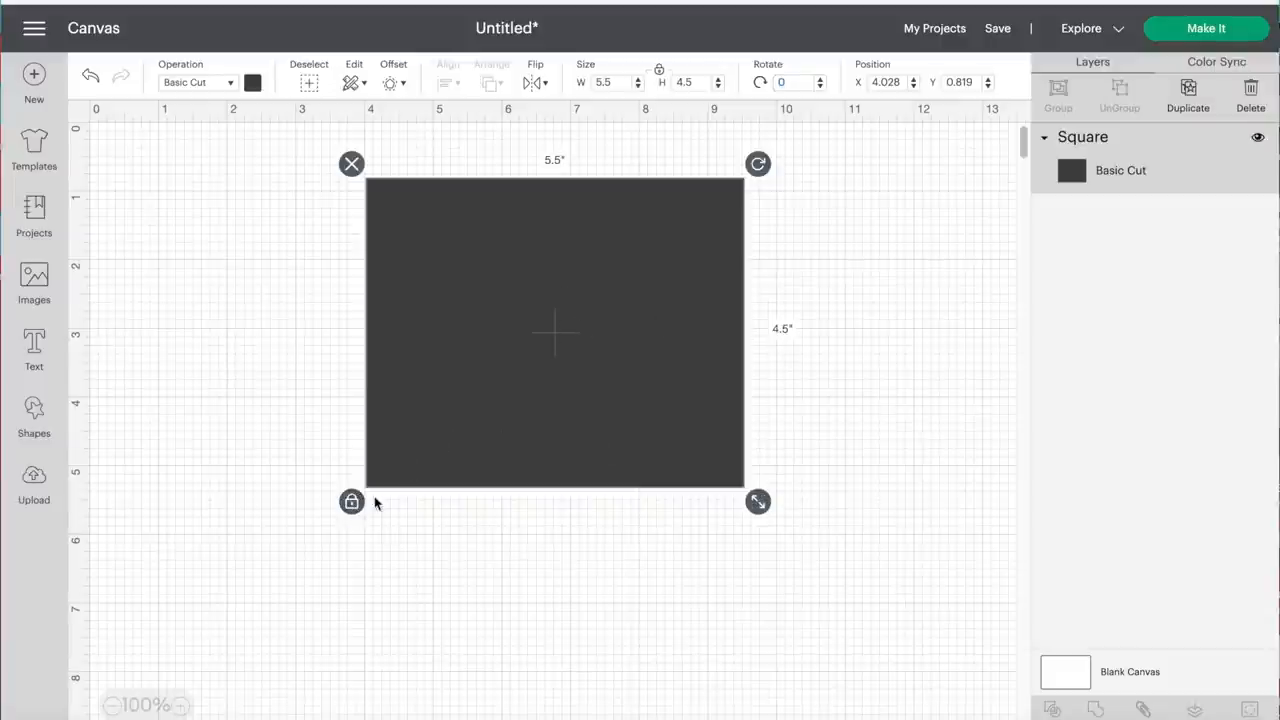
drag(758, 502, 658, 410)
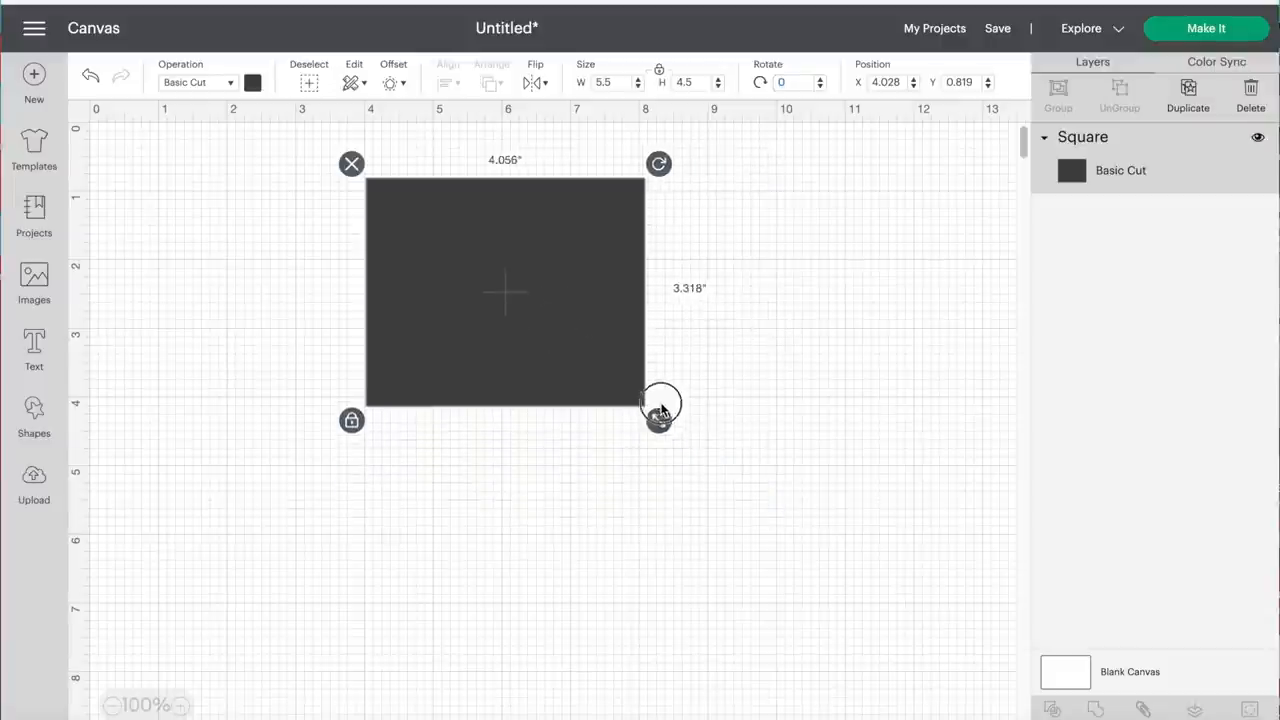
drag(658, 405, 765, 507)
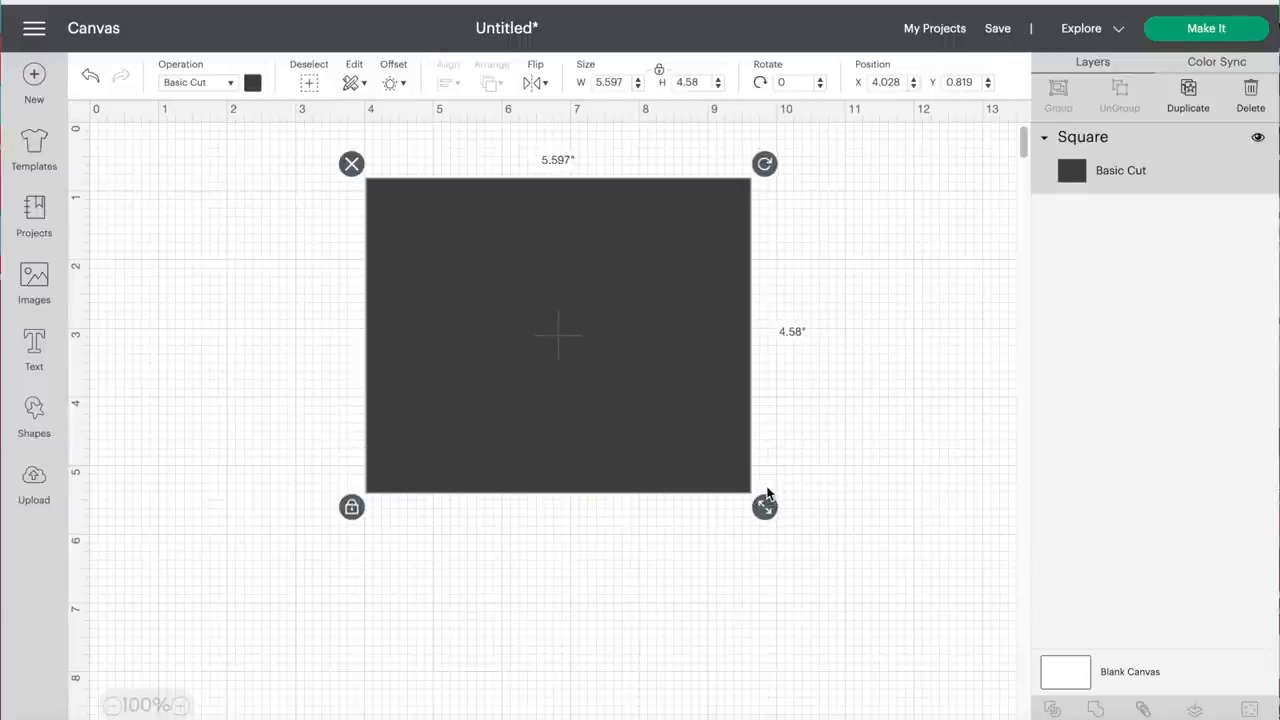
click(670, 478)
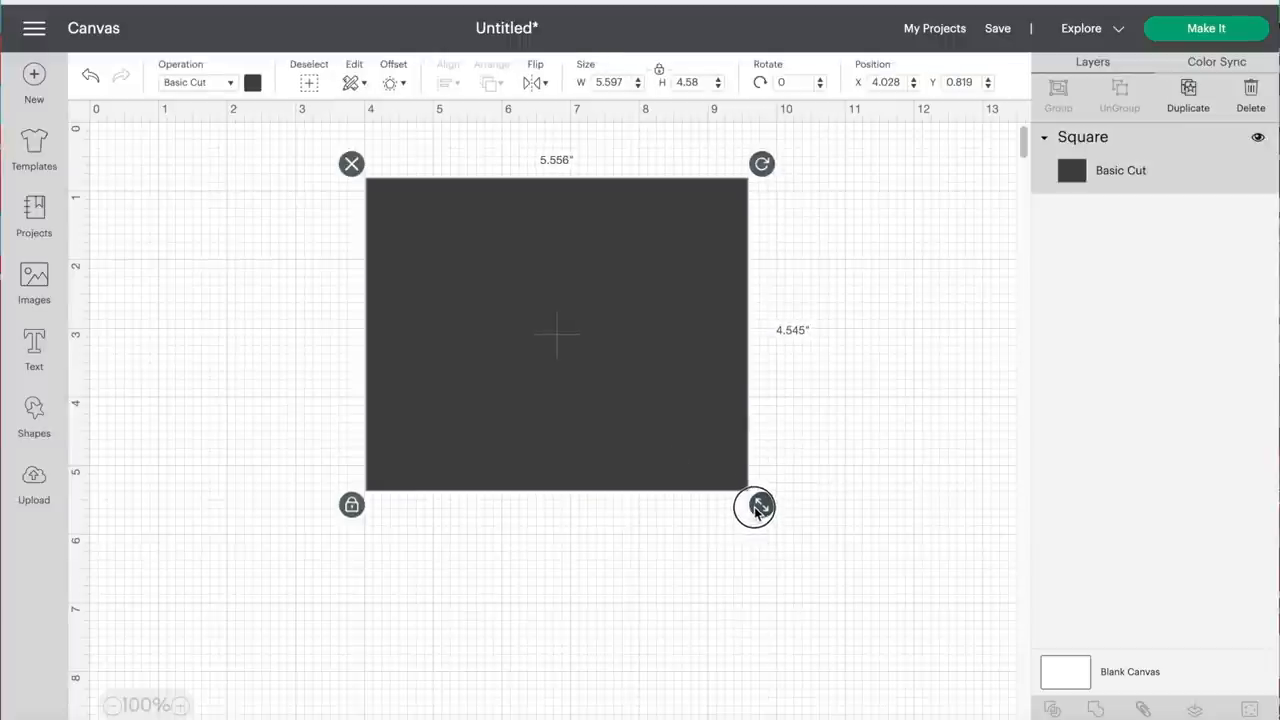
drag(755, 509, 752, 503)
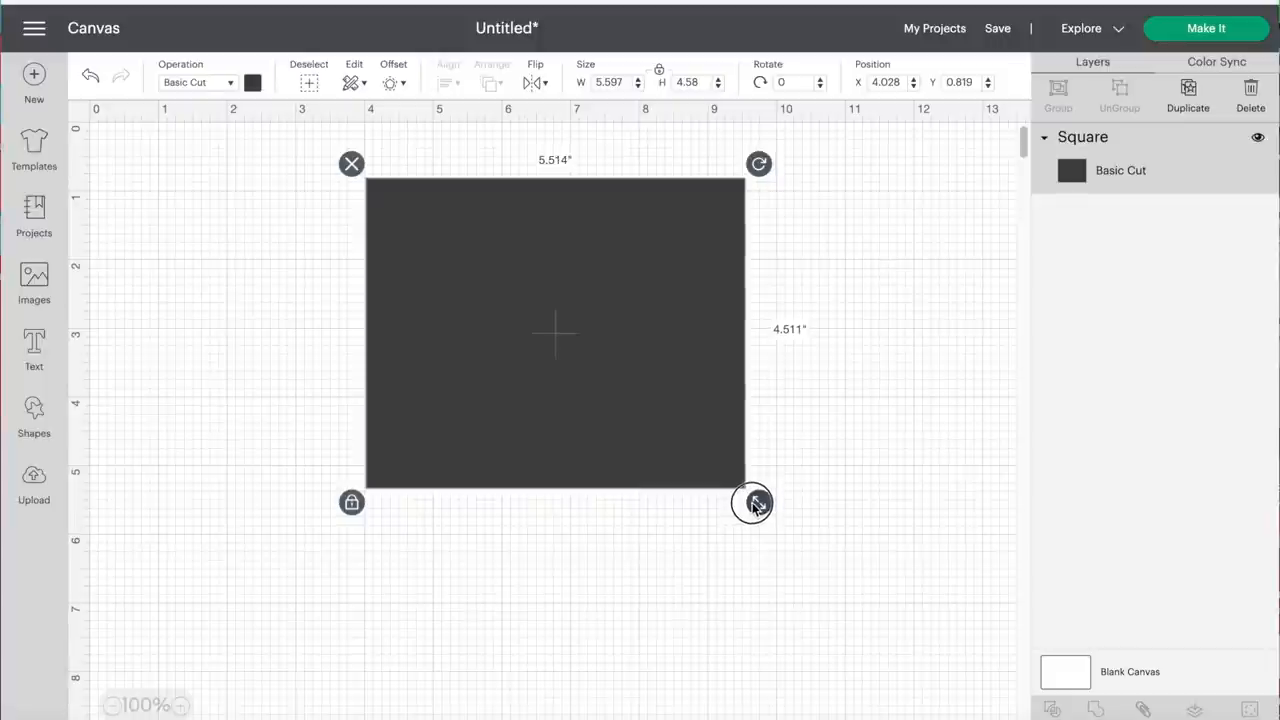
drag(752, 502, 754, 504)
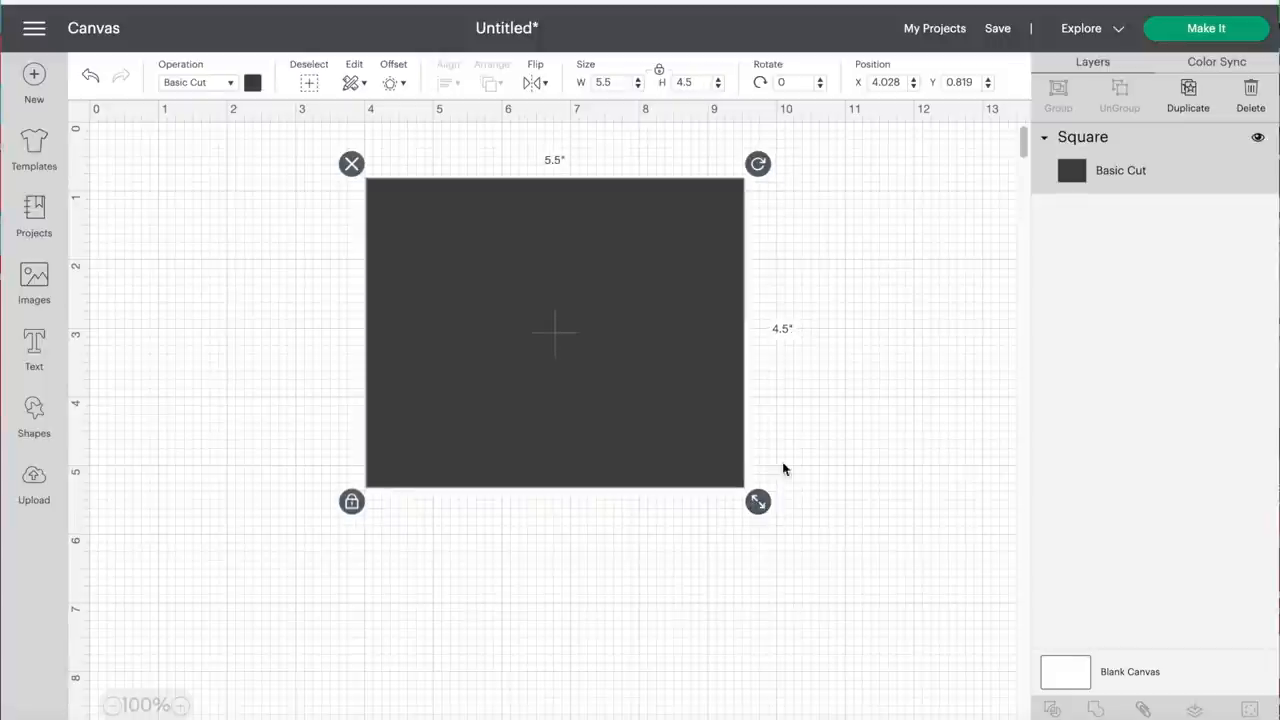
mouse_move(660, 365)
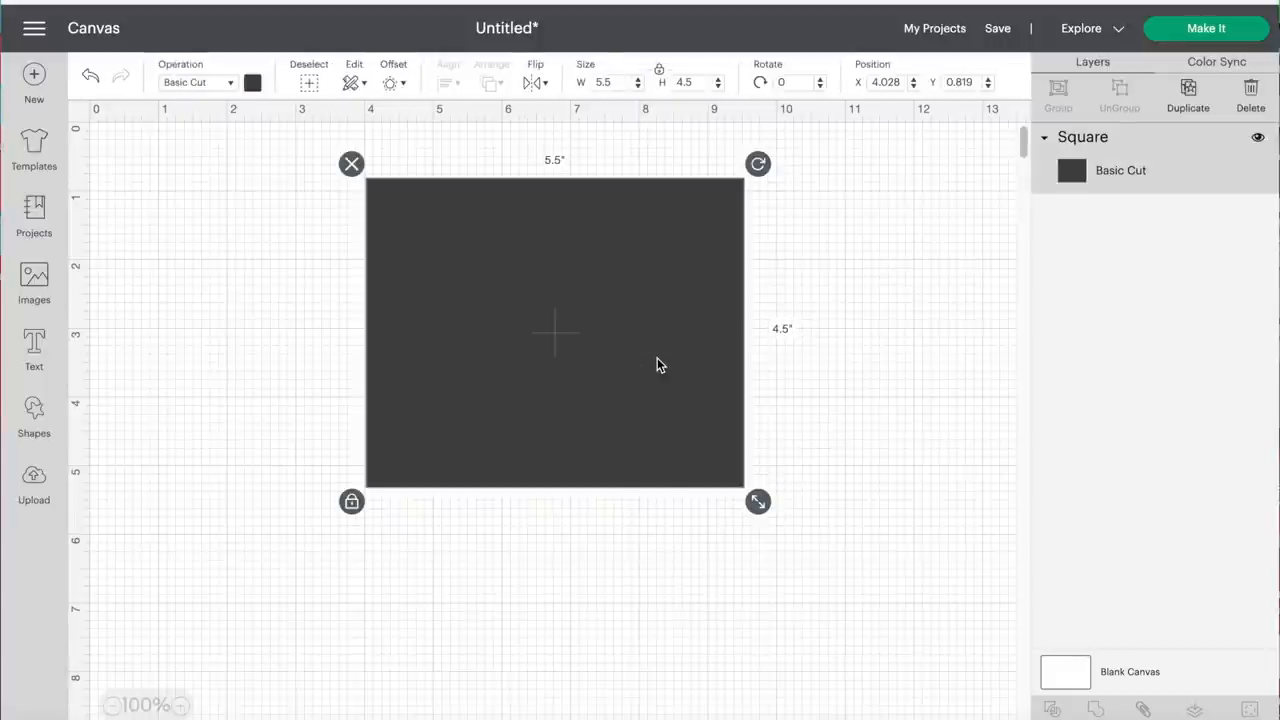
mouse_move(350, 190)
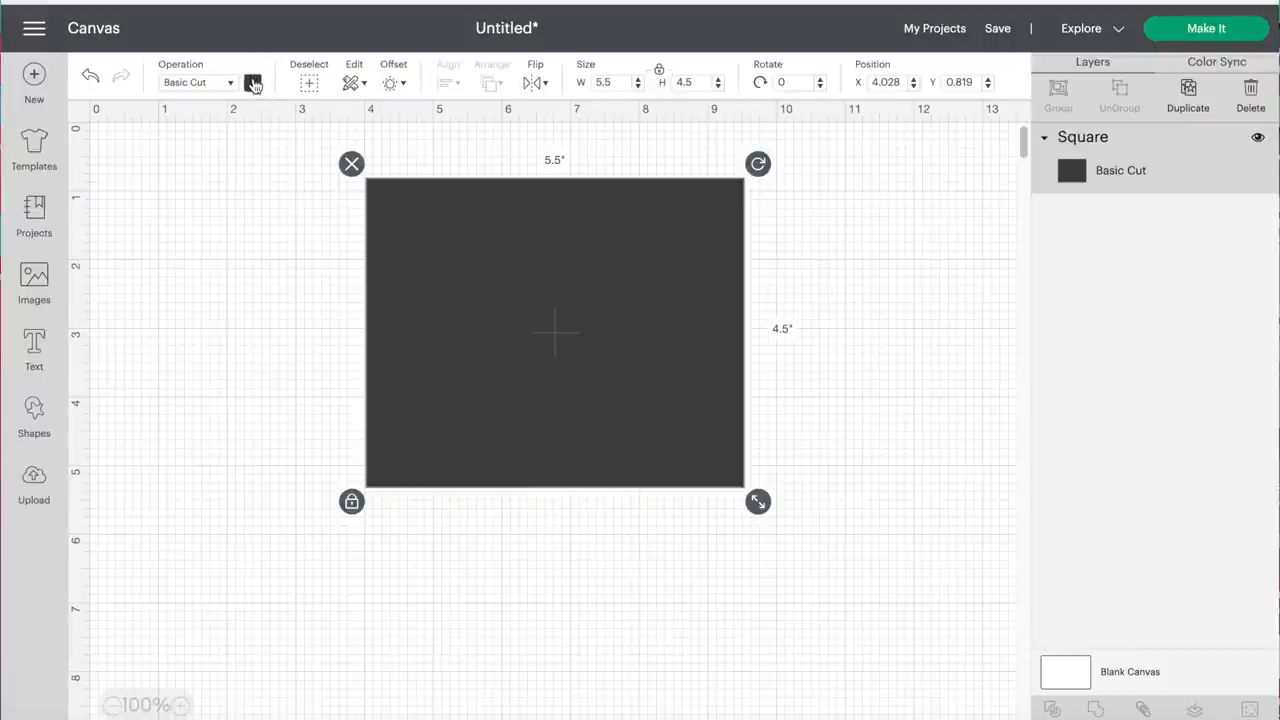
Step: Fill the rectangle white and move it to the canvas's top-left corner
click(253, 82)
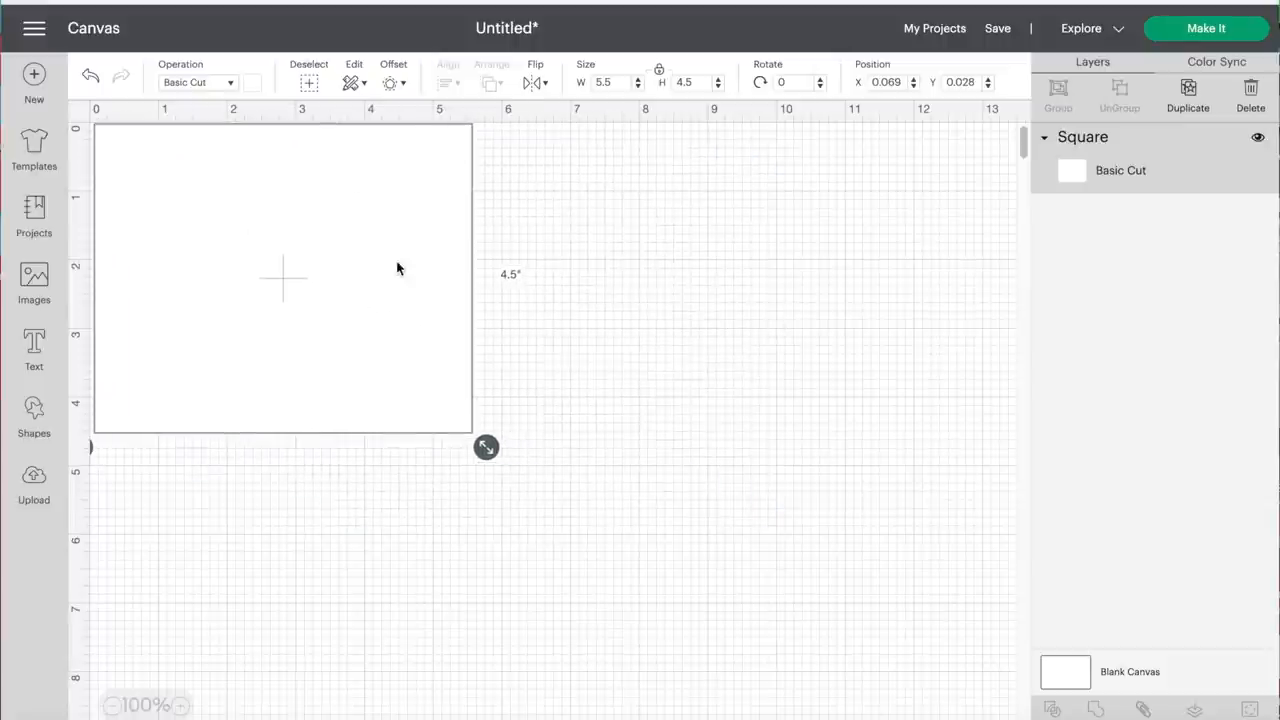
click(693, 348)
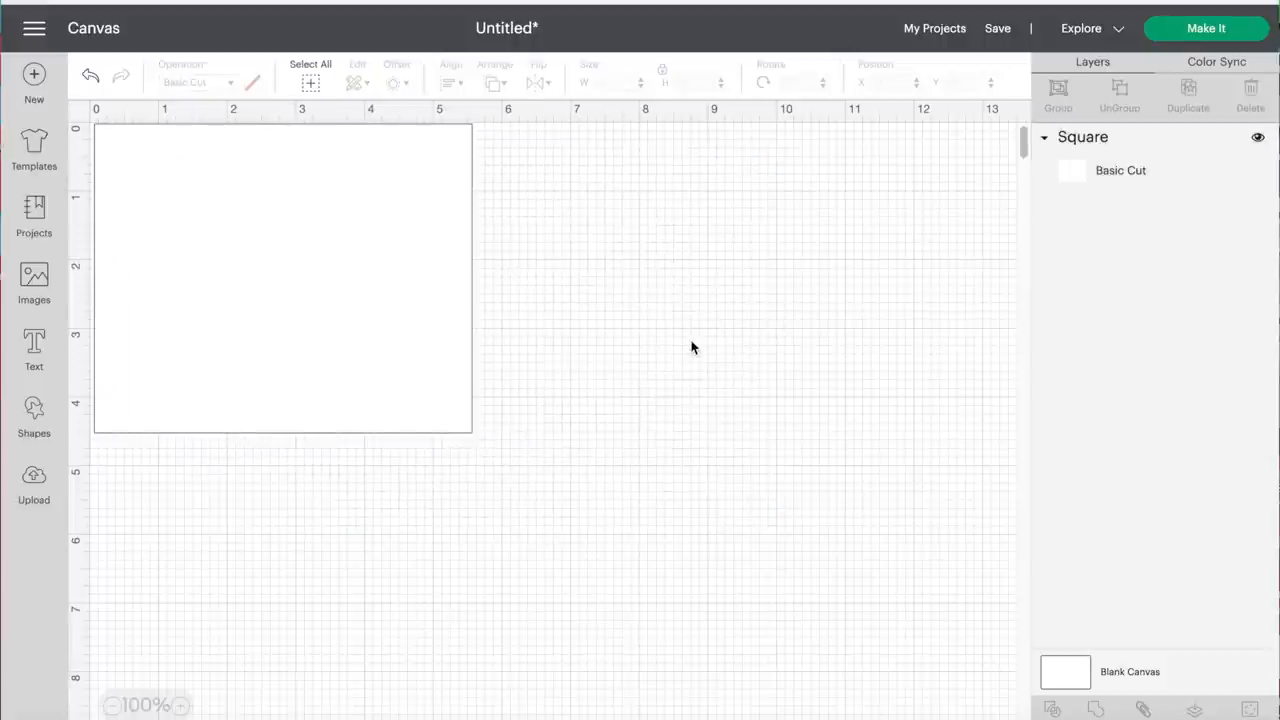
mouse_move(575, 313)
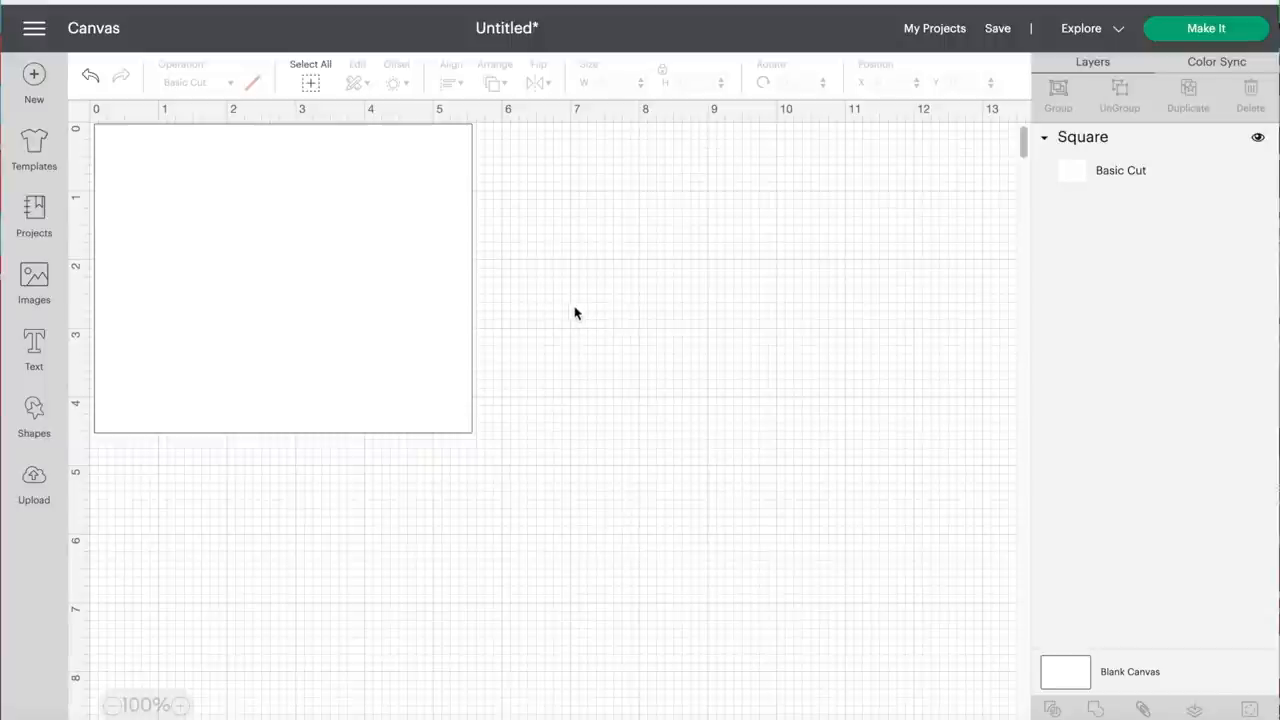
click(283, 280)
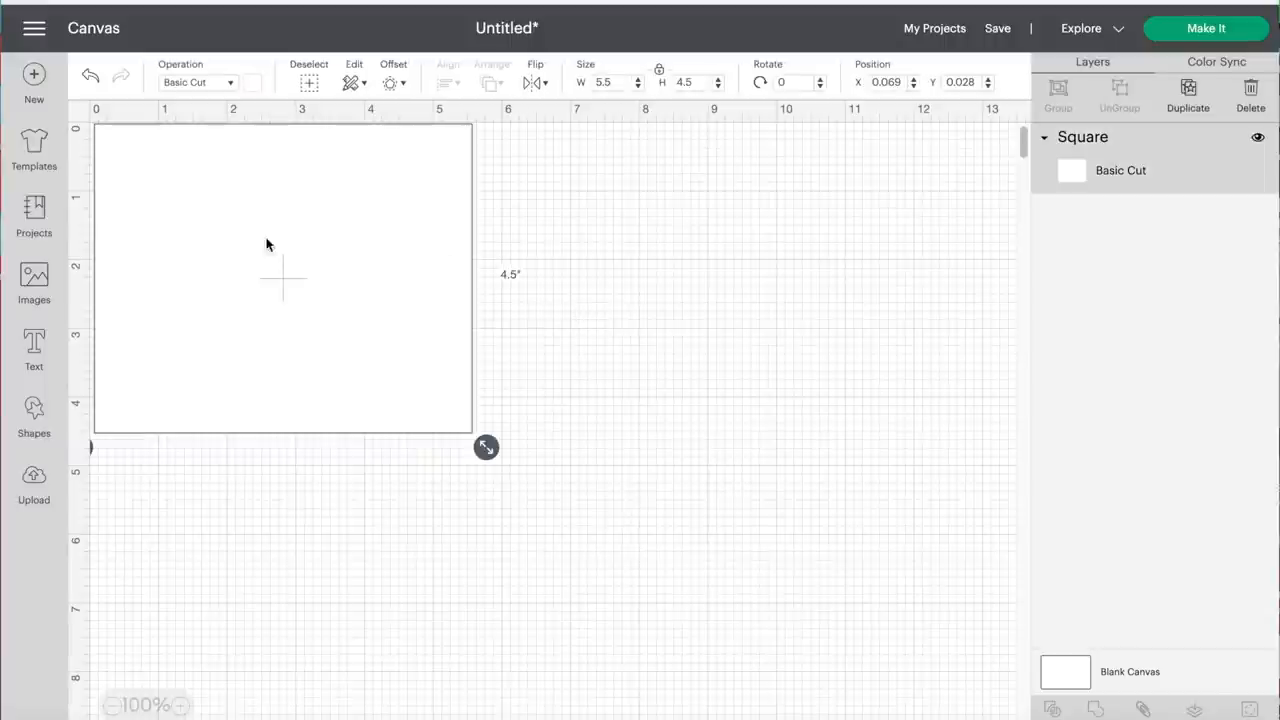
mouse_move(505, 280)
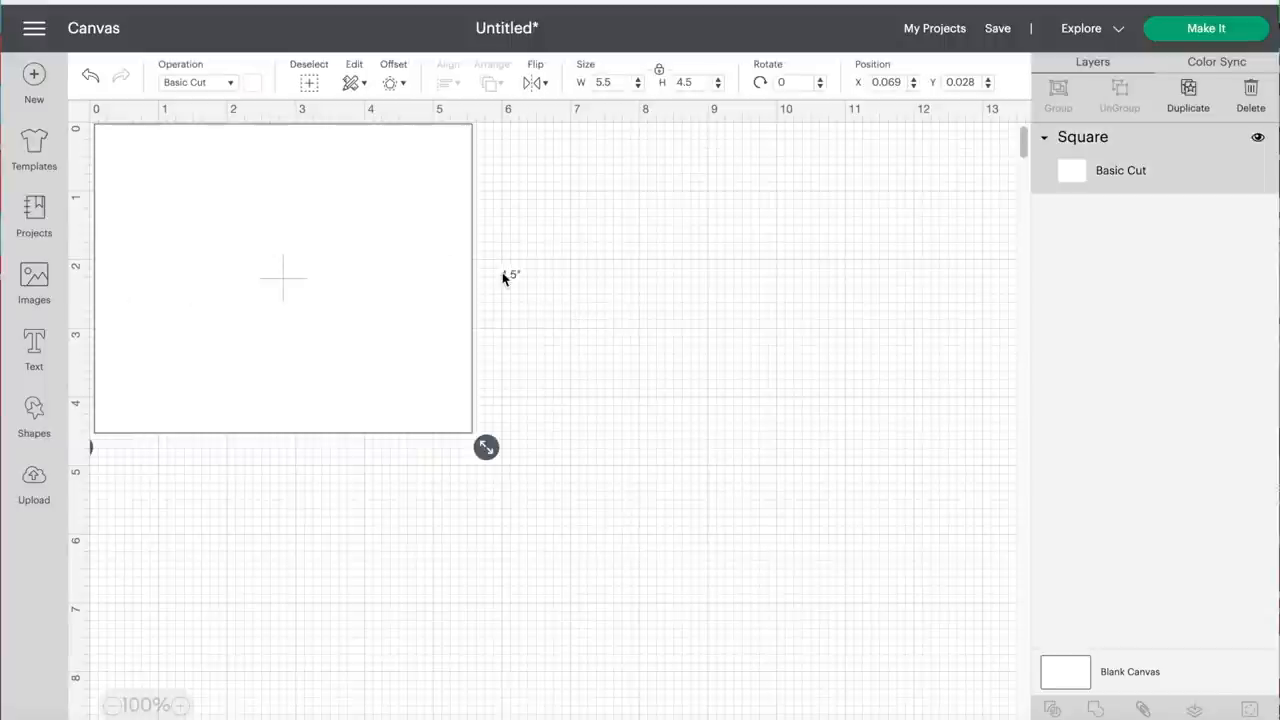
click(194, 308)
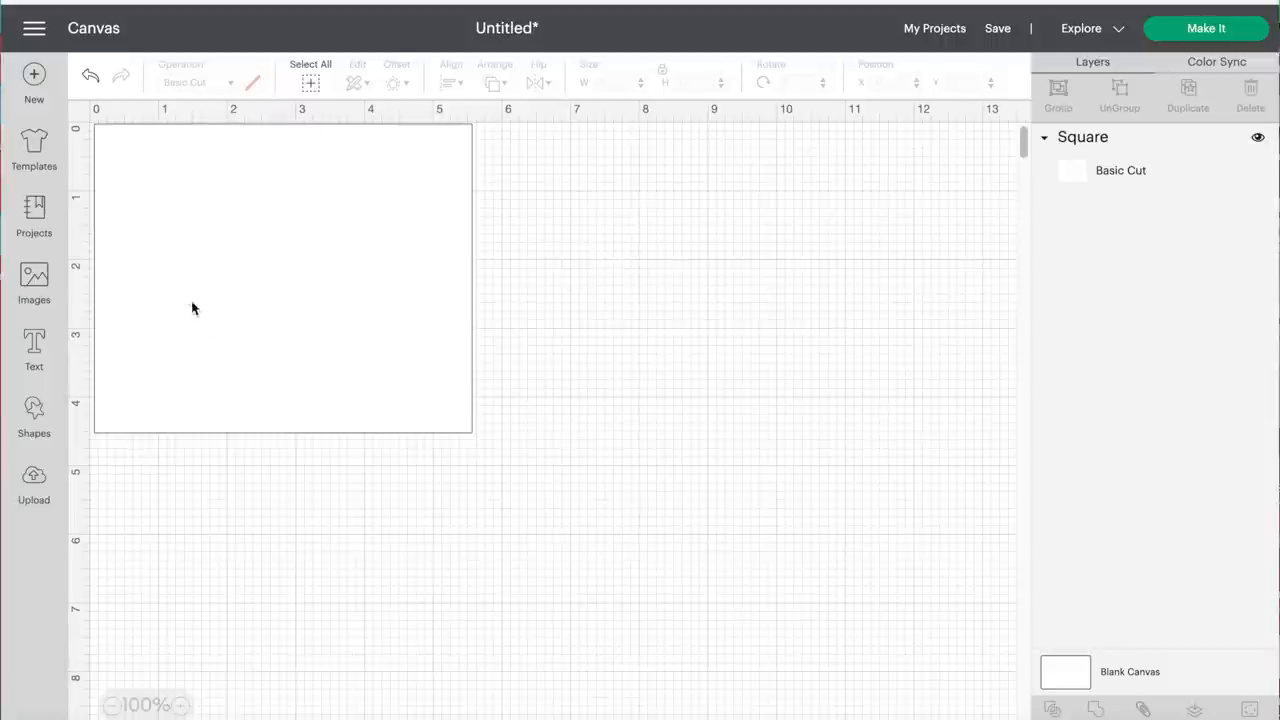
mouse_move(332, 314)
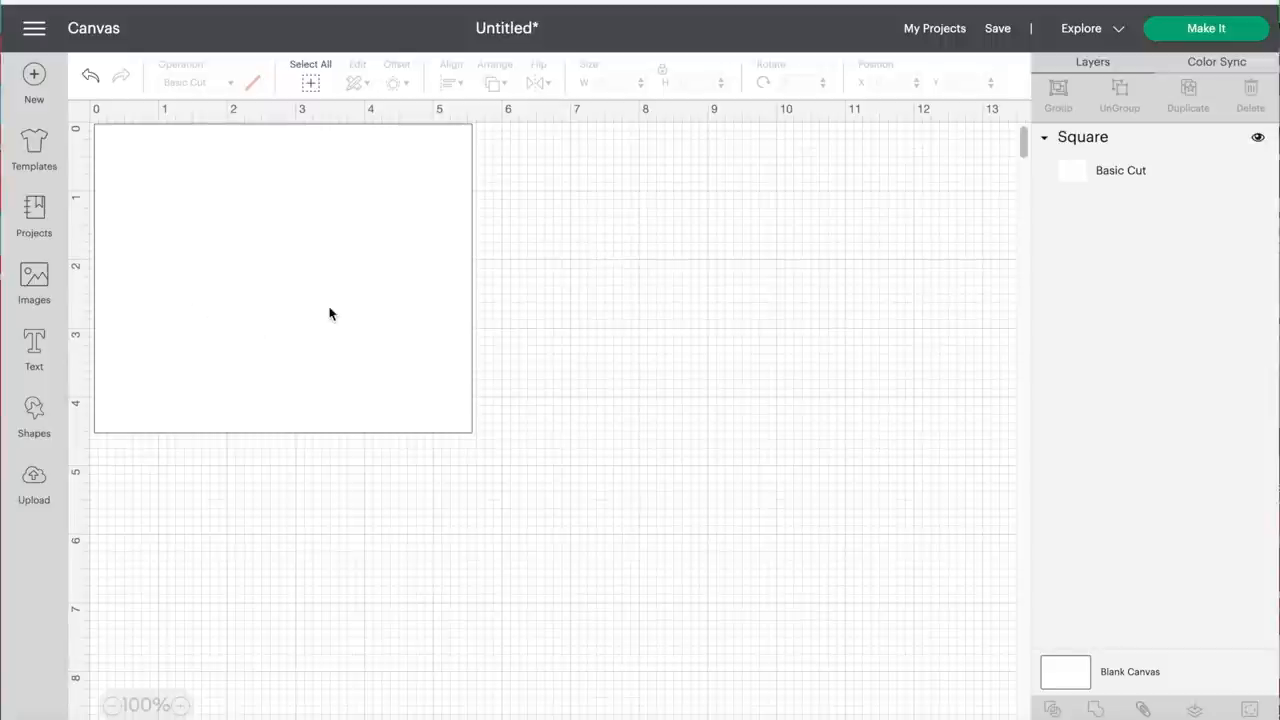
mouse_move(34, 345)
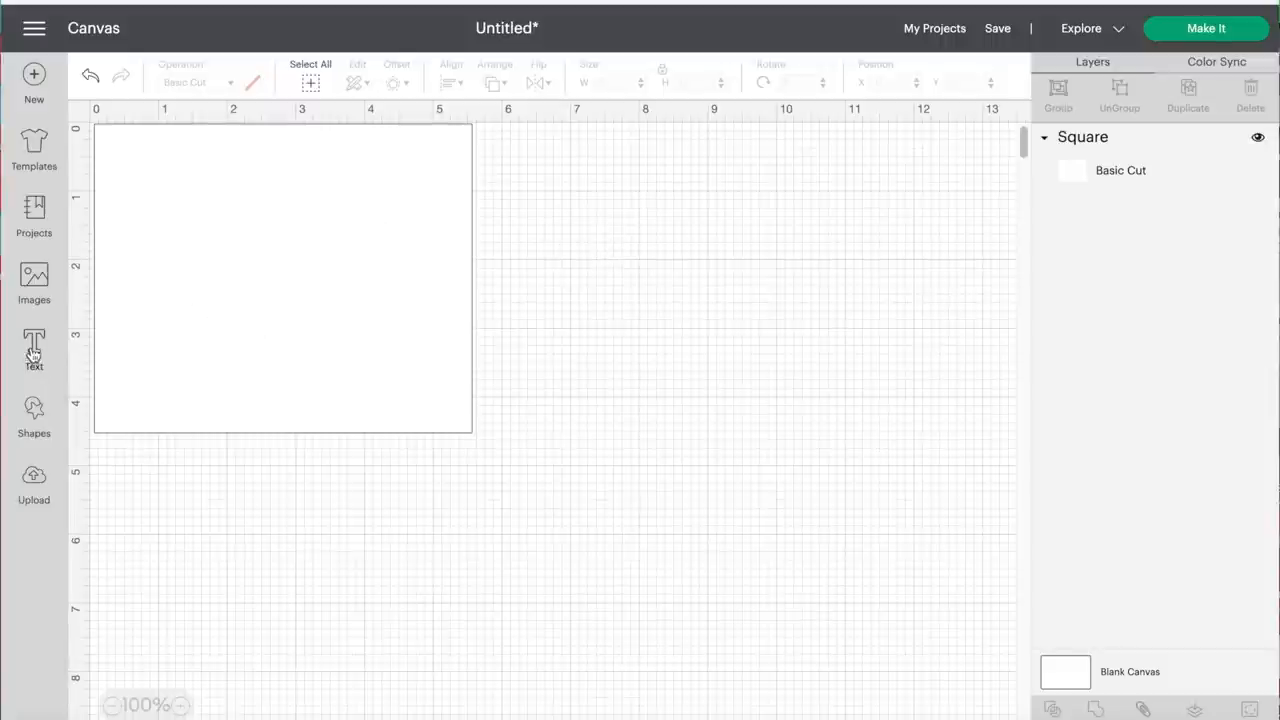
mouse_move(305, 347)
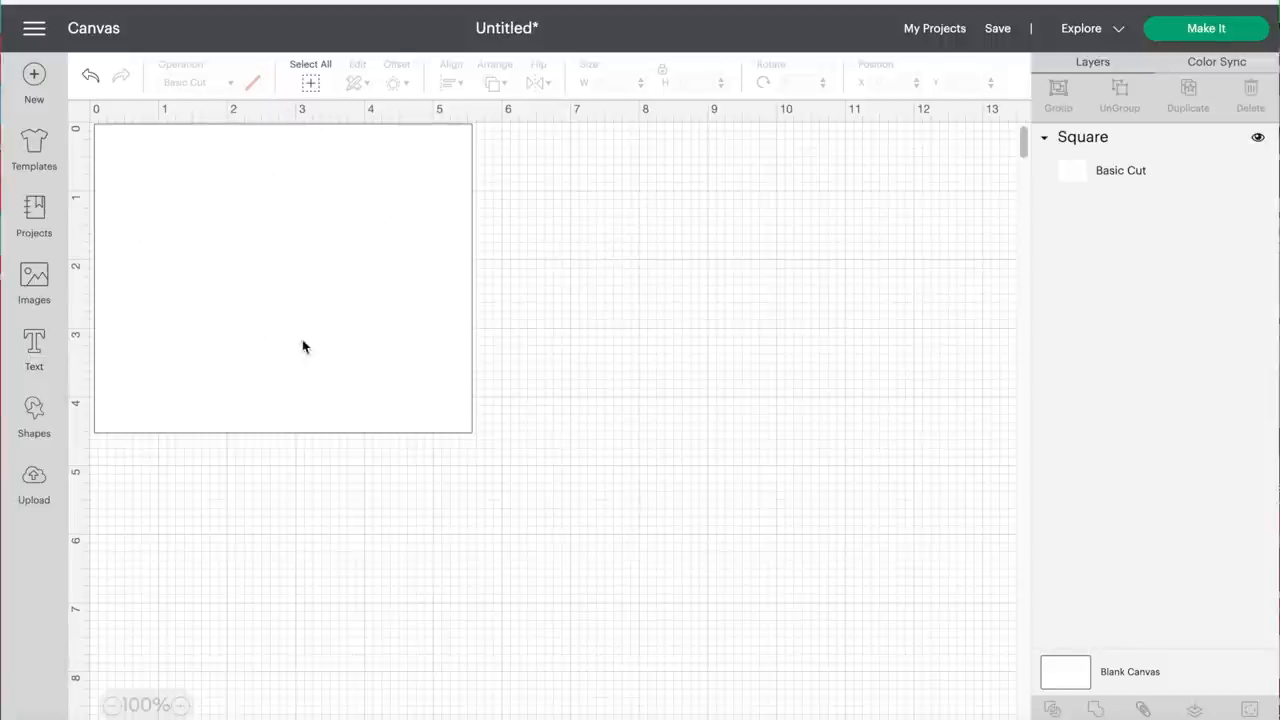
Step: Add an 'I Run' text, shrink it, and place it right of the rectangle
click(33, 345)
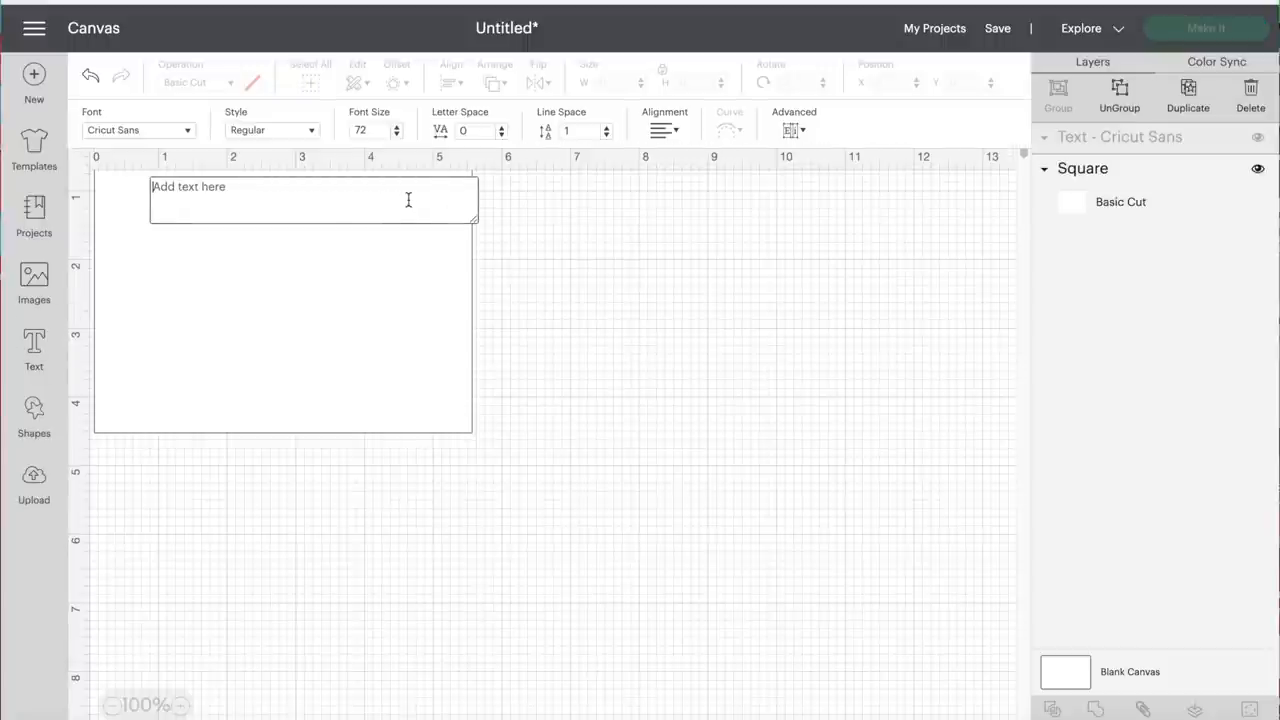
text(I run)
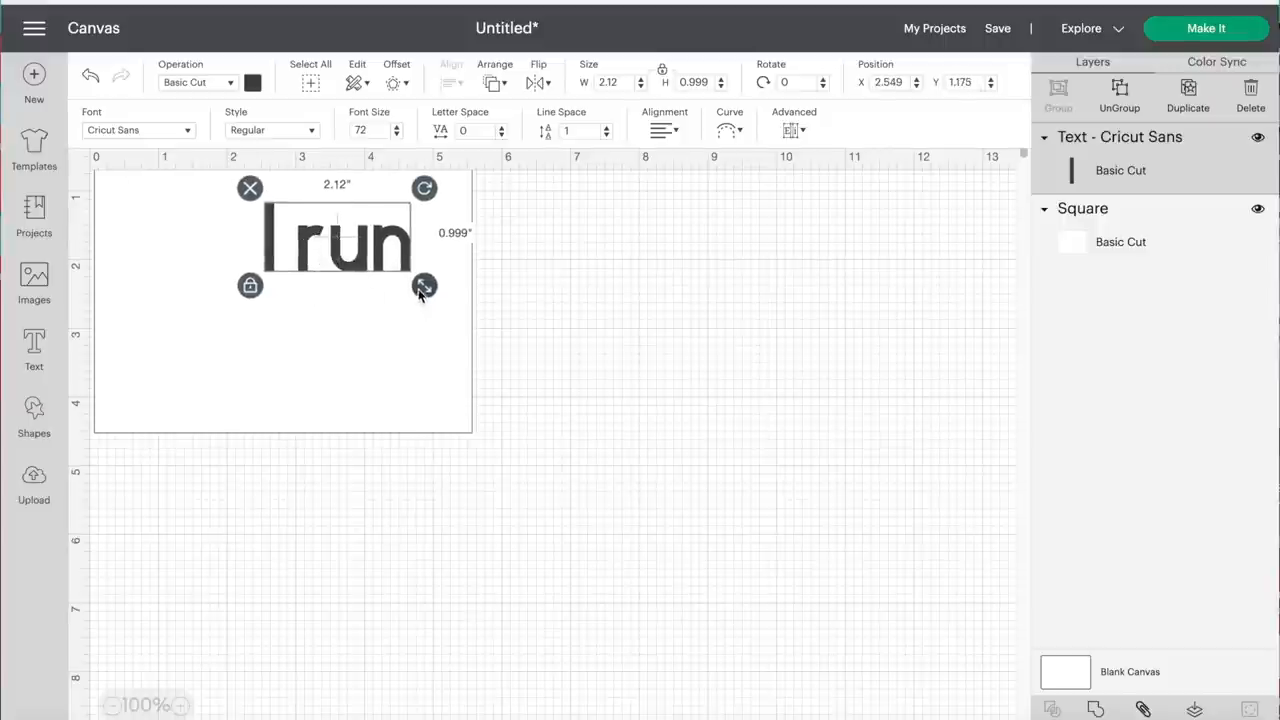
click(555, 247)
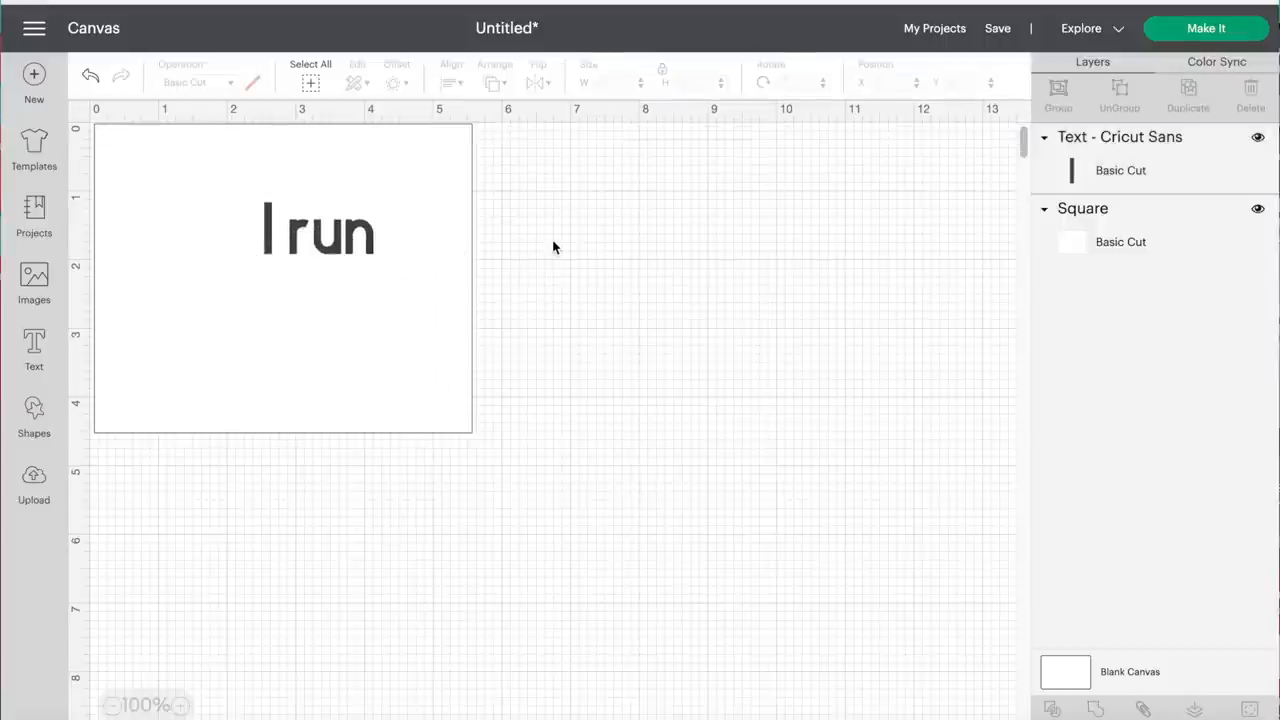
drag(317, 230, 600, 230)
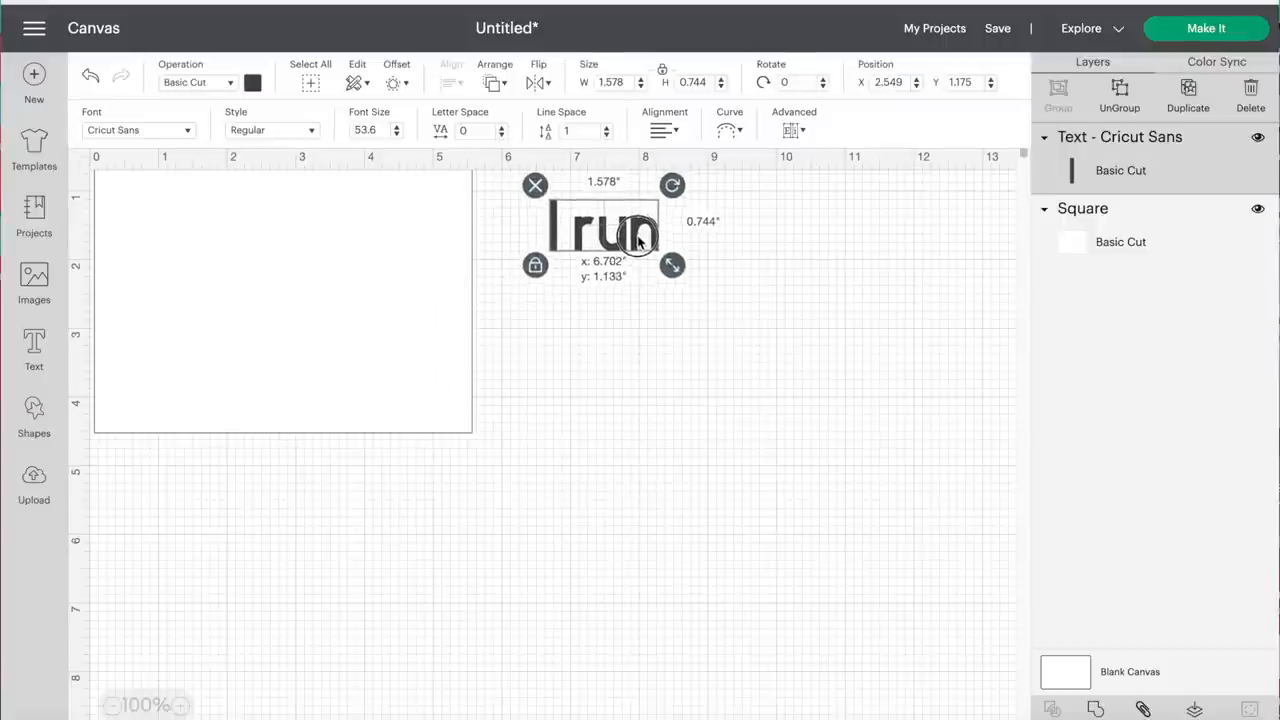
drag(635, 235, 630, 290)
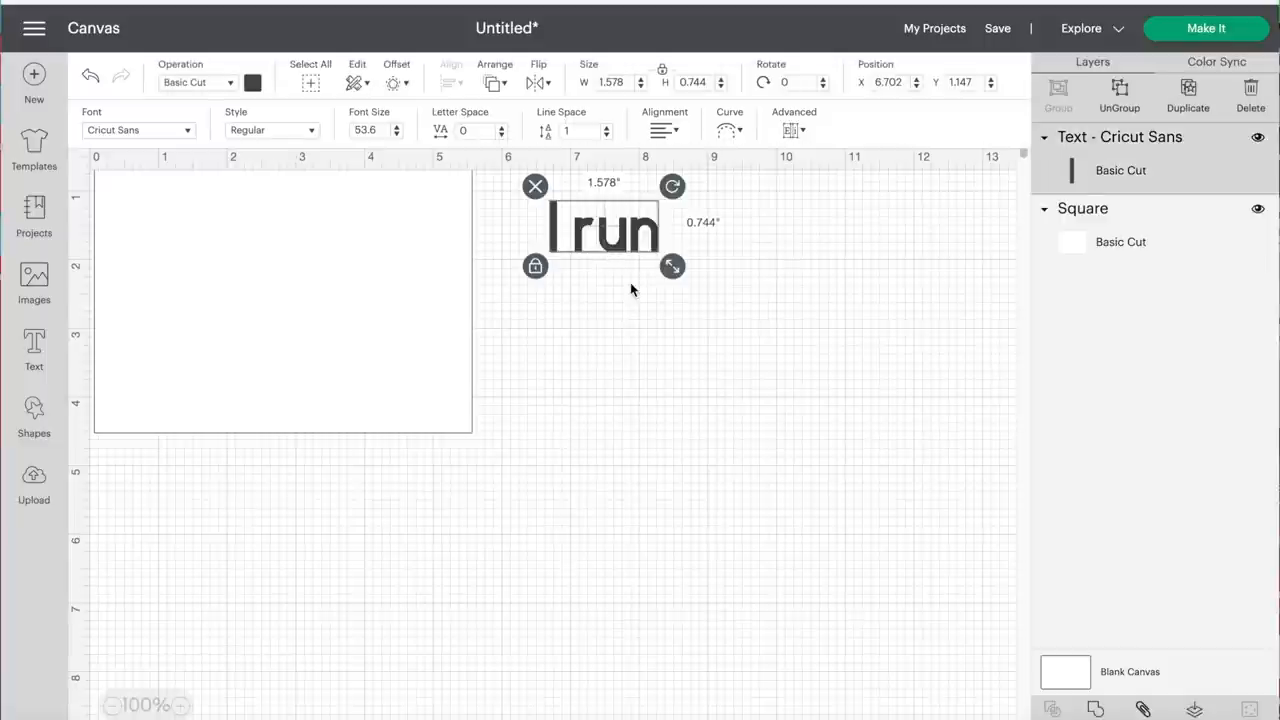
double_click(603, 228)
text(R)
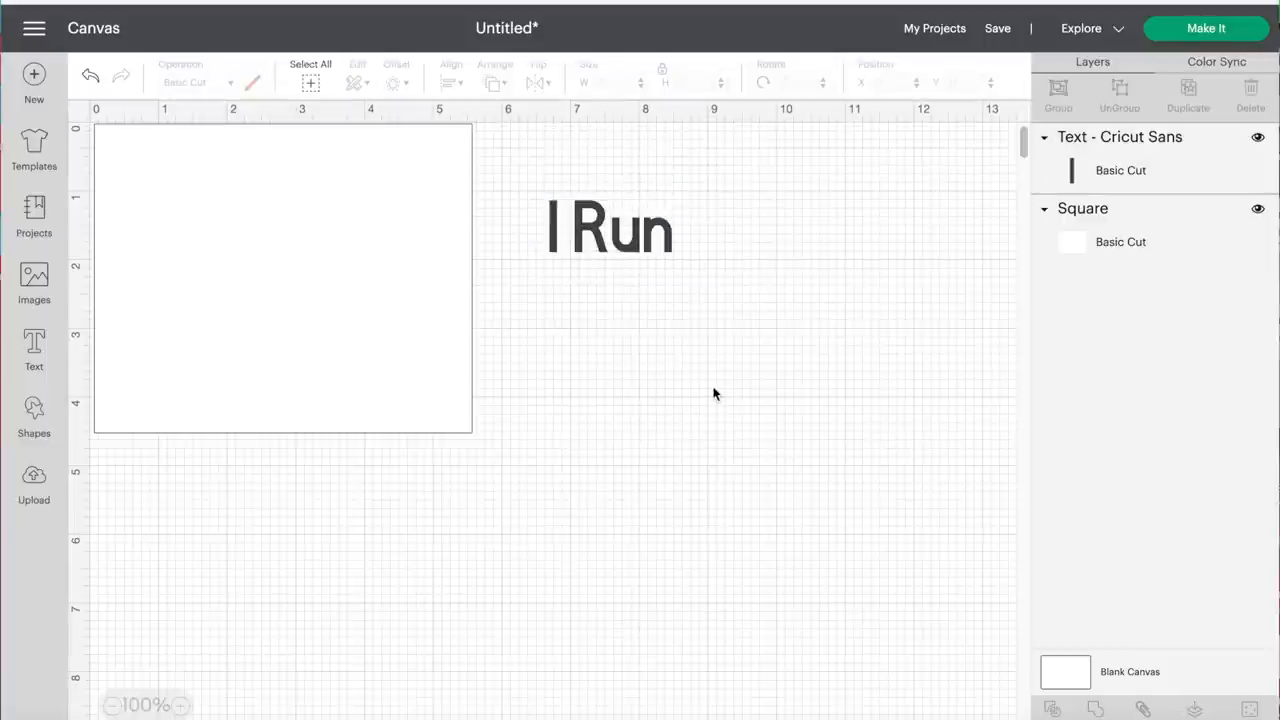
double_click(610, 227)
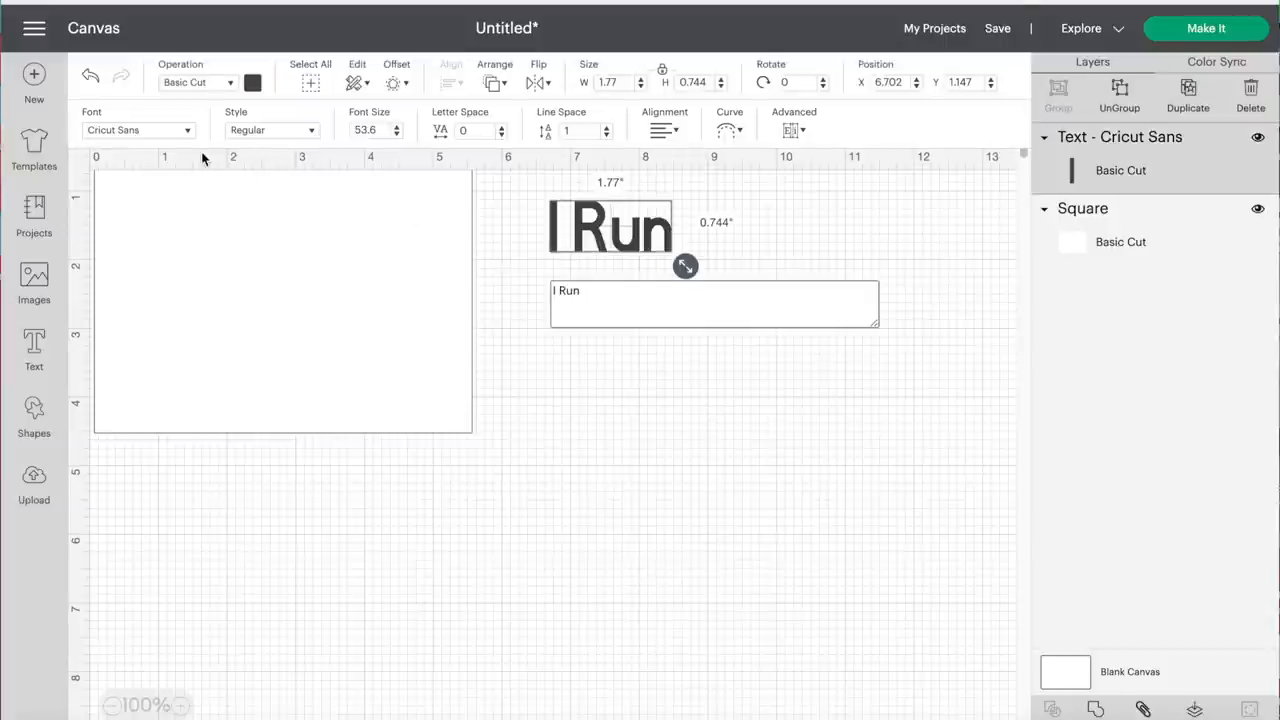
mouse_move(195, 138)
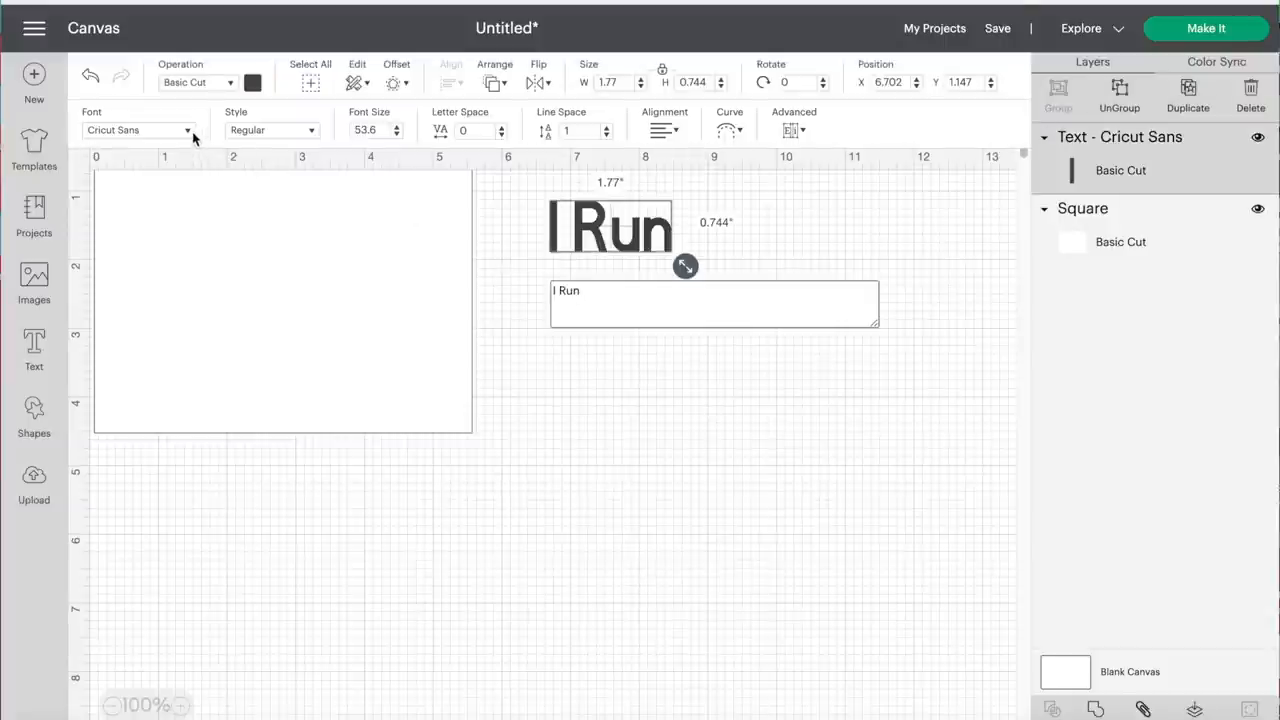
click(138, 130)
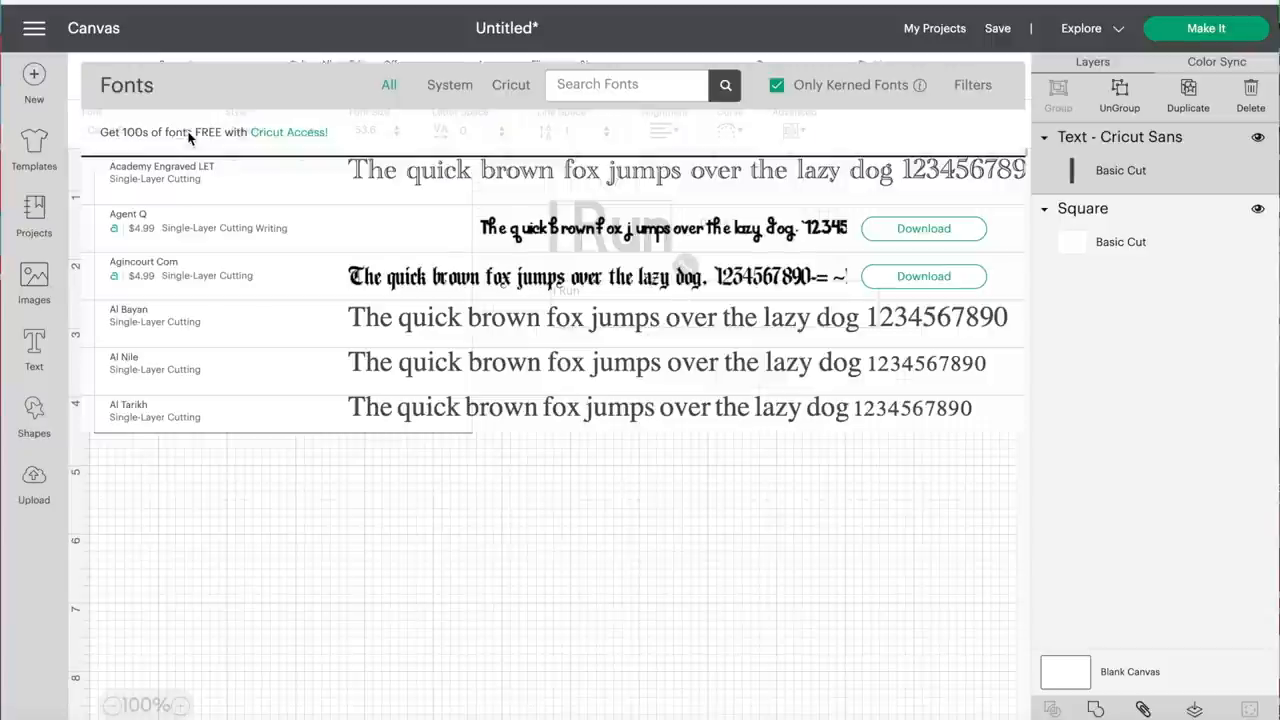
click(449, 84)
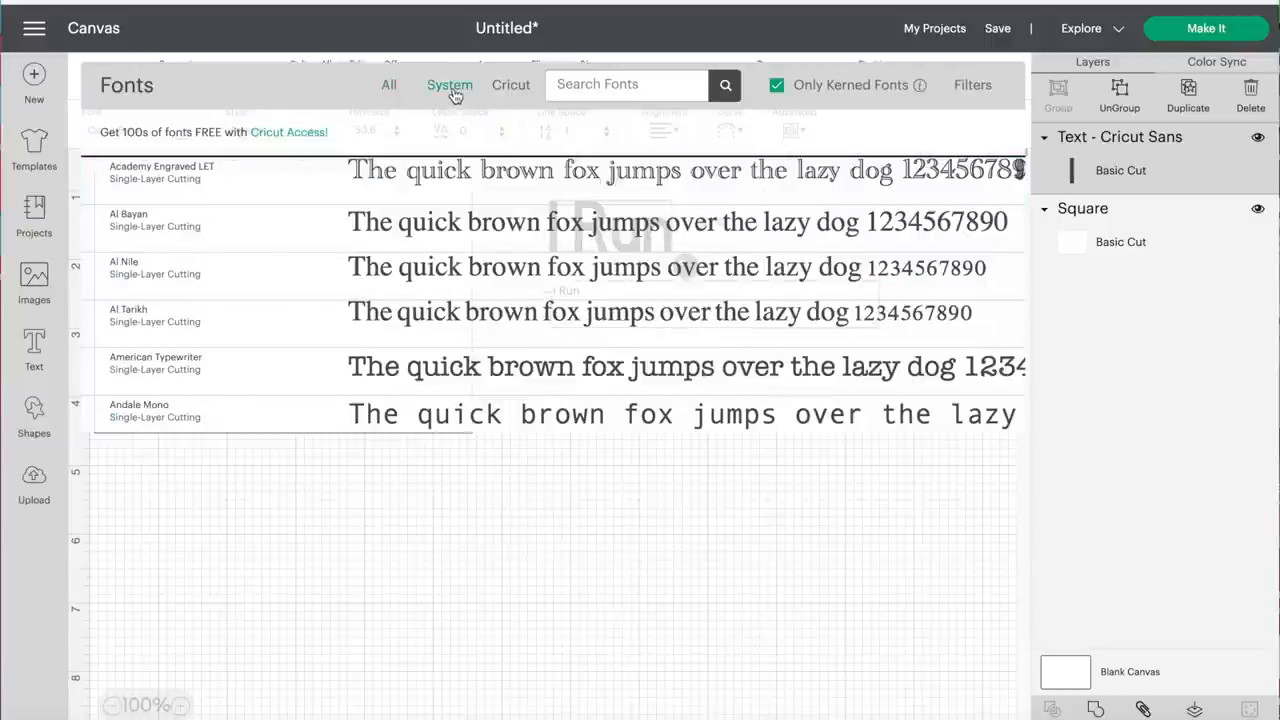
click(389, 84)
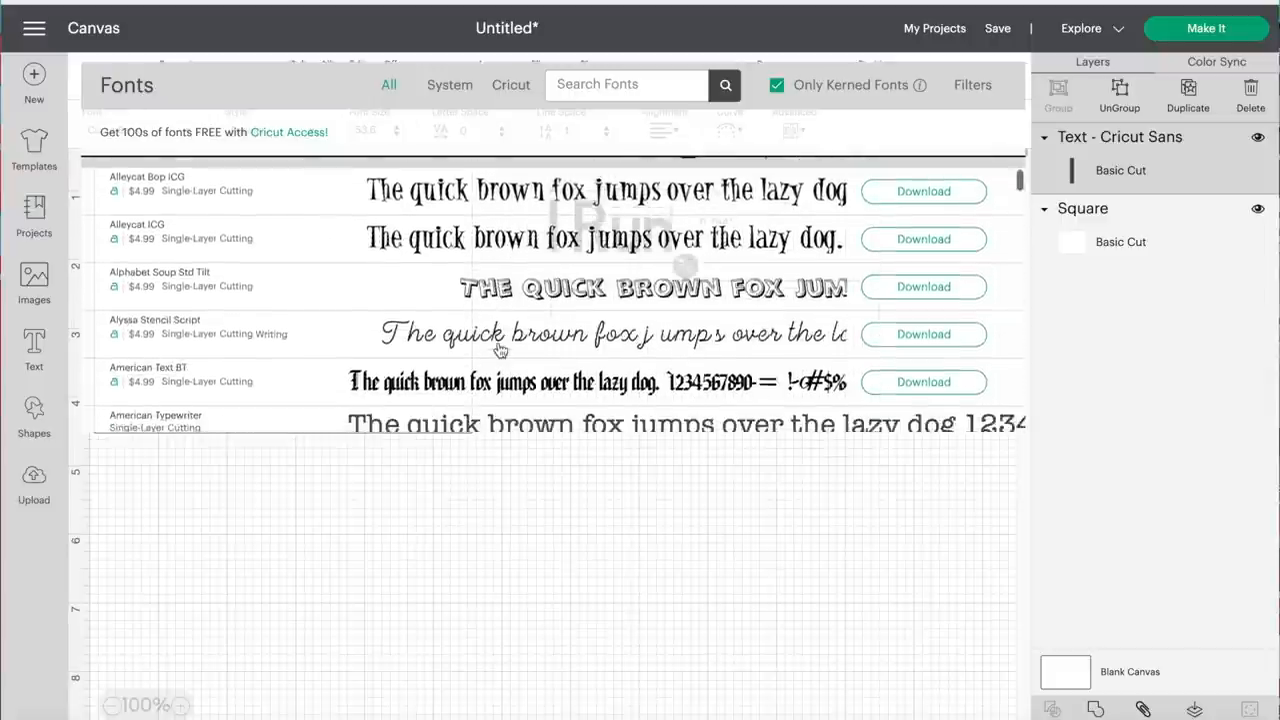
scroll(down, 3)
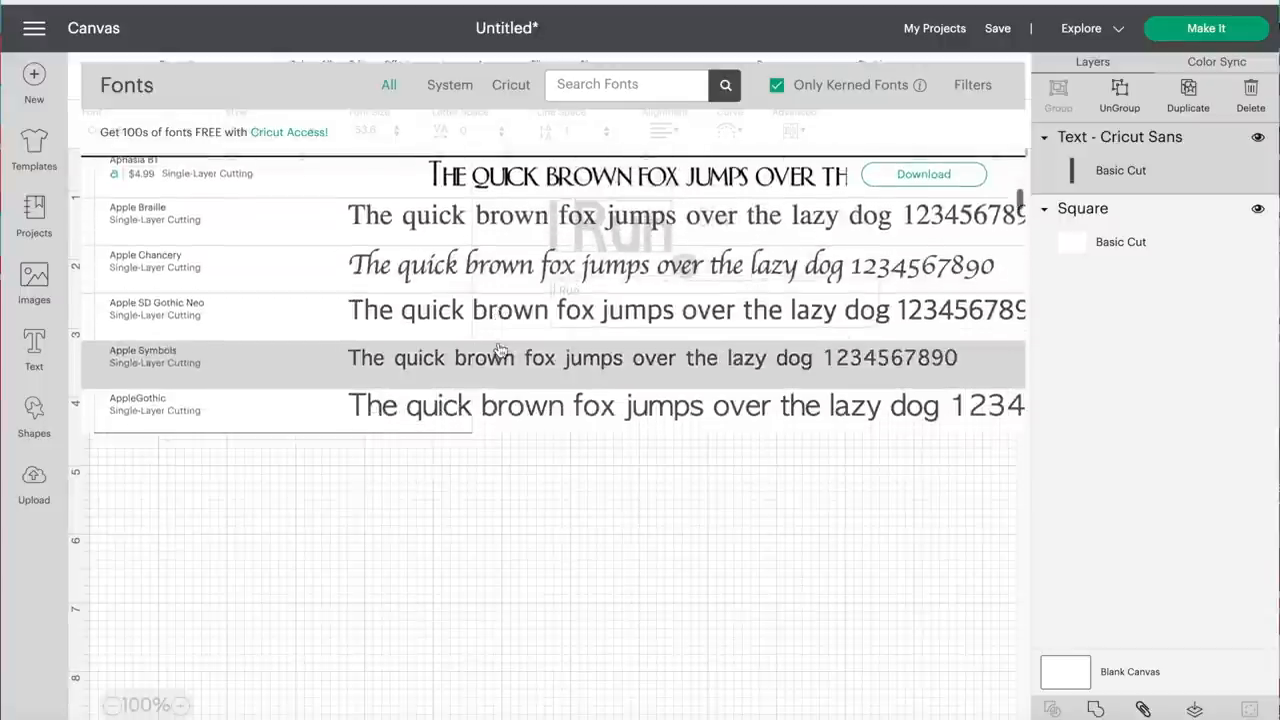
scroll(down, 3)
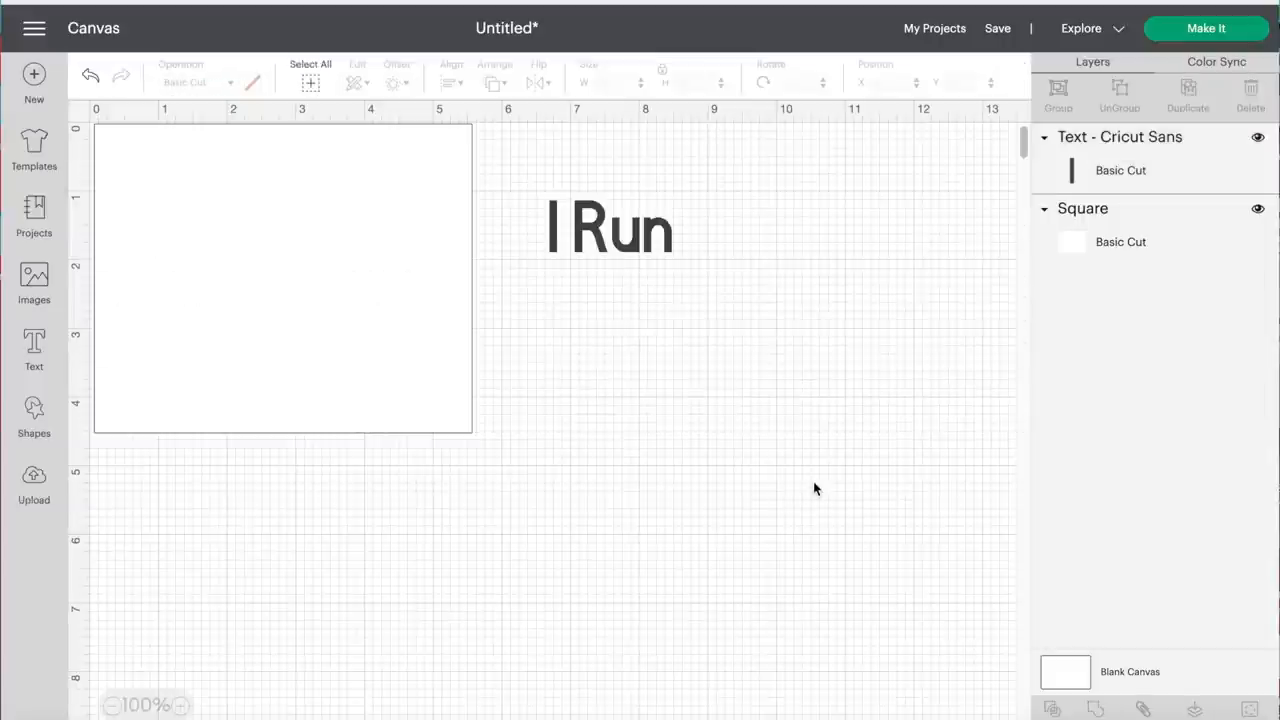
Step: Set 'I Run' in the Andale Mono system font and resize it to about 3.4 by 0.87 inches
click(610, 225)
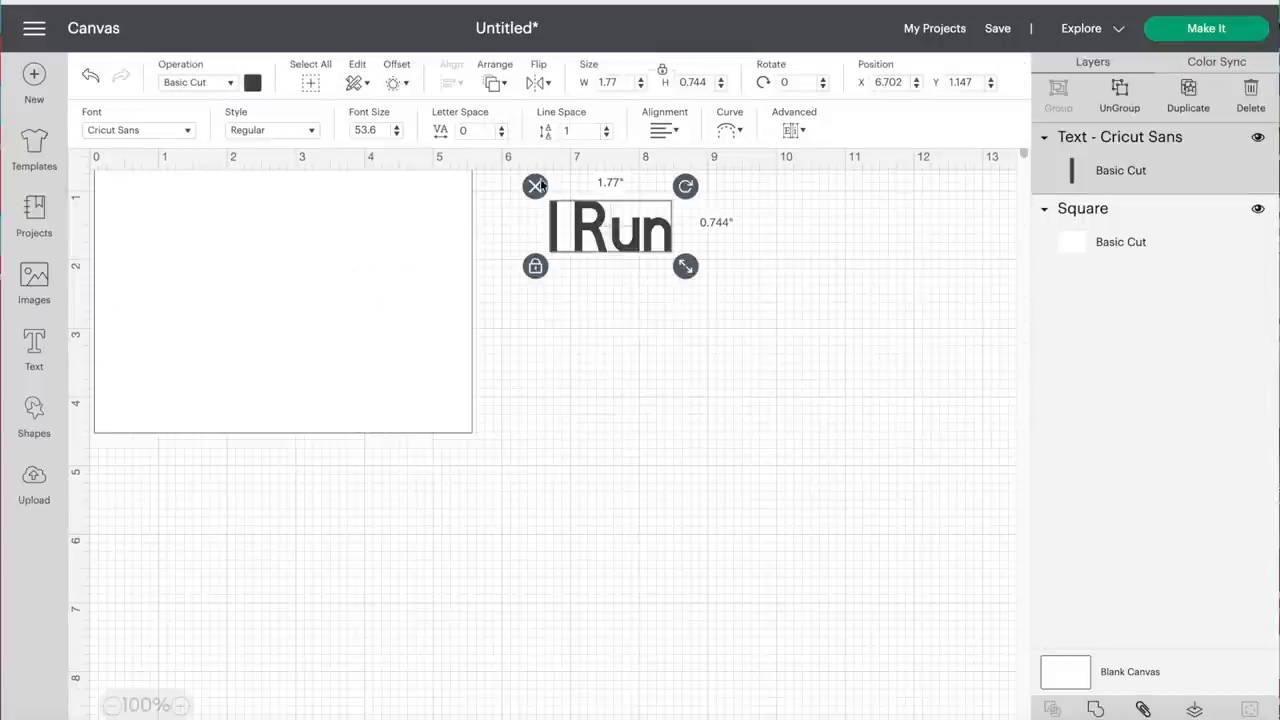
click(138, 130)
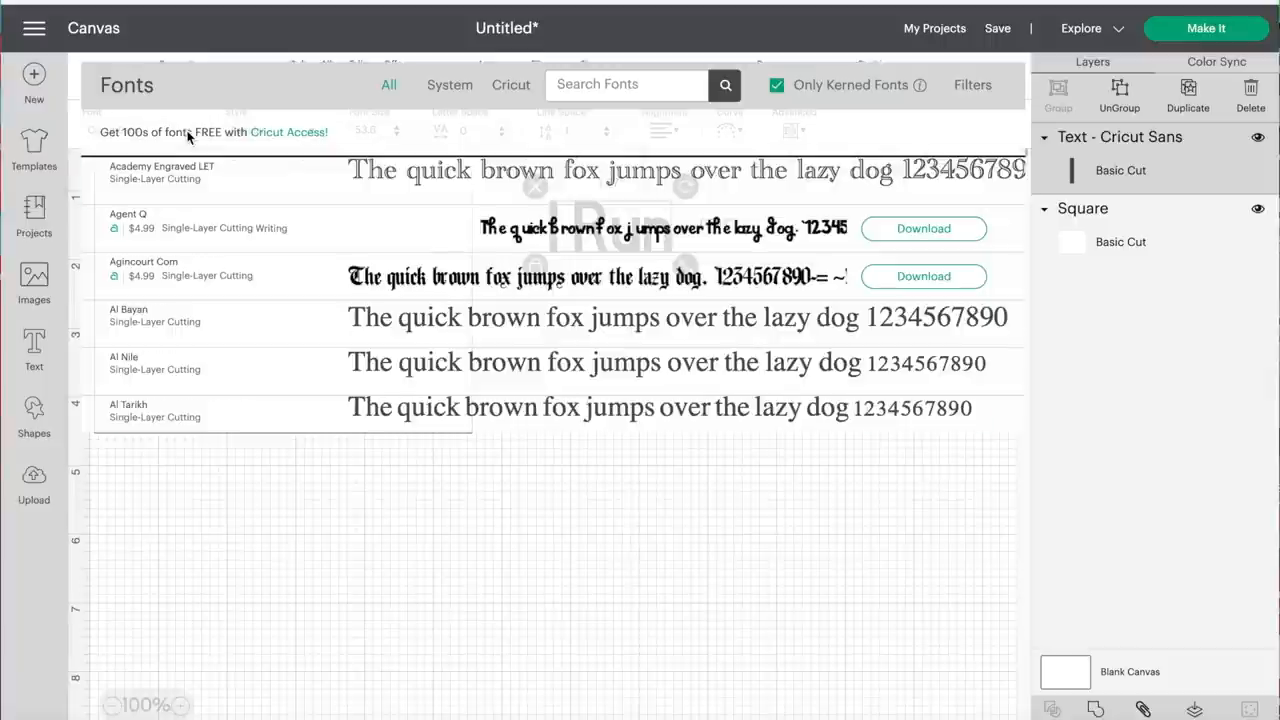
click(448, 84)
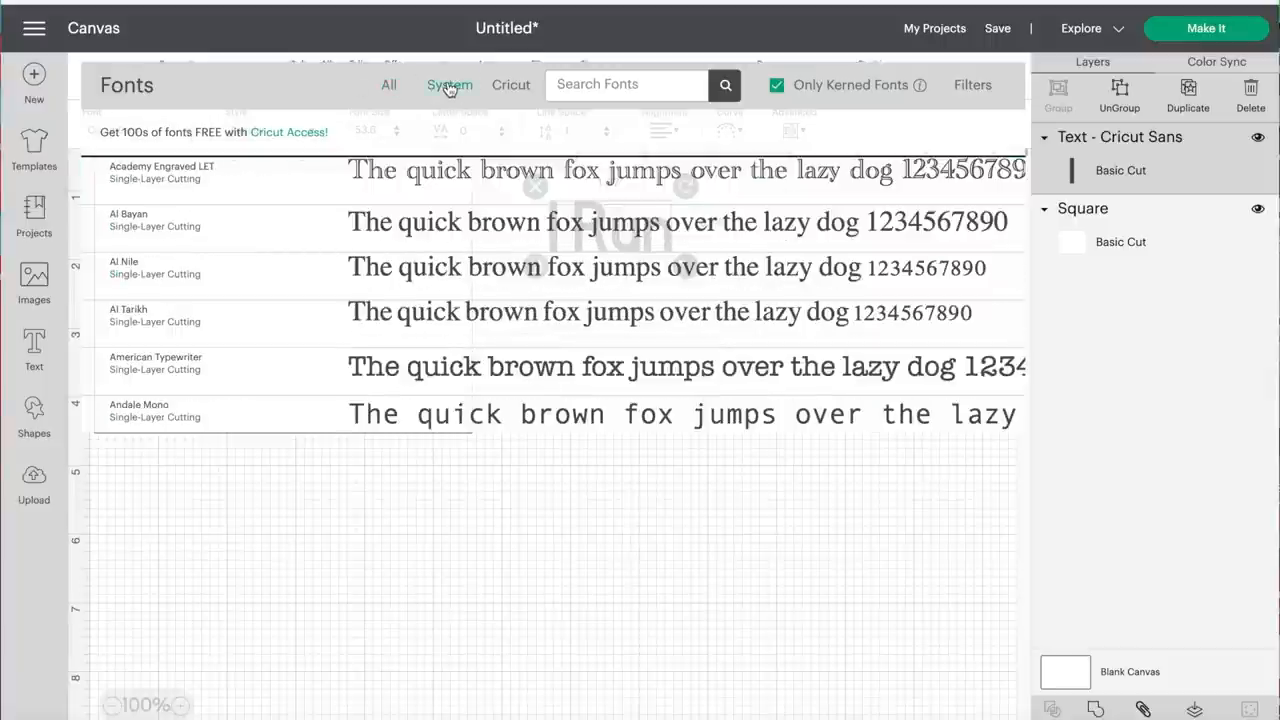
scroll(down, 3)
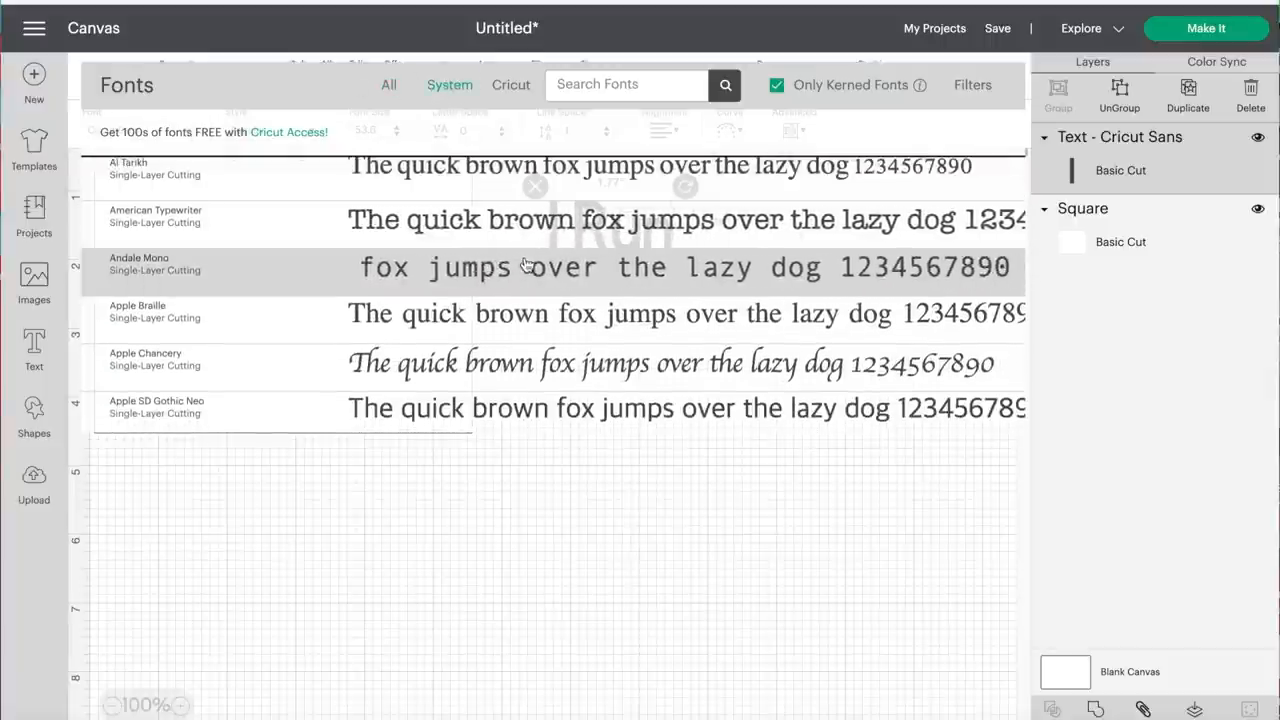
click(155, 265)
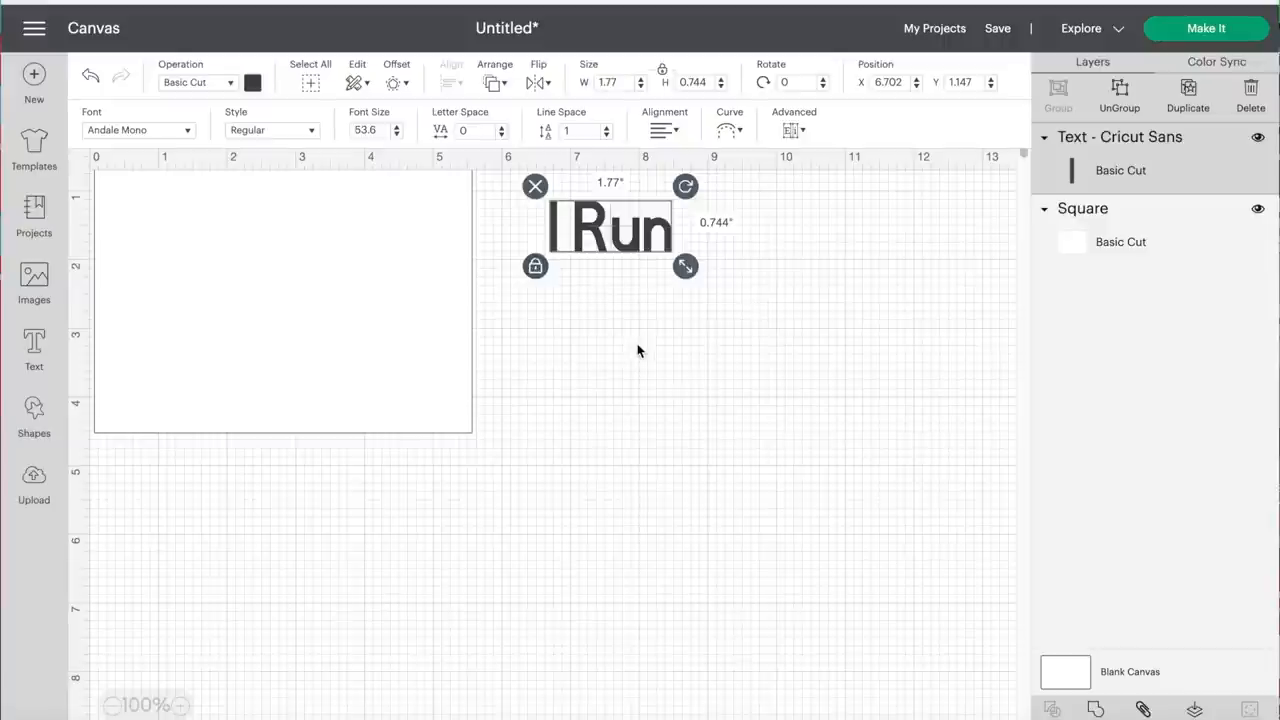
drag(685, 266, 940, 266)
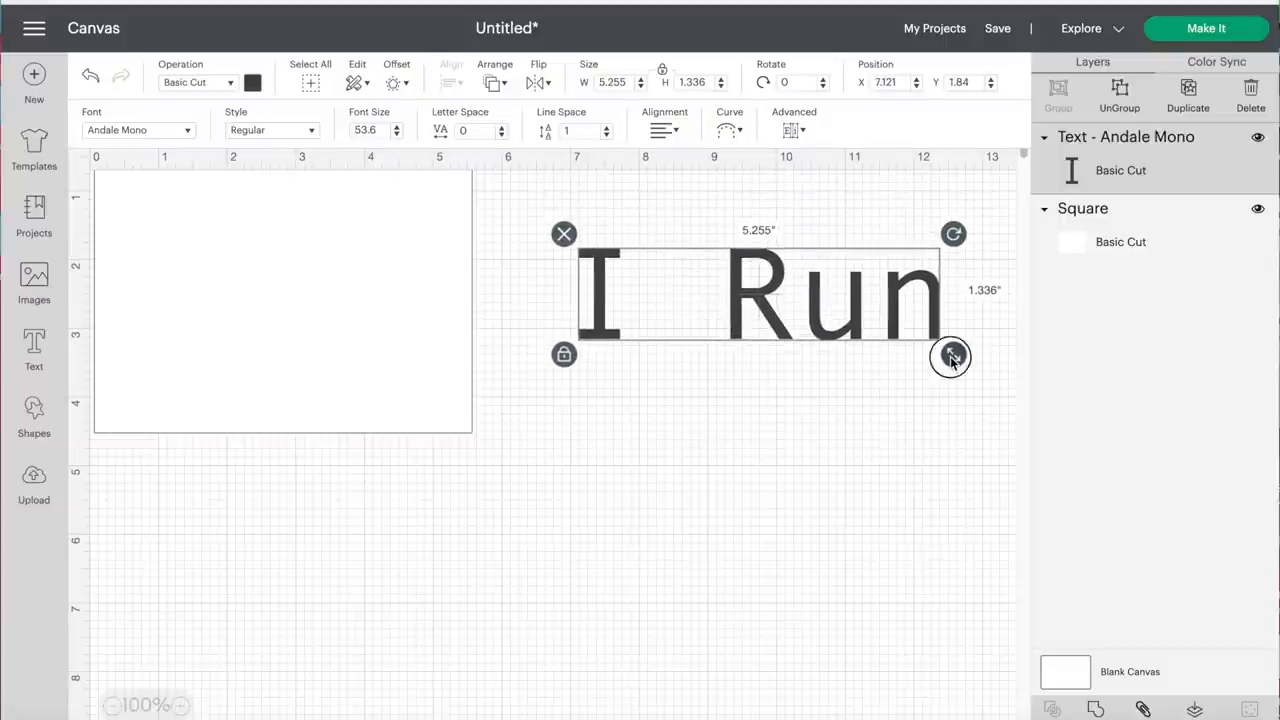
drag(951, 357, 826, 322)
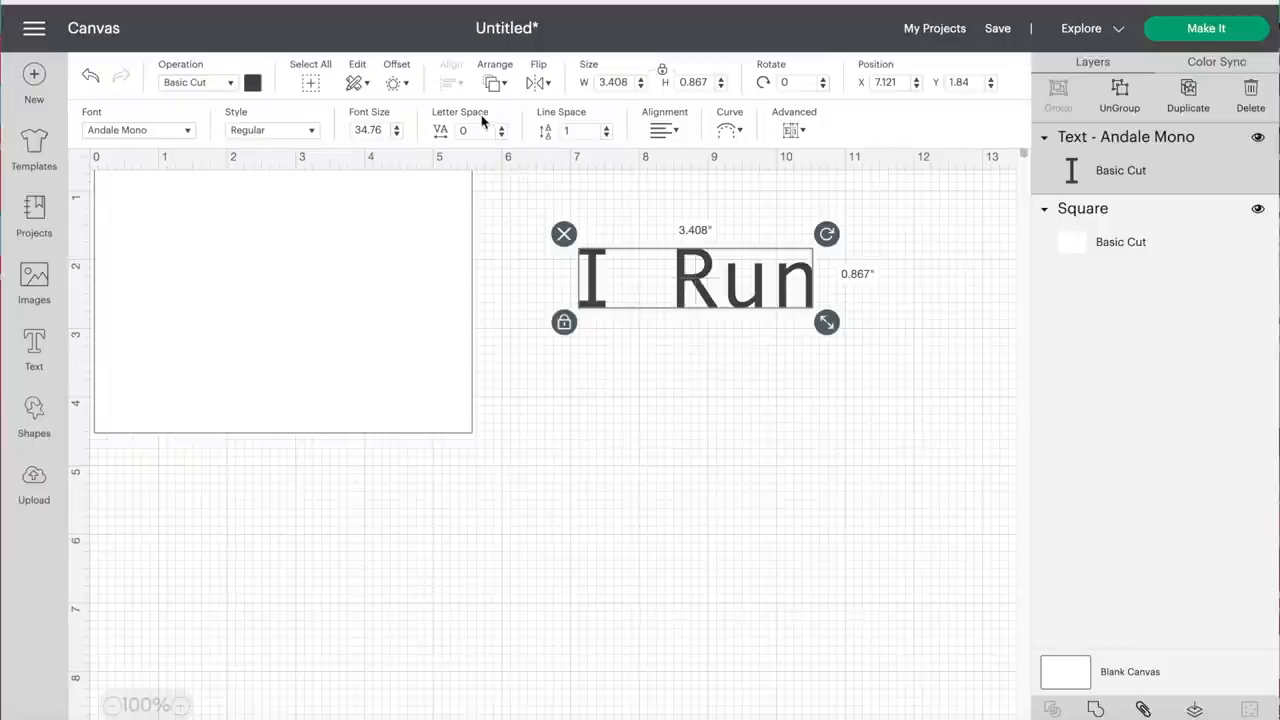
Step: Tighten the 'I Run' letter spacing to -2 and edit the text down to 'I'
click(501, 136)
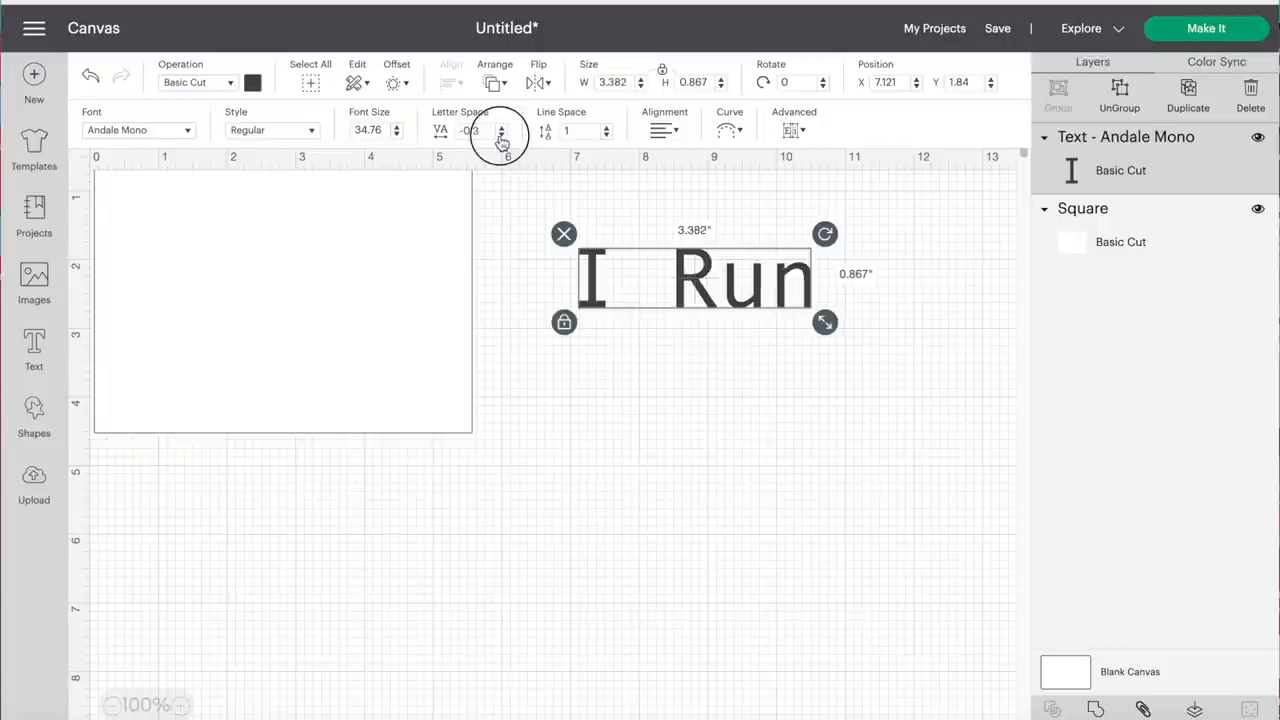
click(500, 134)
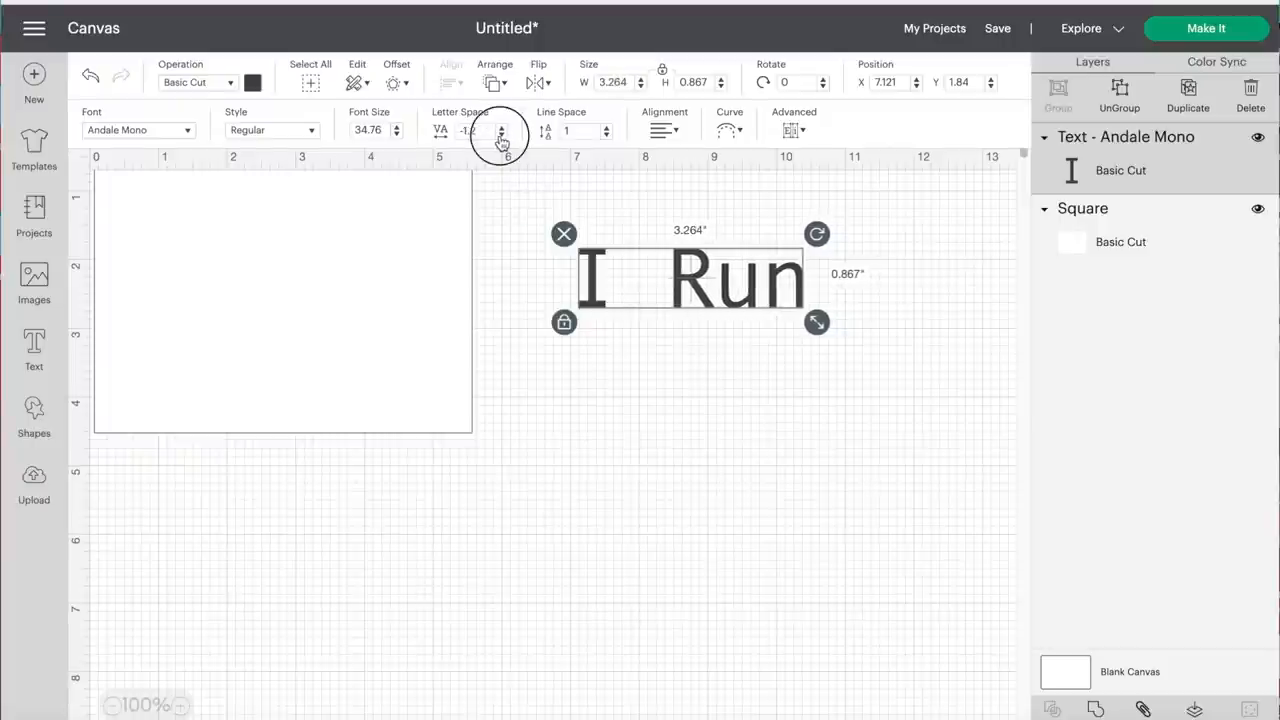
click(500, 134)
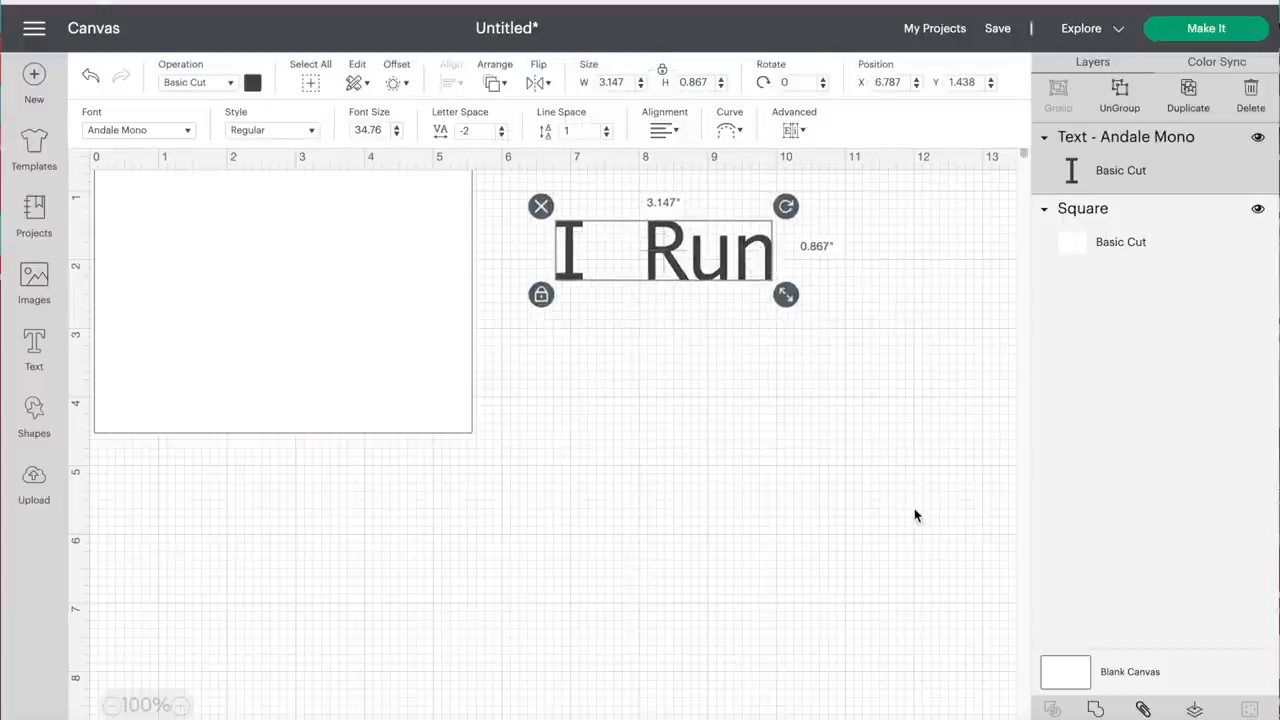
double_click(665, 250)
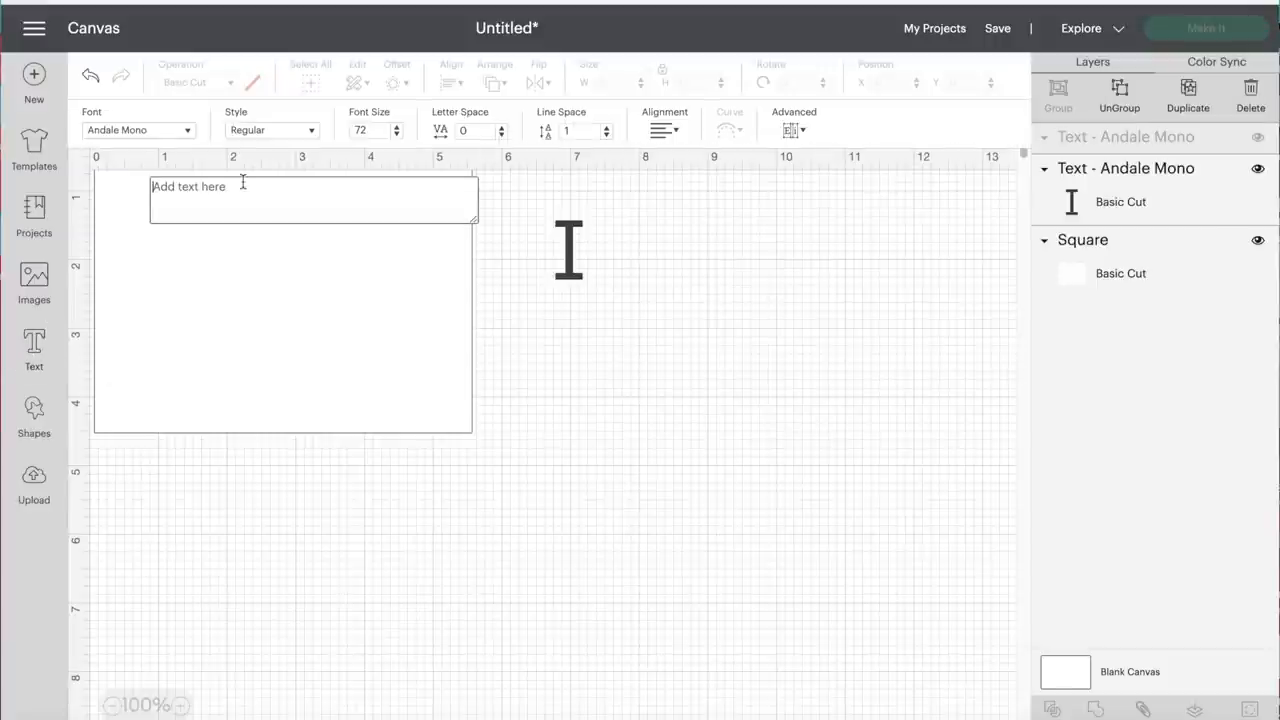
Step: Type 'Run' and place it beside the 'I', shrinking it to match
text(Run)
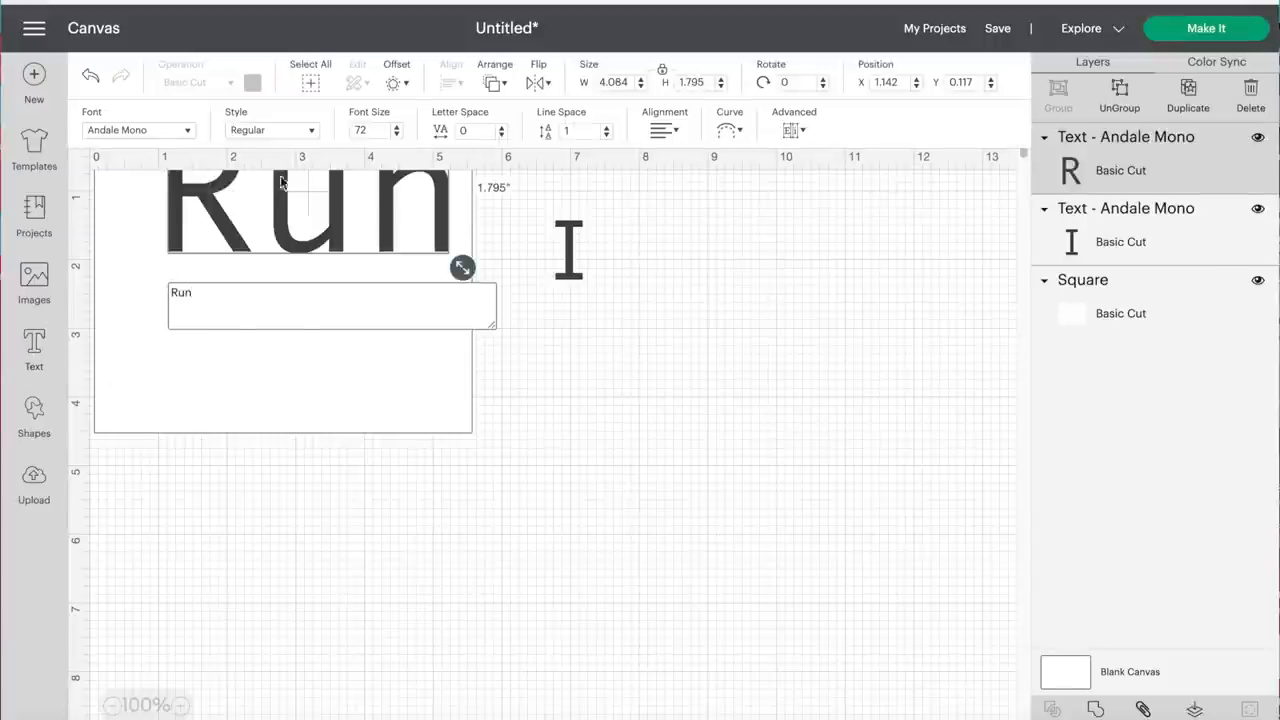
drag(310, 215, 720, 275)
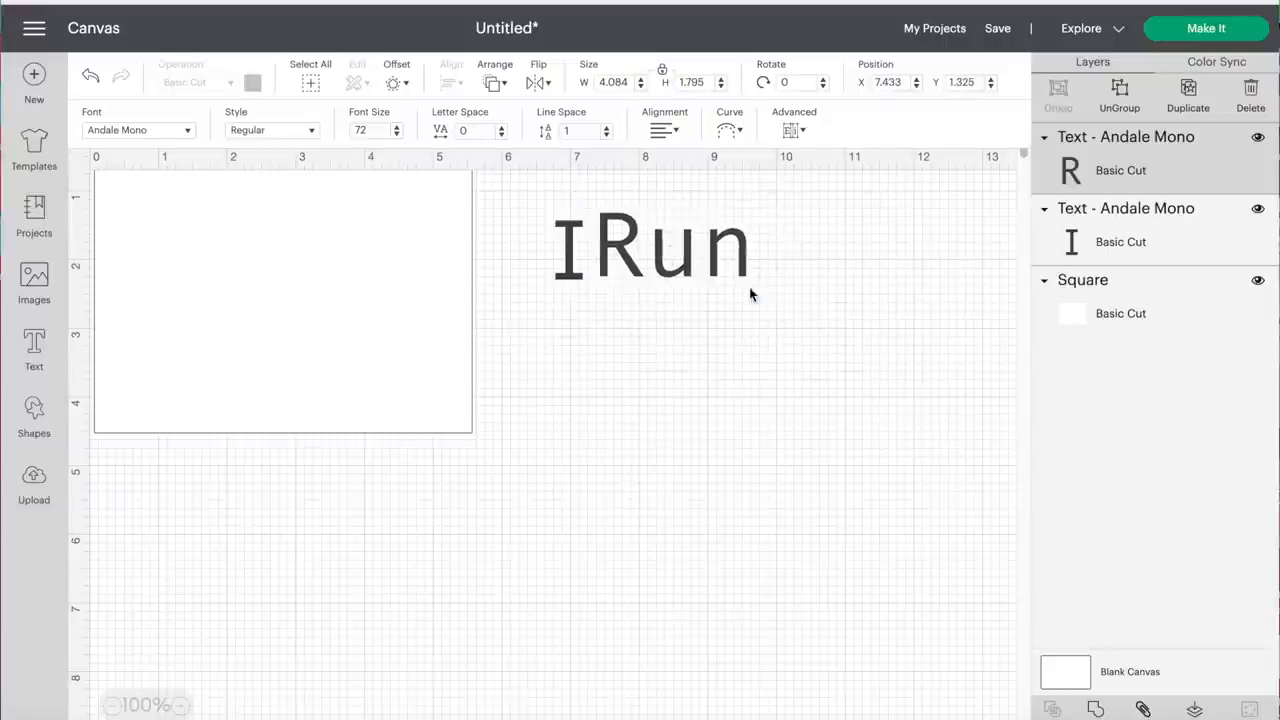
click(650, 245)
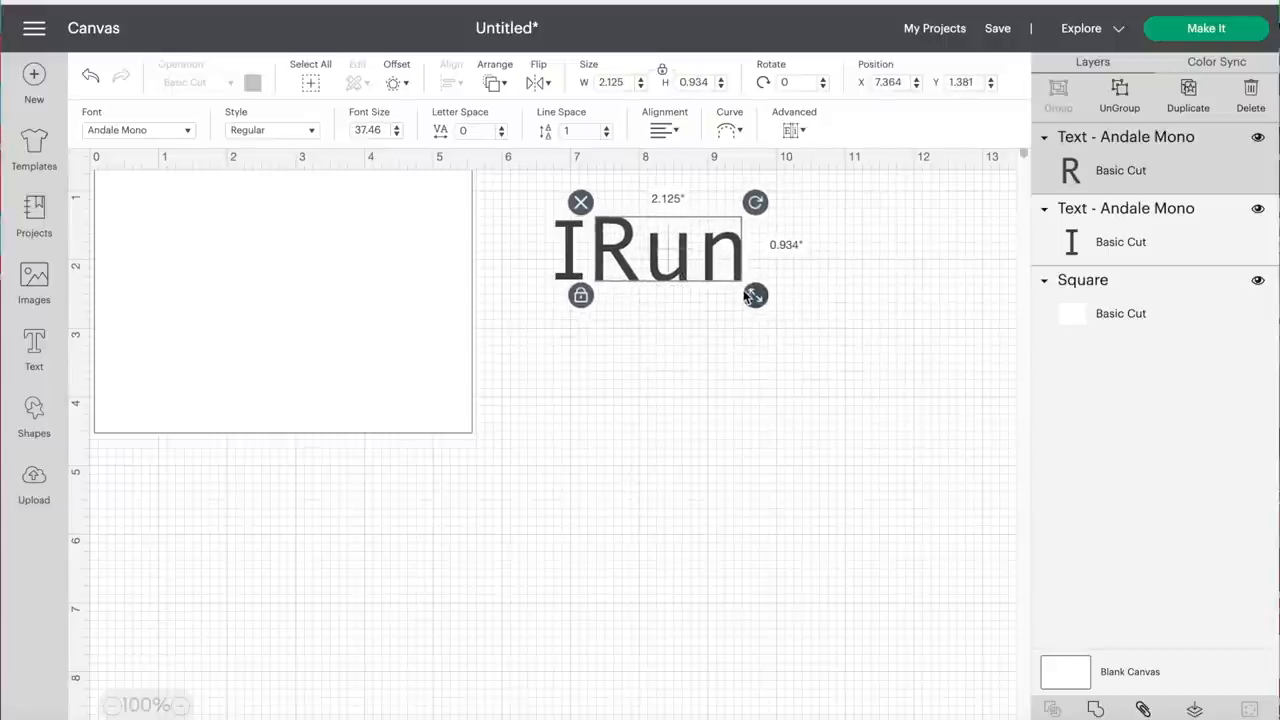
drag(755, 295, 742, 290)
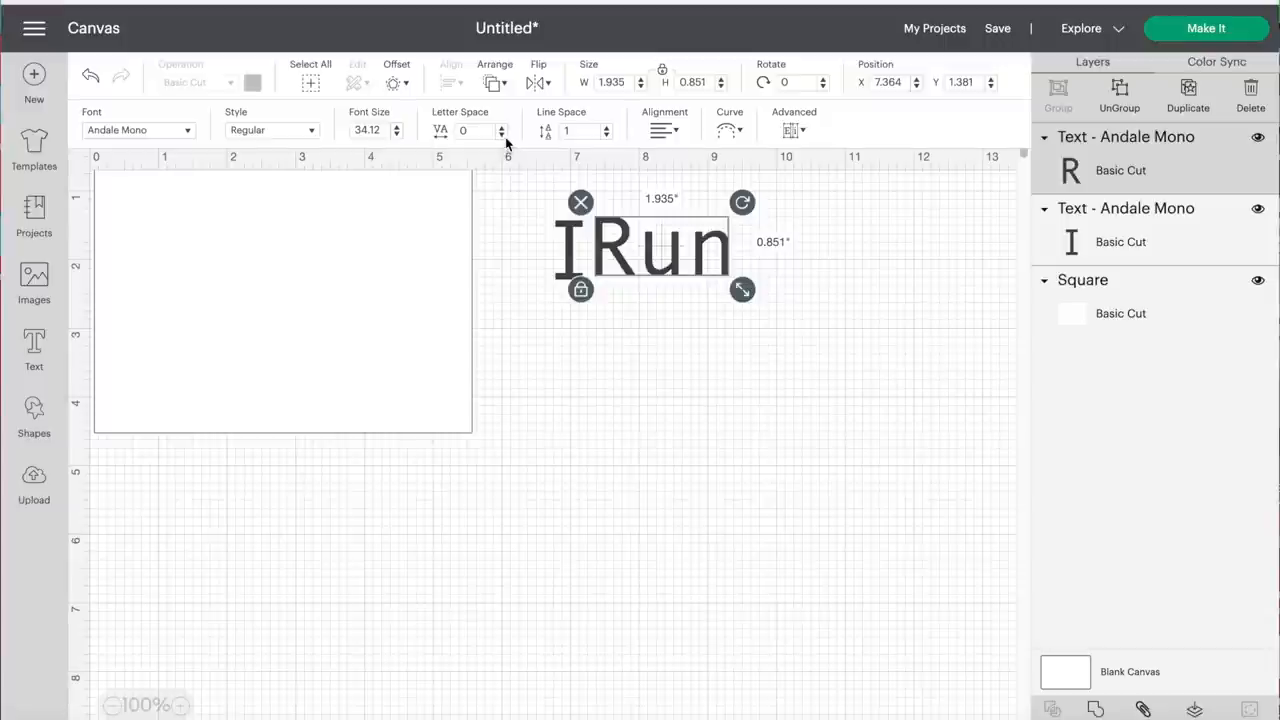
Step: Tighten Run's letter spacing to -2.2, fine-tune its size, and add a new text box
click(501, 134)
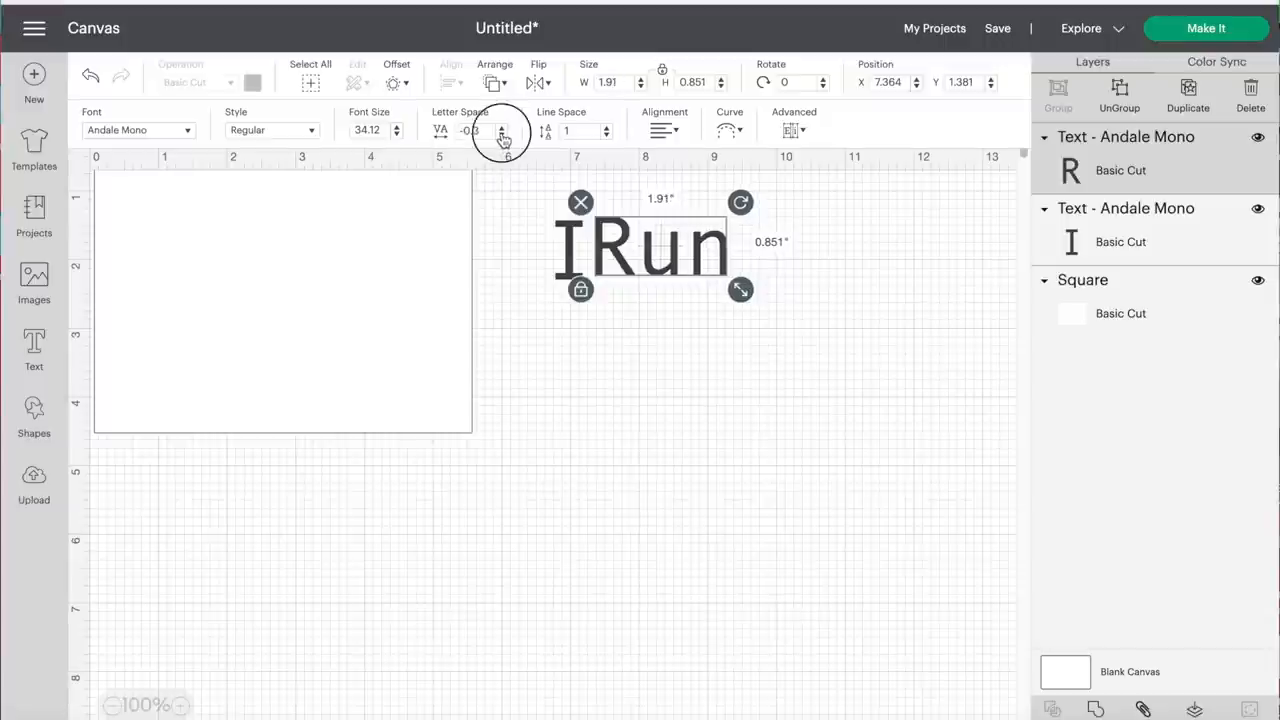
click(501, 134)
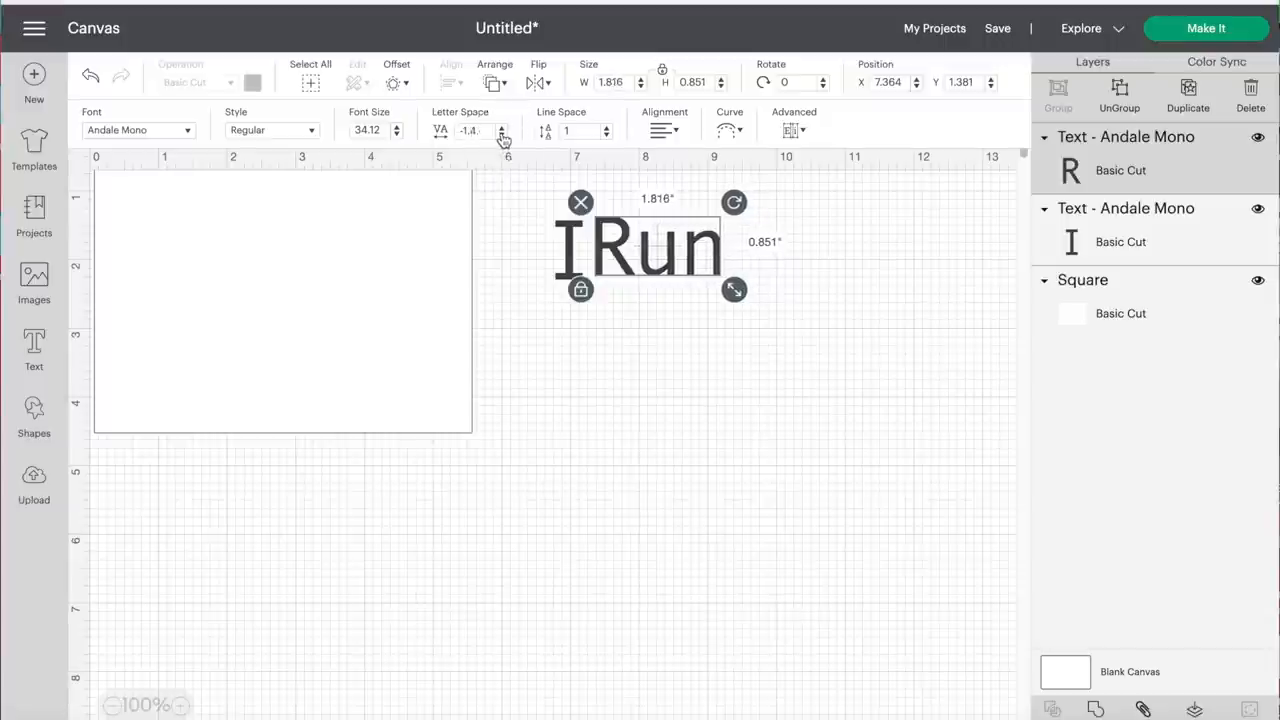
click(502, 135)
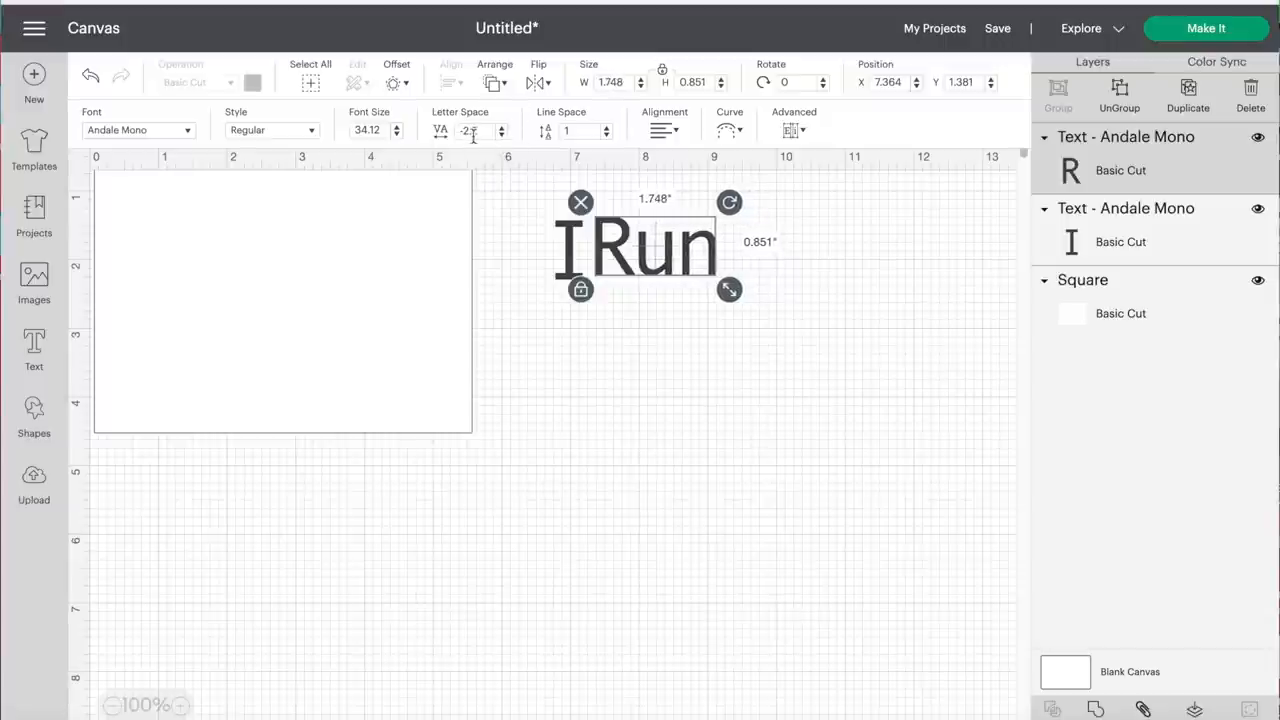
click(501, 126)
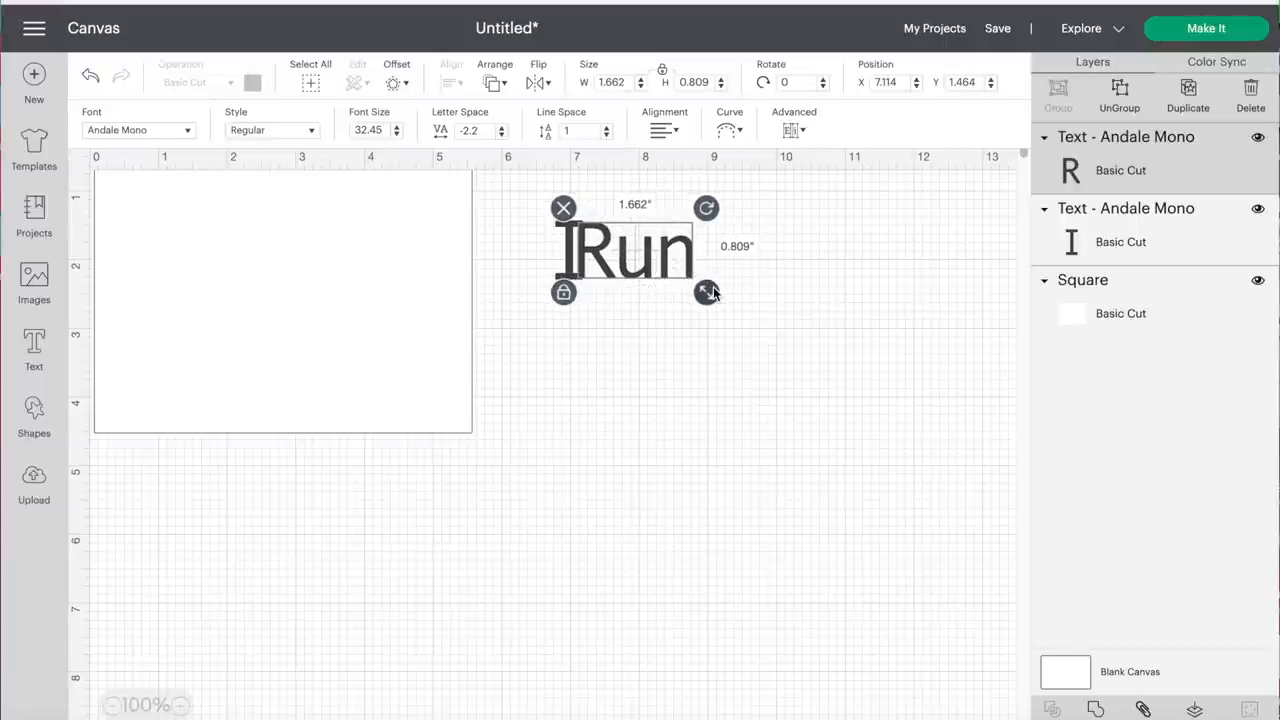
drag(708, 291, 714, 289)
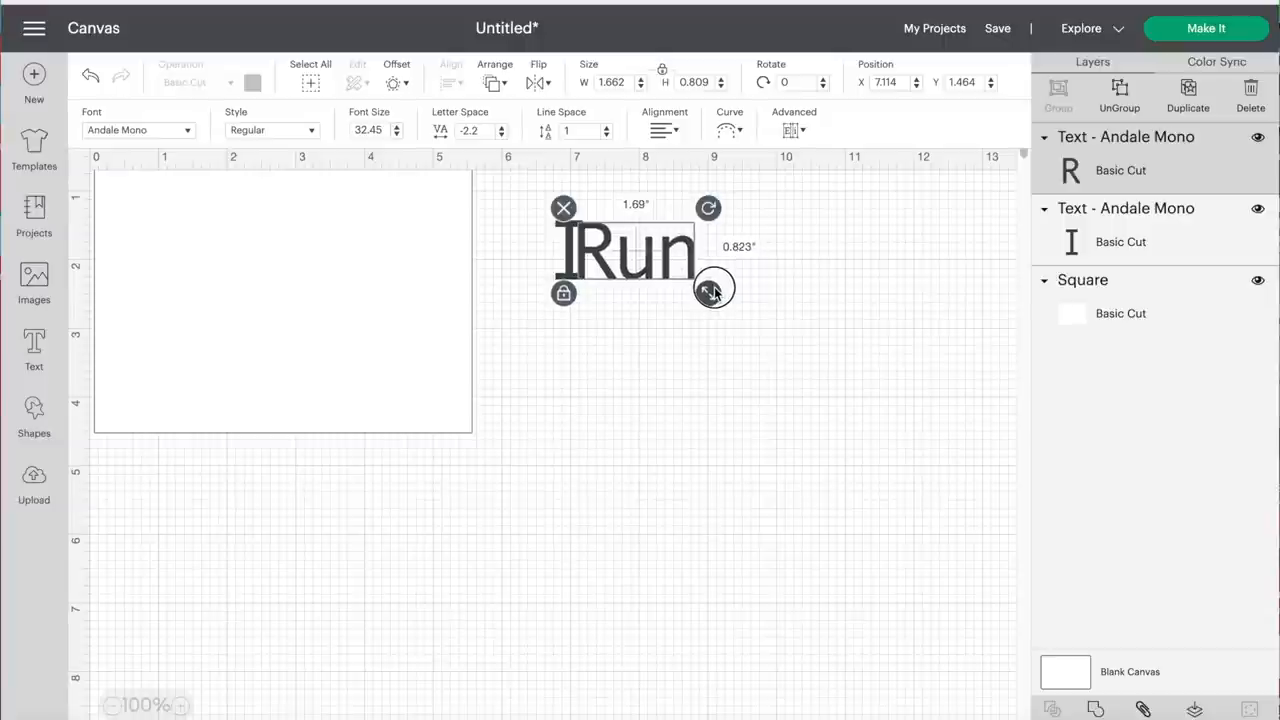
drag(714, 289, 686, 274)
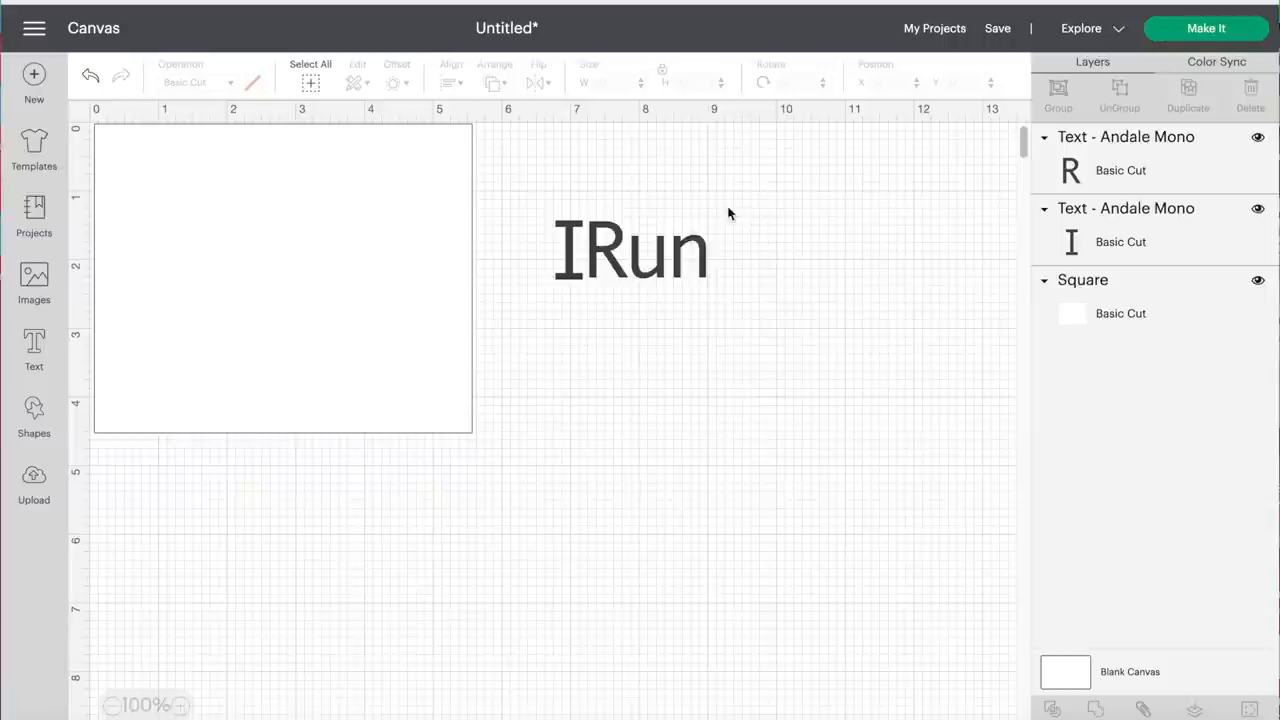
click(630, 248)
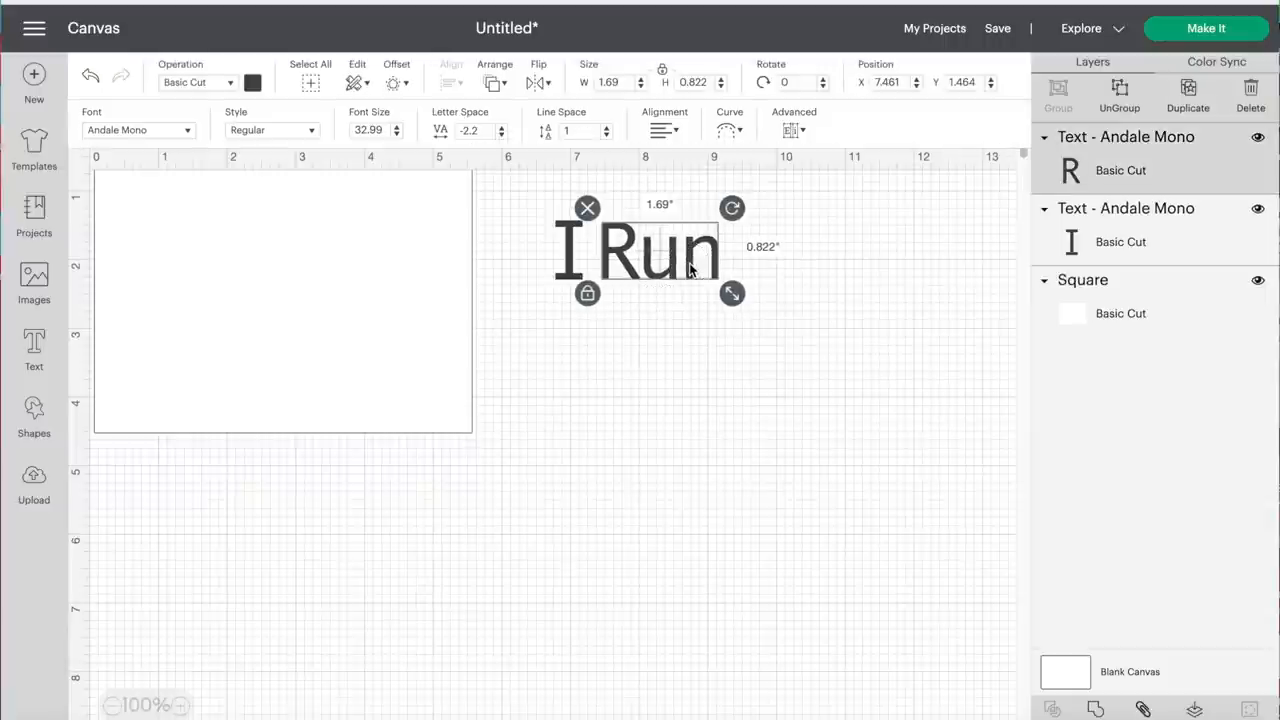
click(34, 345)
text(On)
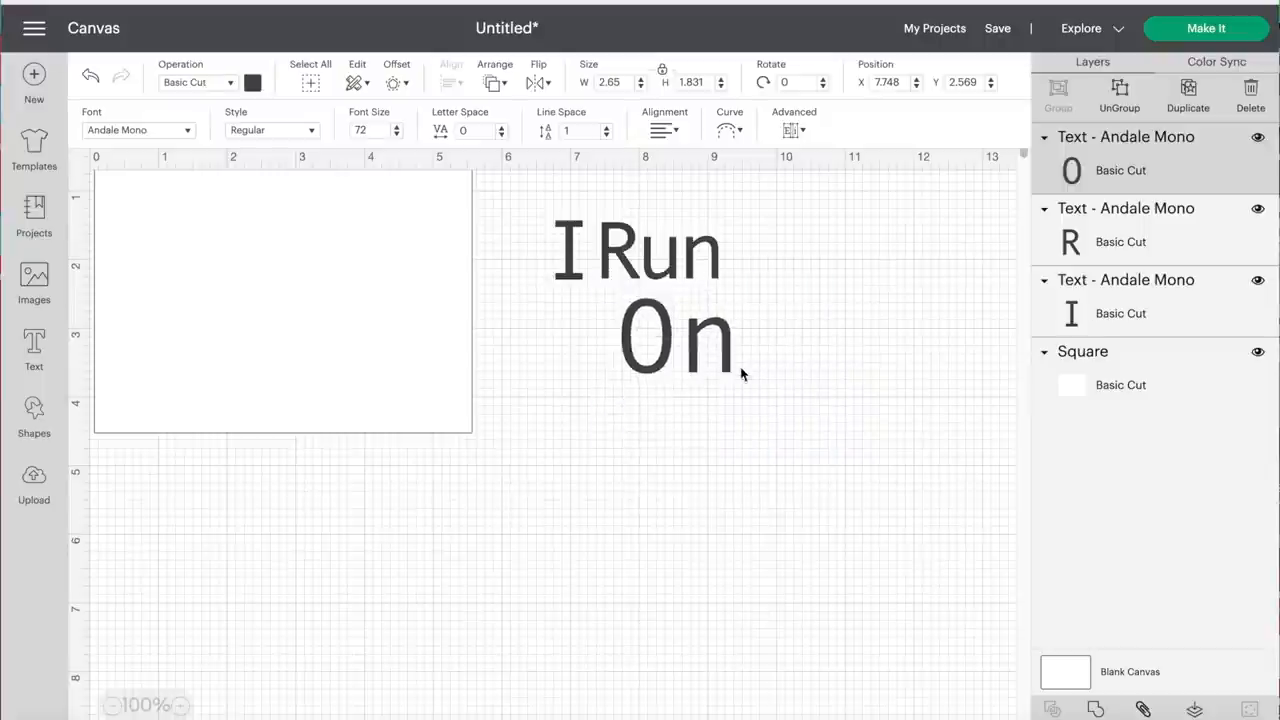
Step: Set 'On' in Apple Chancery and move it just below and right of 'I Run'
click(677, 335)
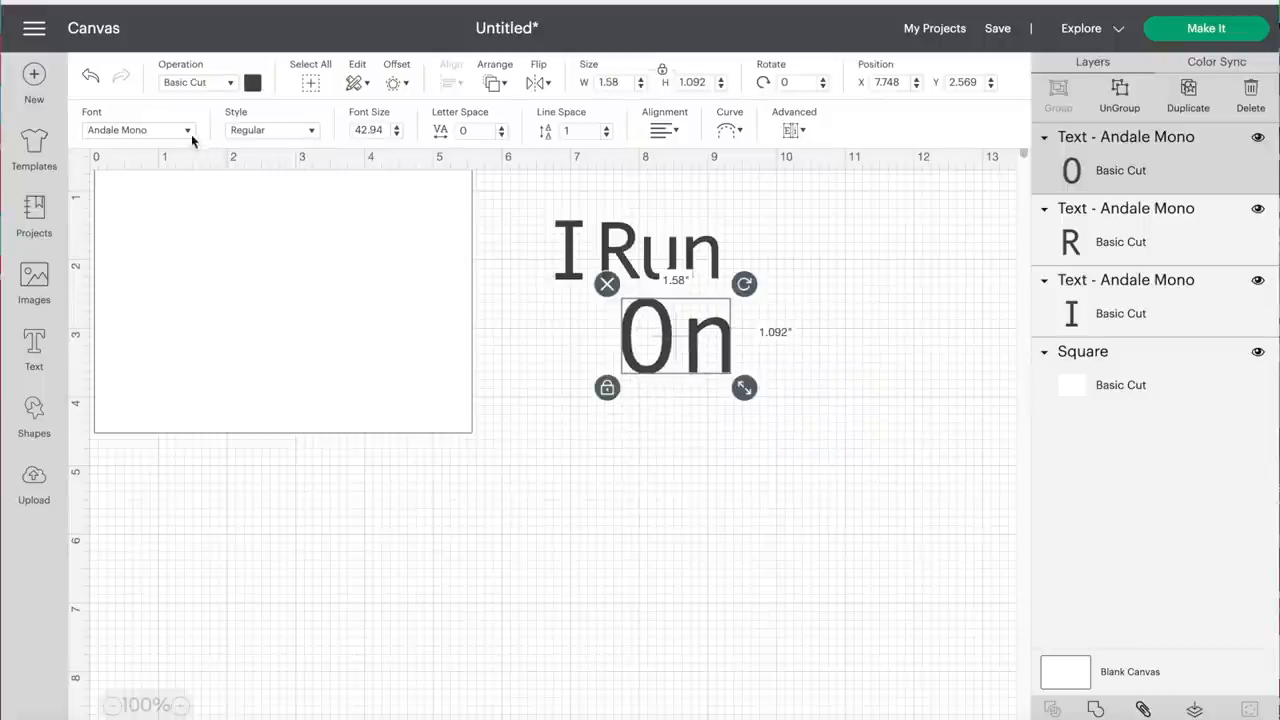
click(138, 130)
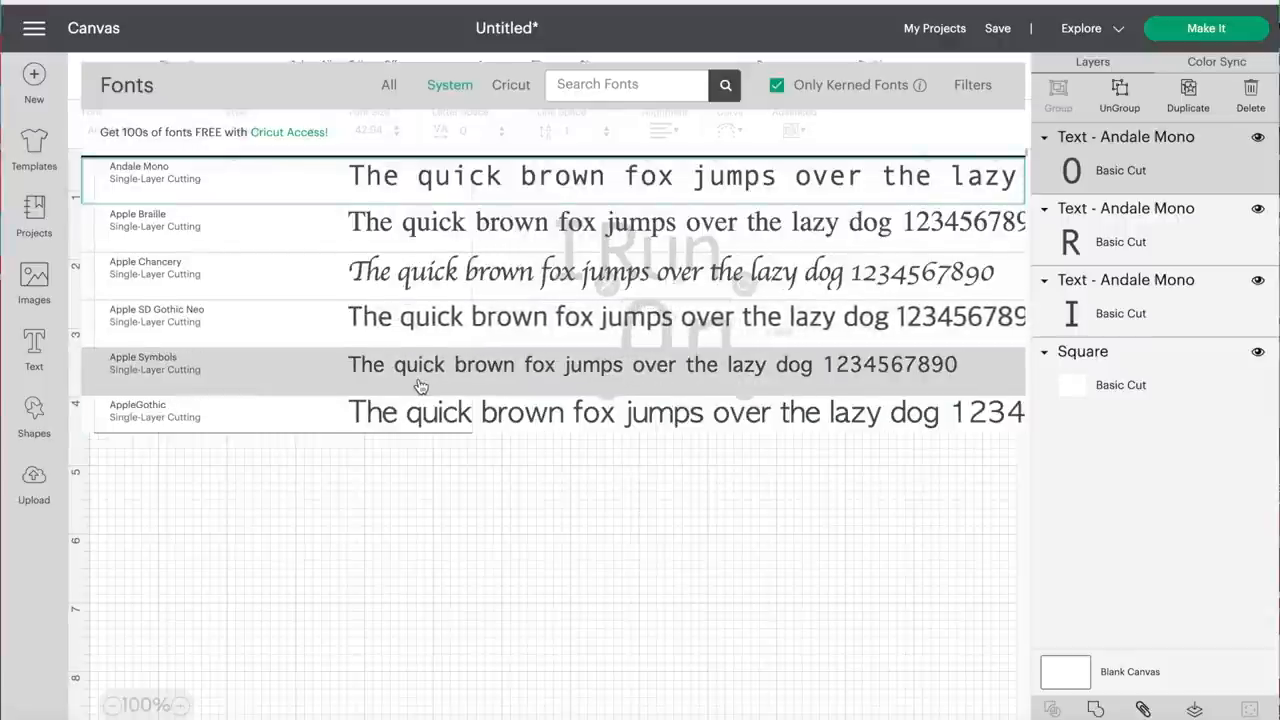
scroll(up, 3)
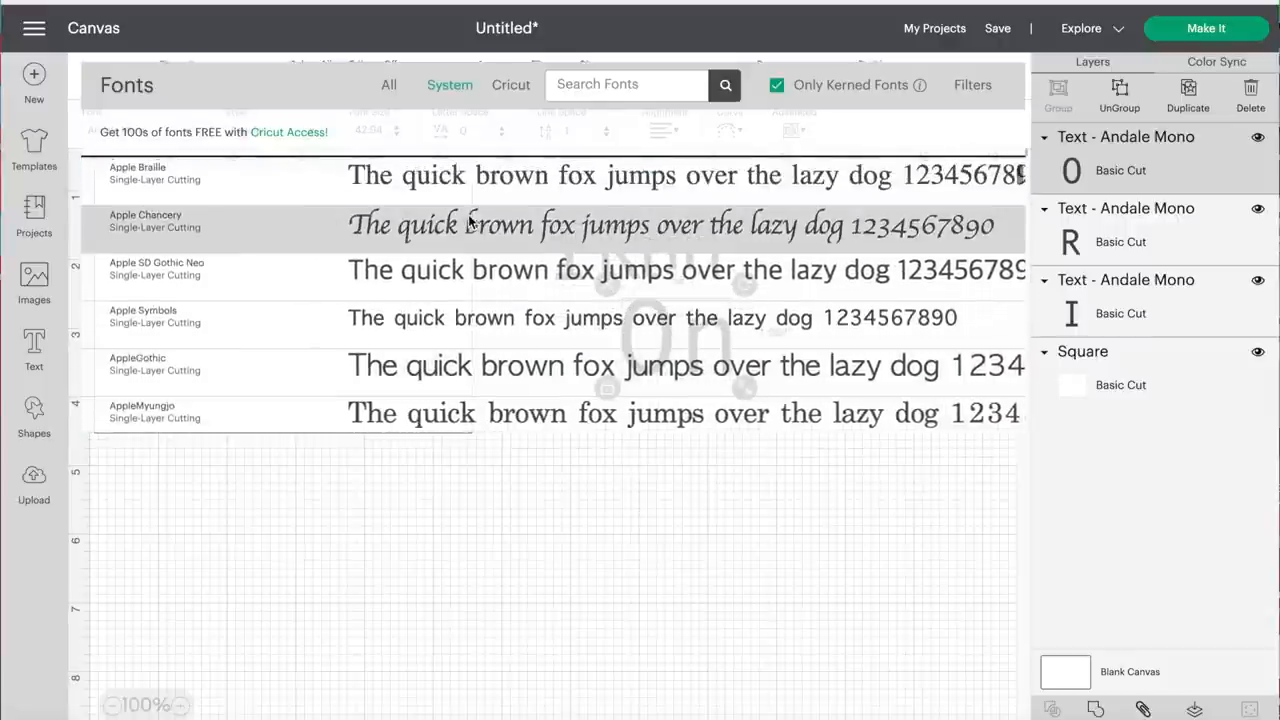
click(145, 220)
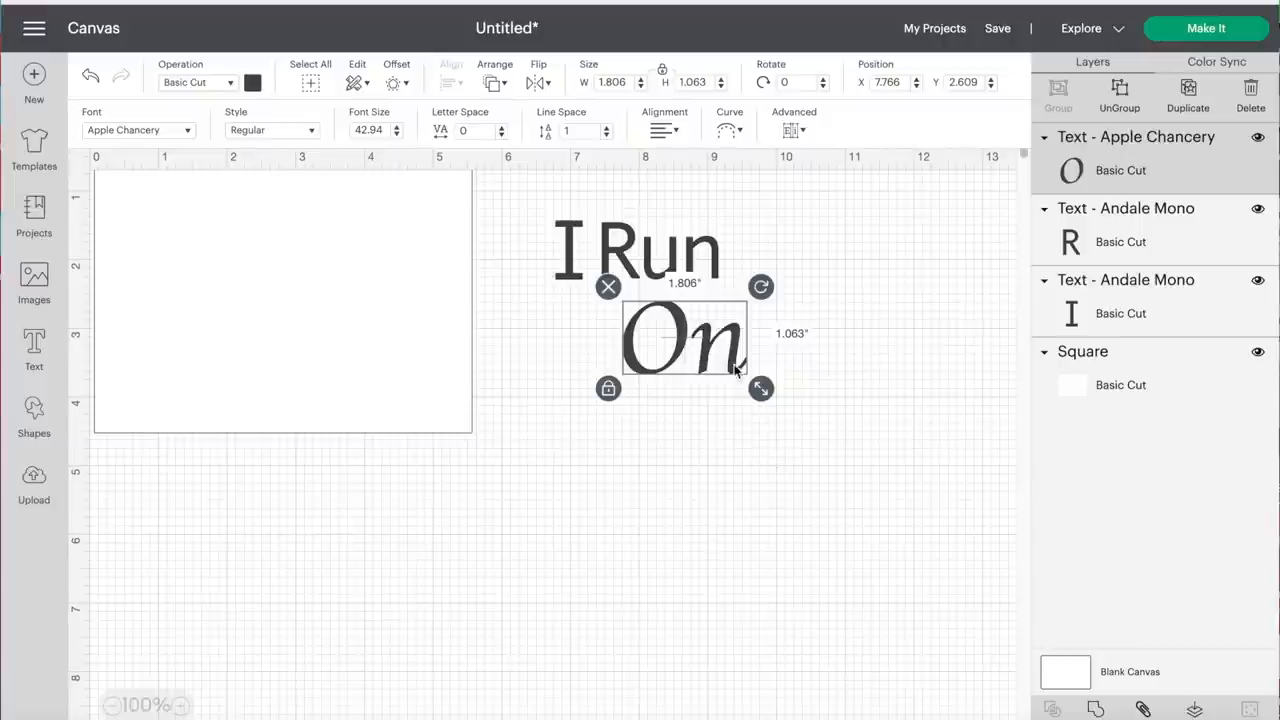
drag(684, 338, 713, 320)
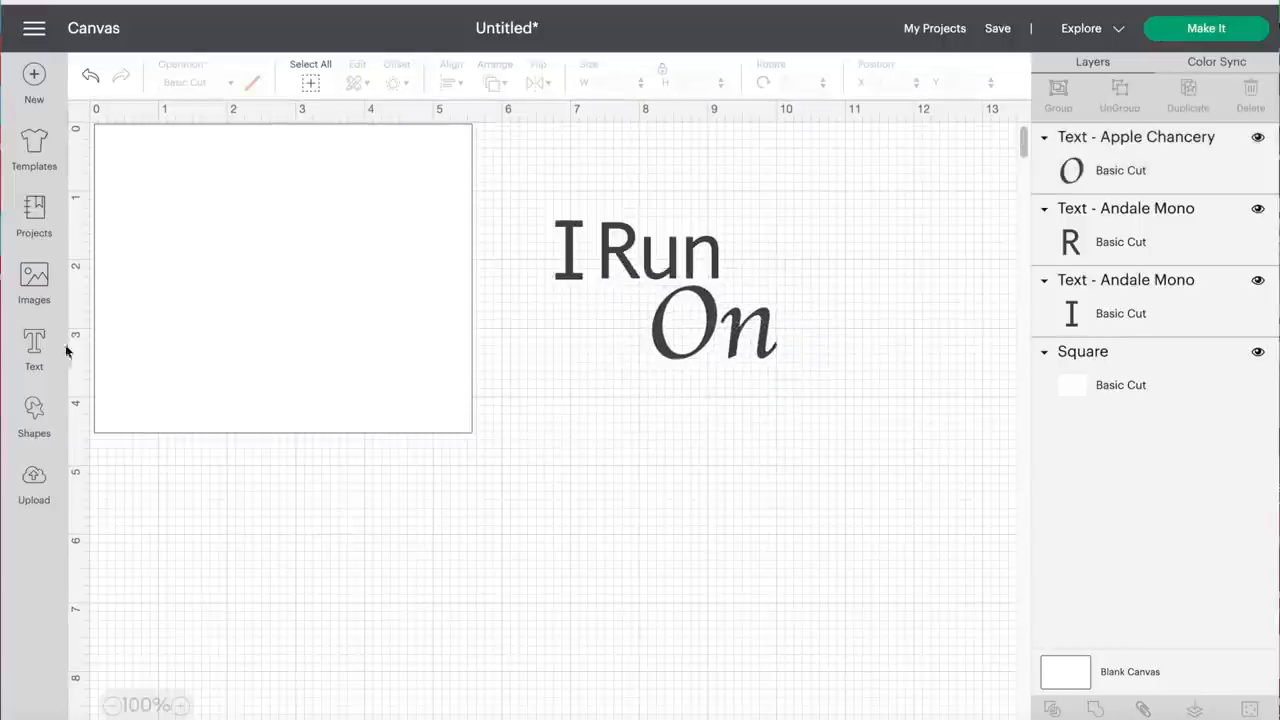
Step: Add the word 'Chritmas', shrink it, and move it to the lower left
click(34, 345)
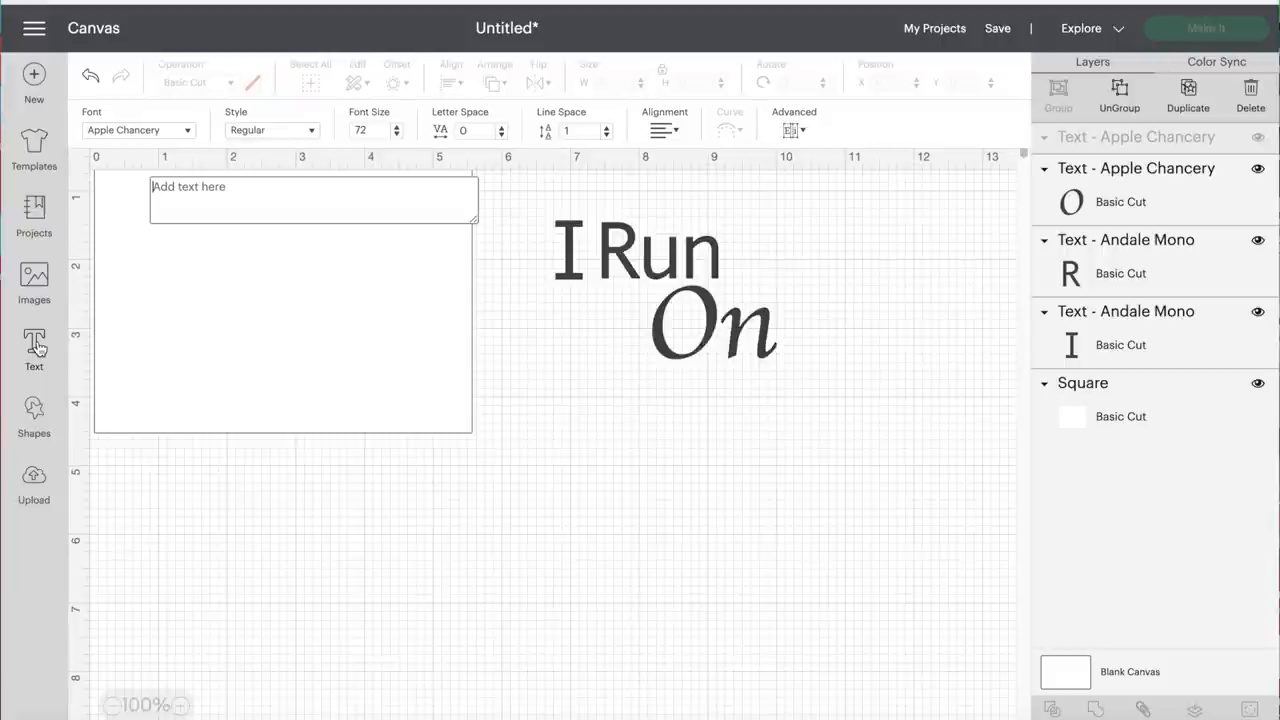
text(Chritmas)
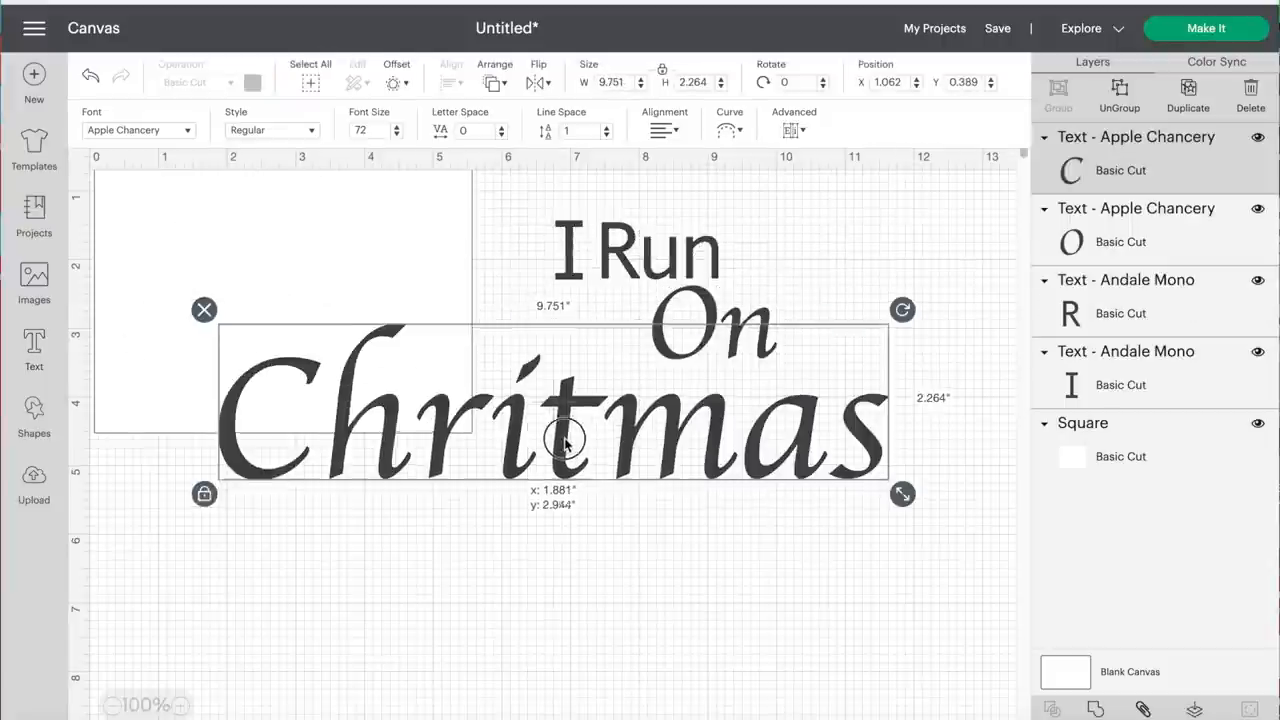
drag(565, 440, 630, 553)
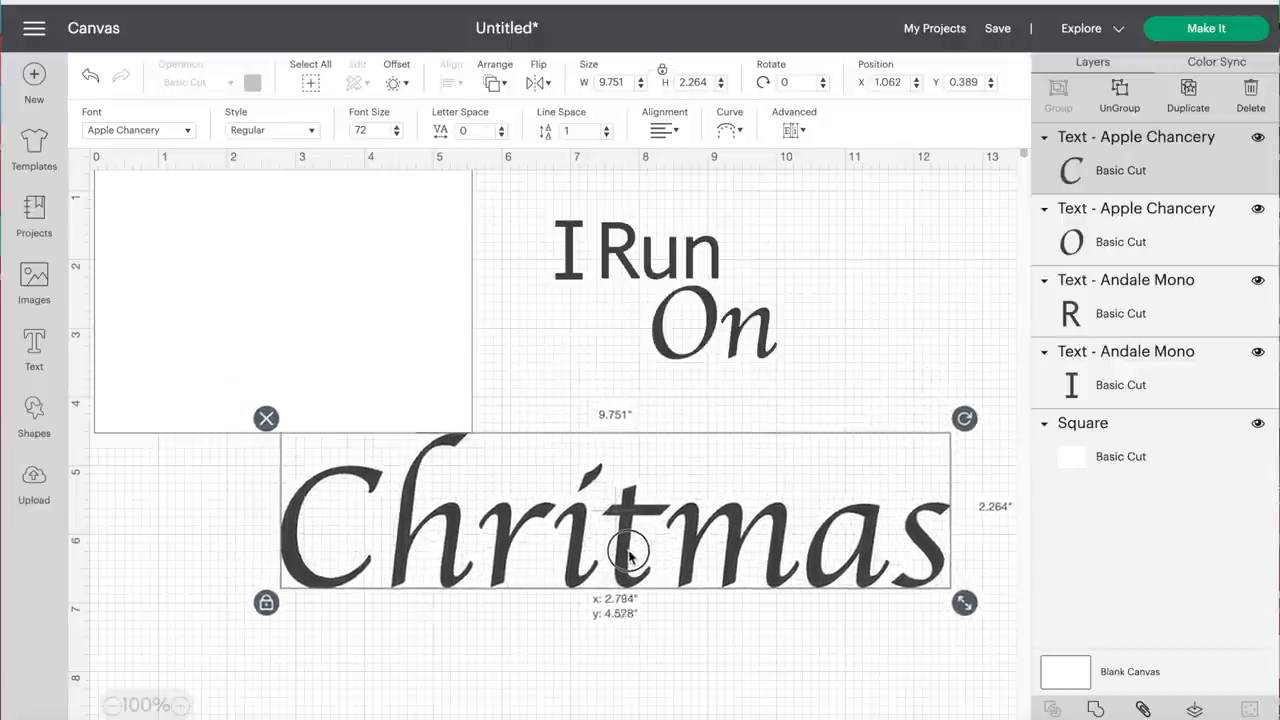
drag(630, 550, 640, 575)
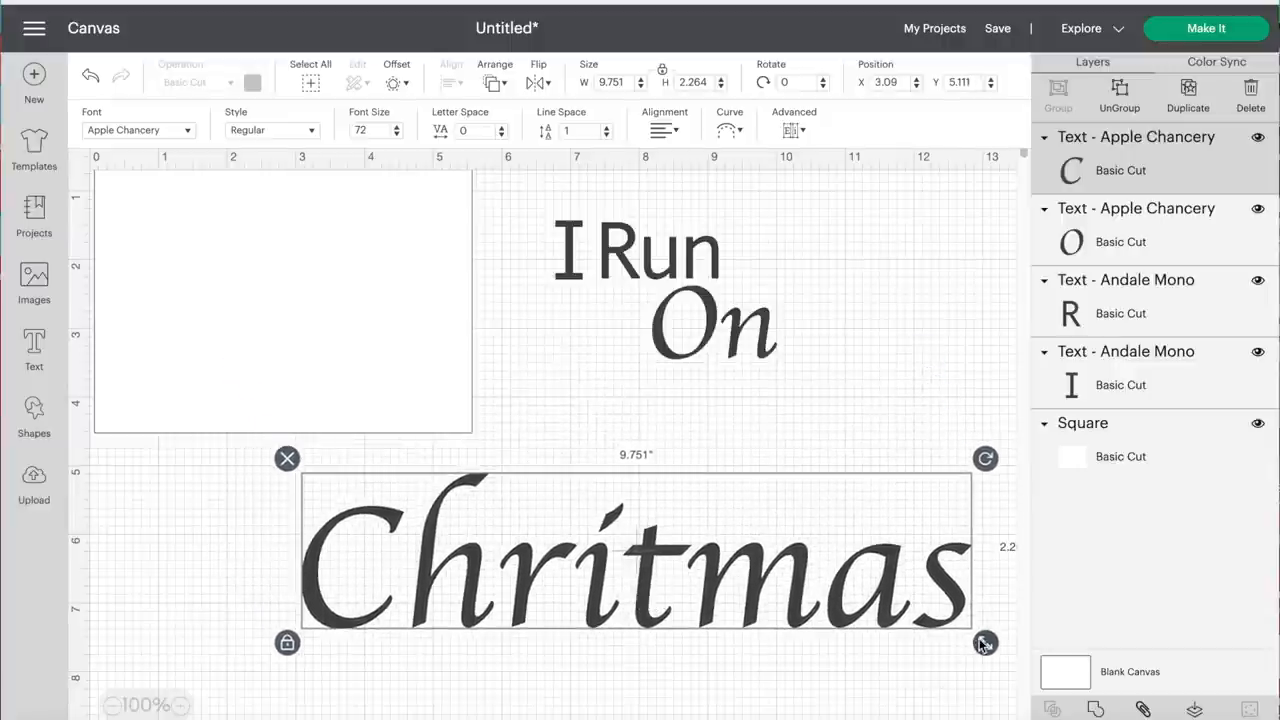
drag(985, 642, 706, 577)
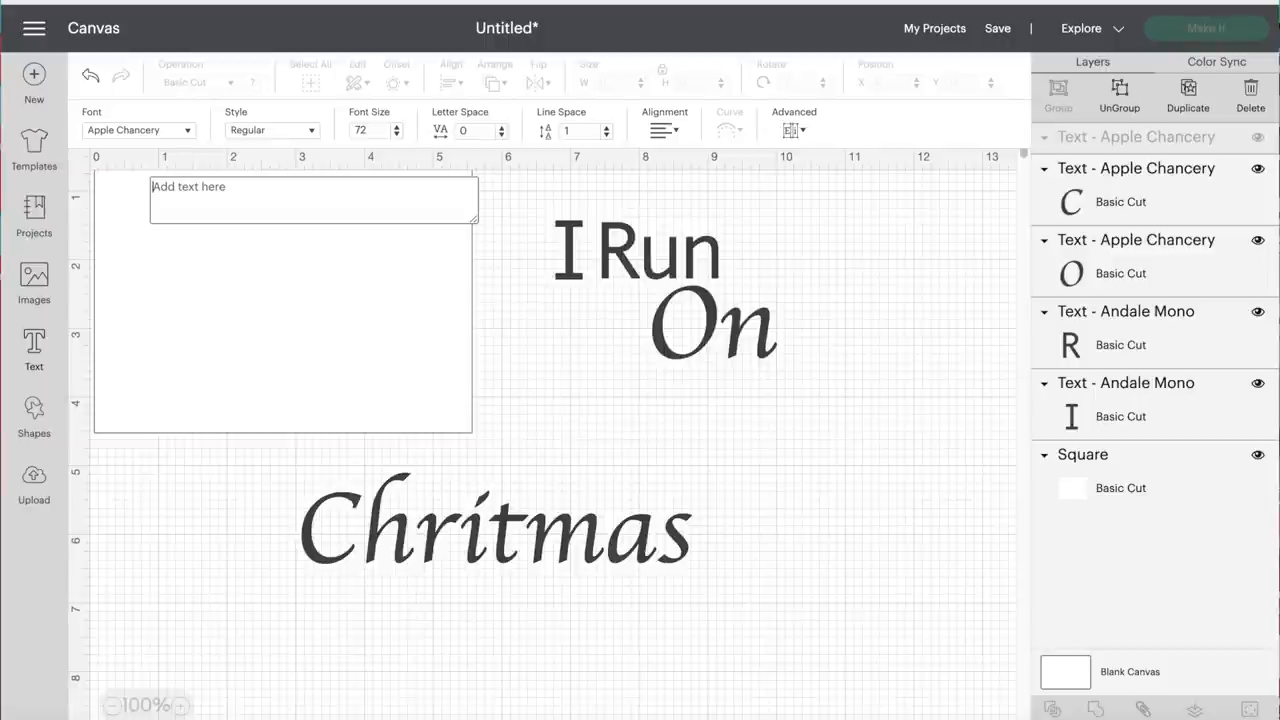
Step: Add 'Coffee', shrink it to about 3.58 by 1.96 inches, and place it beneath 'On'
text(Coff)
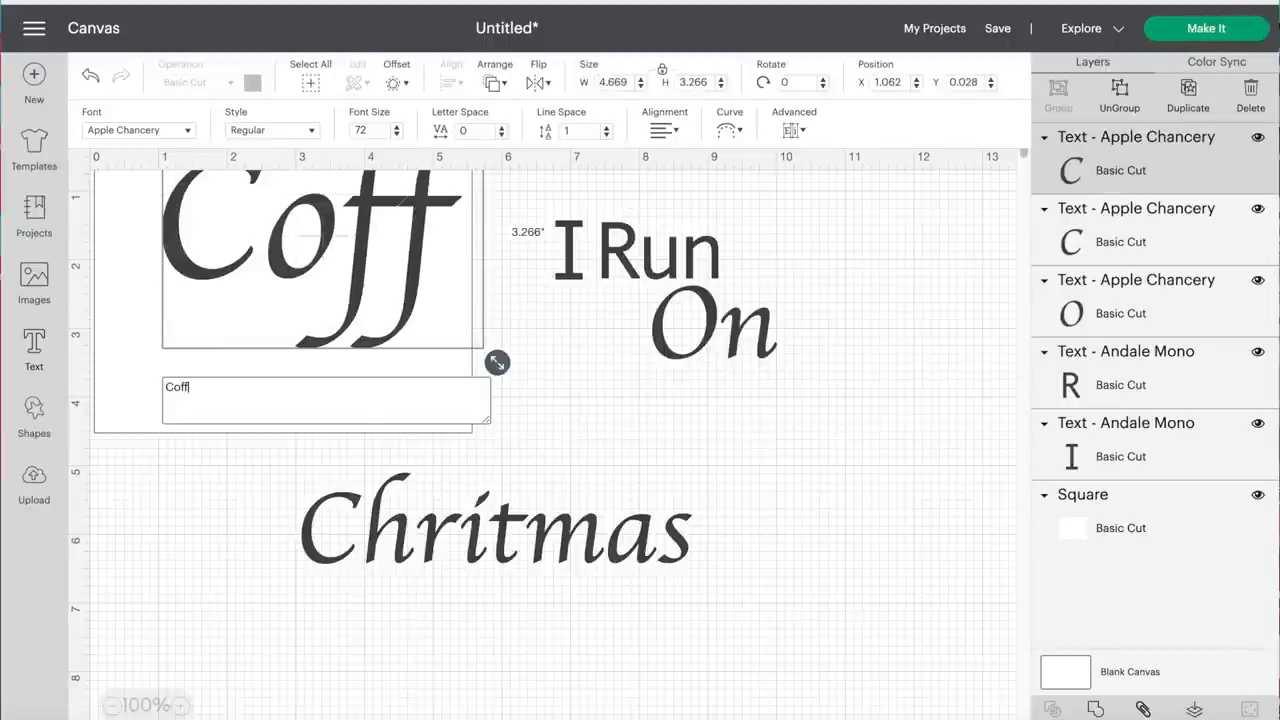
text(ee)
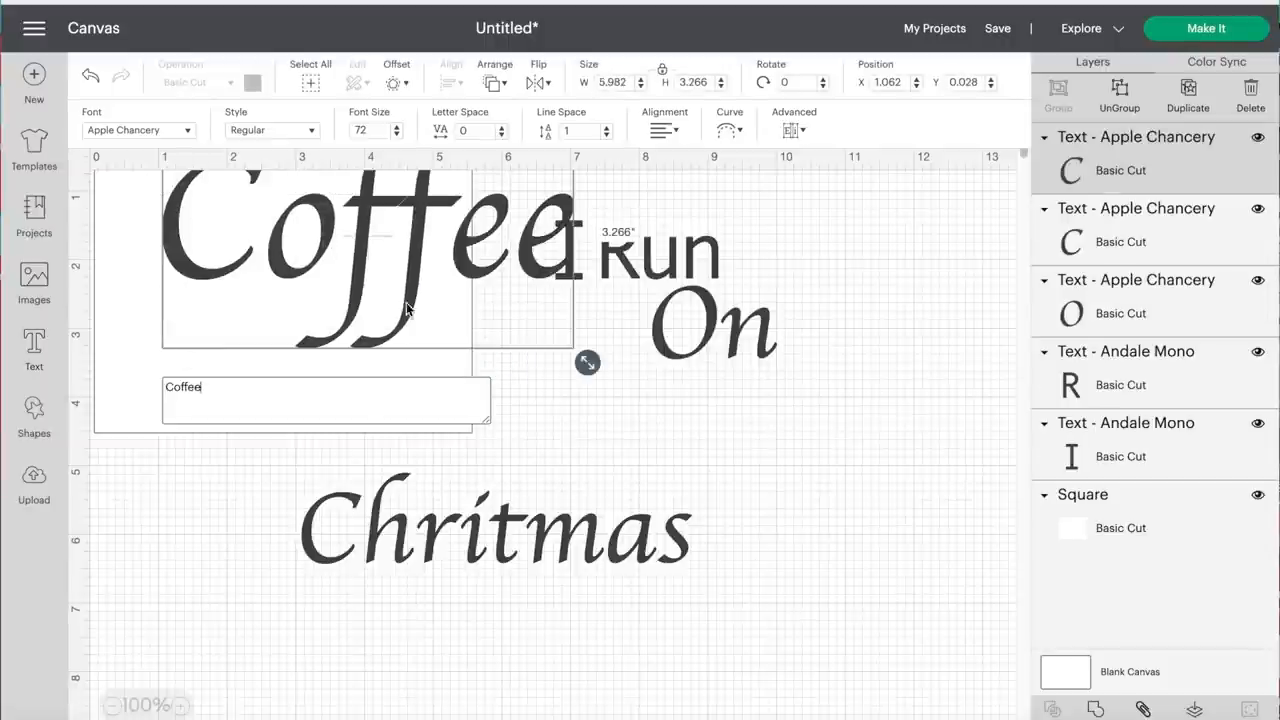
drag(370, 260, 690, 440)
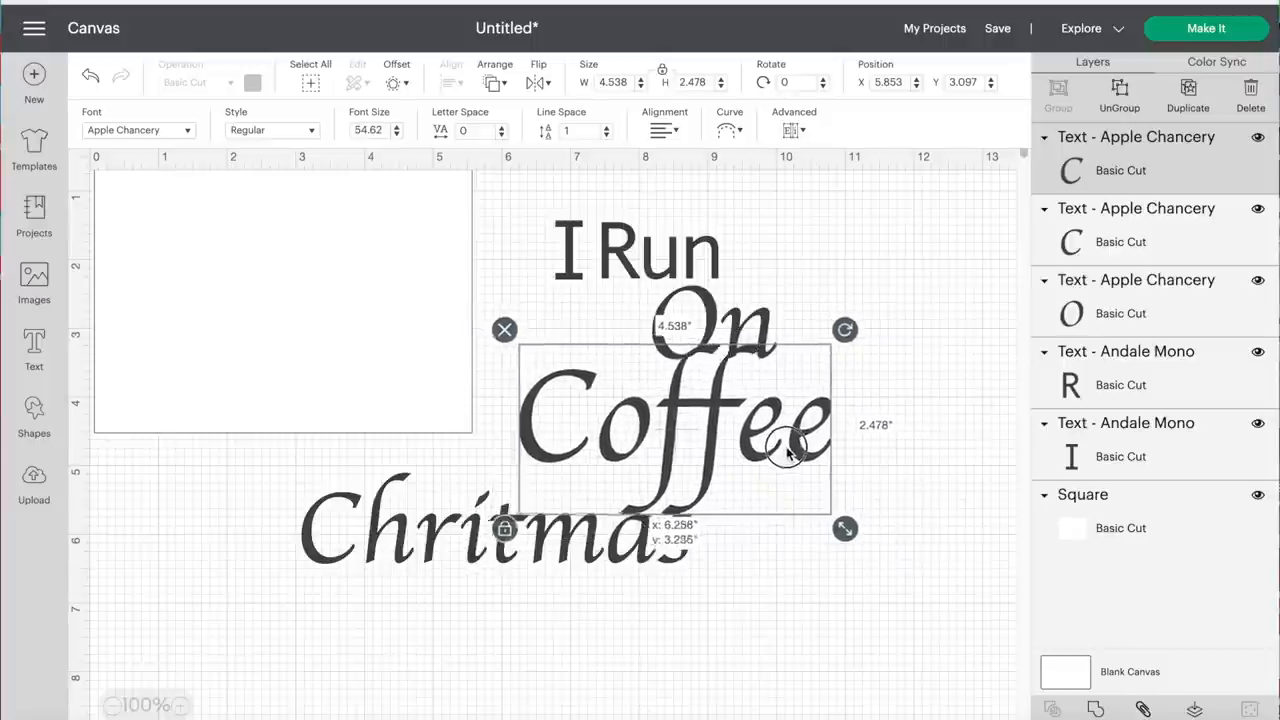
drag(785, 448, 755, 413)
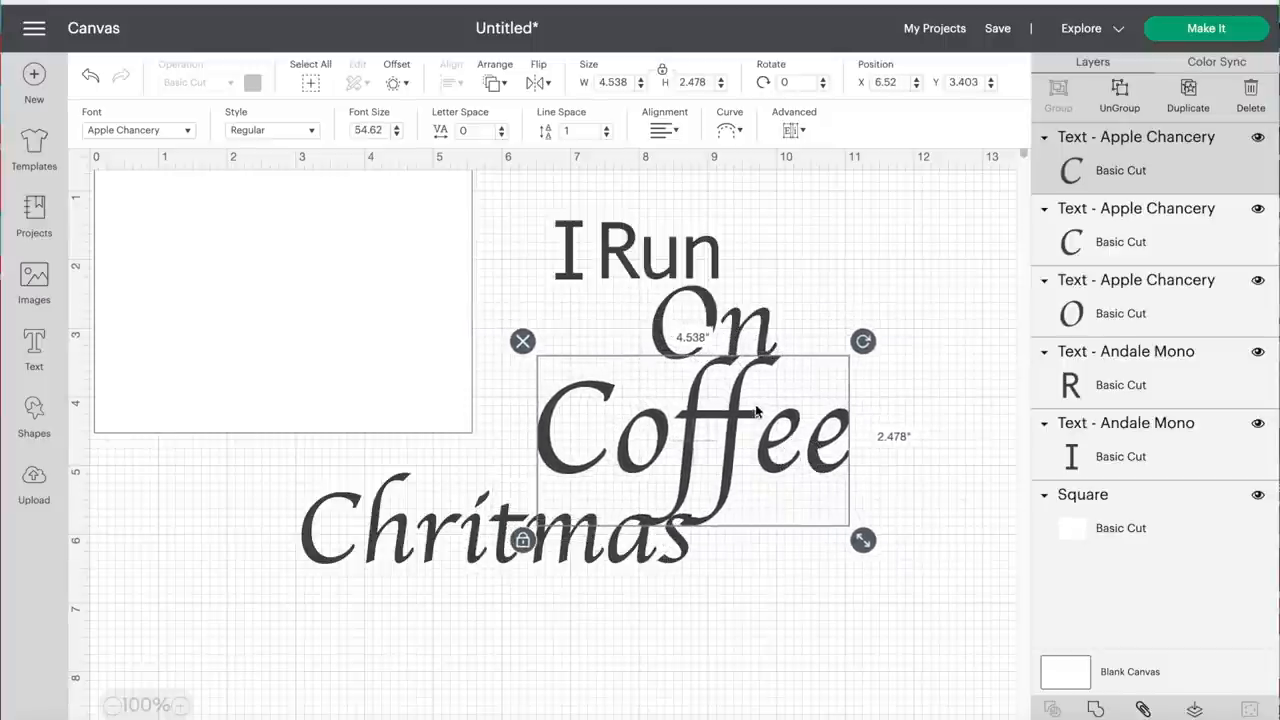
click(790, 481)
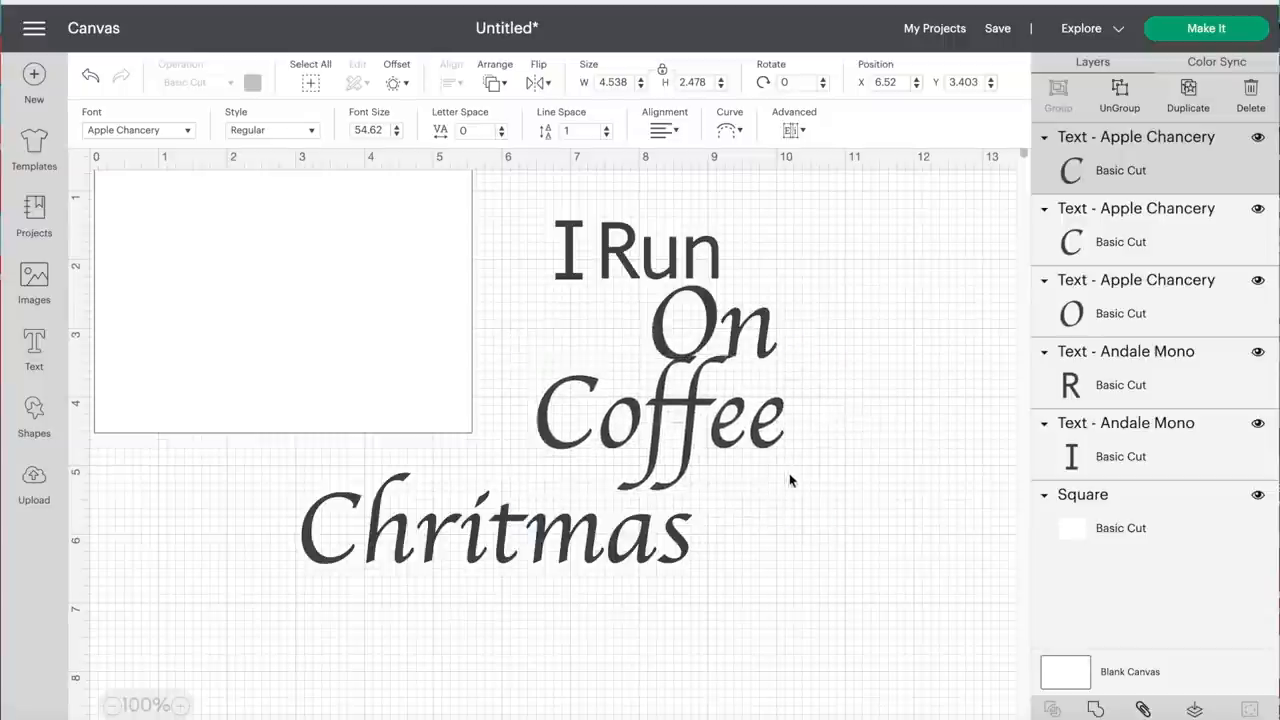
click(495, 525)
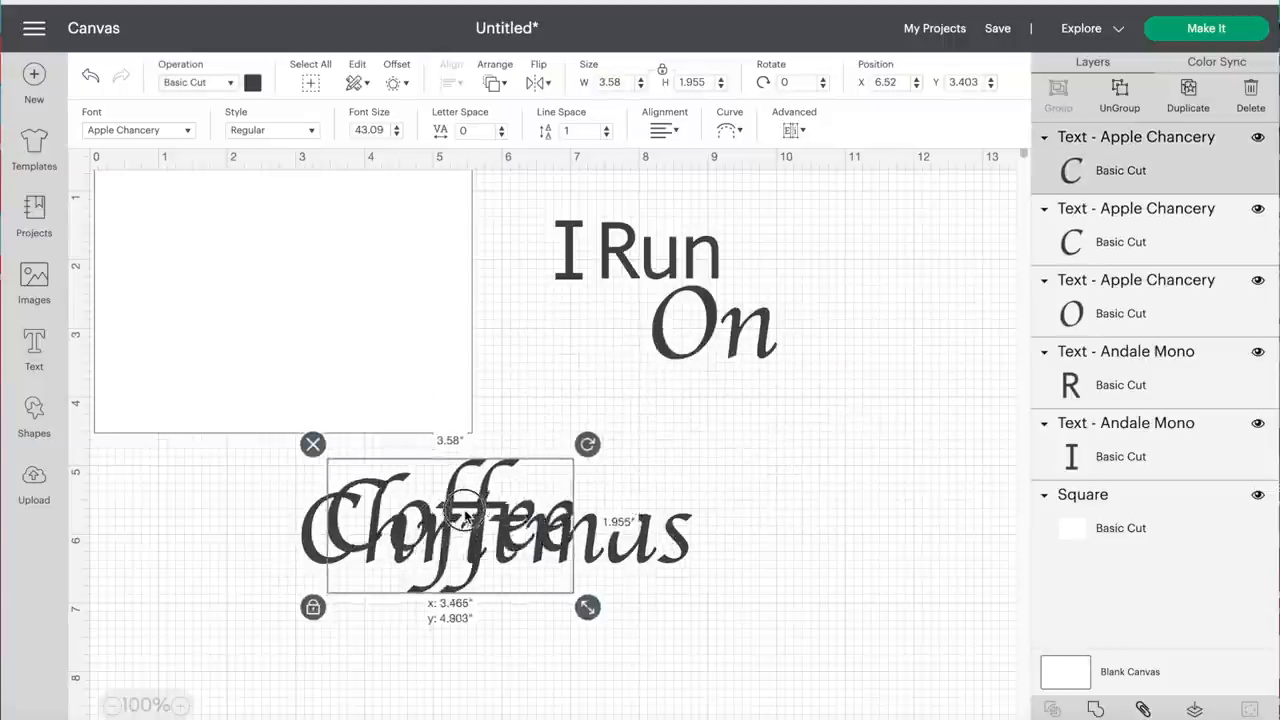
drag(465, 525, 440, 525)
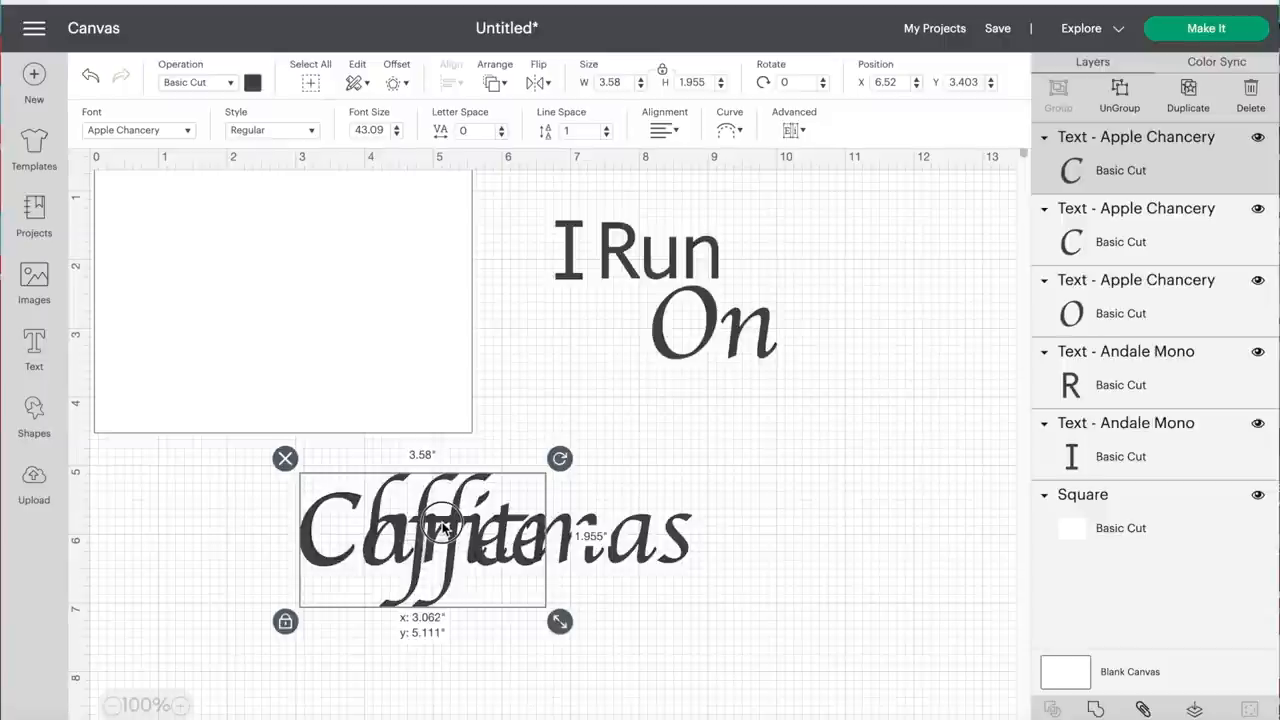
drag(422, 538, 725, 447)
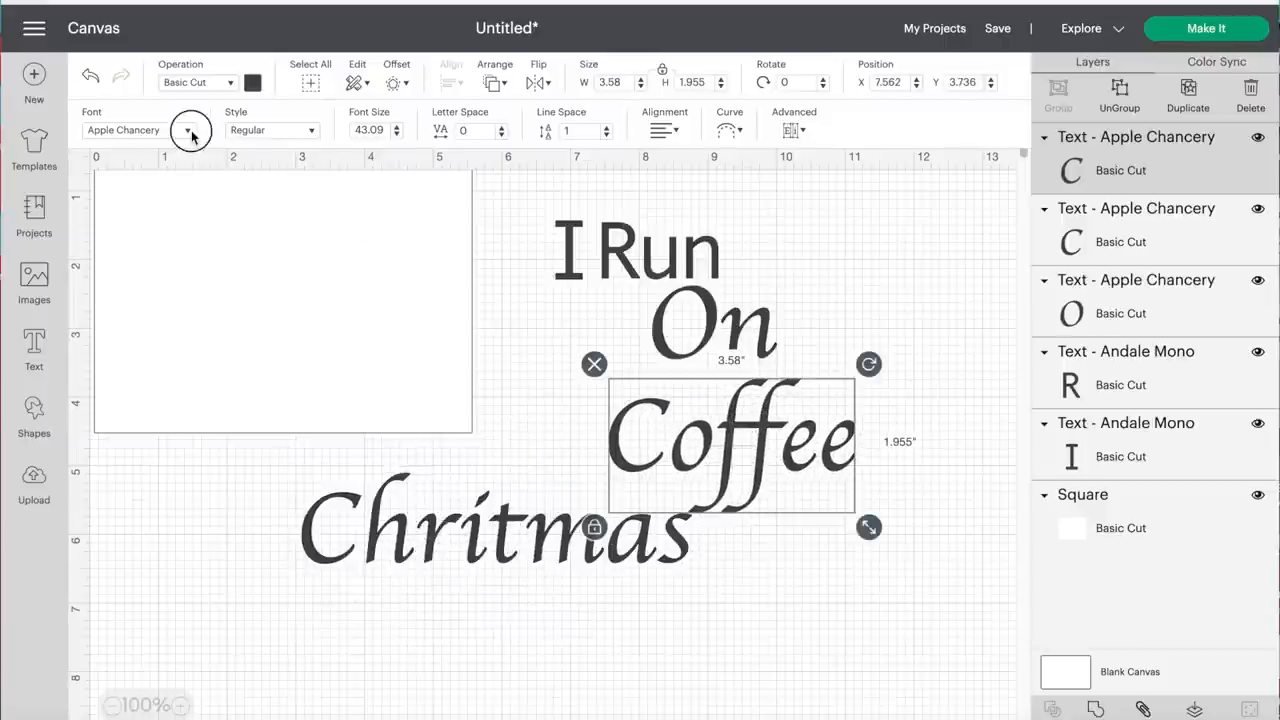
Step: Apply Brush Script MT to 'Coffee' and 'Chritmas', and move Chritmas below and right of Coffee
click(187, 130)
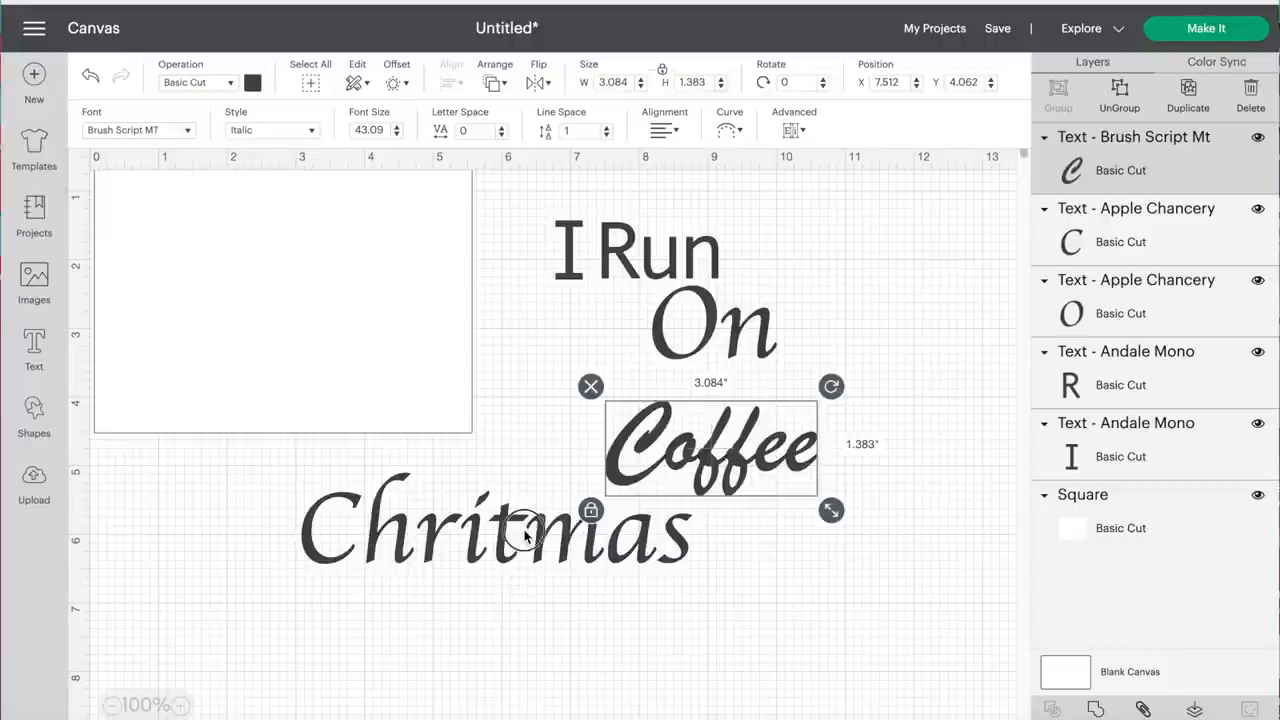
click(494, 530)
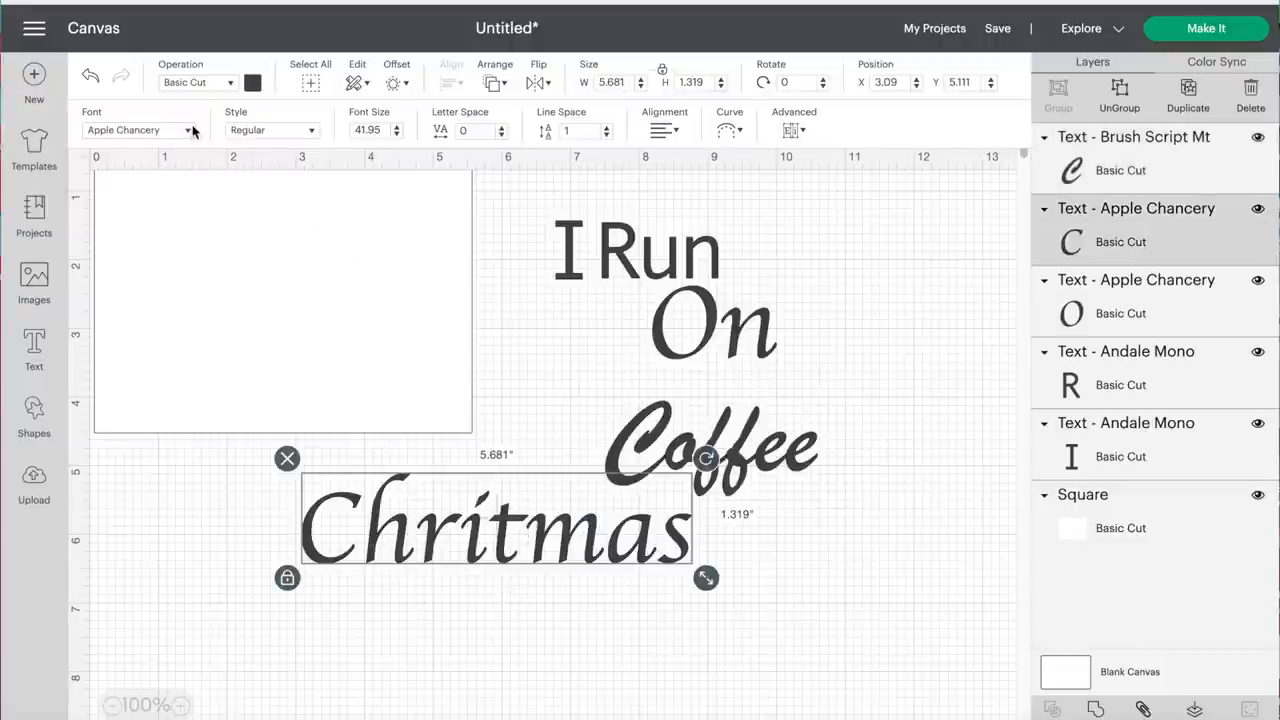
click(140, 130)
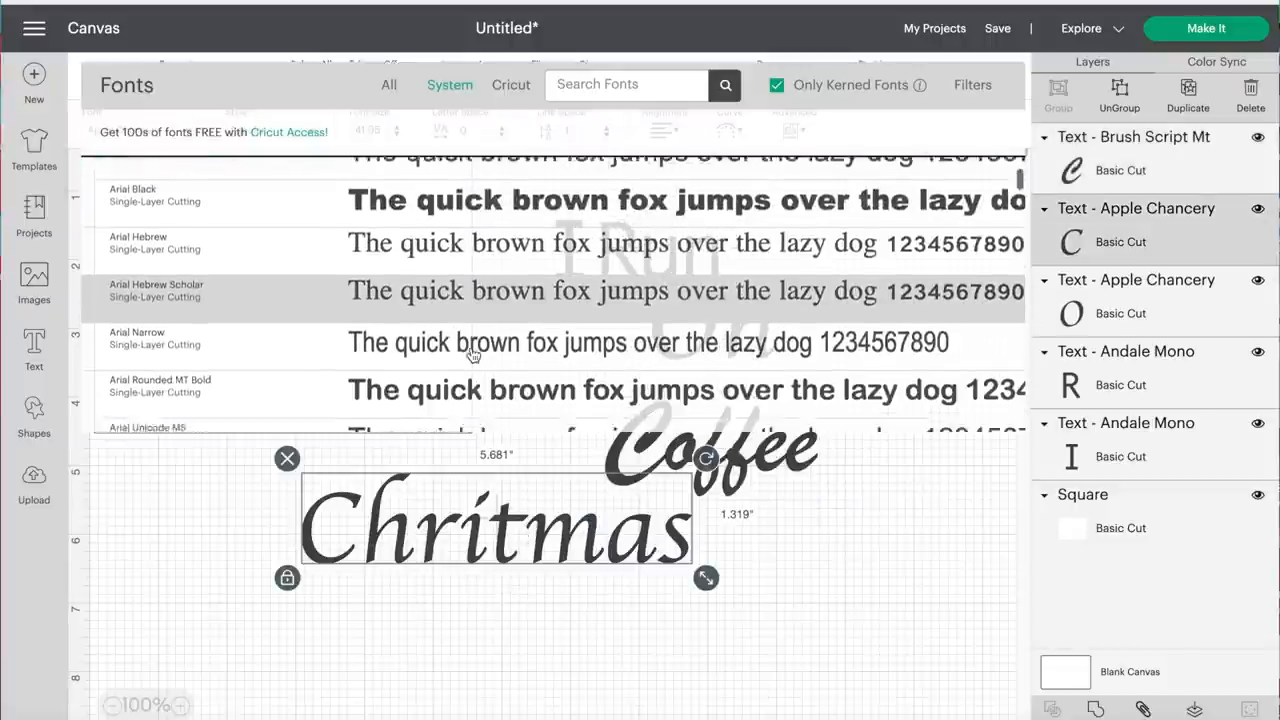
text(bru)
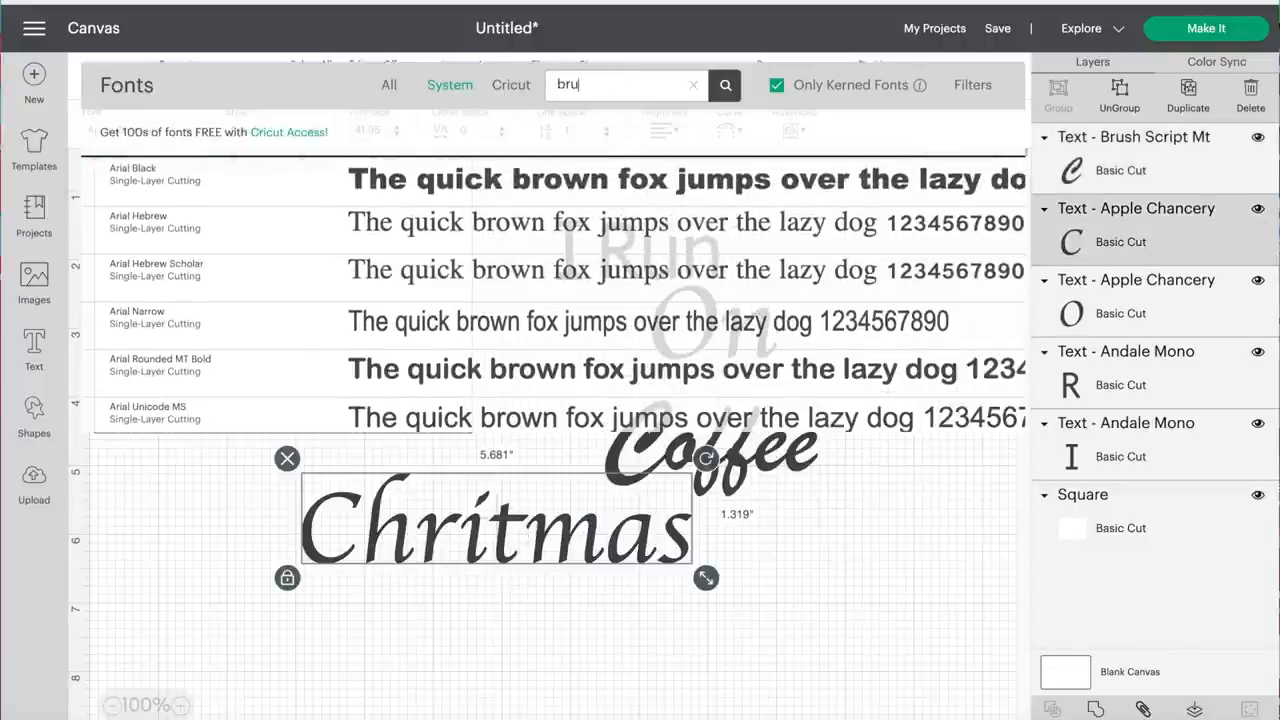
text(sh)
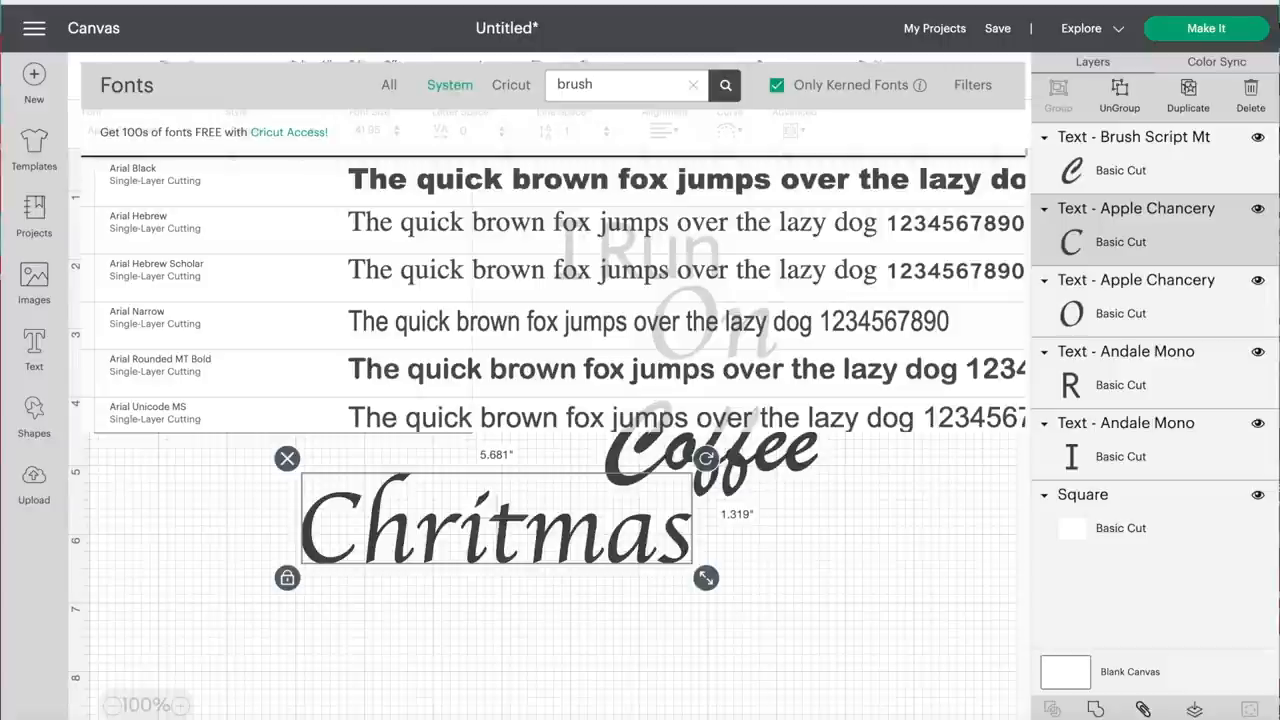
click(725, 84)
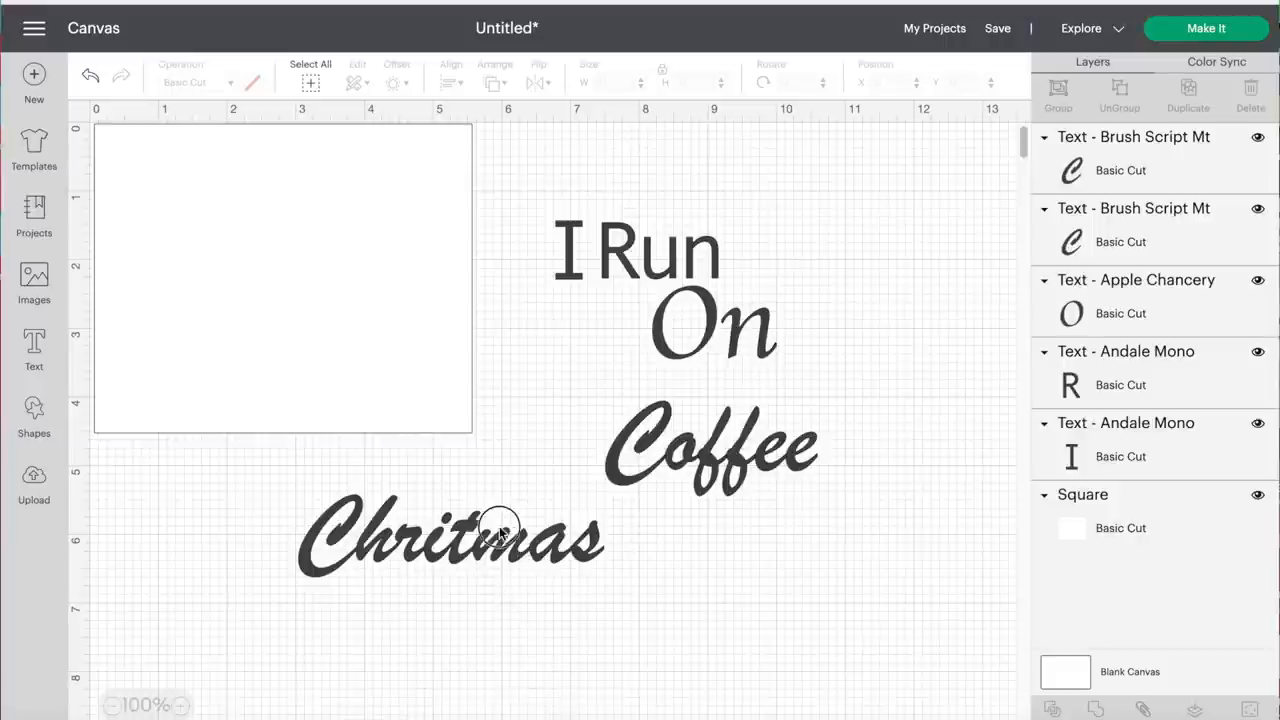
drag(450, 535, 815, 555)
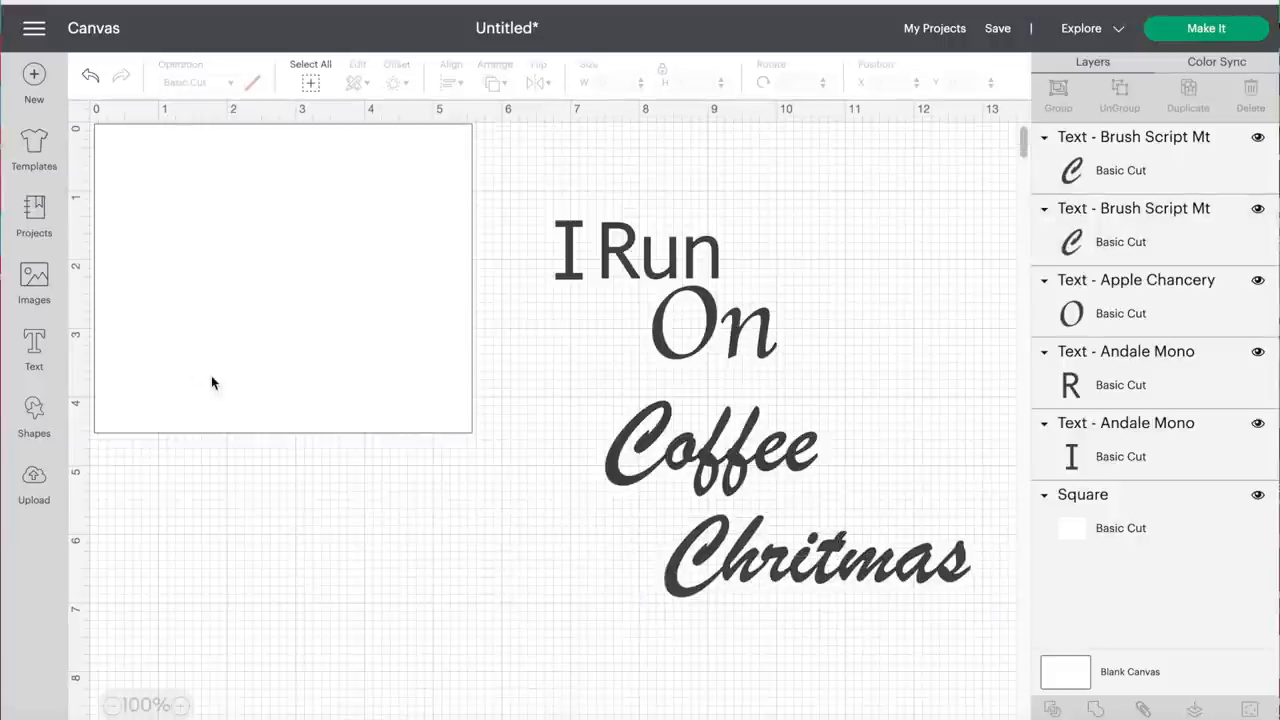
click(34, 345)
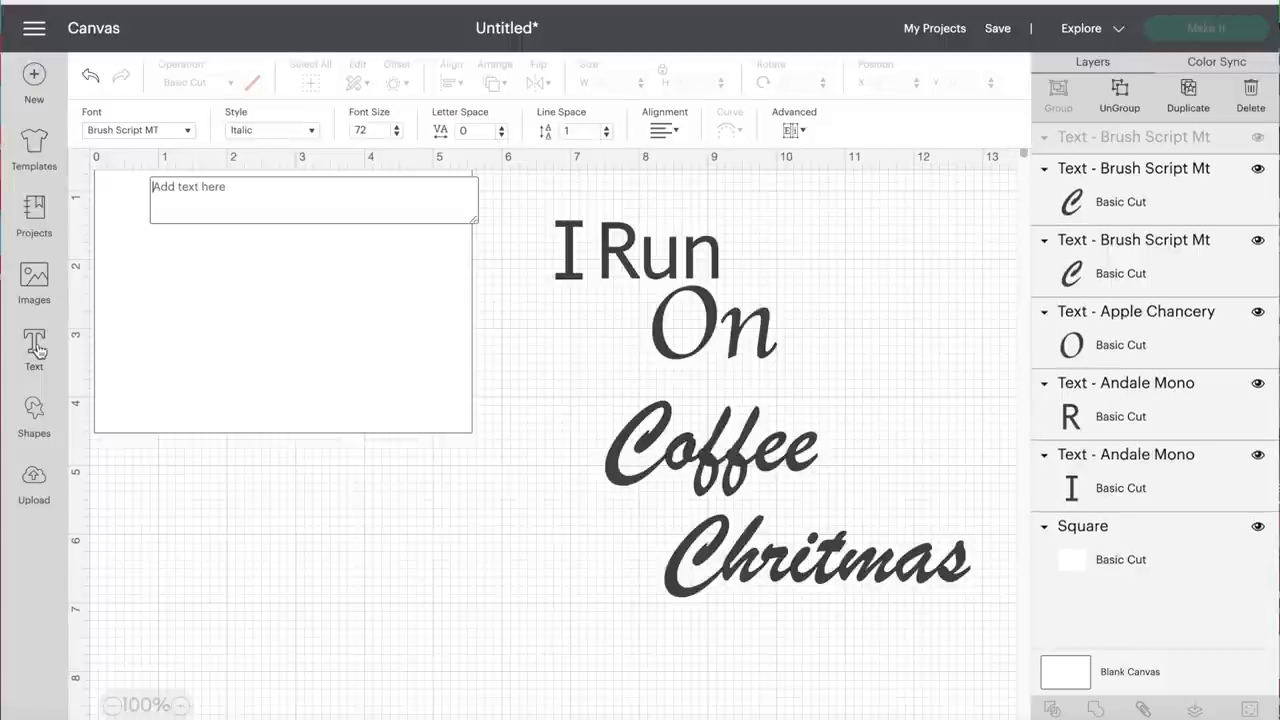
Step: Add a small '&' right of Coffee, above the end of Chritmas
text(&)
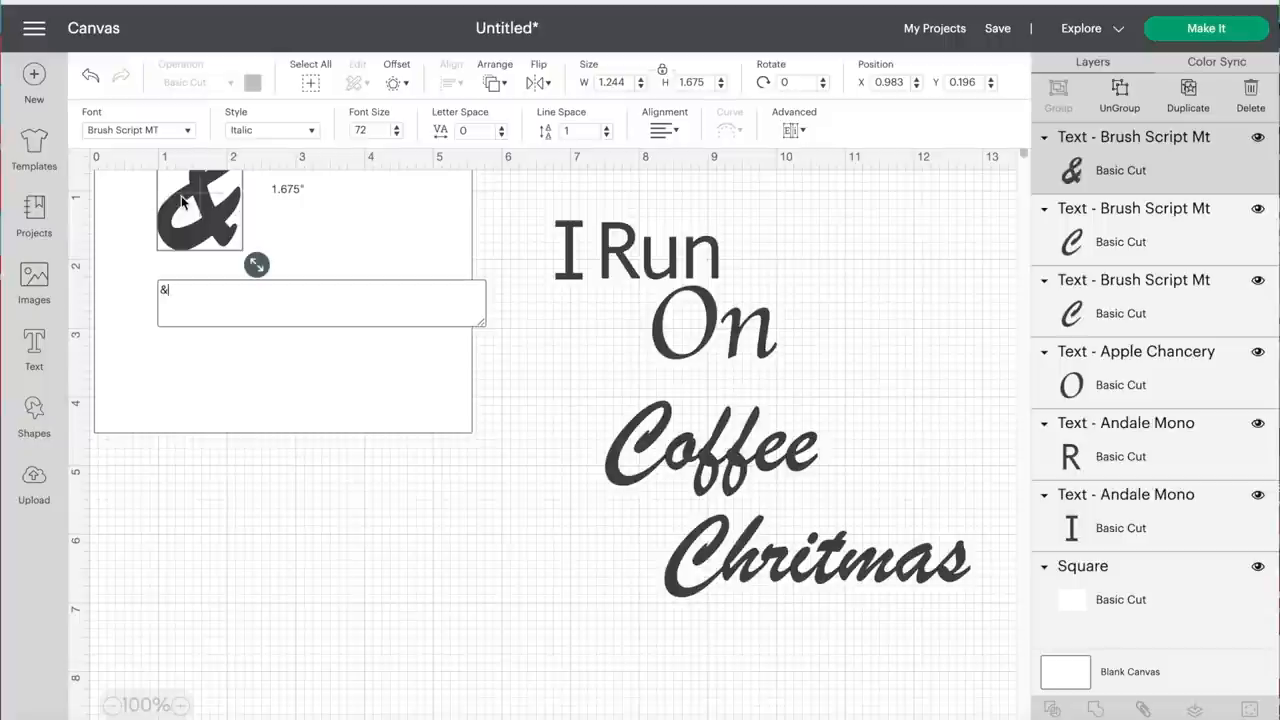
drag(200, 205, 867, 460)
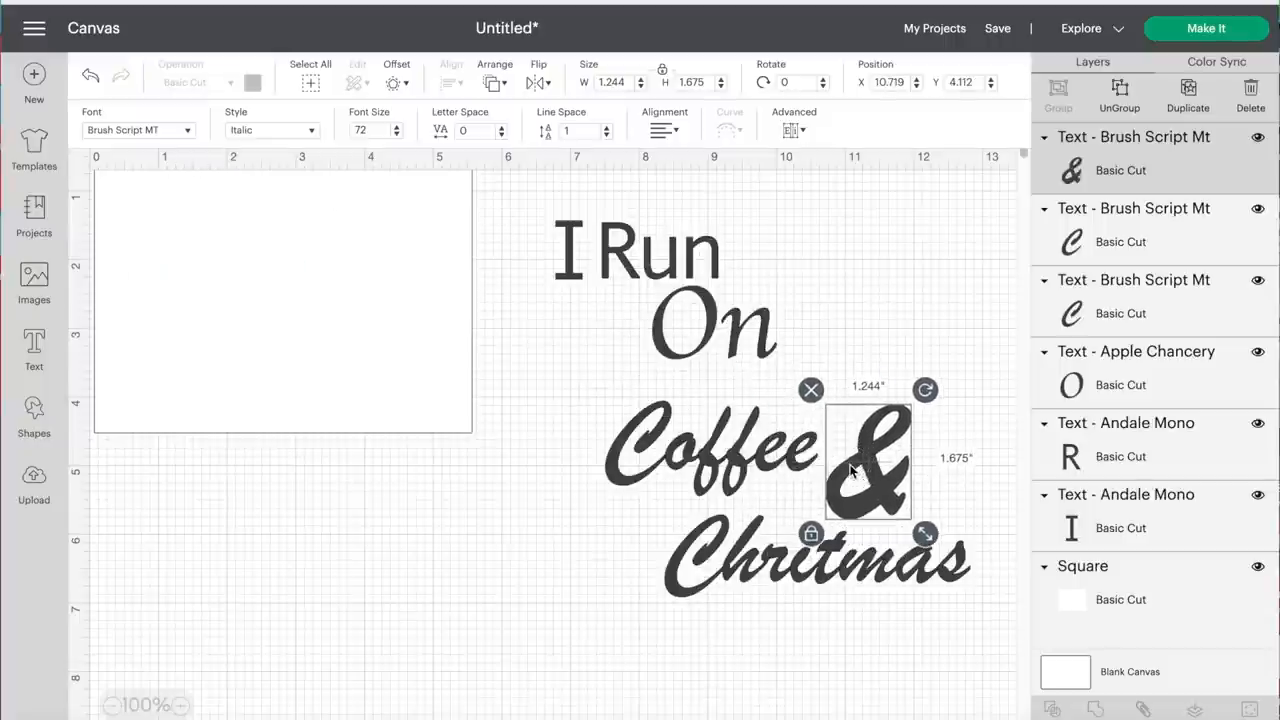
drag(924, 533, 886, 480)
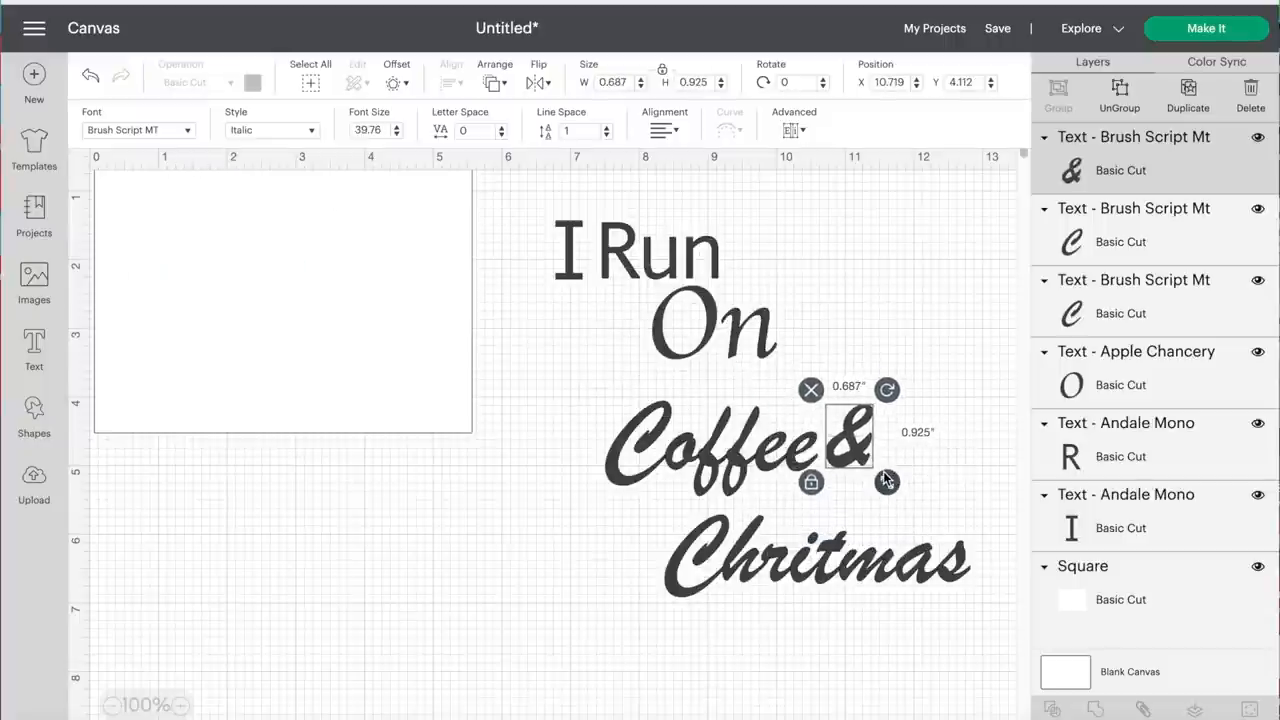
drag(850, 435, 887, 465)
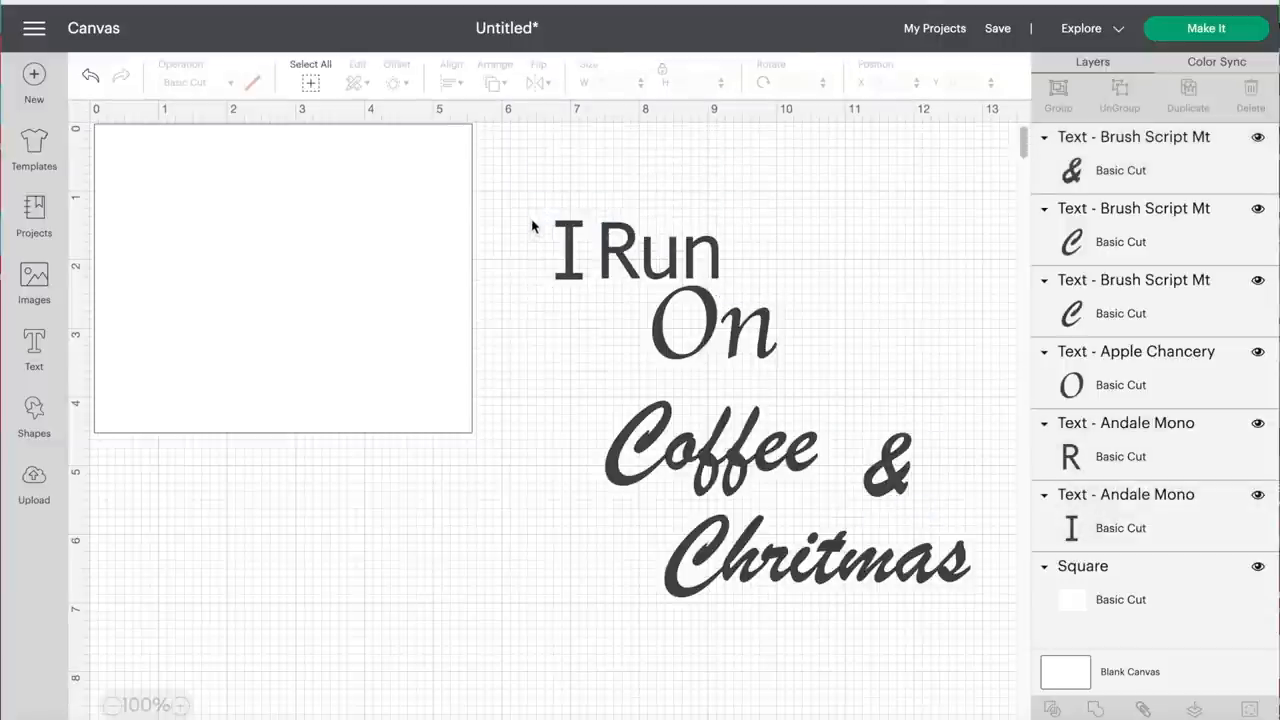
Step: Shrink the I Run text and move it to the top of the square above On
click(635, 248)
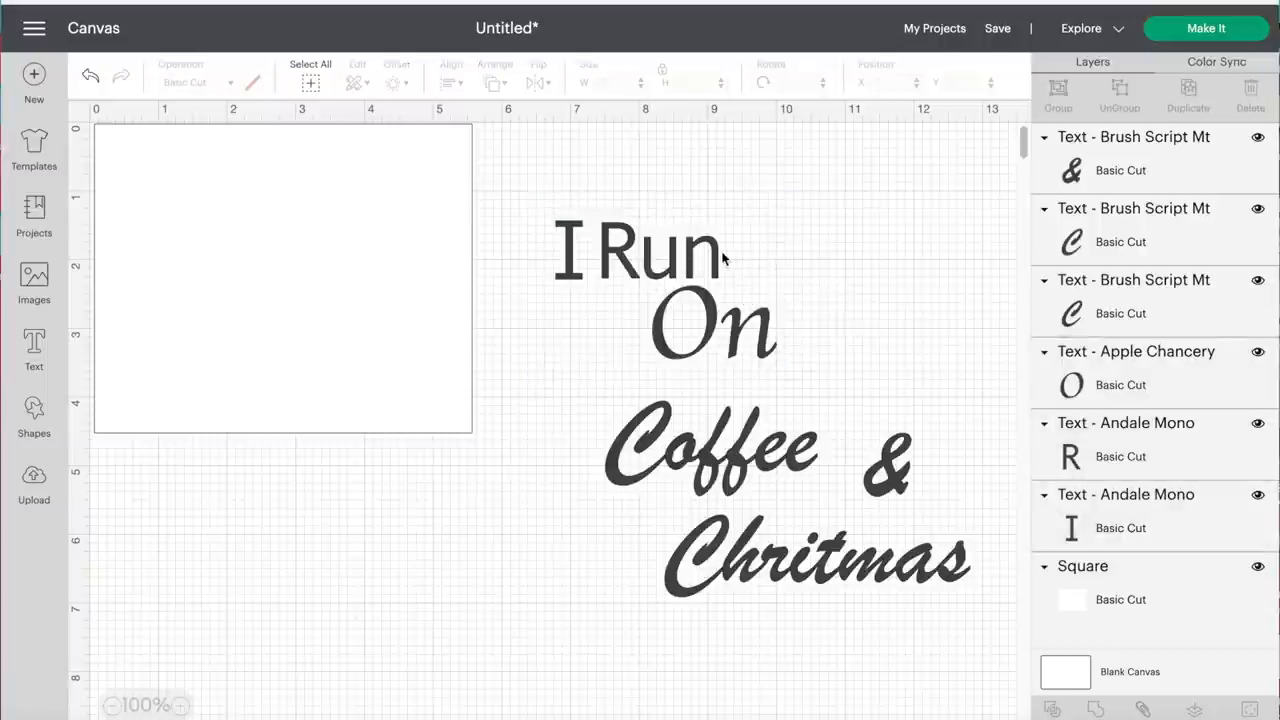
click(635, 250)
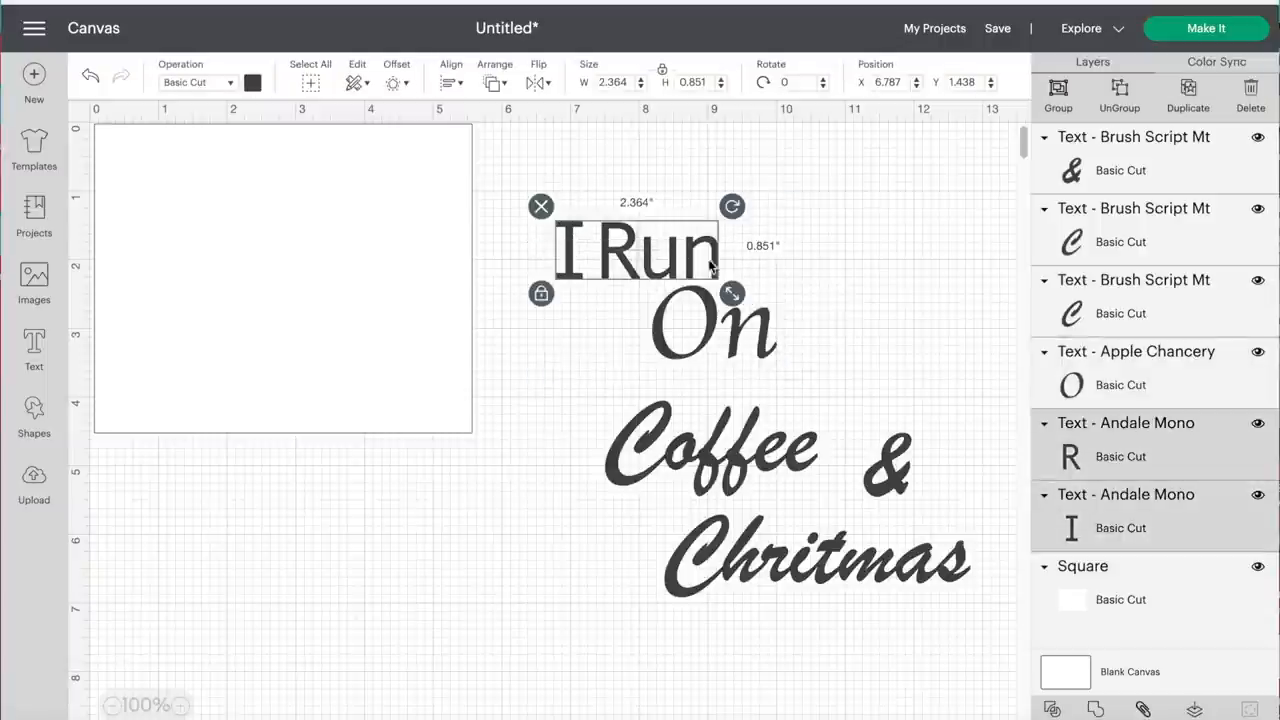
drag(733, 293, 700, 278)
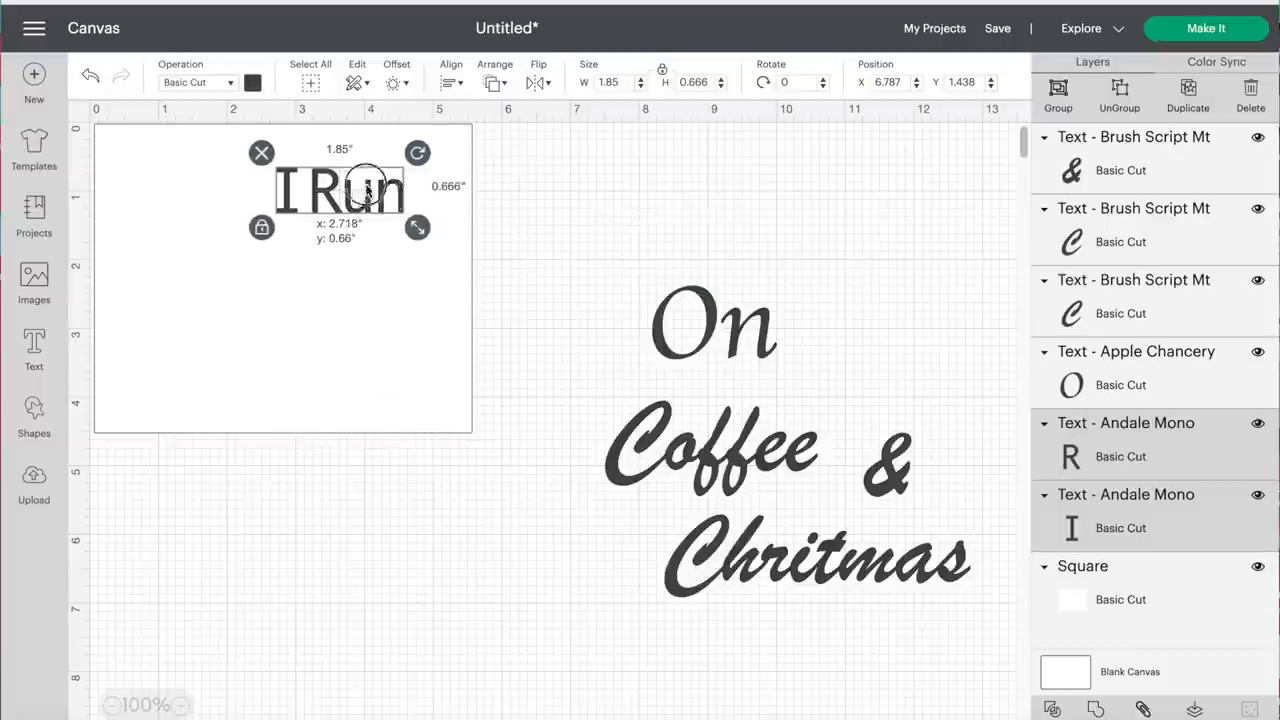
drag(340, 190, 320, 160)
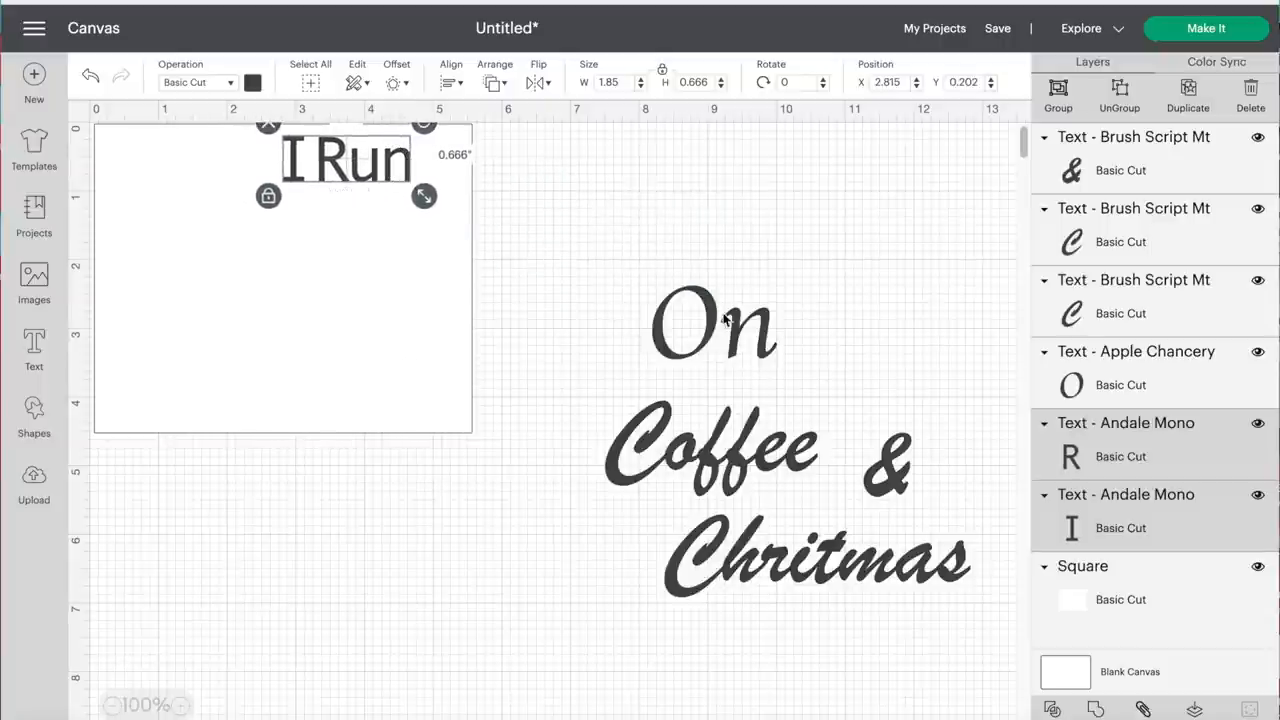
click(710, 320)
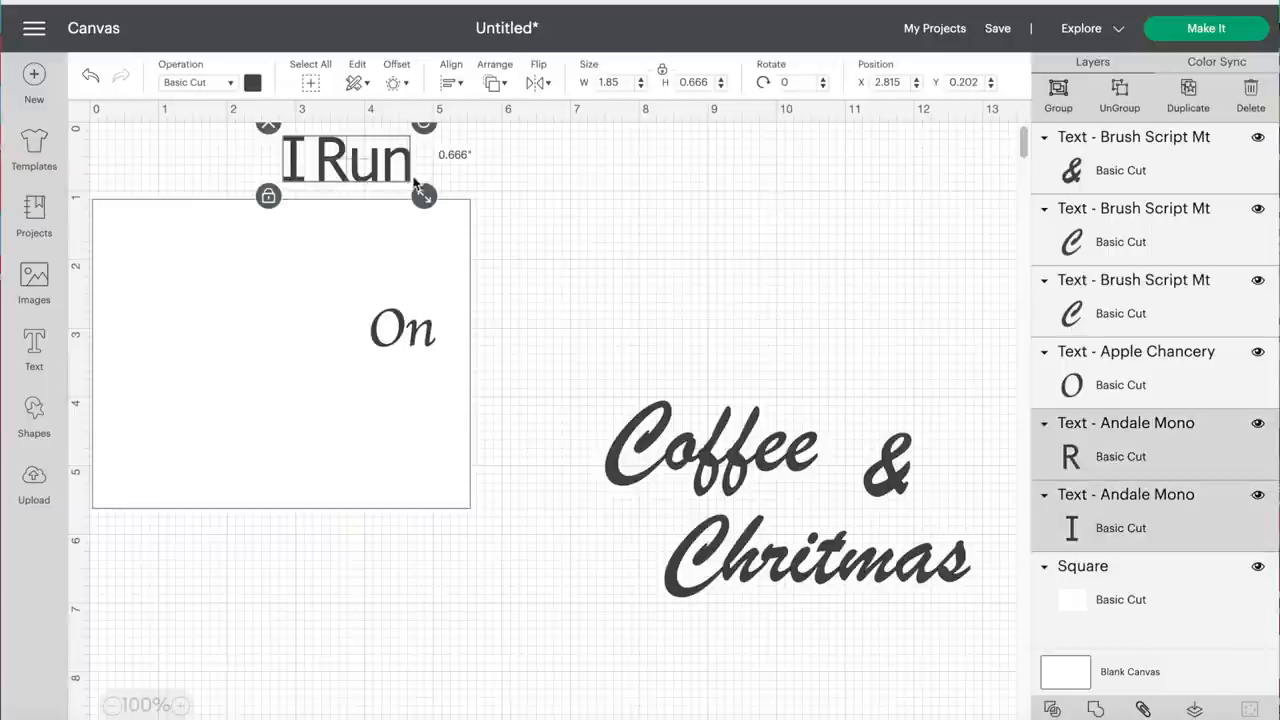
Step: Stack I Run, Coffee and & inside the square, shrinking Coffee to fit
drag(345, 160, 372, 240)
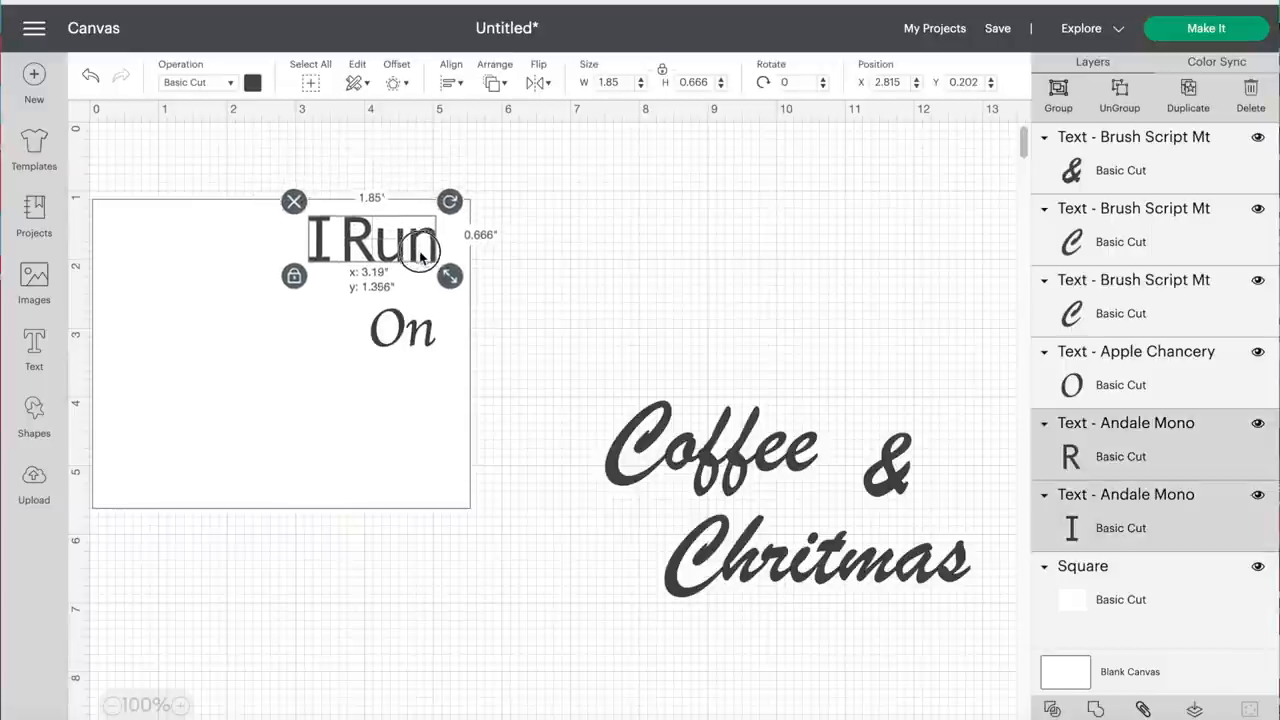
click(402, 328)
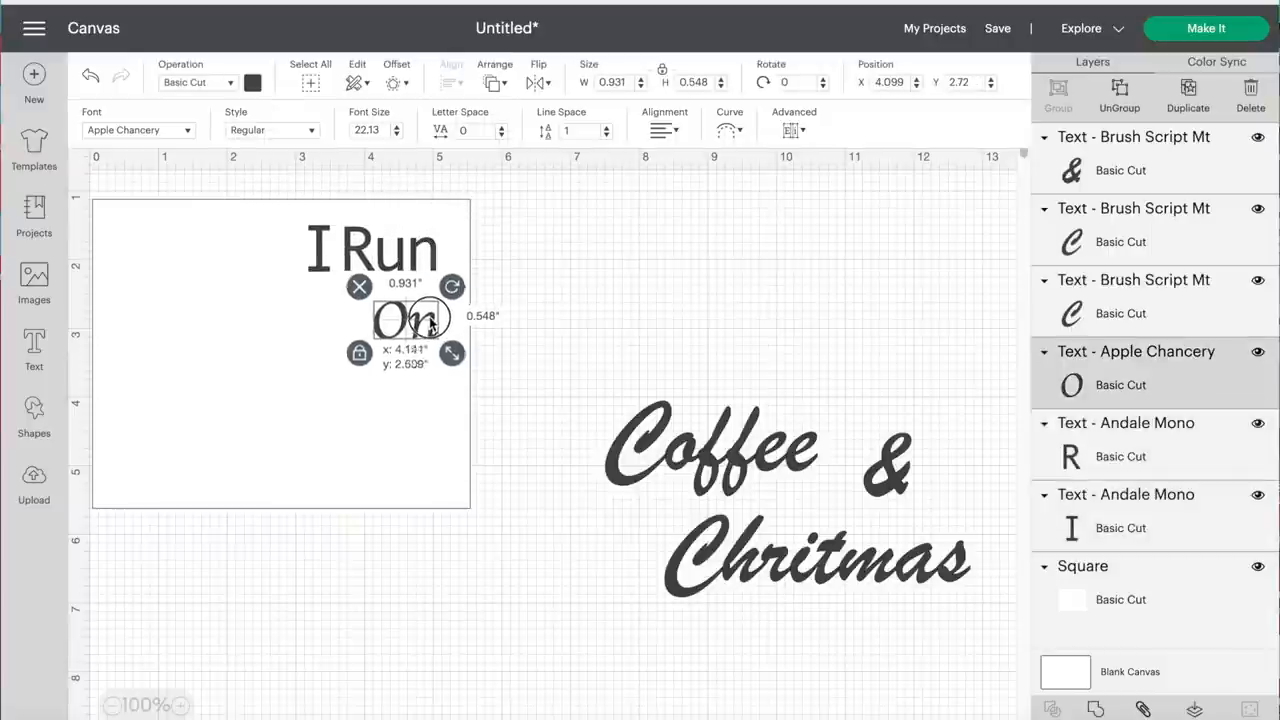
click(710, 447)
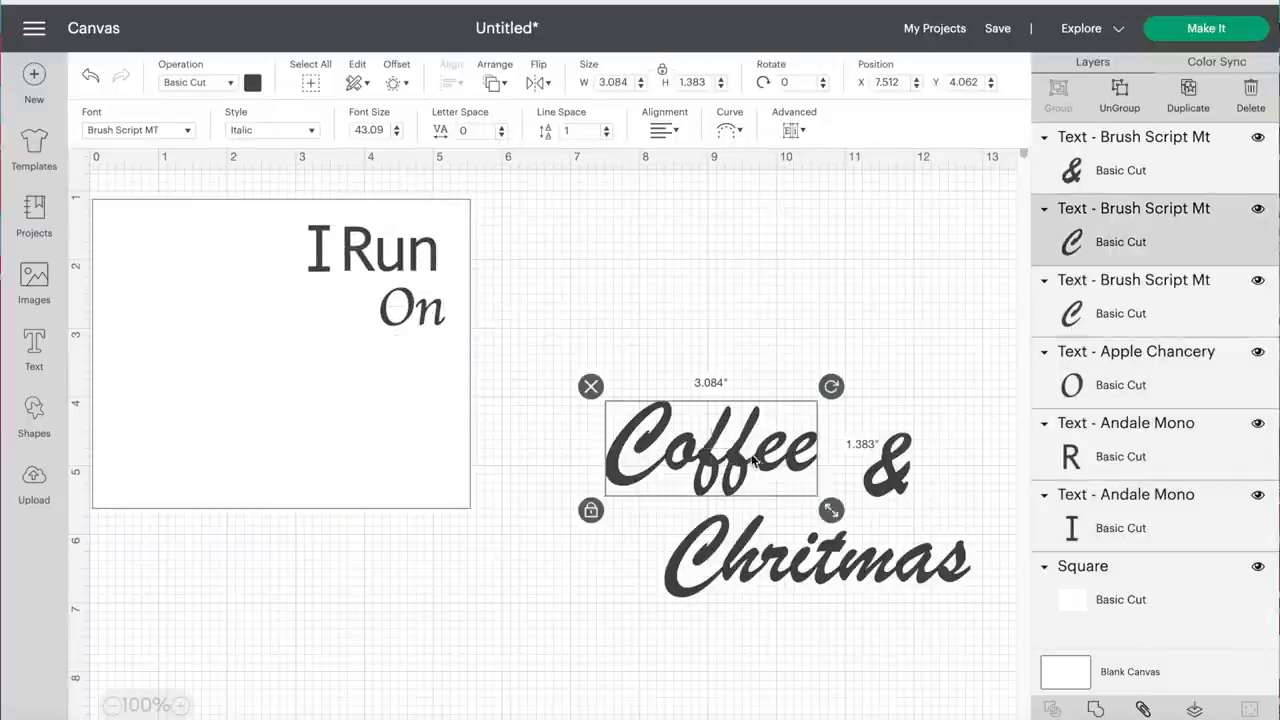
drag(831, 510, 808, 500)
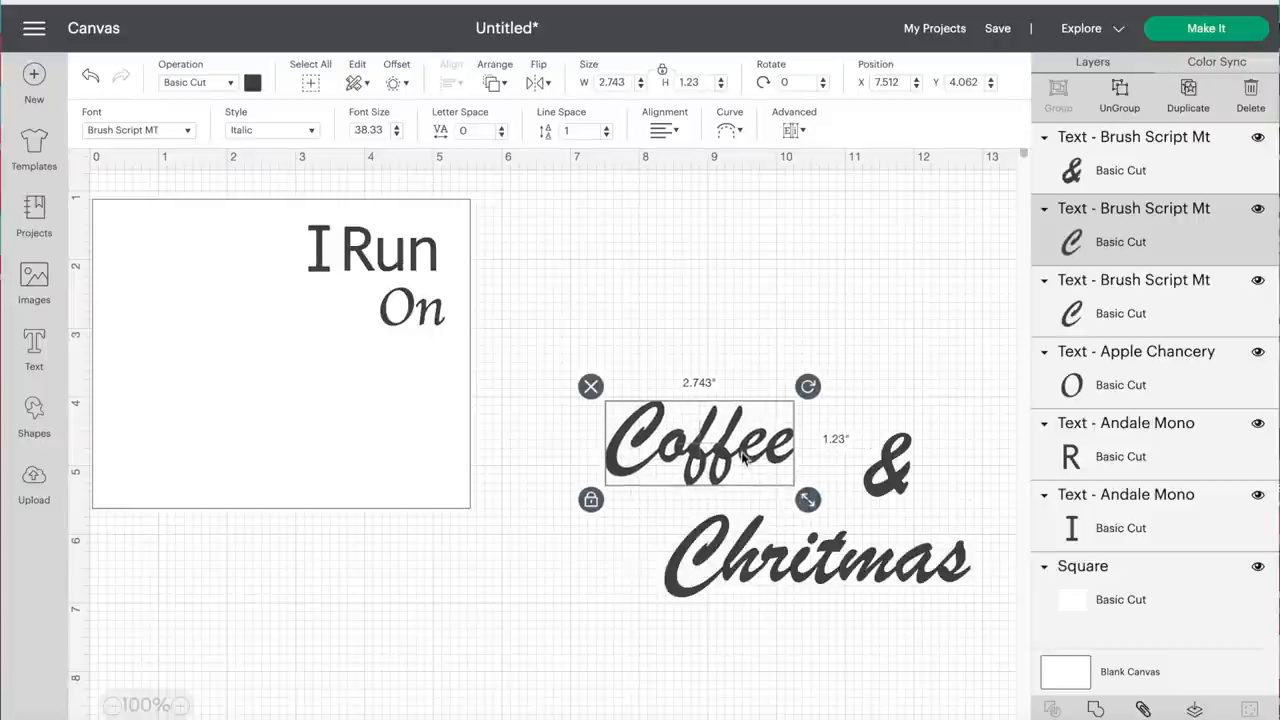
drag(700, 440, 320, 365)
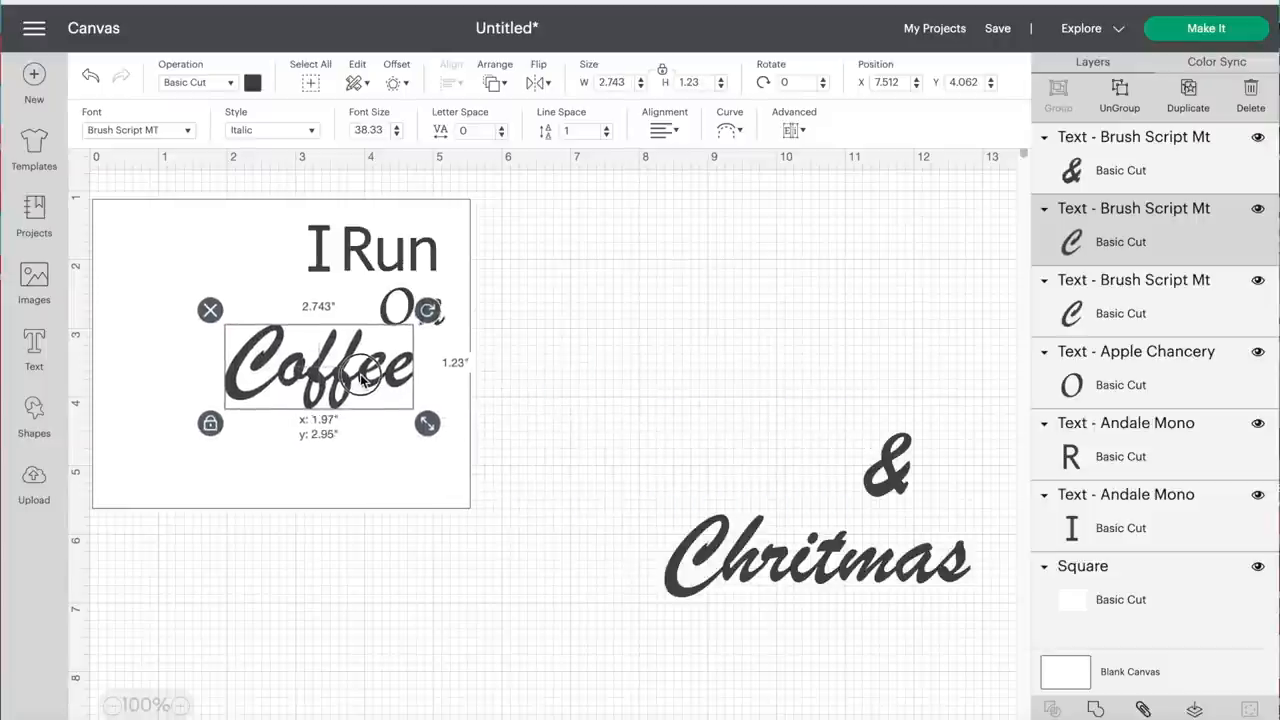
drag(360, 375, 546, 437)
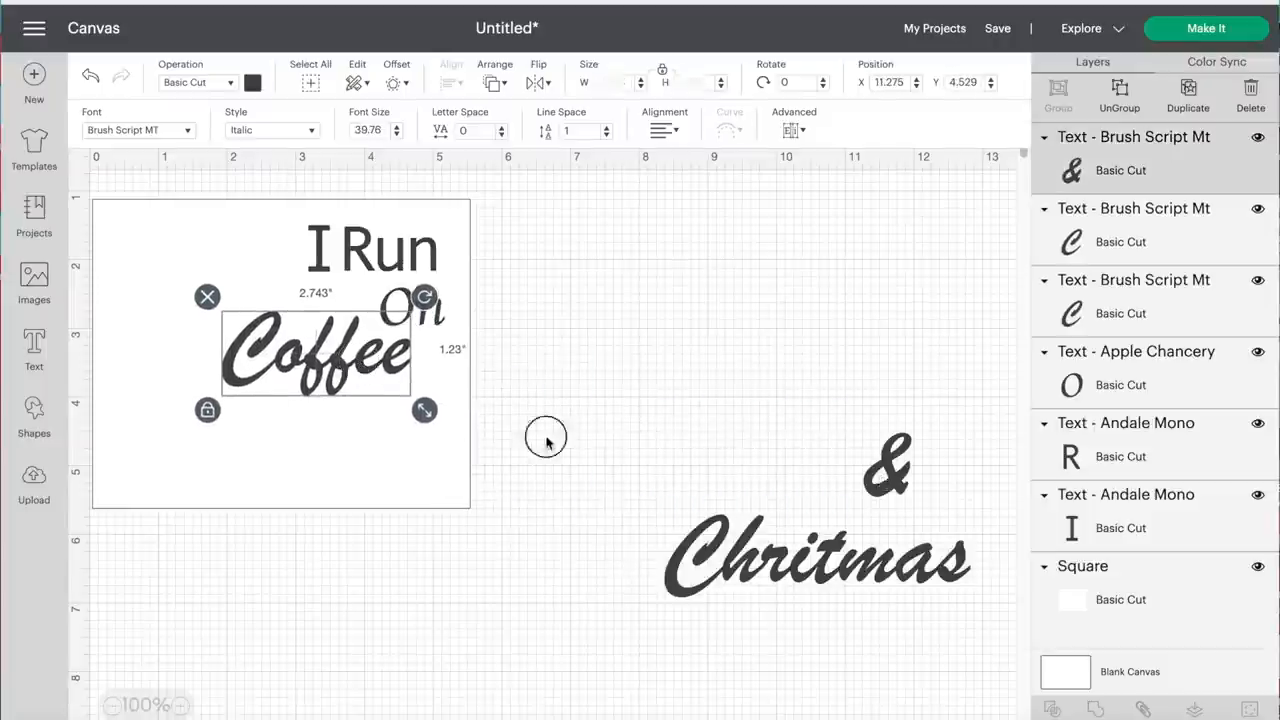
drag(885, 465, 425, 415)
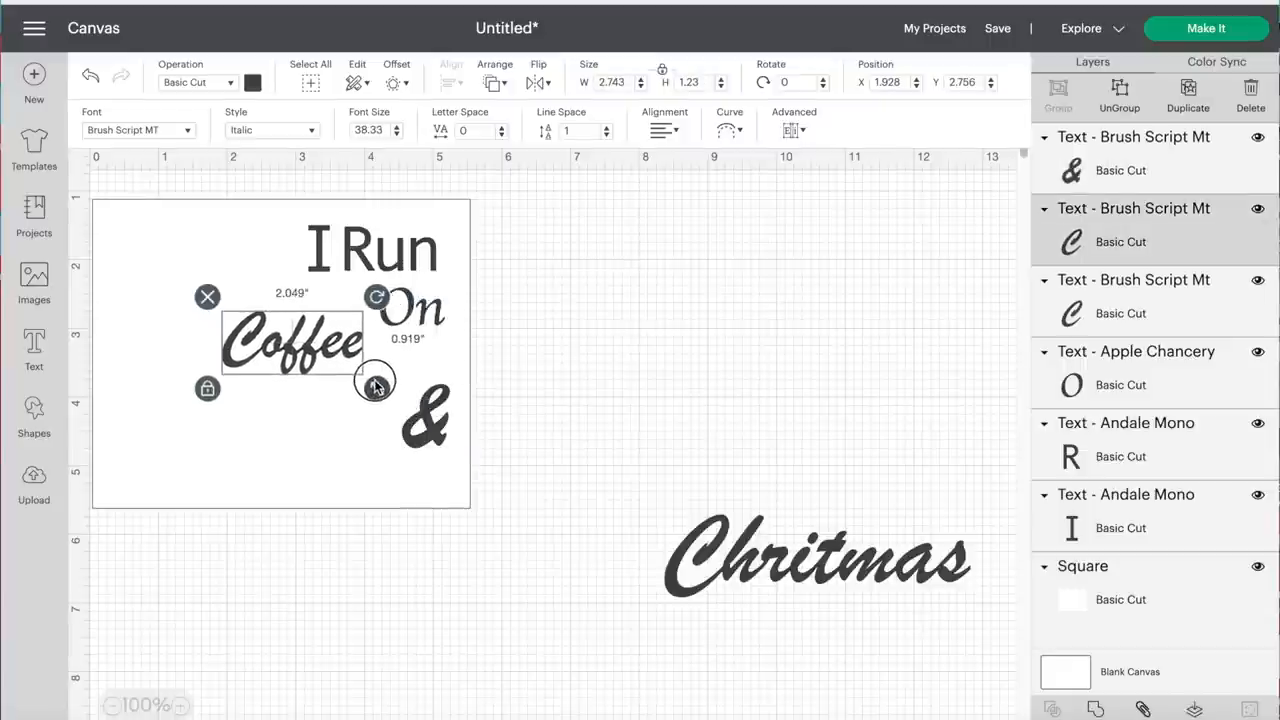
drag(375, 381, 398, 391)
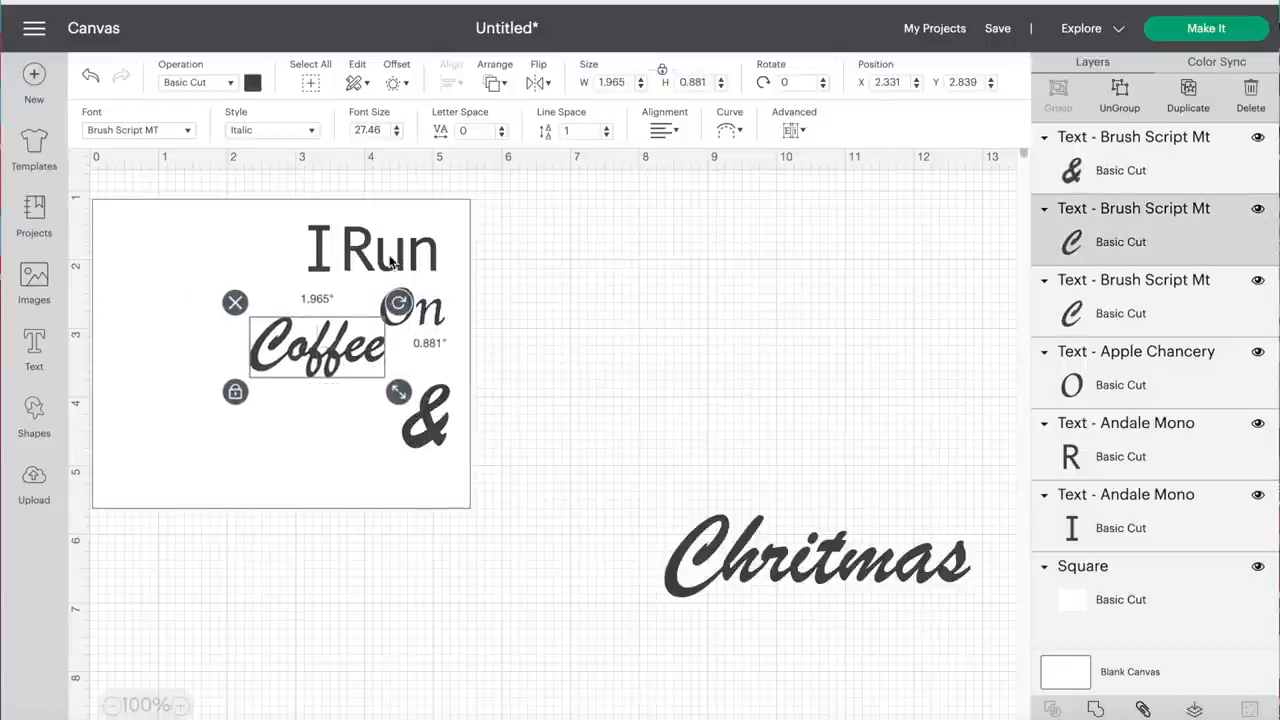
Step: Move the square right, tighten On and Coffee, and fit Christmas below Coffee
drag(398, 391, 725, 445)
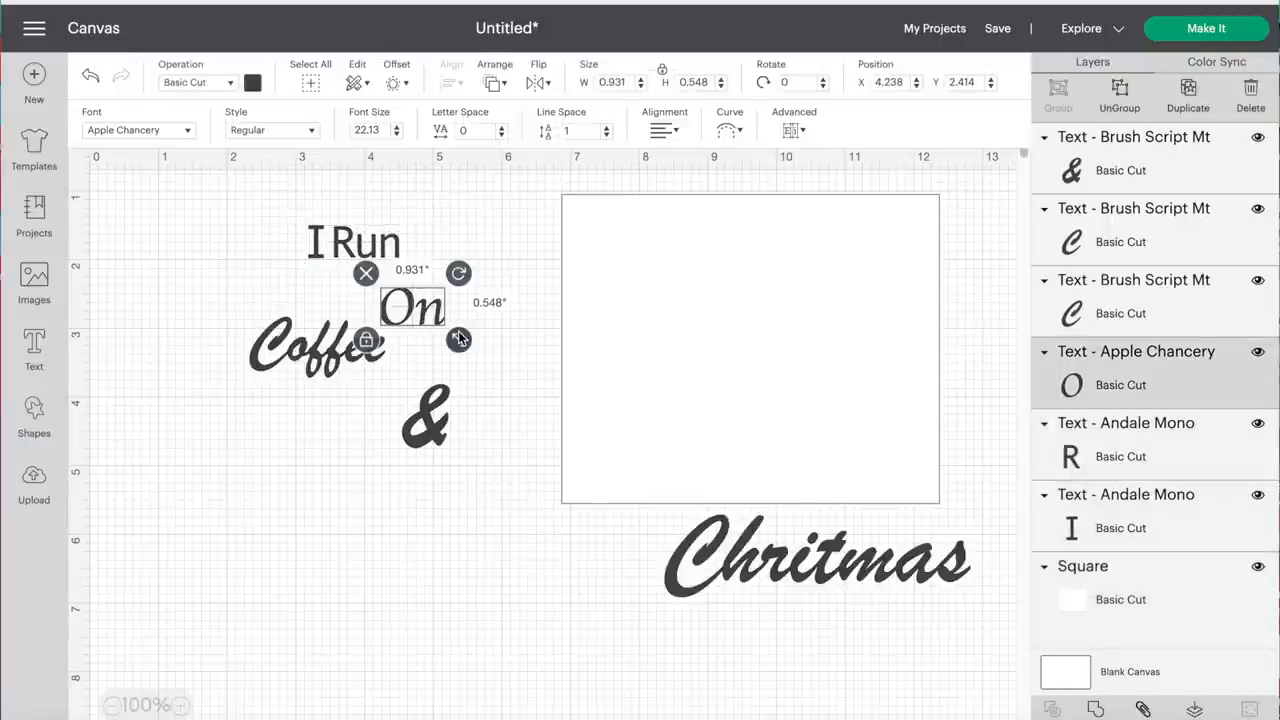
drag(458, 338, 435, 323)
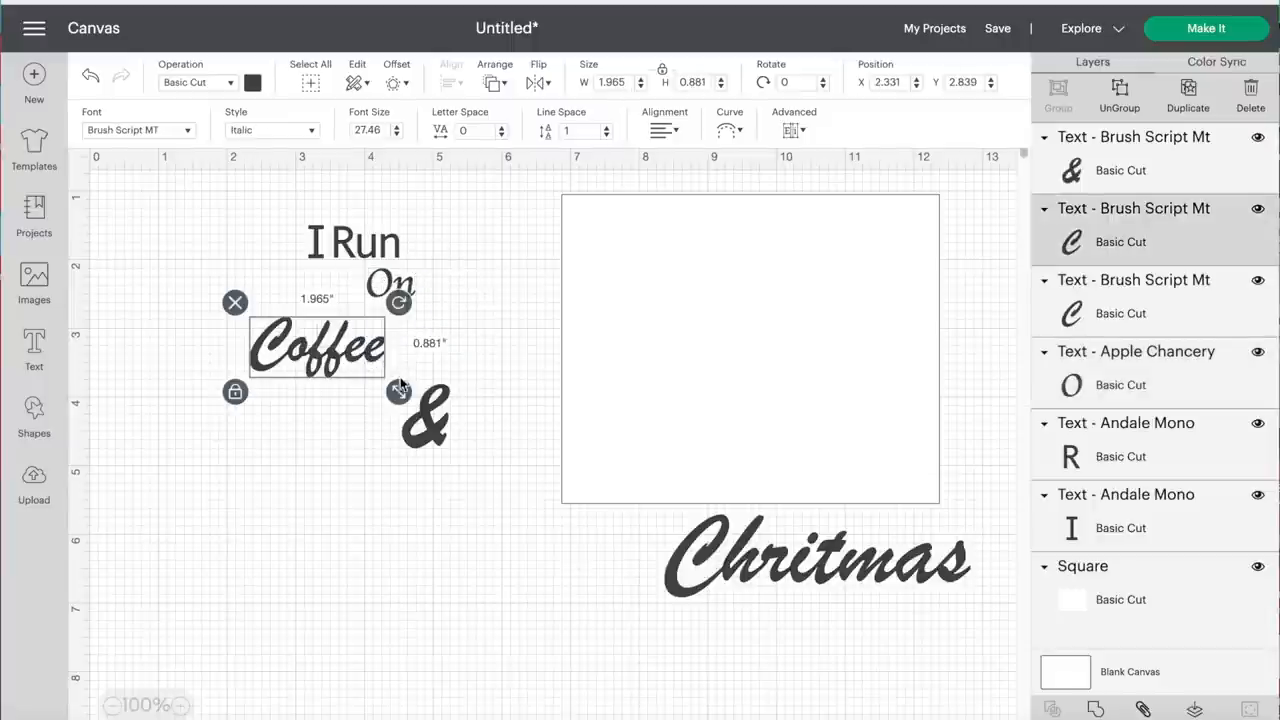
drag(399, 391, 365, 374)
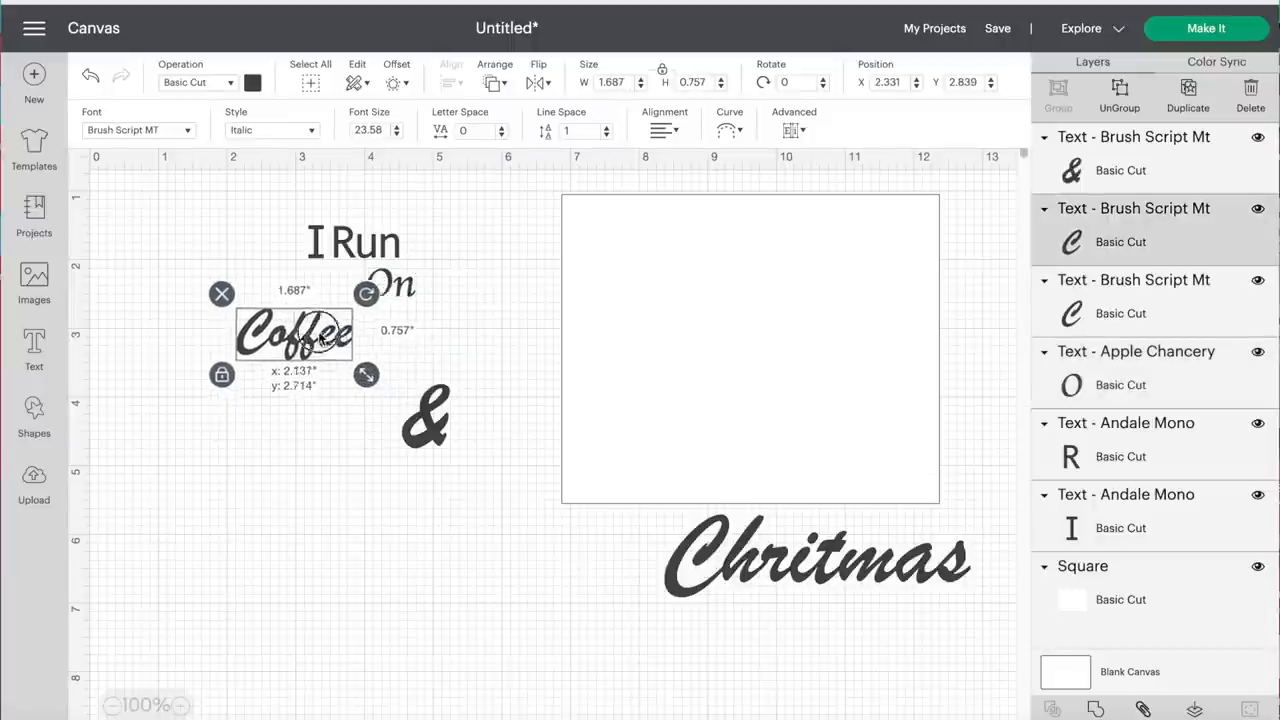
click(425, 415)
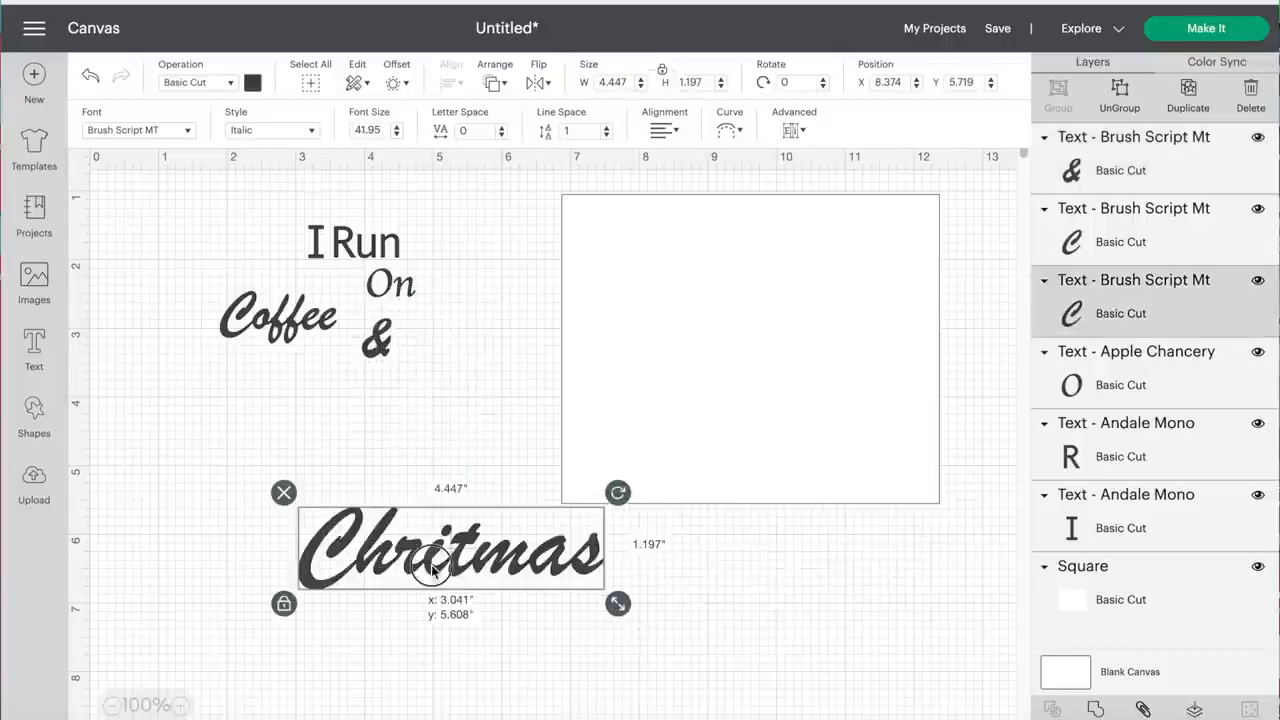
drag(450, 548, 312, 398)
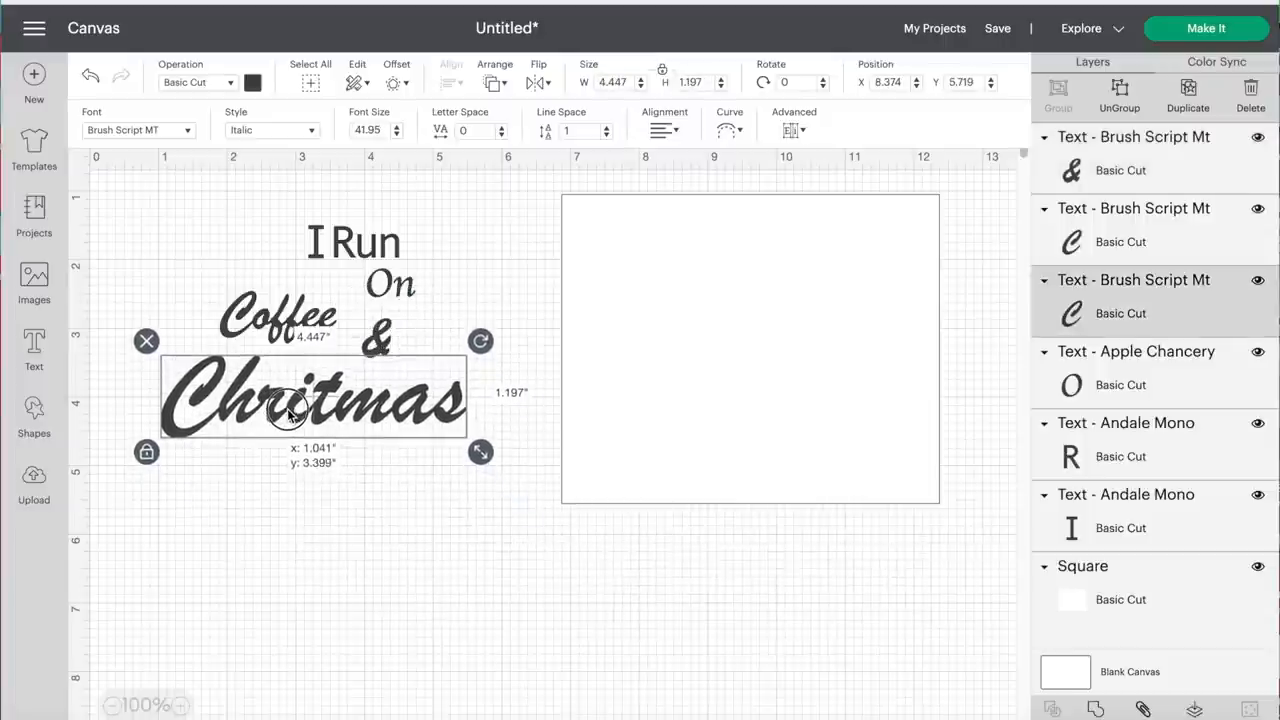
drag(481, 451, 404, 431)
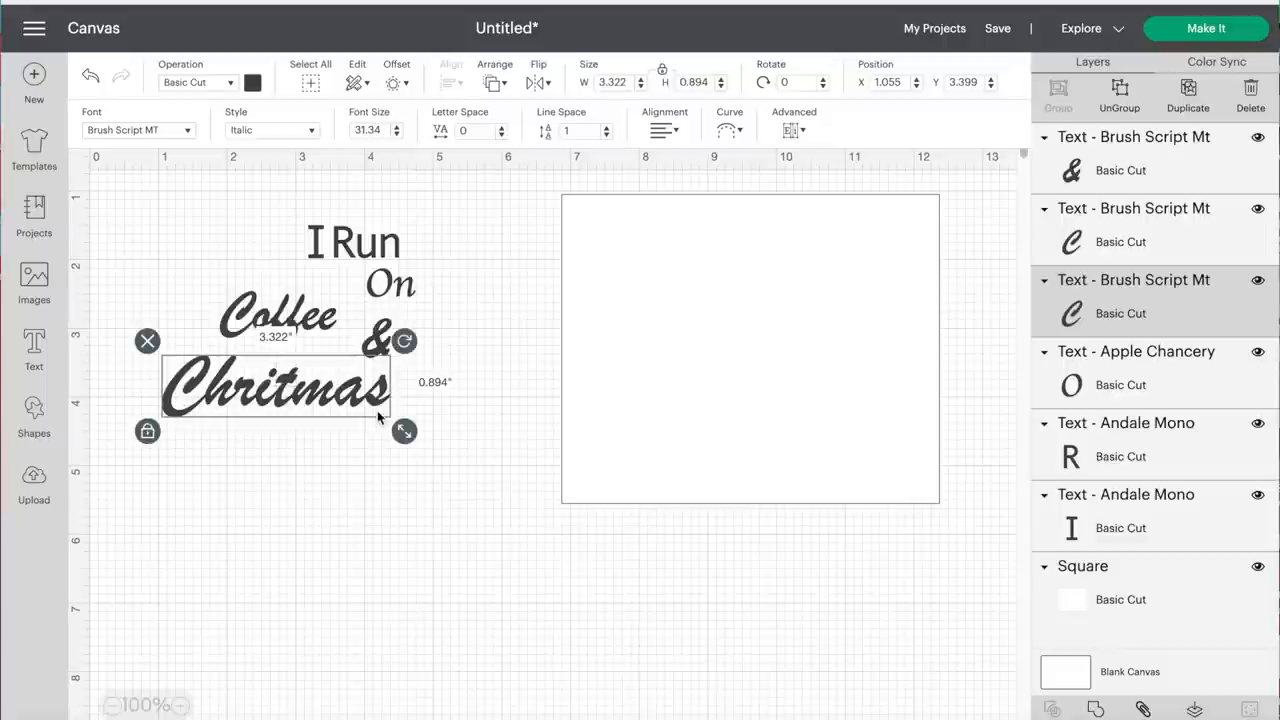
drag(275, 385, 315, 408)
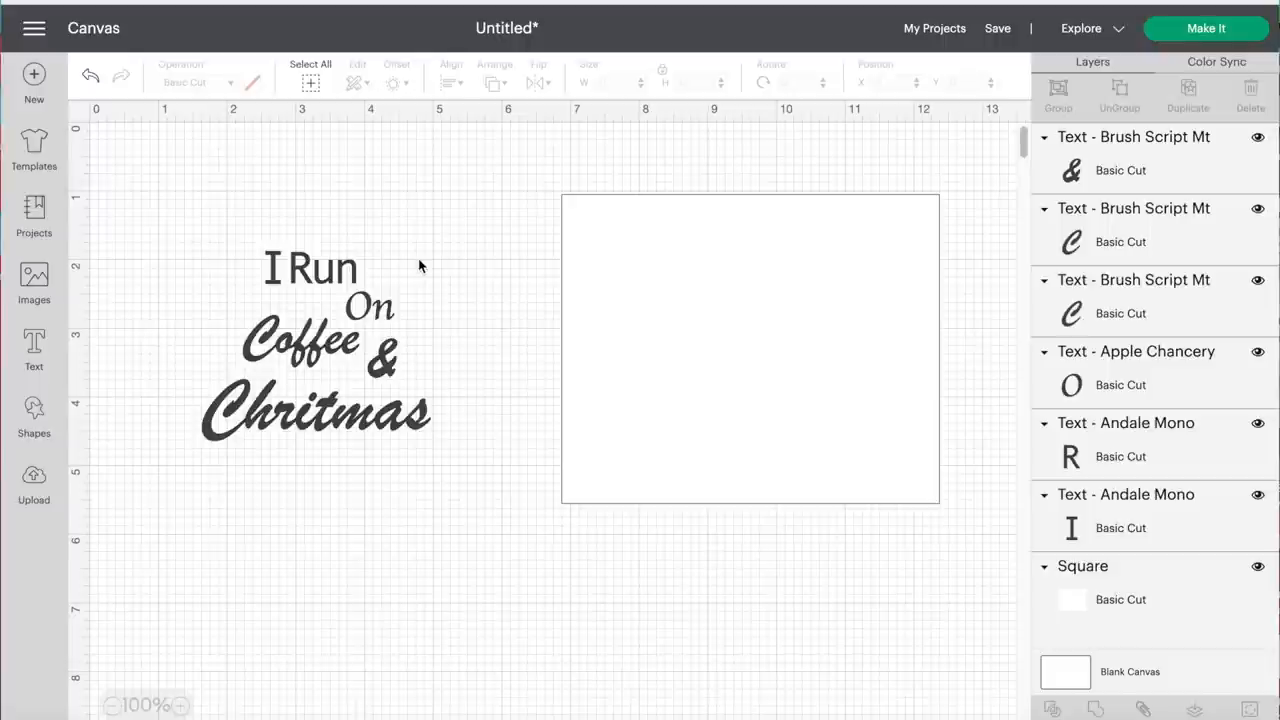
Step: Attach all the quote words into one group and place it near the square's top
drag(420, 265, 347, 464)
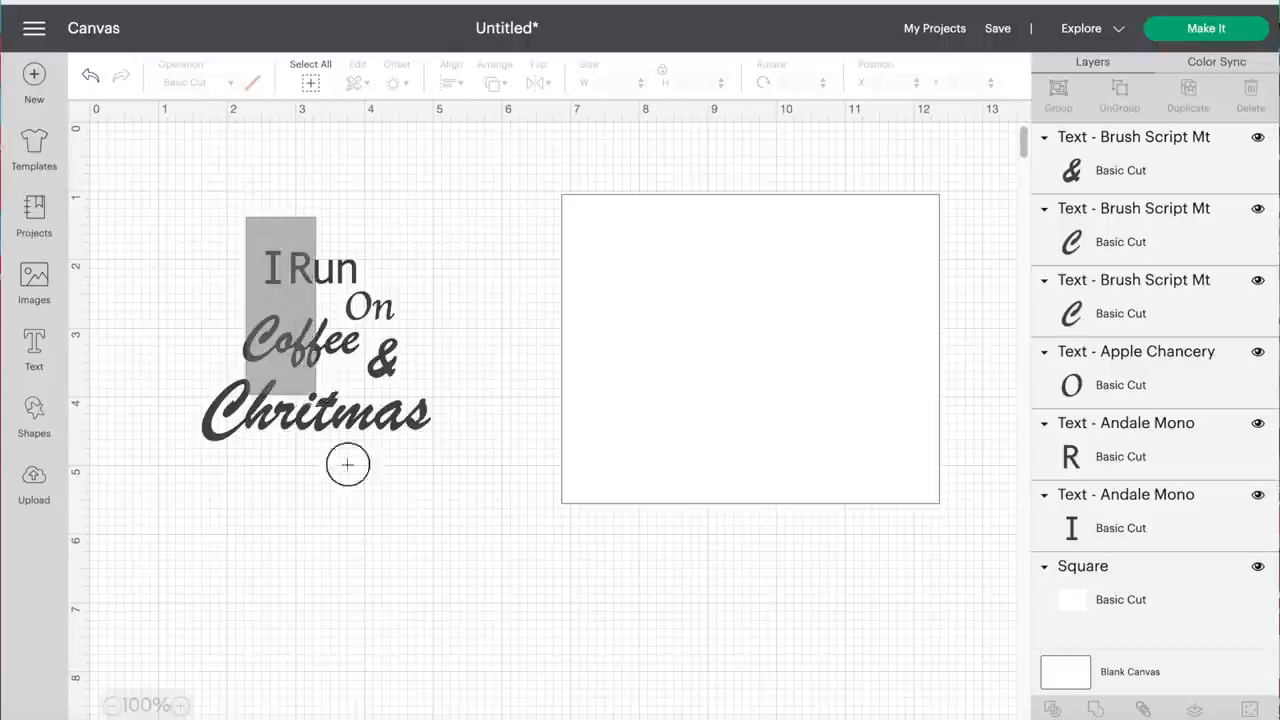
drag(347, 464, 385, 530)
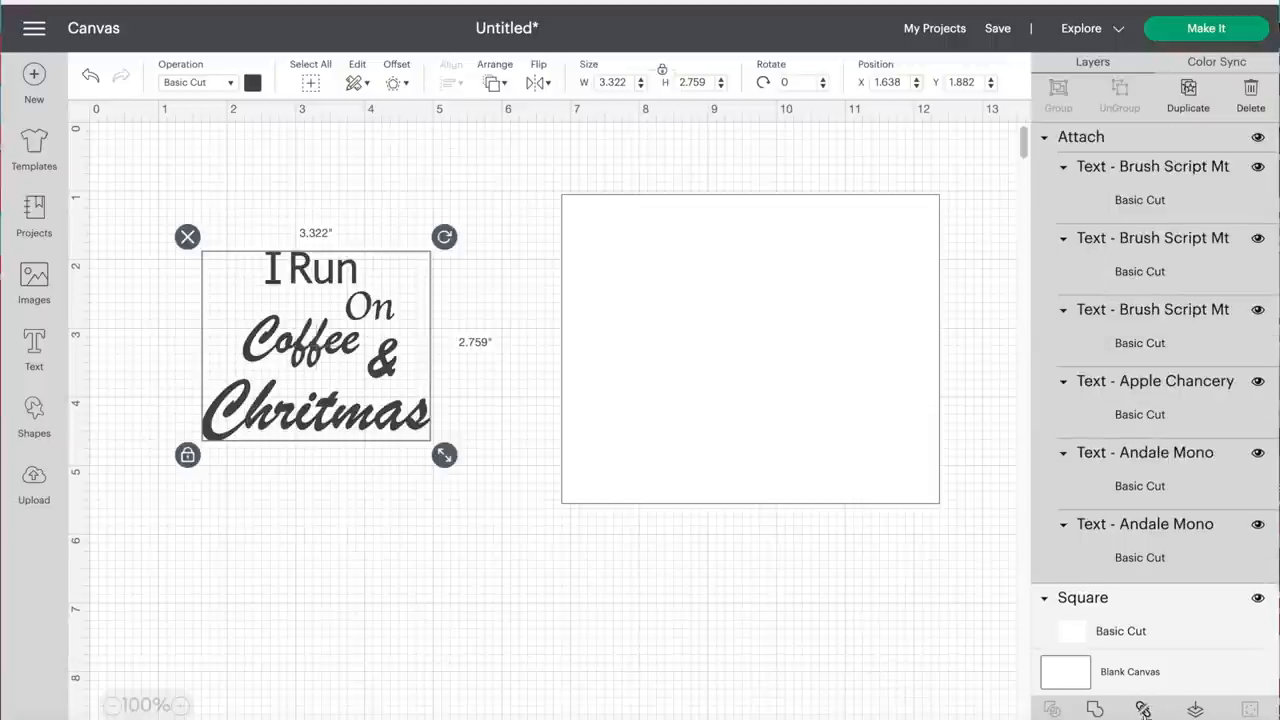
drag(315, 345, 780, 320)
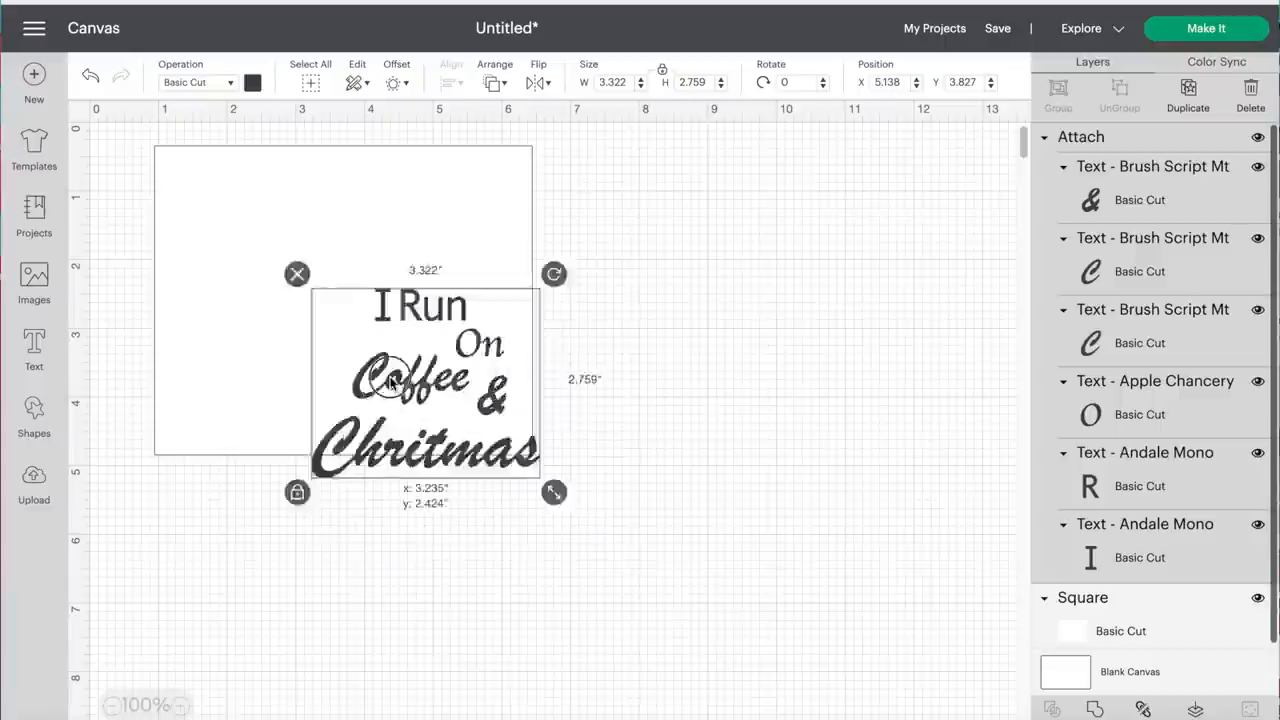
drag(425, 380, 397, 265)
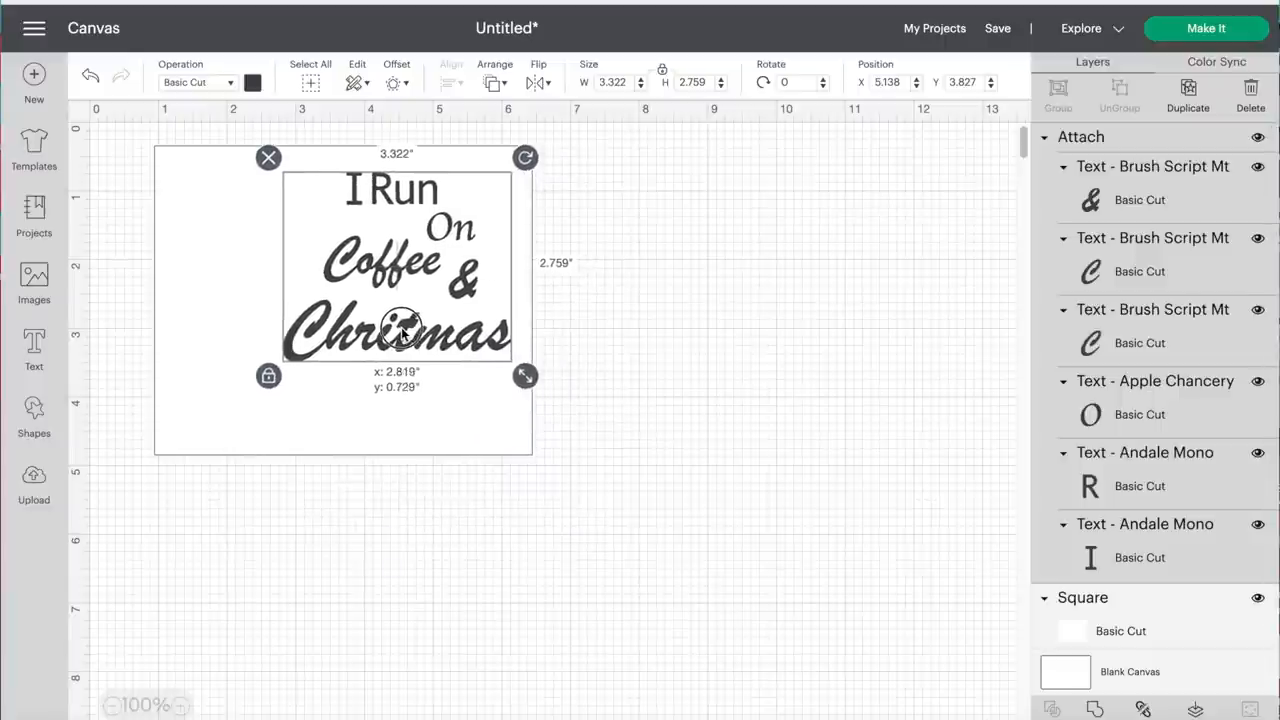
drag(405, 330, 395, 320)
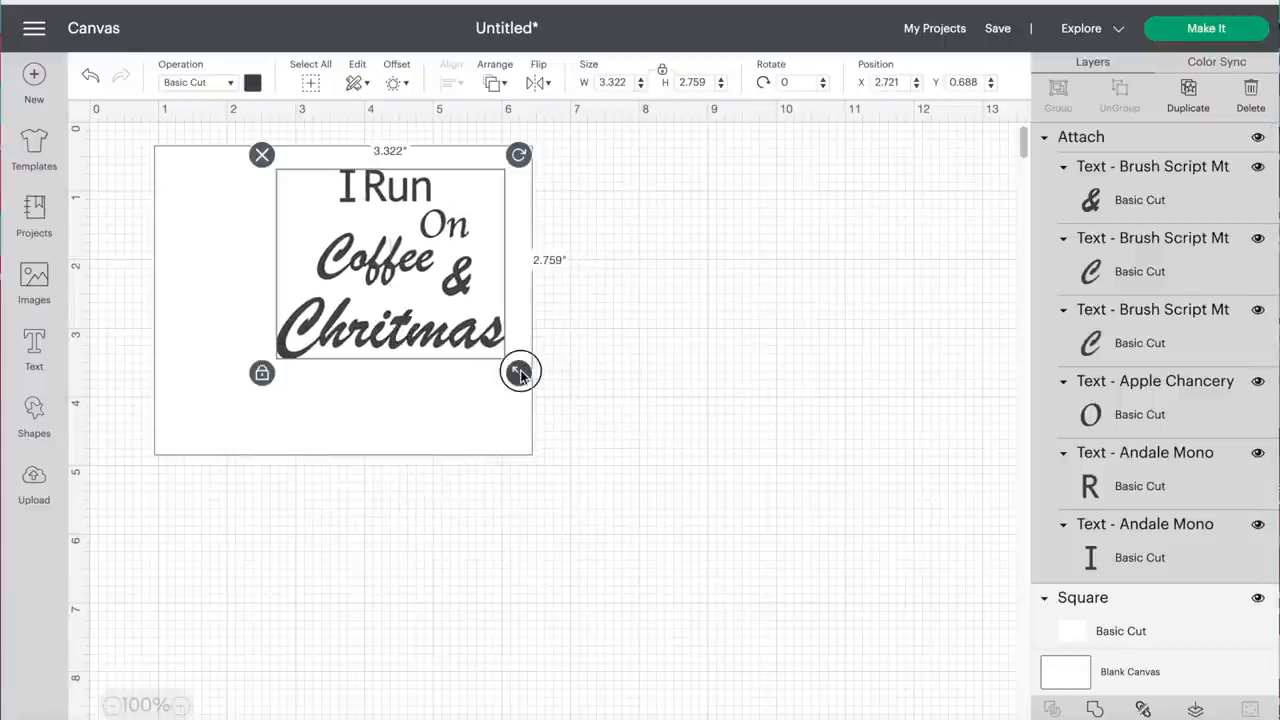
Step: Enlarge the quote, move it right of the square, and resize the square to 5.5 x 4.5 inches
drag(519, 370, 543, 397)
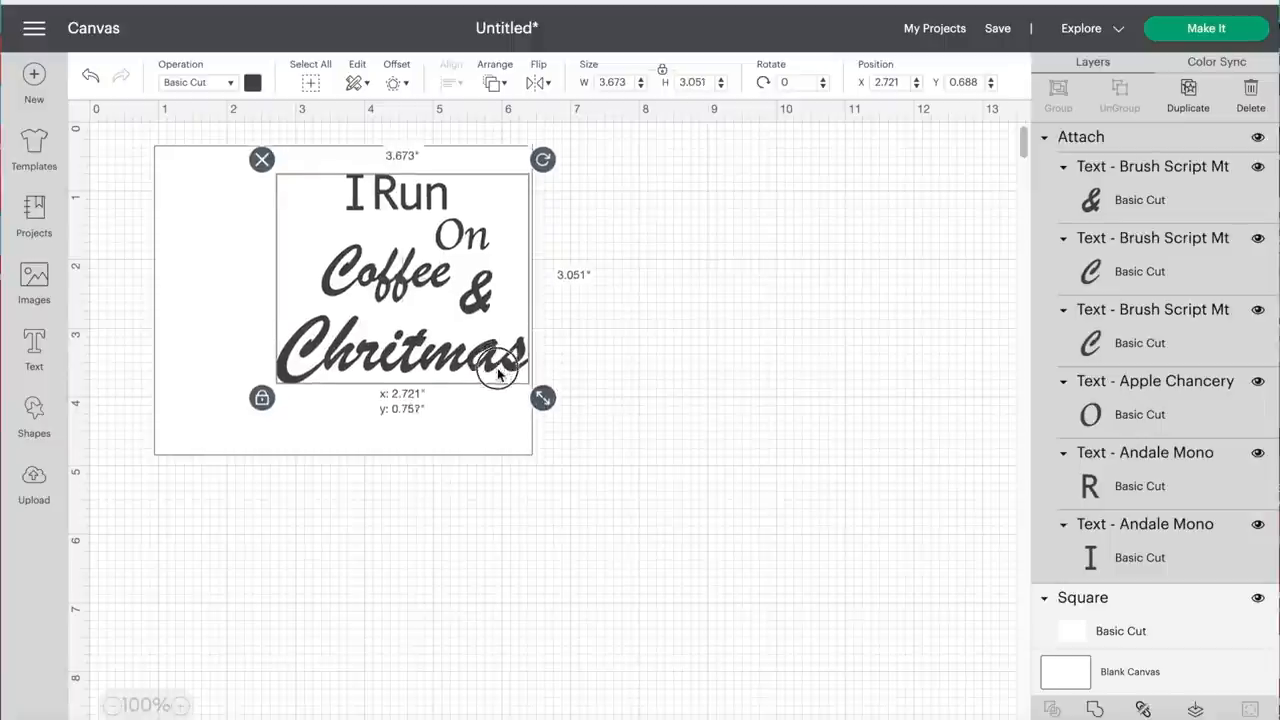
drag(400, 270, 390, 300)
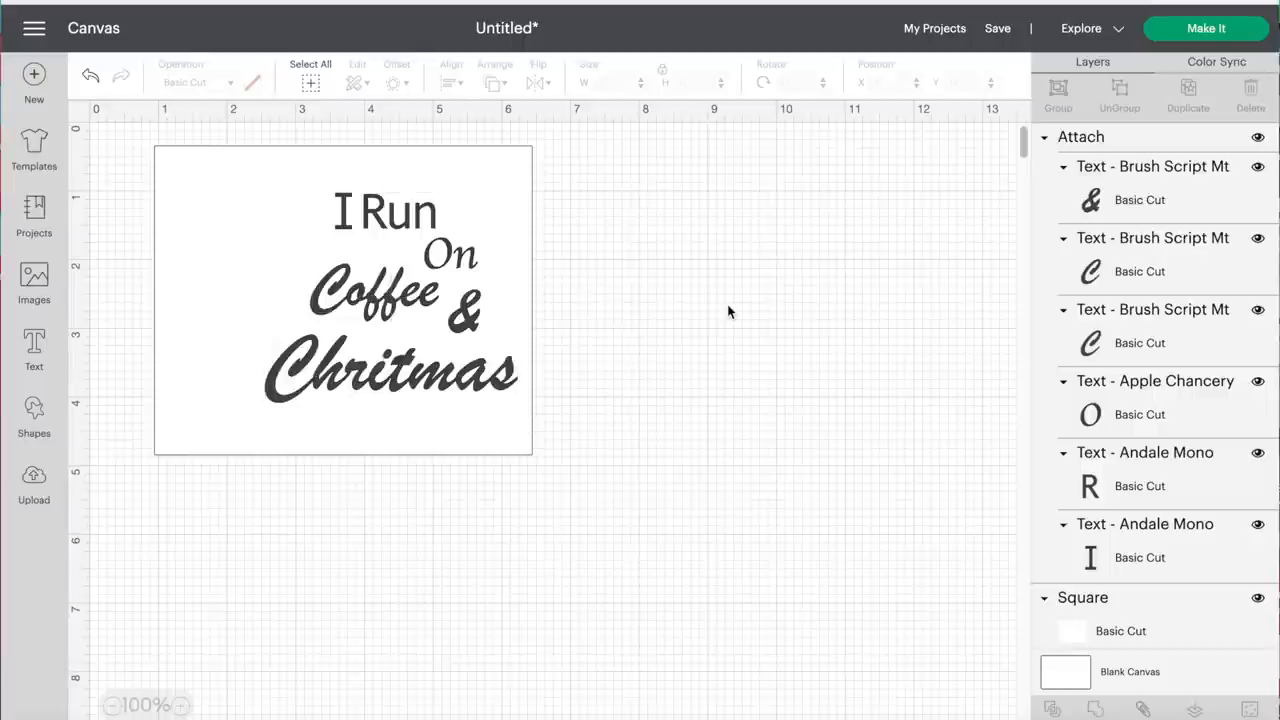
mouse_move(489, 338)
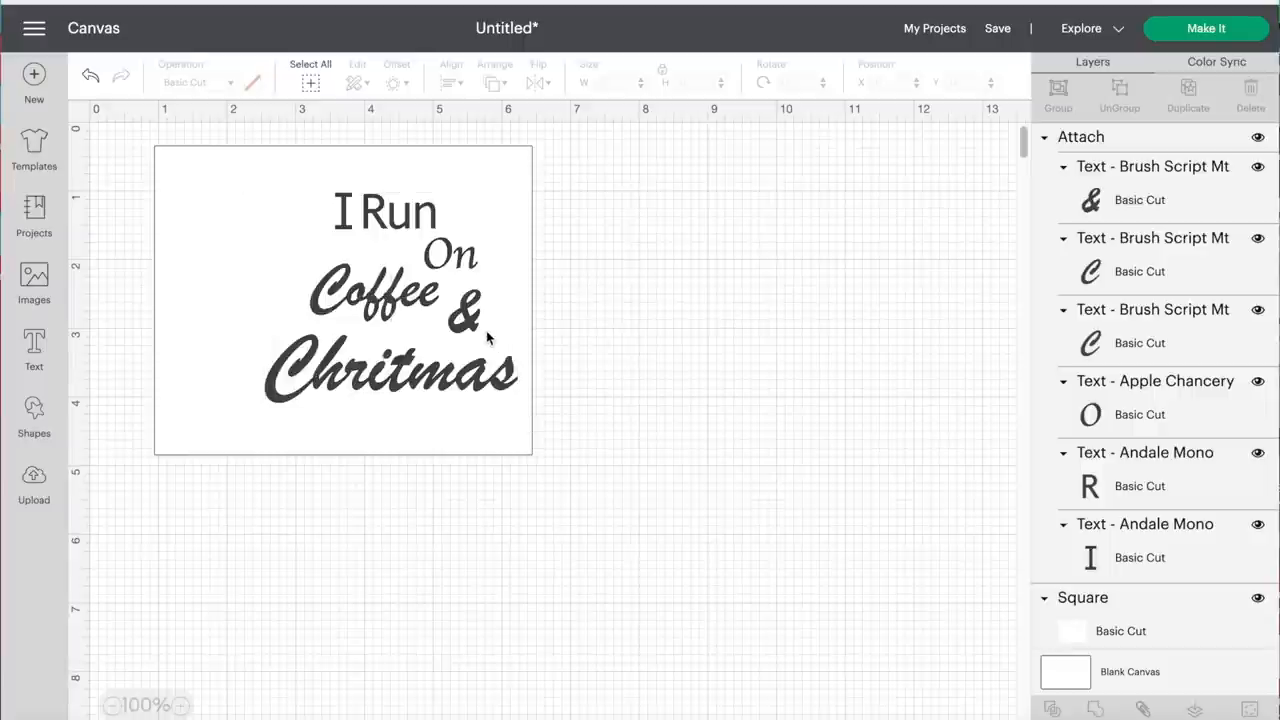
drag(390, 290, 675, 260)
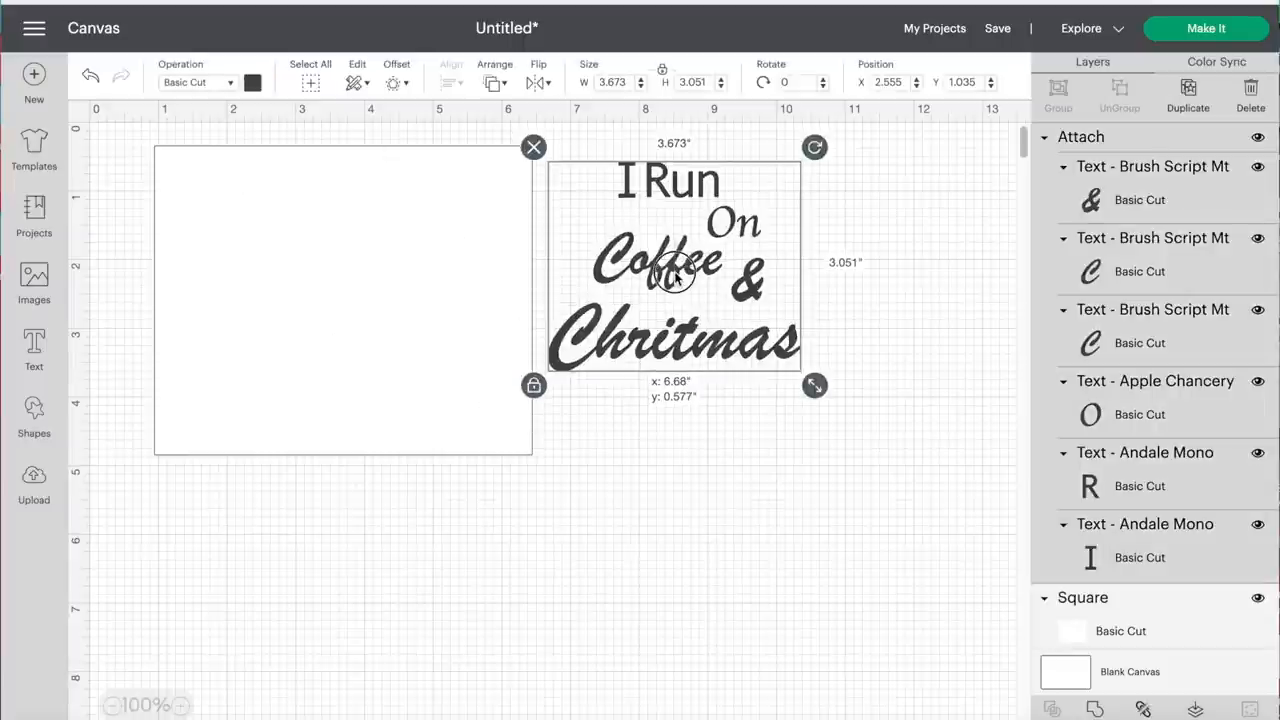
drag(675, 265, 855, 240)
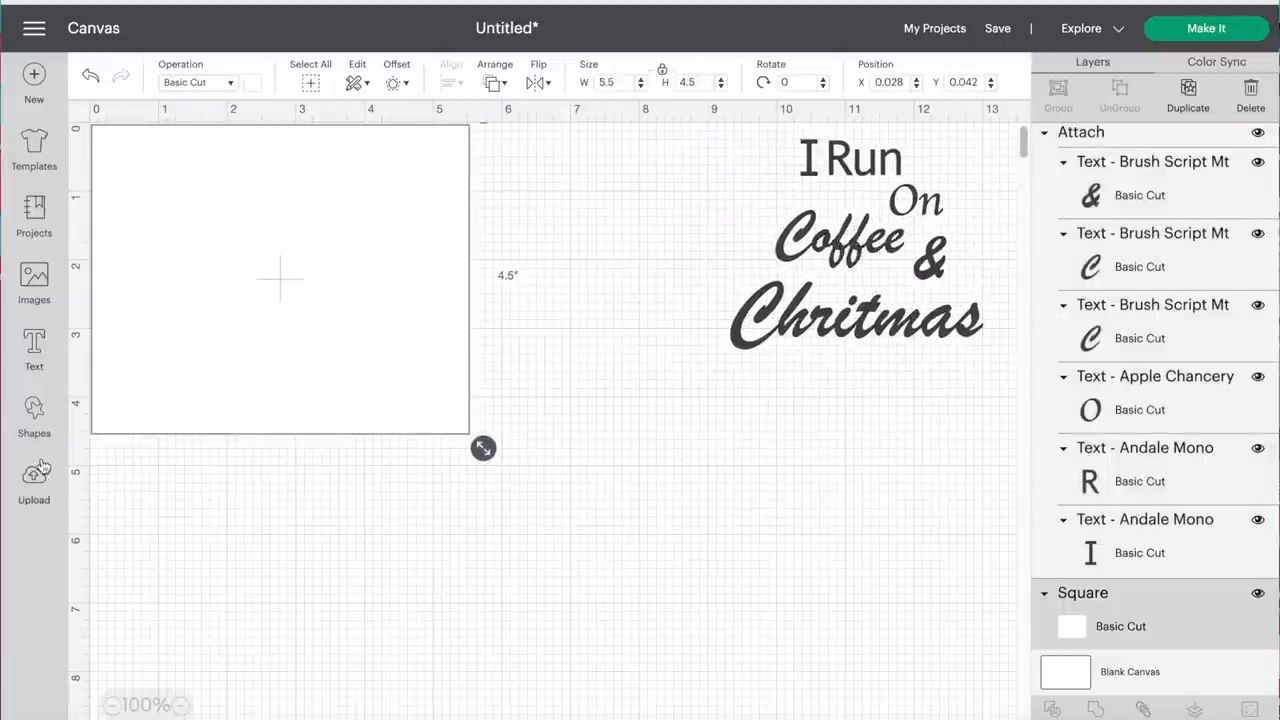
Step: Add the uploaded coffee mug and snowflake images to the canvas
click(34, 483)
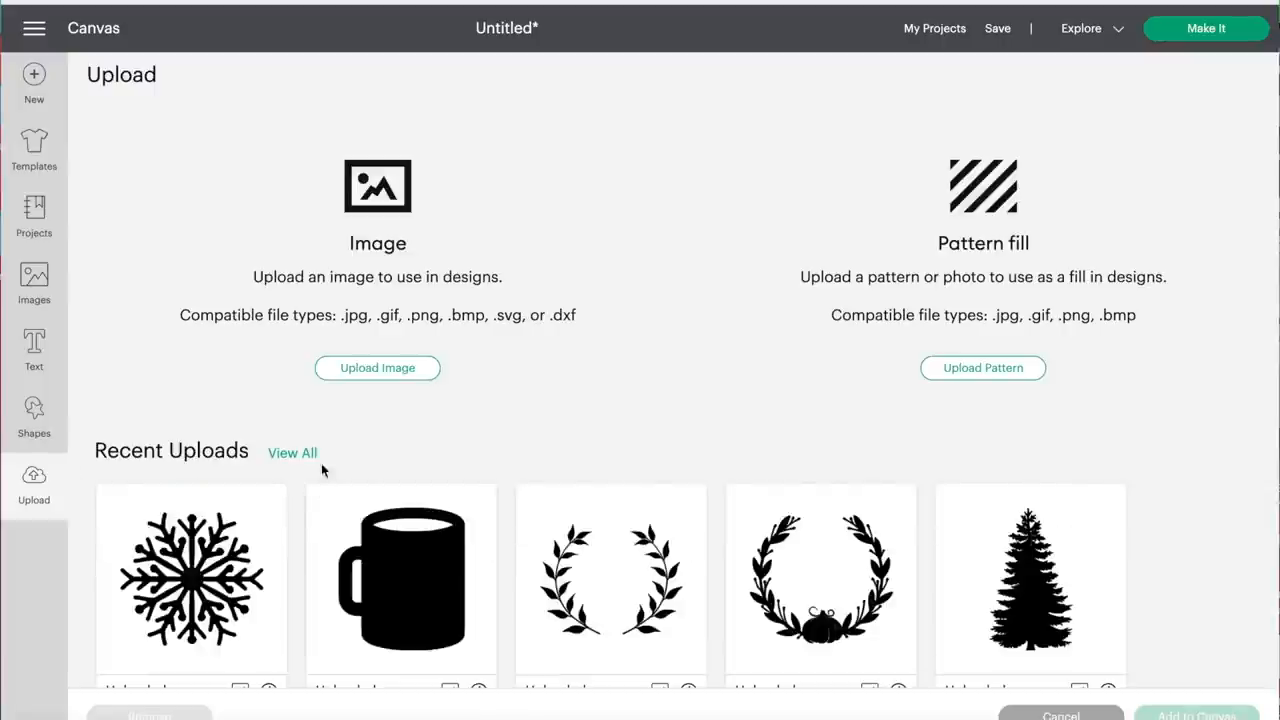
click(400, 578)
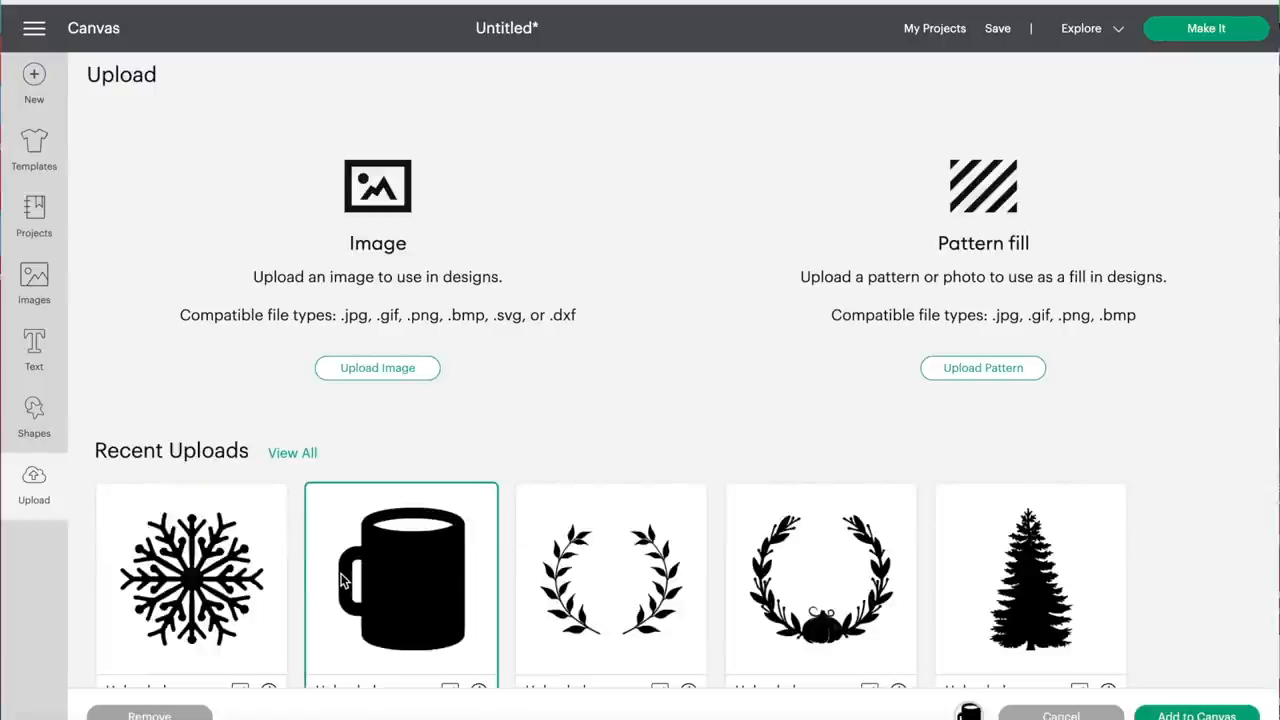
click(191, 580)
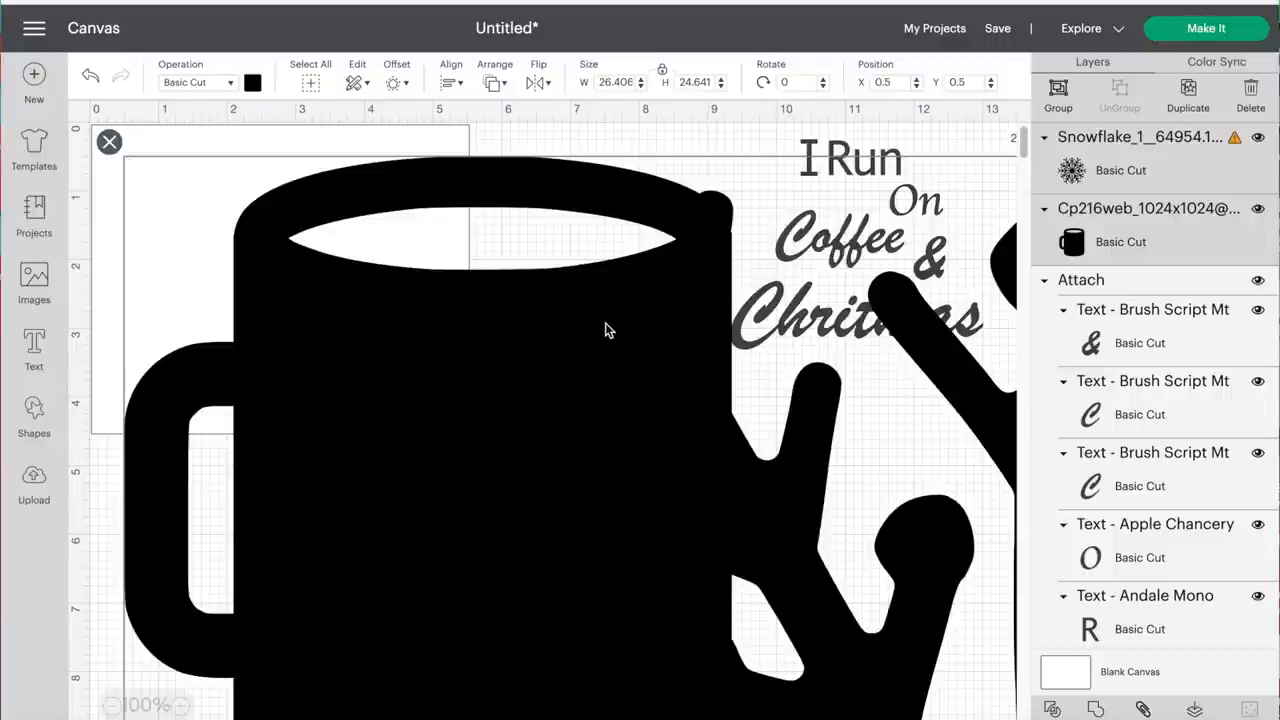
mouse_move(635, 87)
text(1)
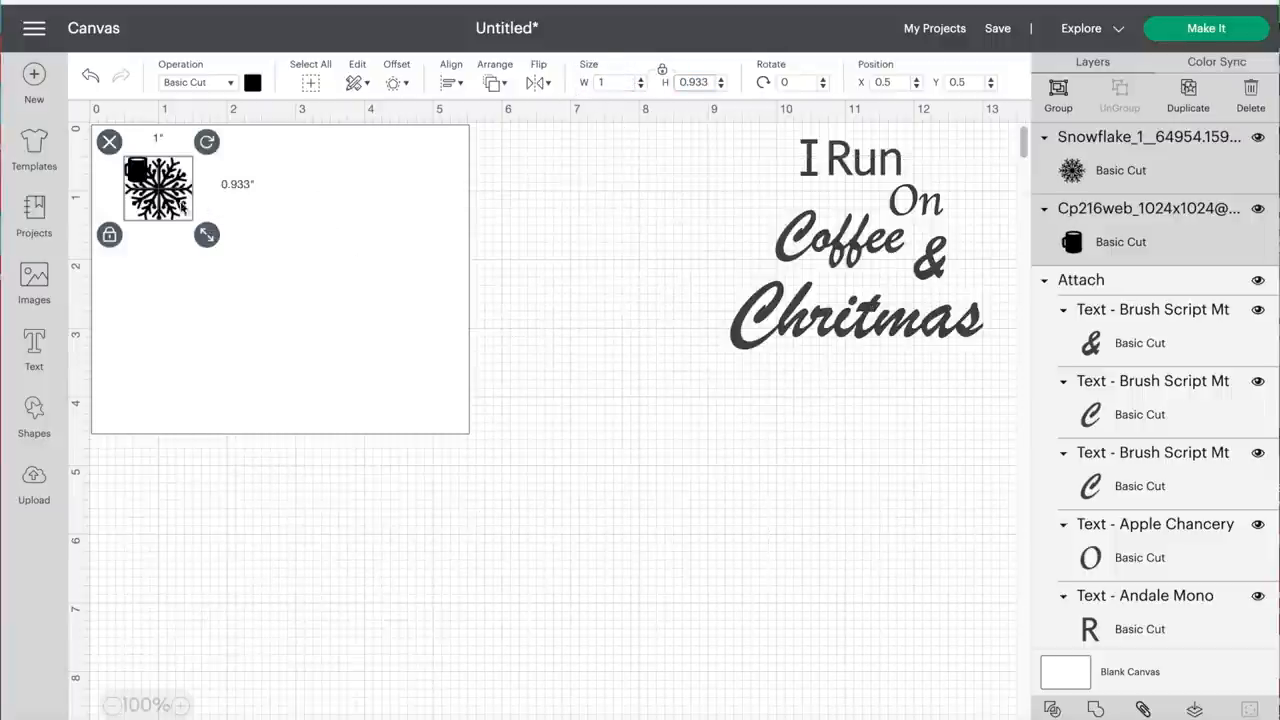
Step: Shrink the mug, place it top-left on the canvas, and arrange the quote beside it
drag(157, 188, 300, 262)
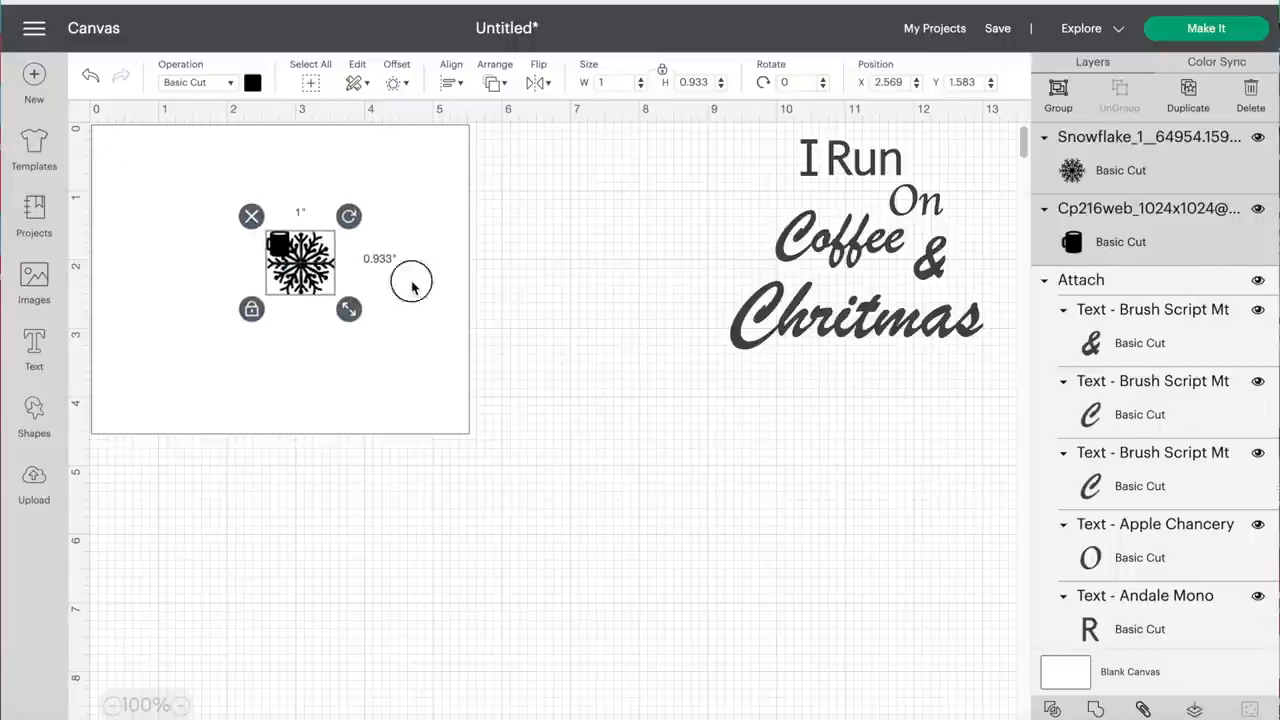
drag(300, 262, 557, 218)
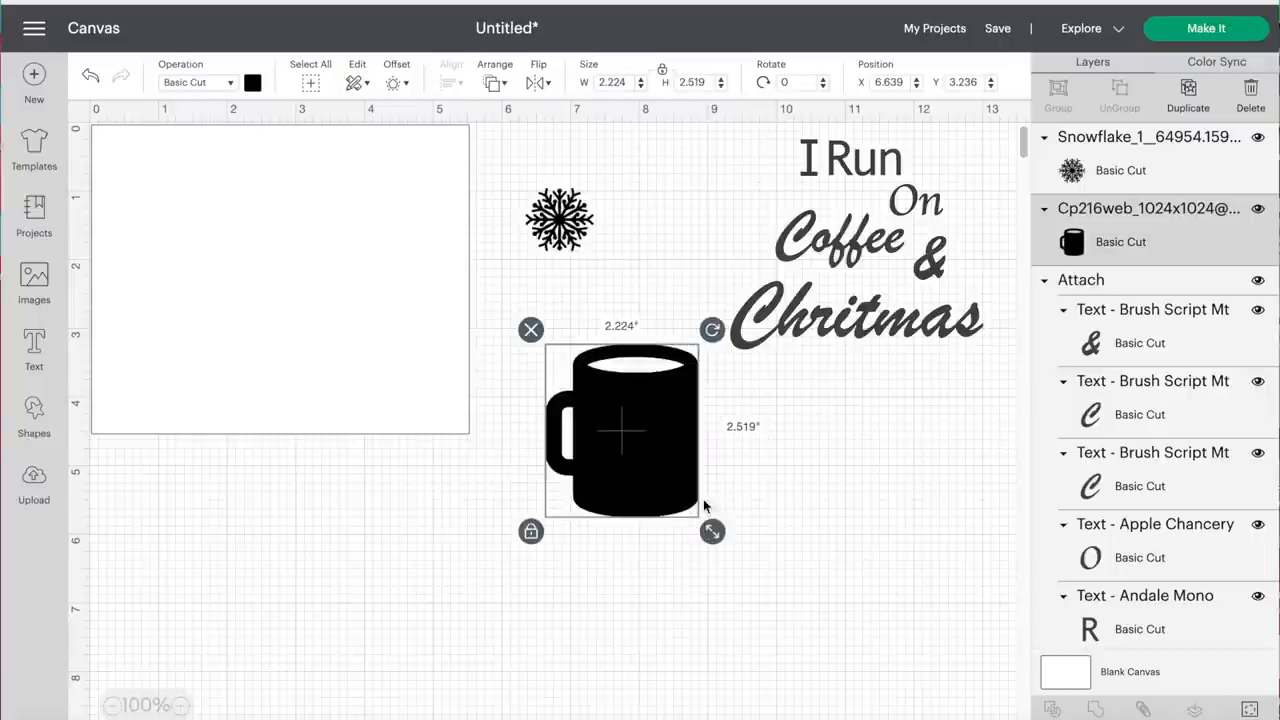
drag(620, 430, 180, 300)
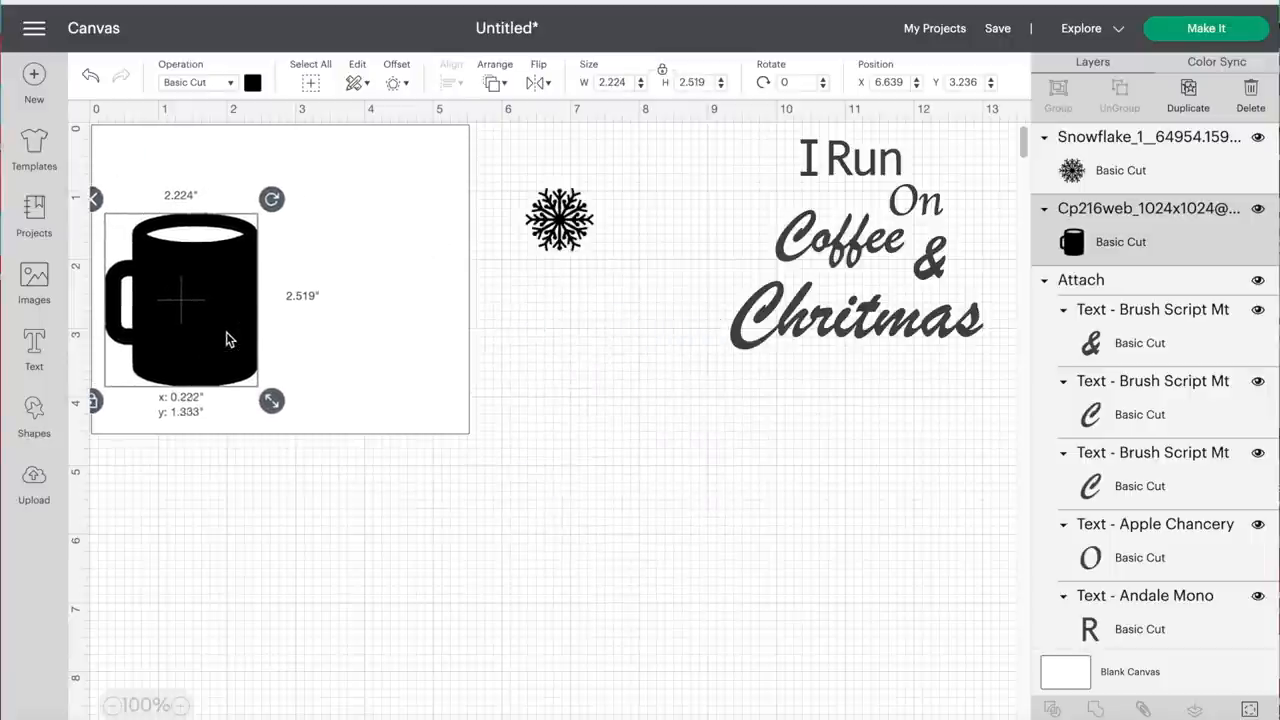
drag(271, 400, 244, 370)
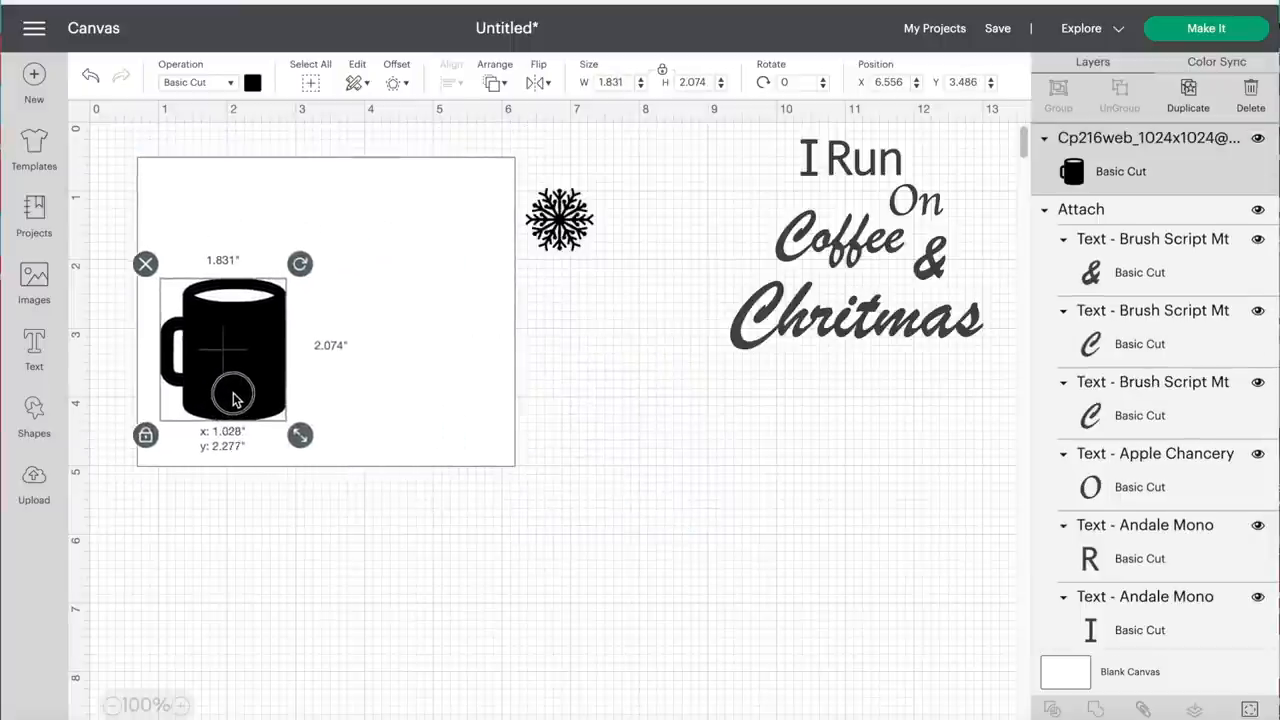
drag(235, 395, 215, 360)
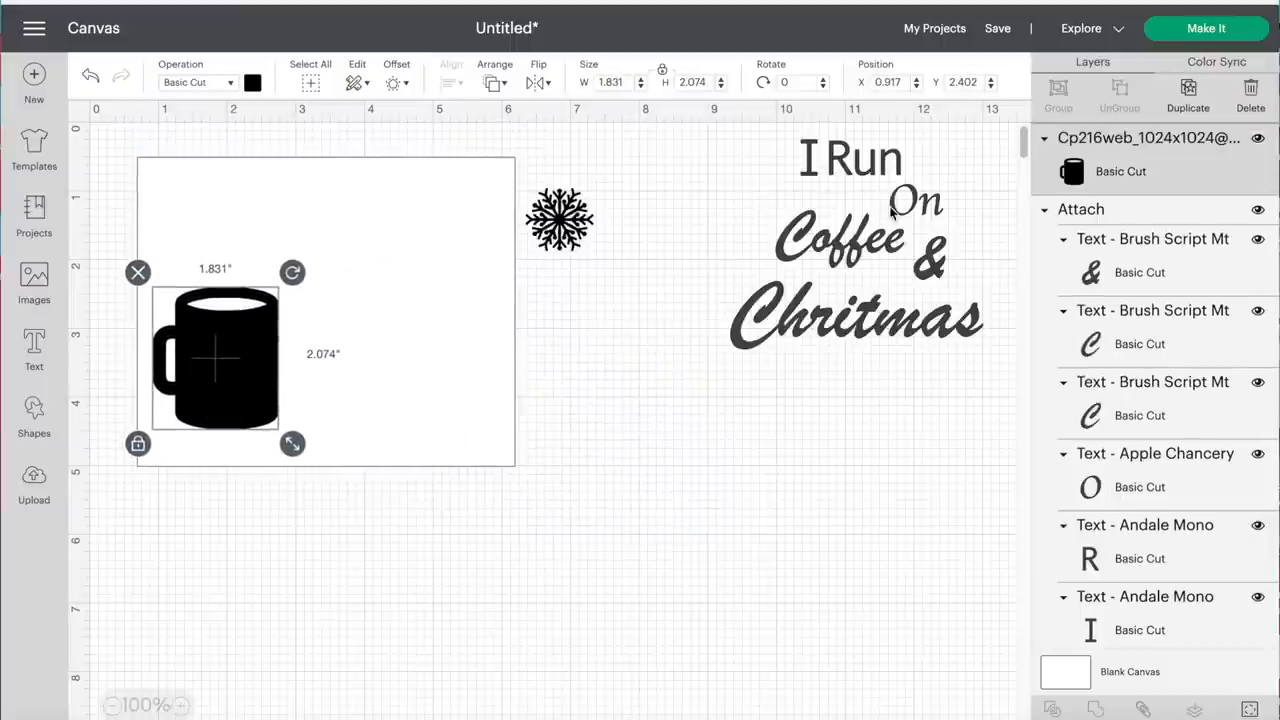
drag(855, 240, 400, 290)
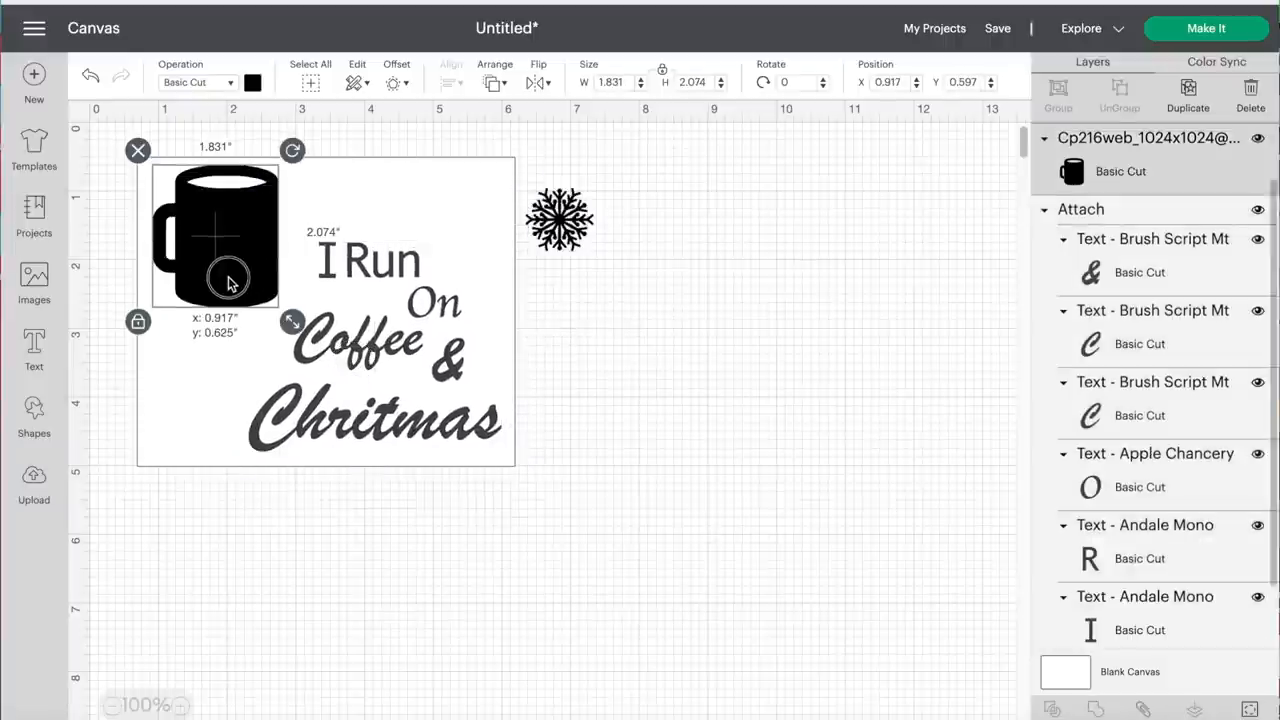
click(630, 400)
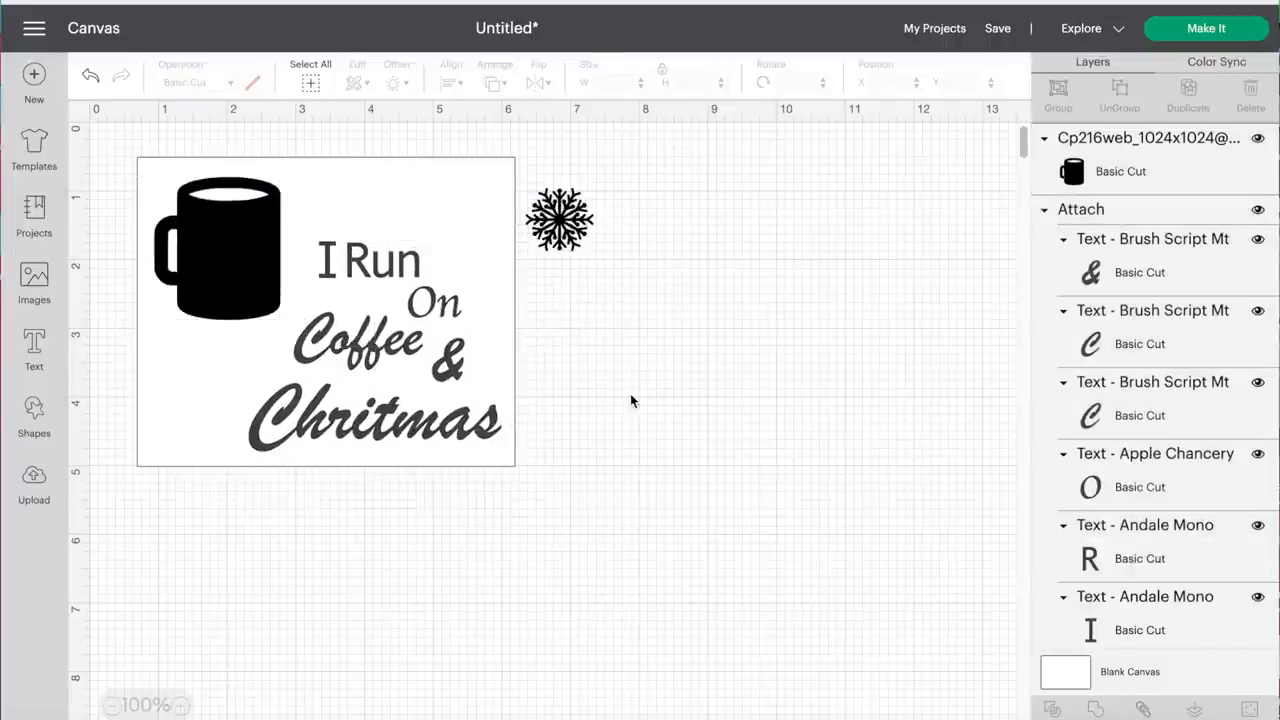
mouse_move(640, 345)
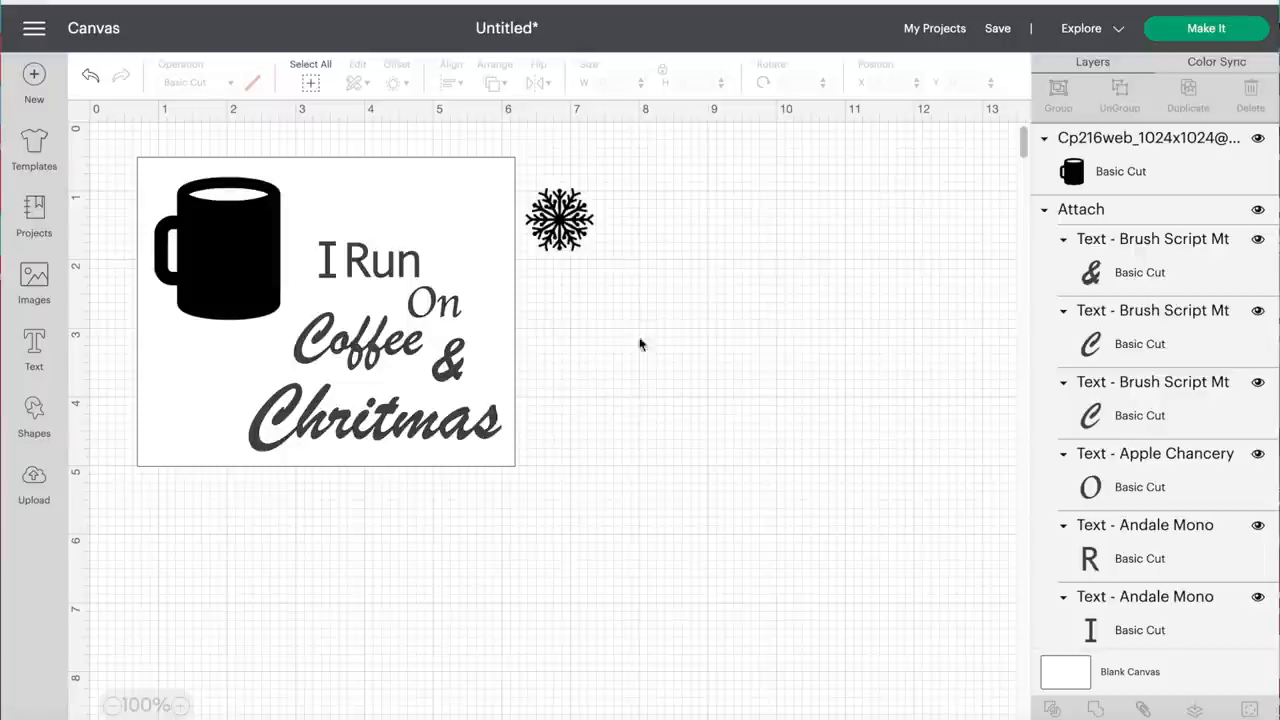
mouse_move(260, 253)
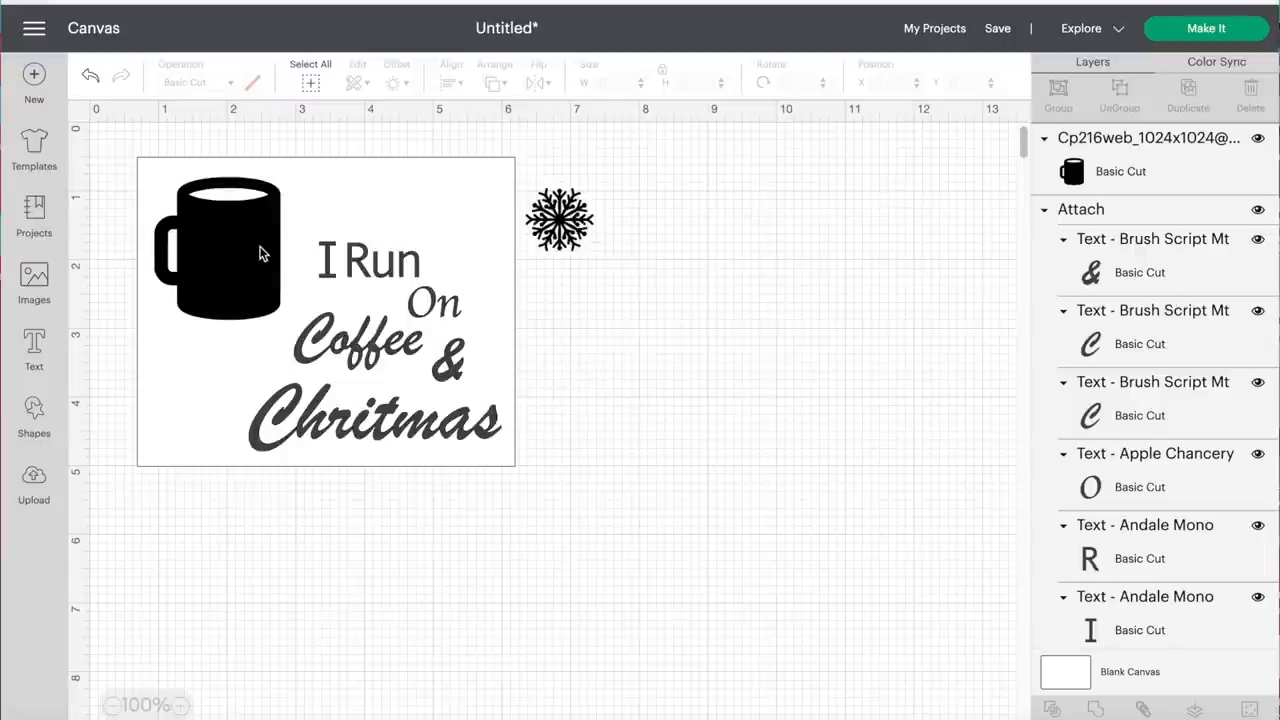
Step: Move the mug off-canvas right and centre a white snowflake on its body
drag(217, 247, 712, 244)
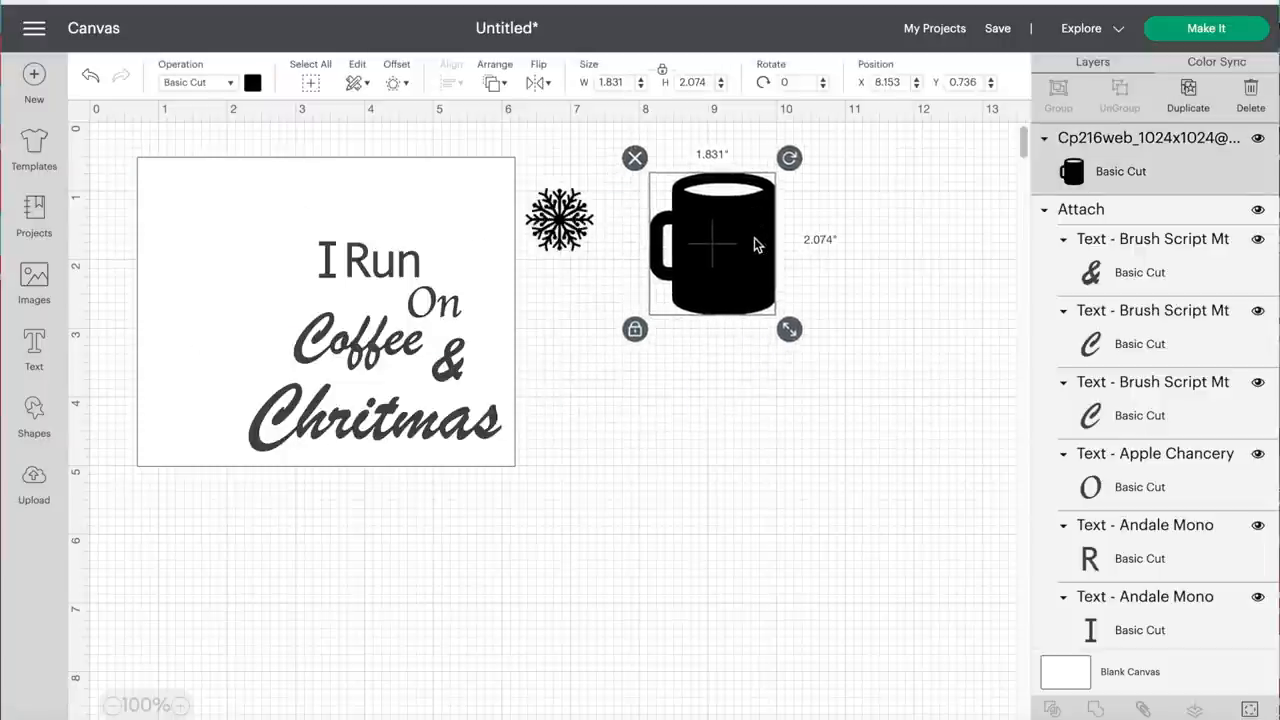
click(560, 220)
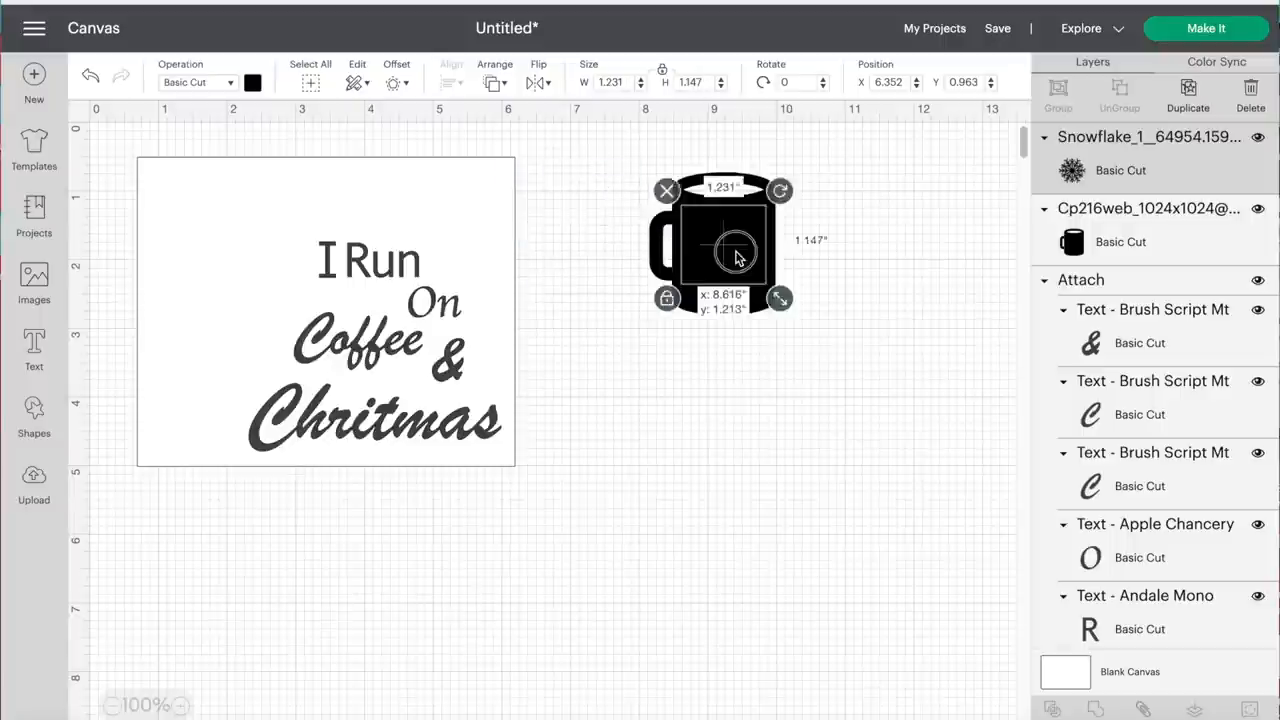
drag(735, 255, 580, 185)
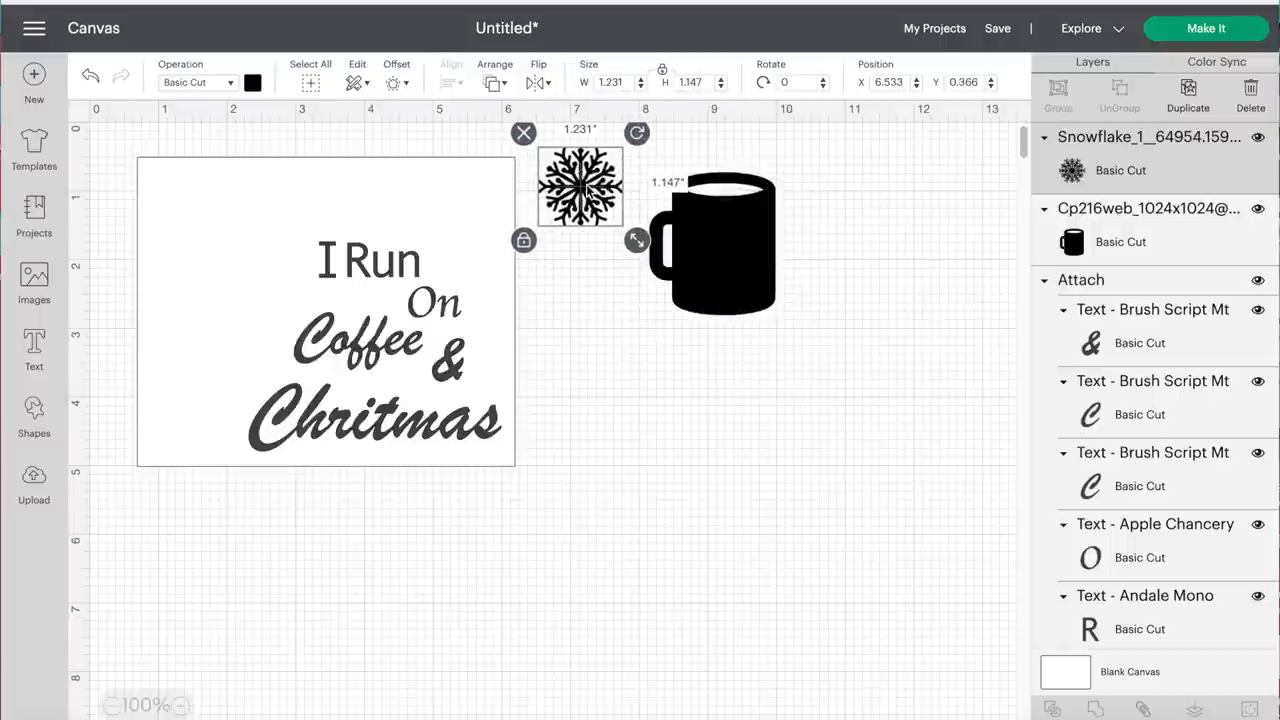
click(252, 82)
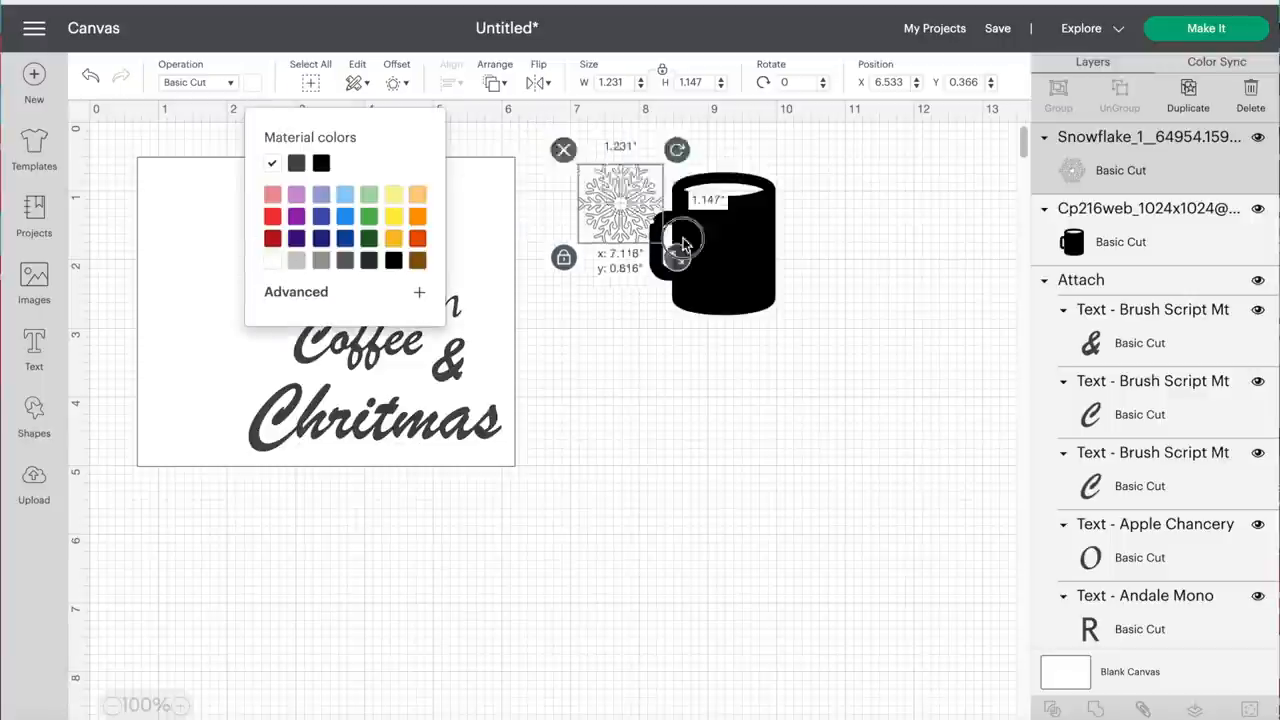
drag(620, 200, 720, 250)
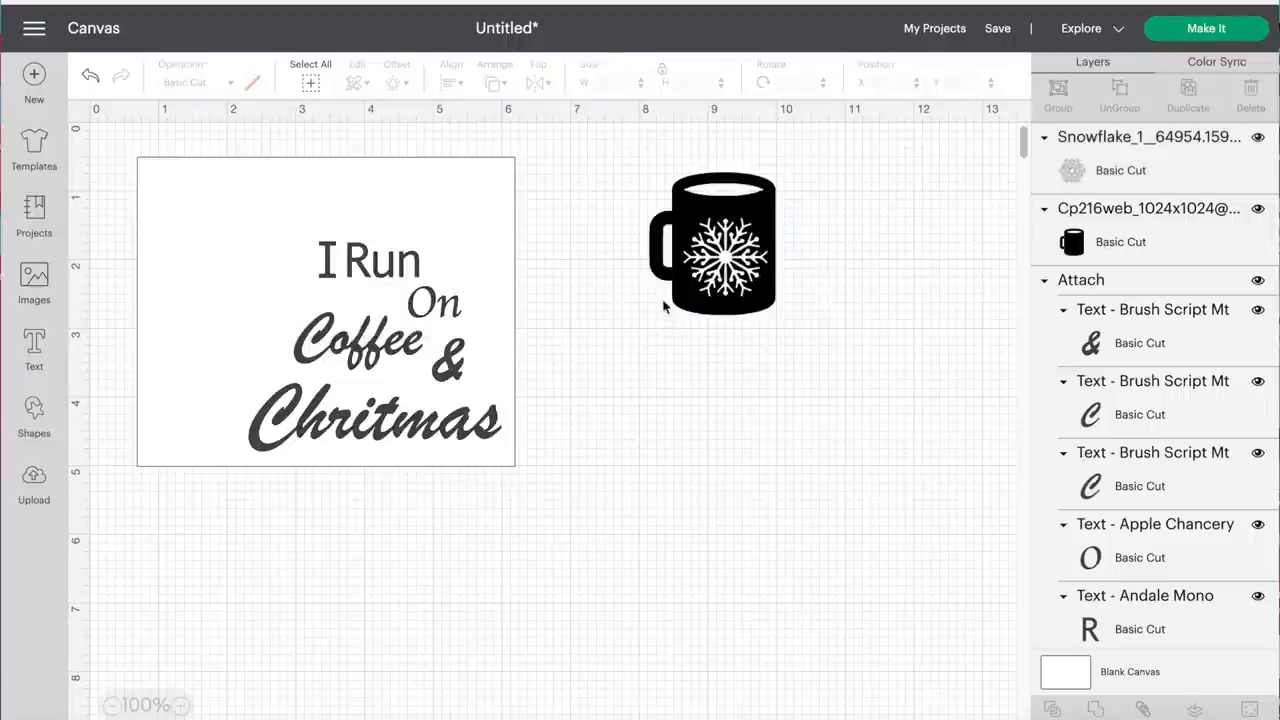
mouse_move(735, 273)
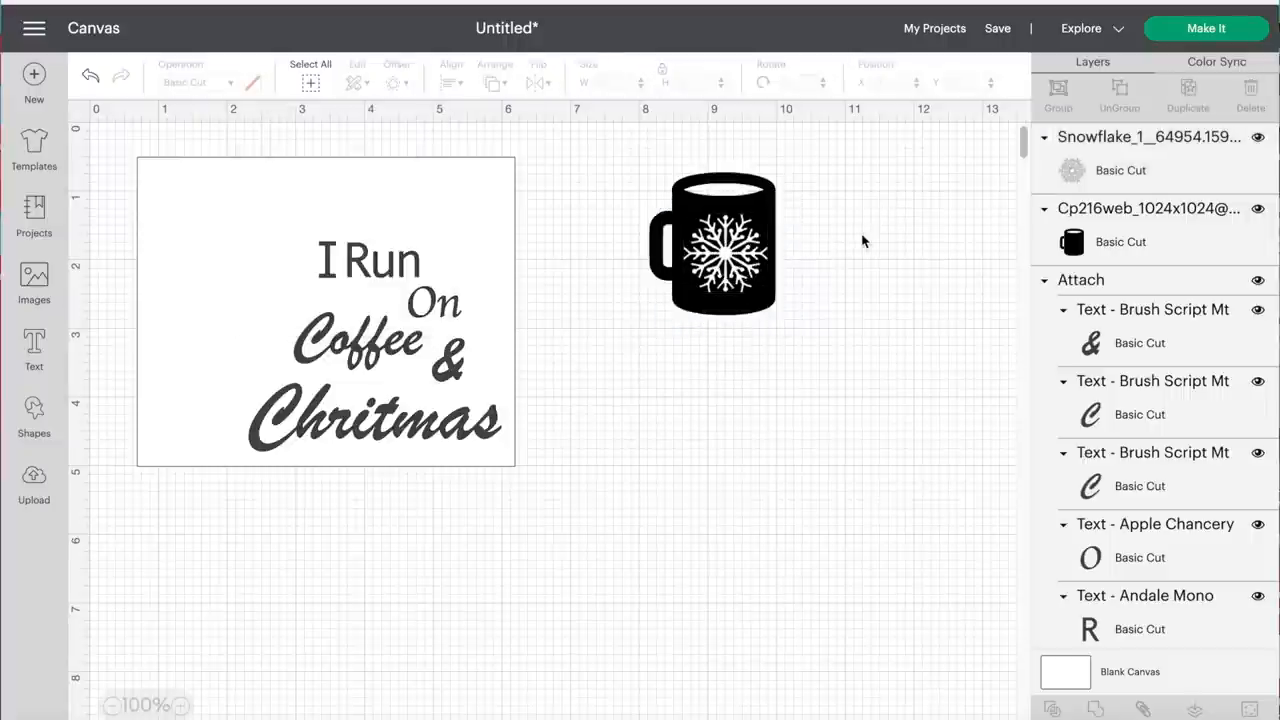
mouse_move(920, 521)
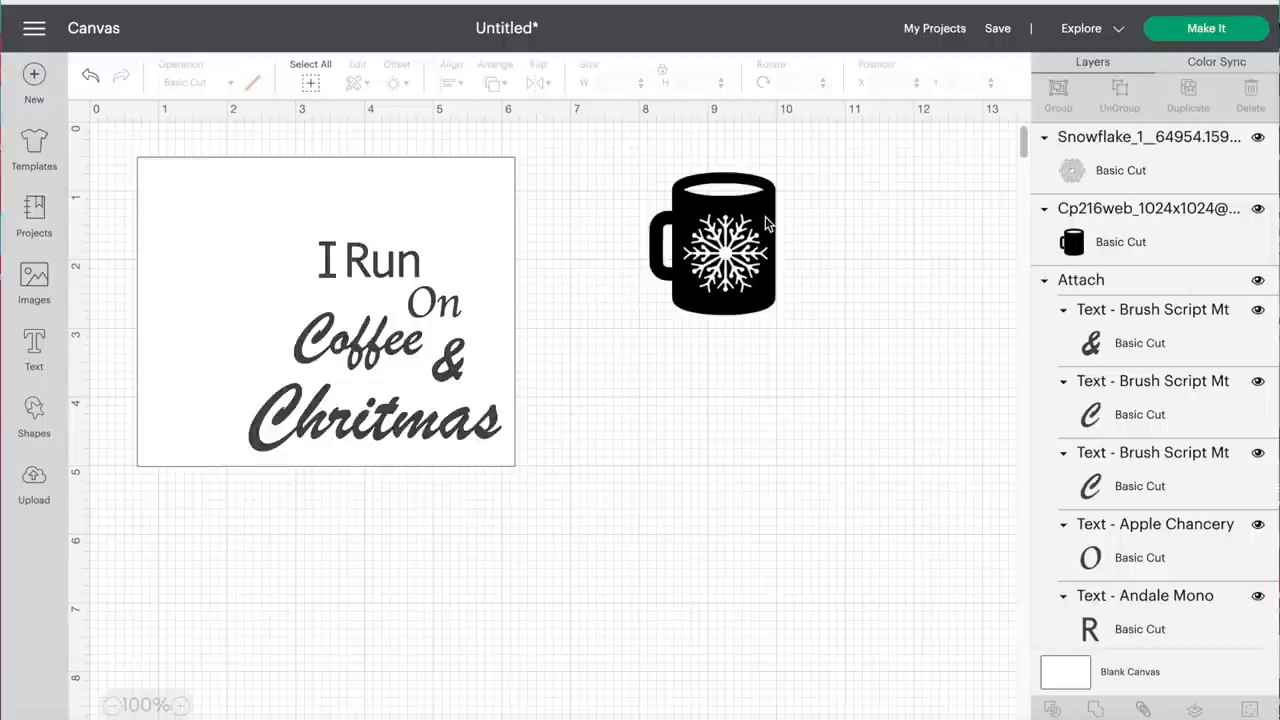
click(715, 270)
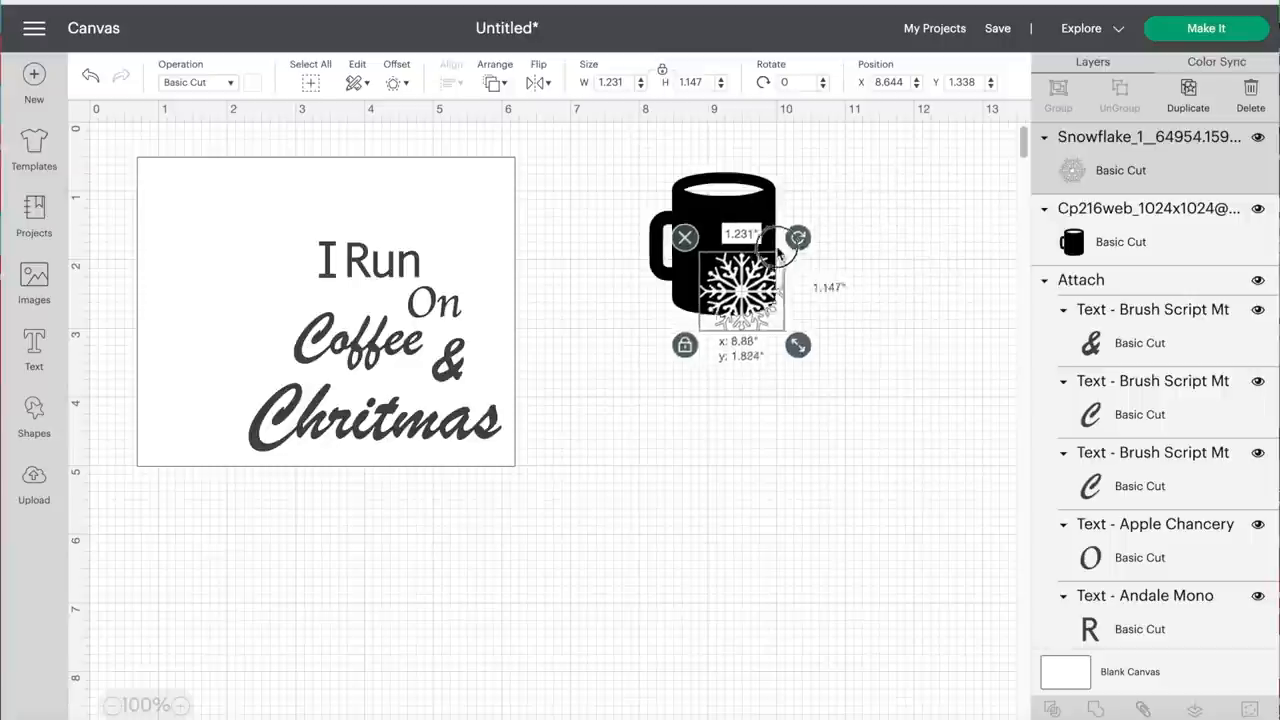
drag(740, 290, 720, 250)
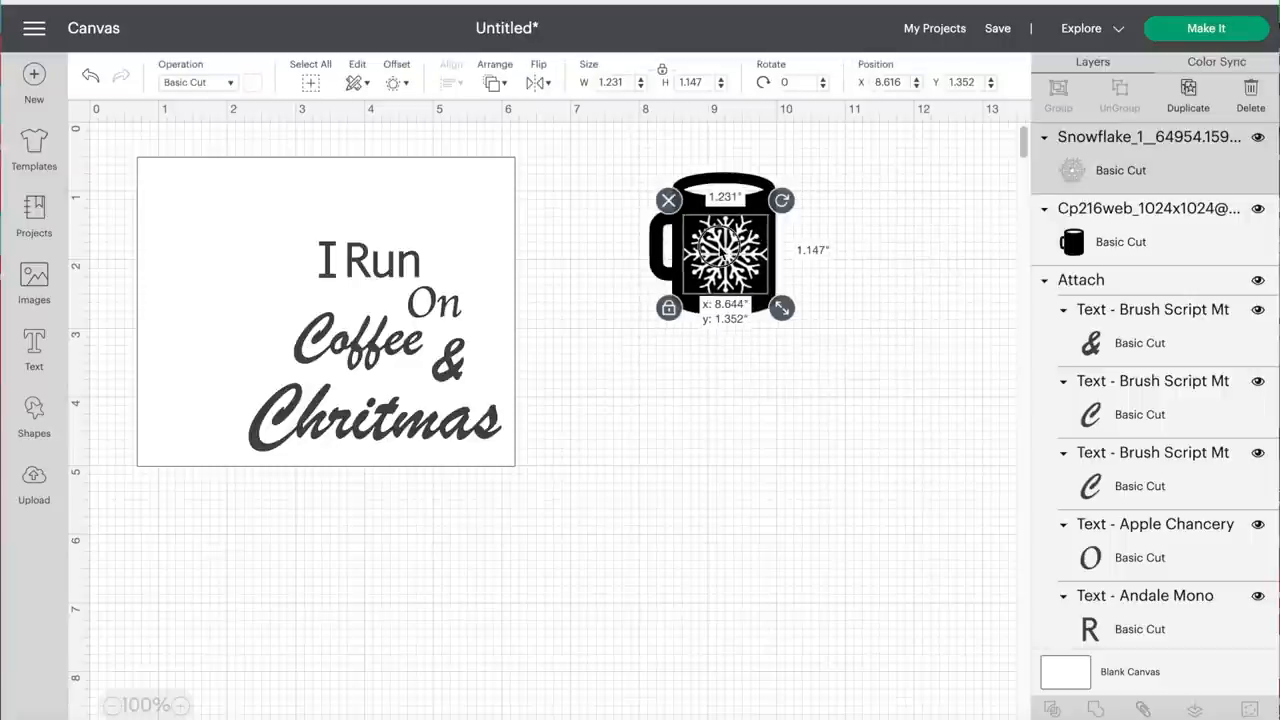
click(924, 226)
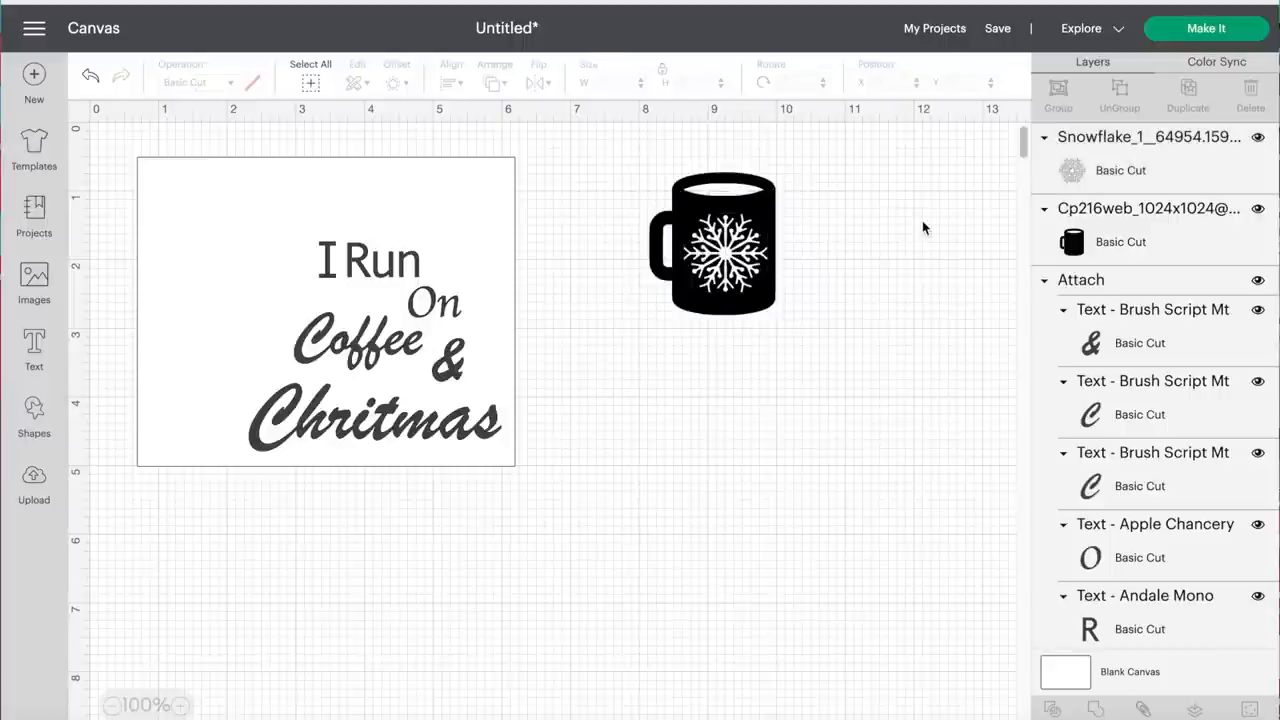
Step: Slice the snowflake out of the mug and move the cut-out mug to the canvas top-left
click(712, 242)
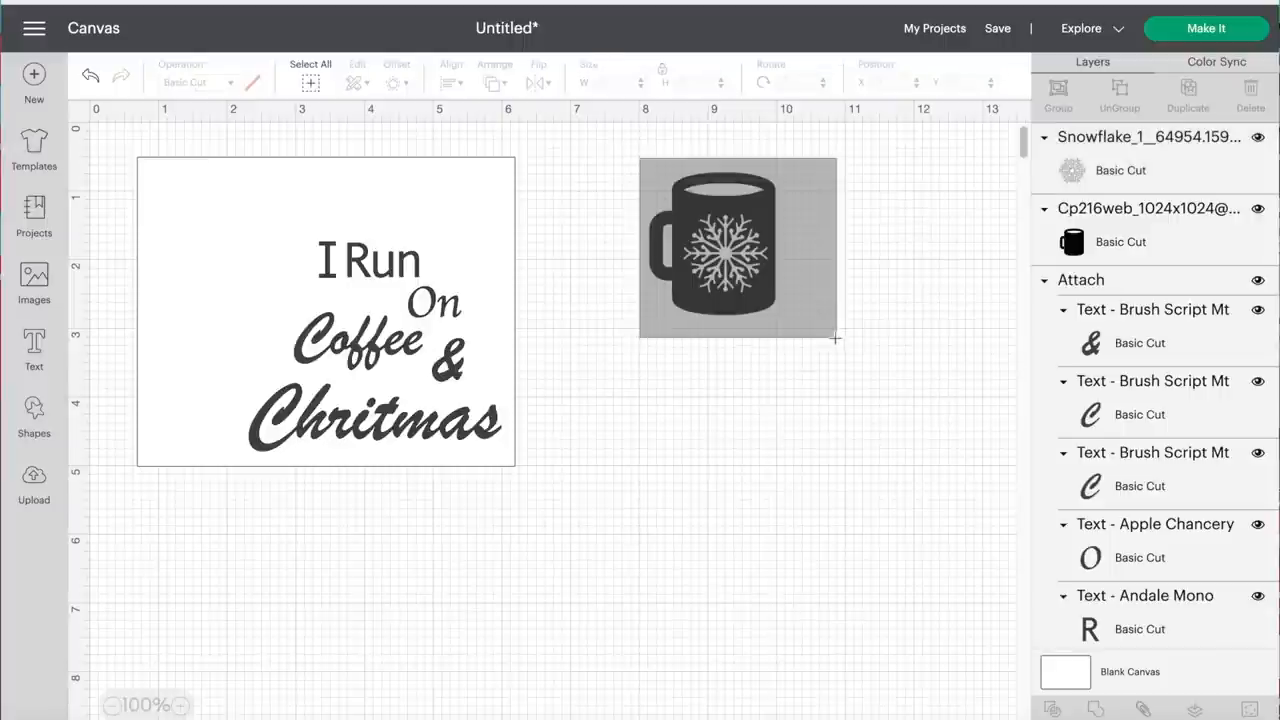
click(737, 245)
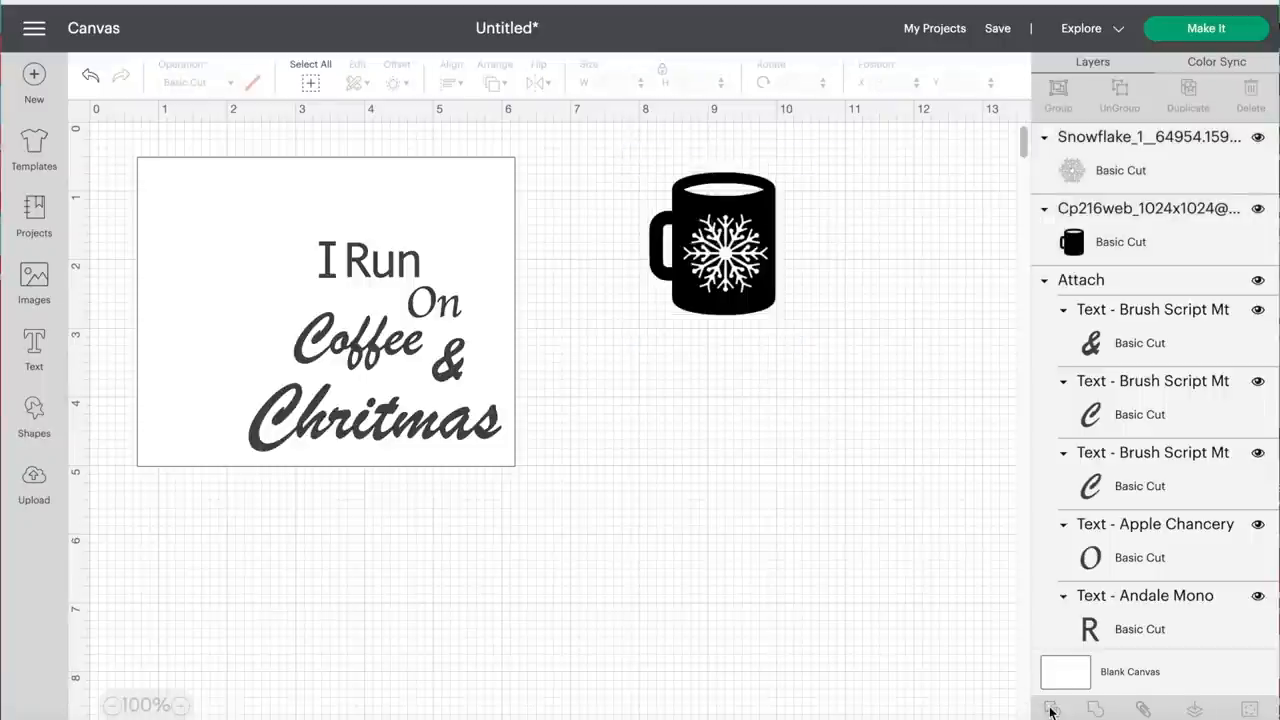
click(712, 243)
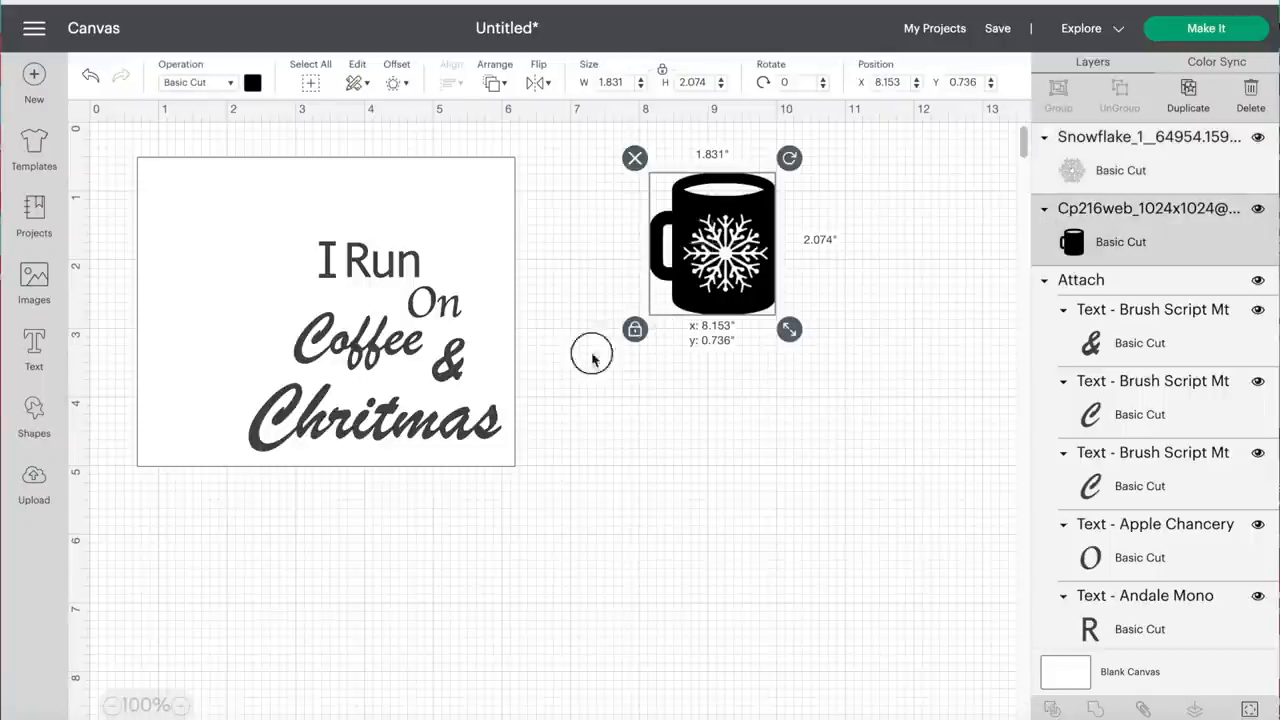
drag(712, 243, 485, 313)
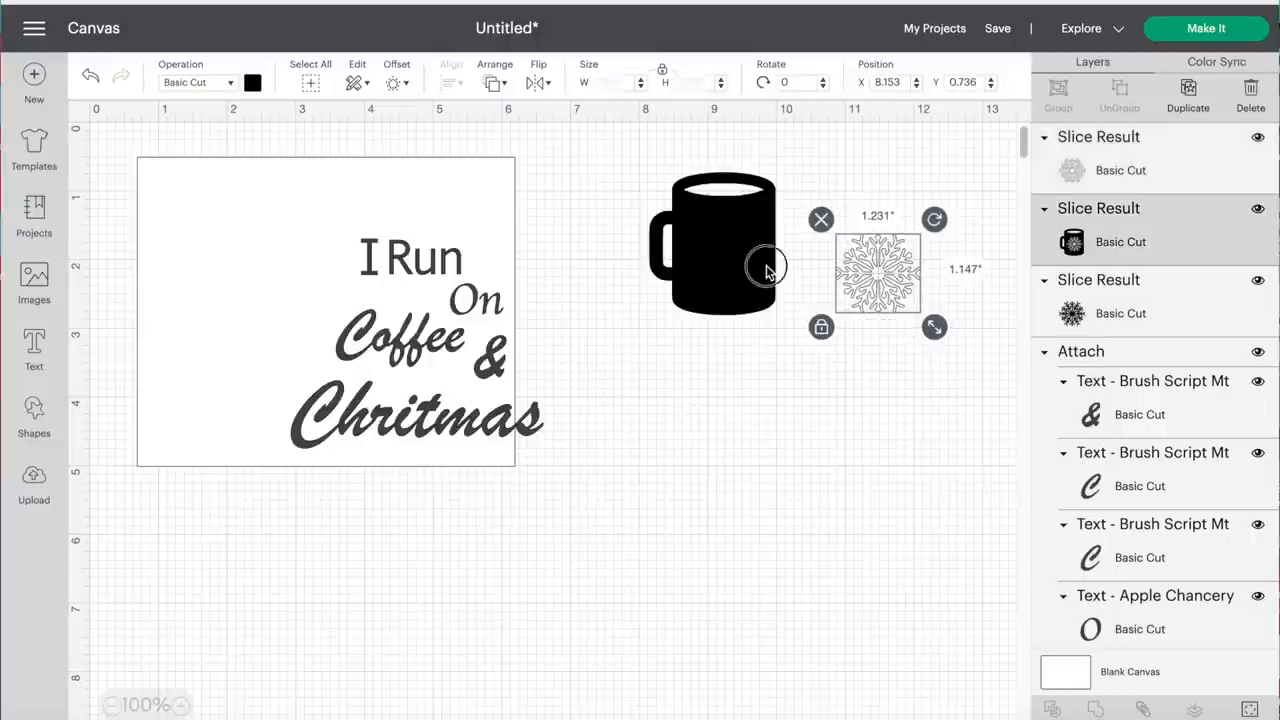
drag(877, 272, 730, 405)
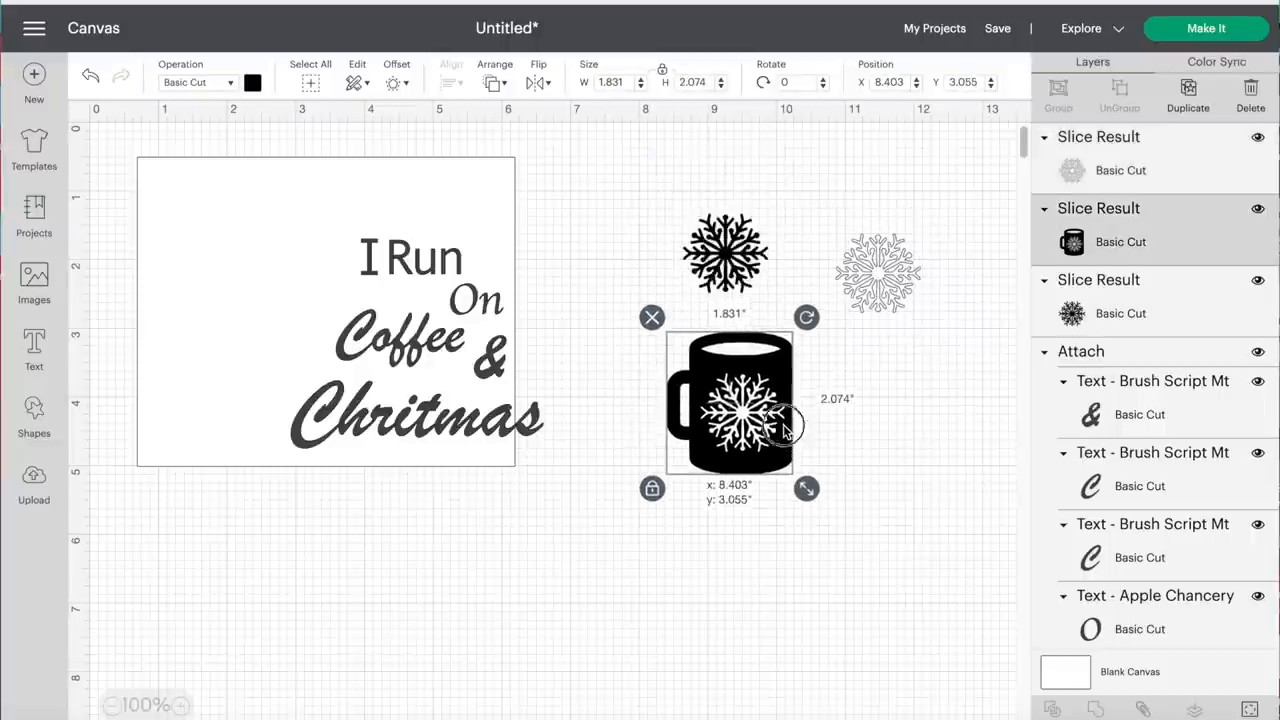
drag(730, 400, 210, 245)
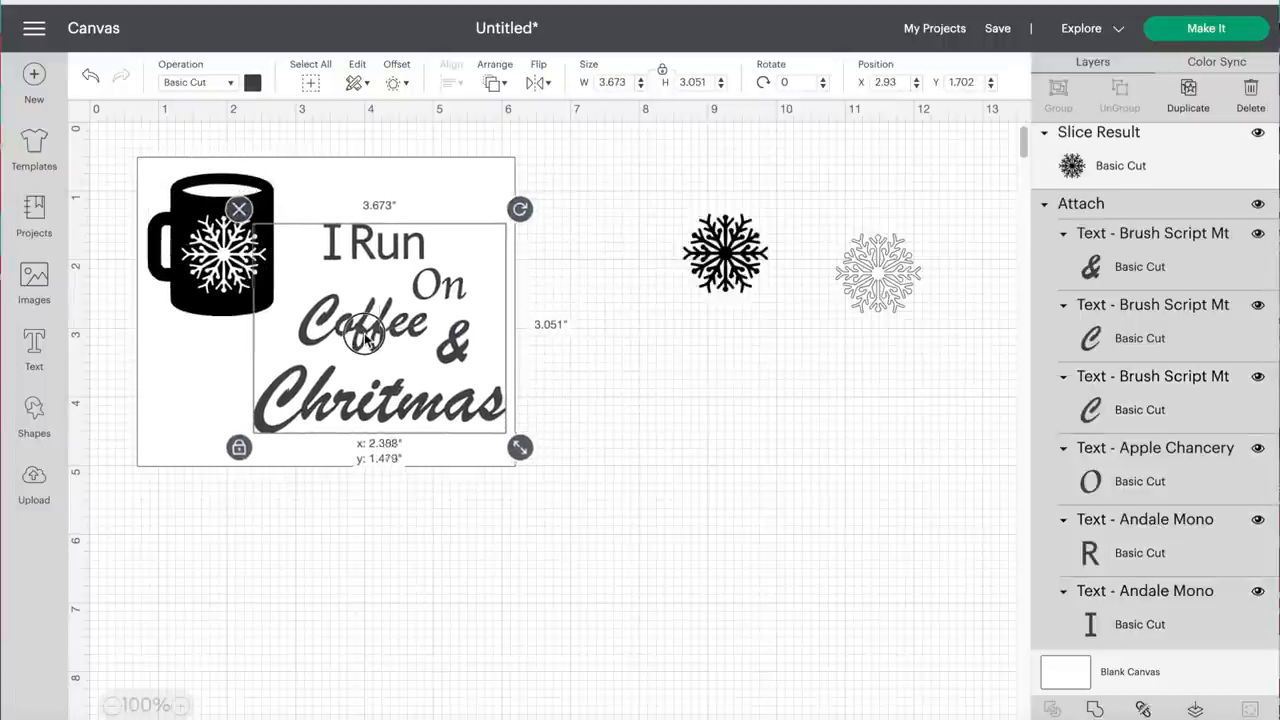
Step: Clear away the leftover snowflake pieces from the slice
click(725, 253)
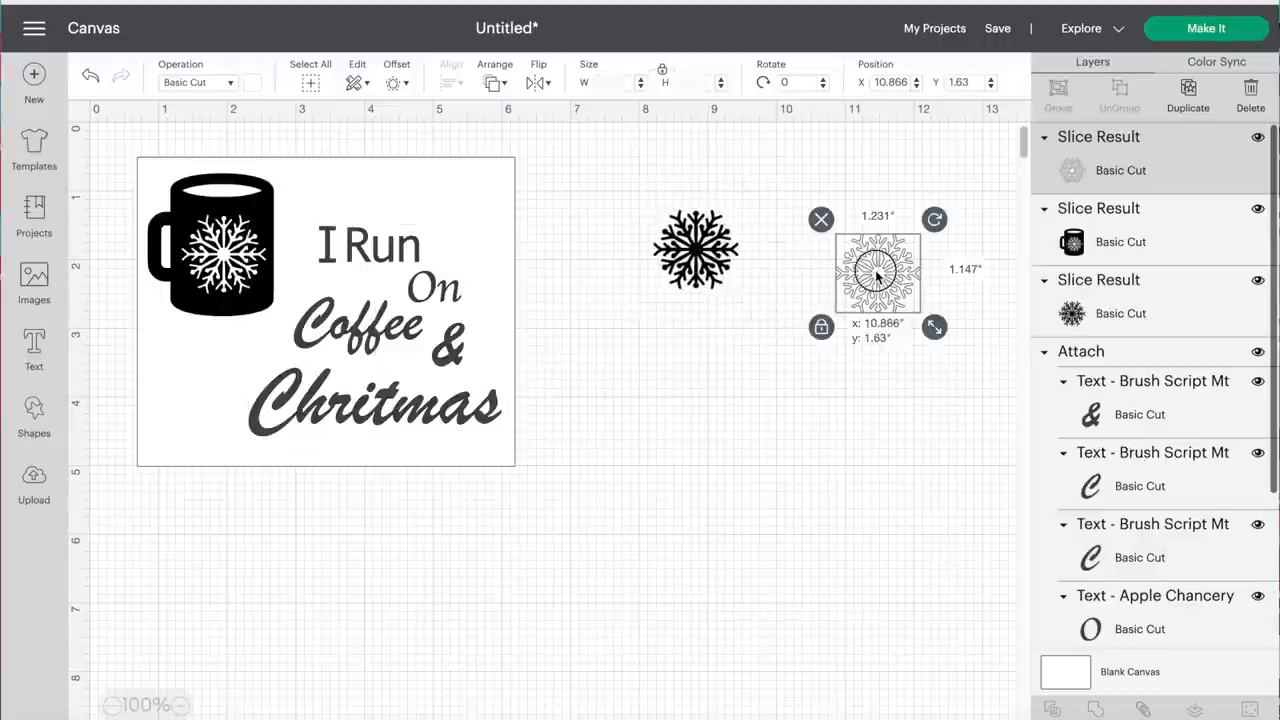
drag(877, 272, 548, 197)
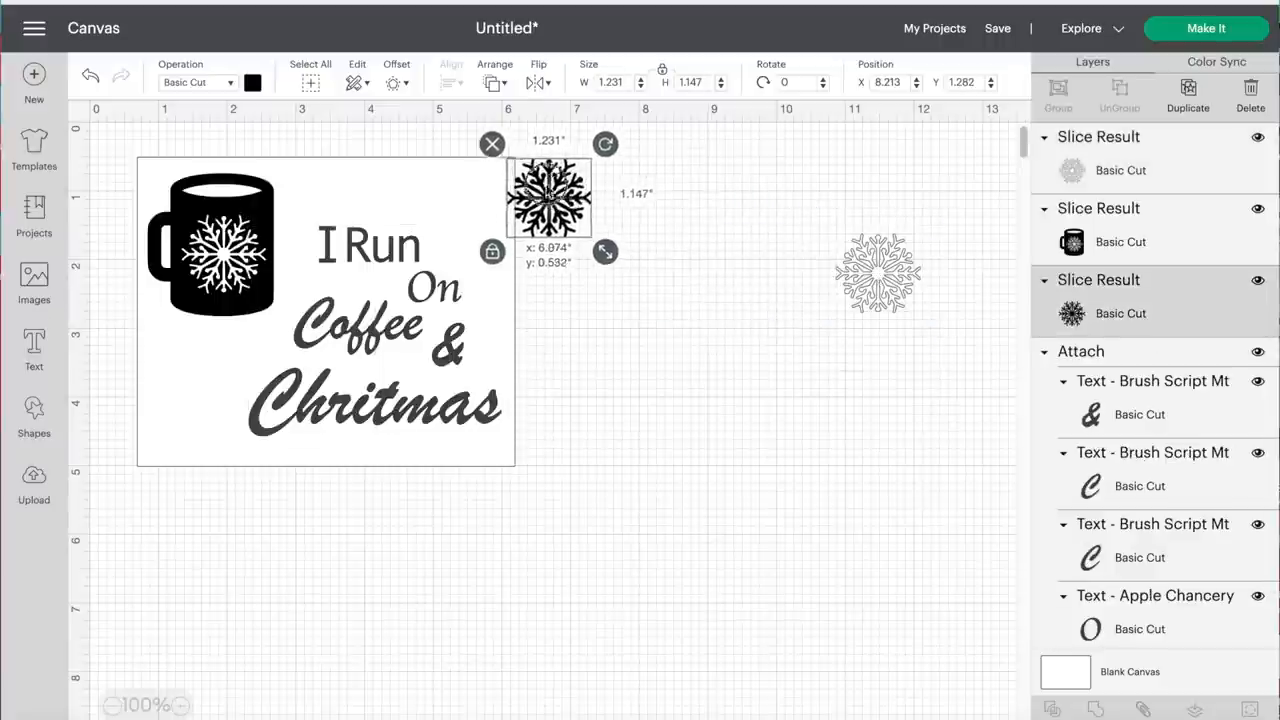
drag(548, 197, 668, 225)
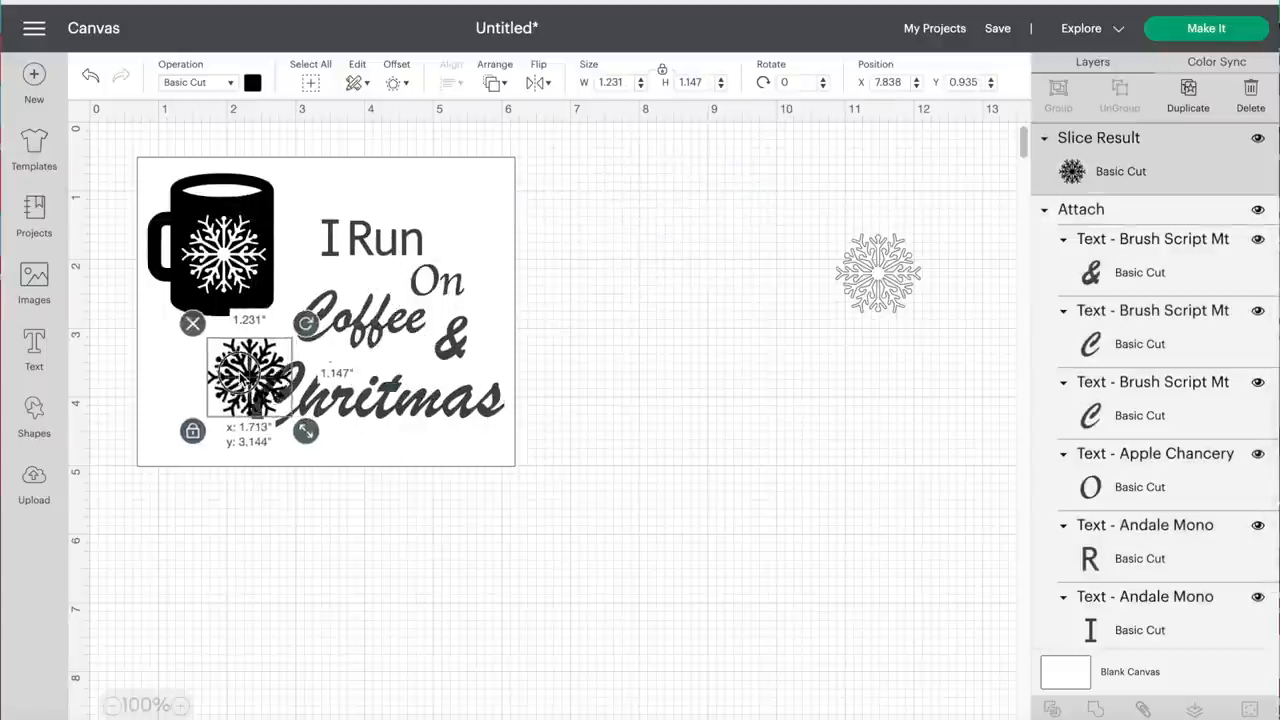
drag(250, 385, 810, 210)
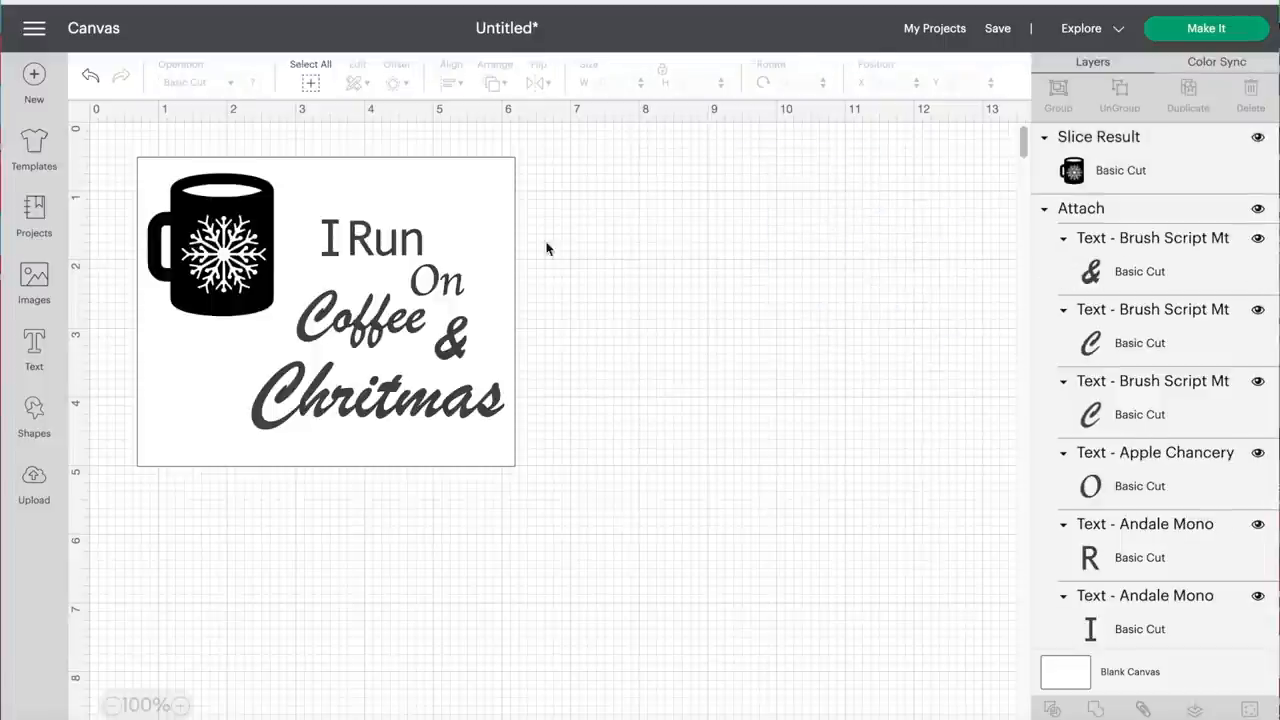
mouse_move(339, 338)
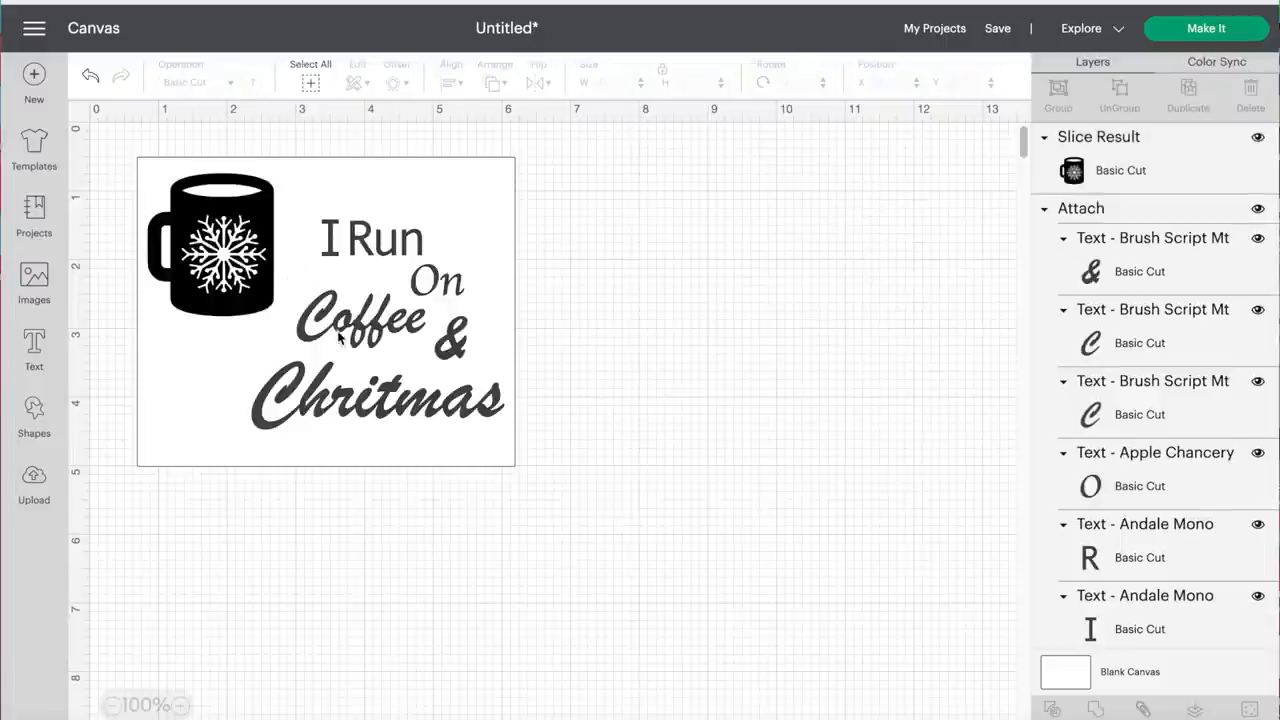
Step: Select the cut-out mug, then deselect everything to review the design
click(375, 290)
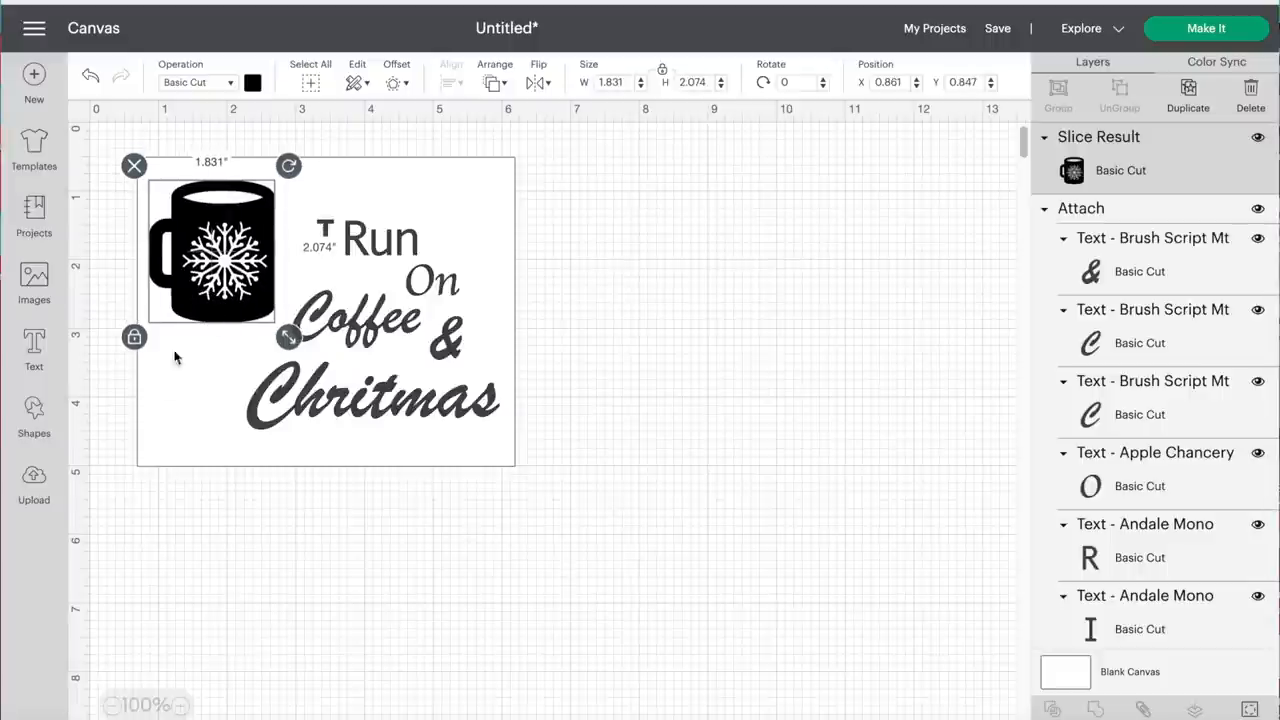
mouse_move(674, 167)
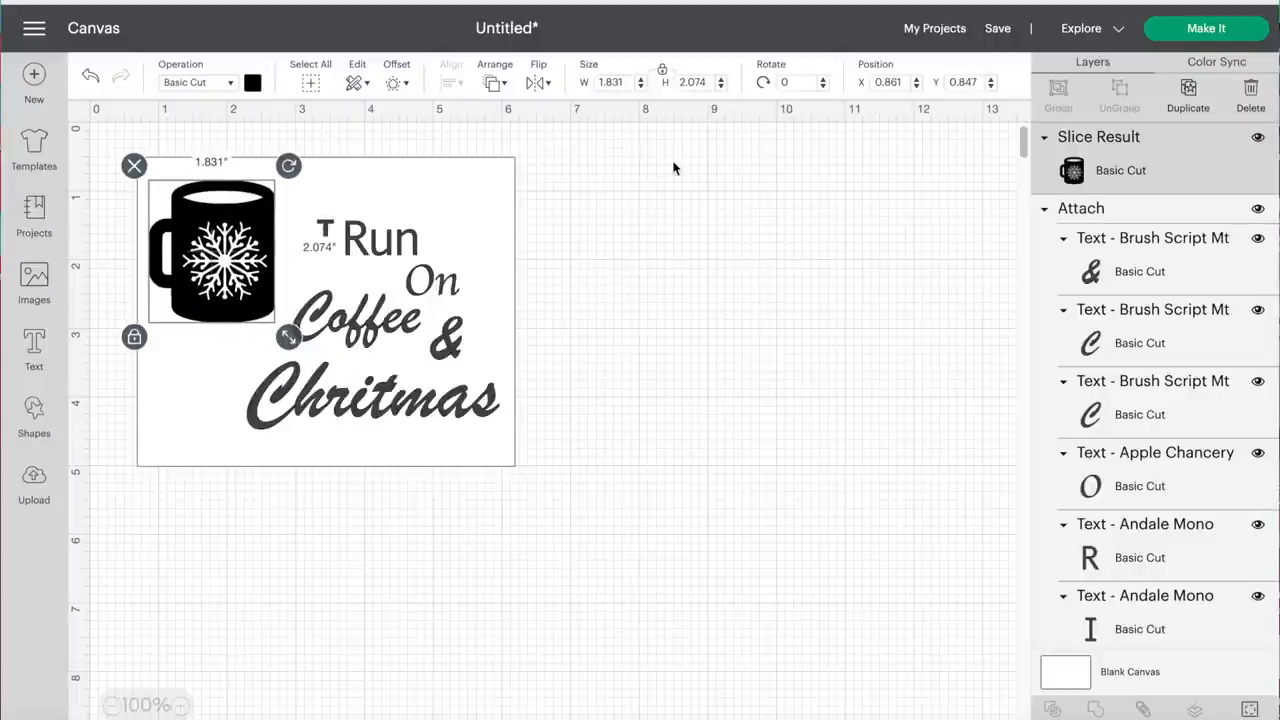
click(673, 167)
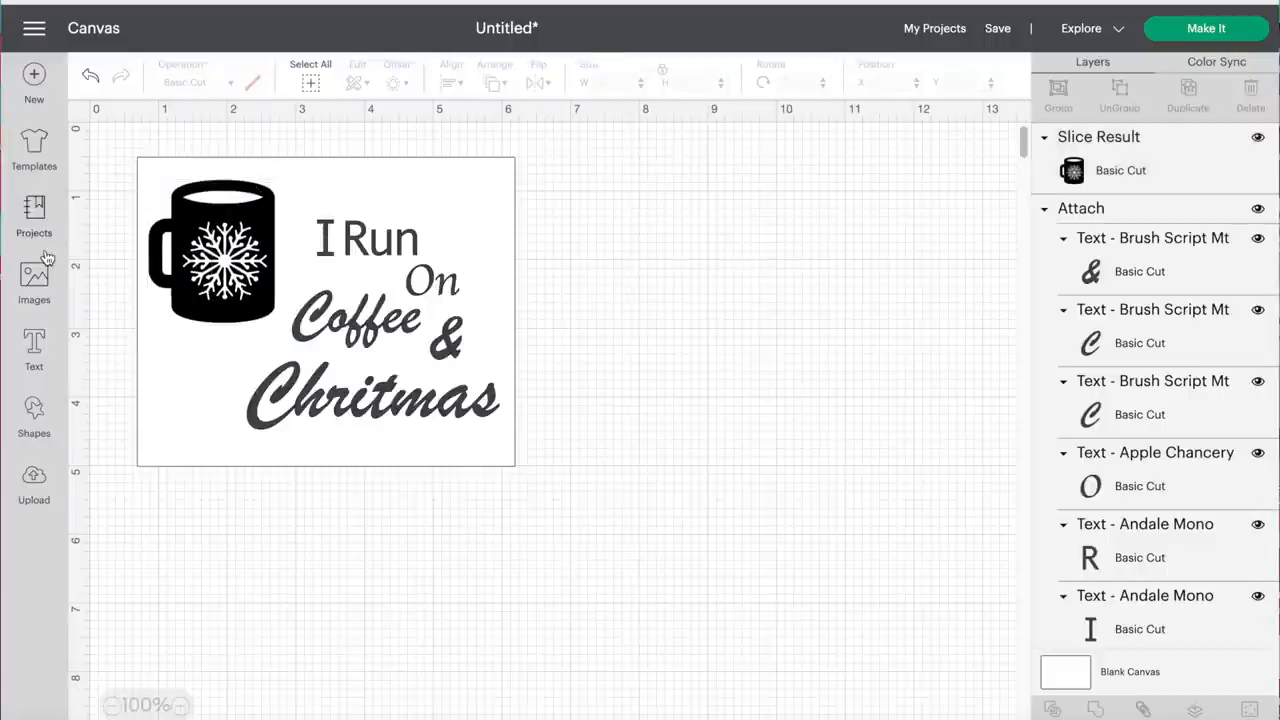
Step: Search the image library for 'holly' and choose the red free holly image
click(34, 280)
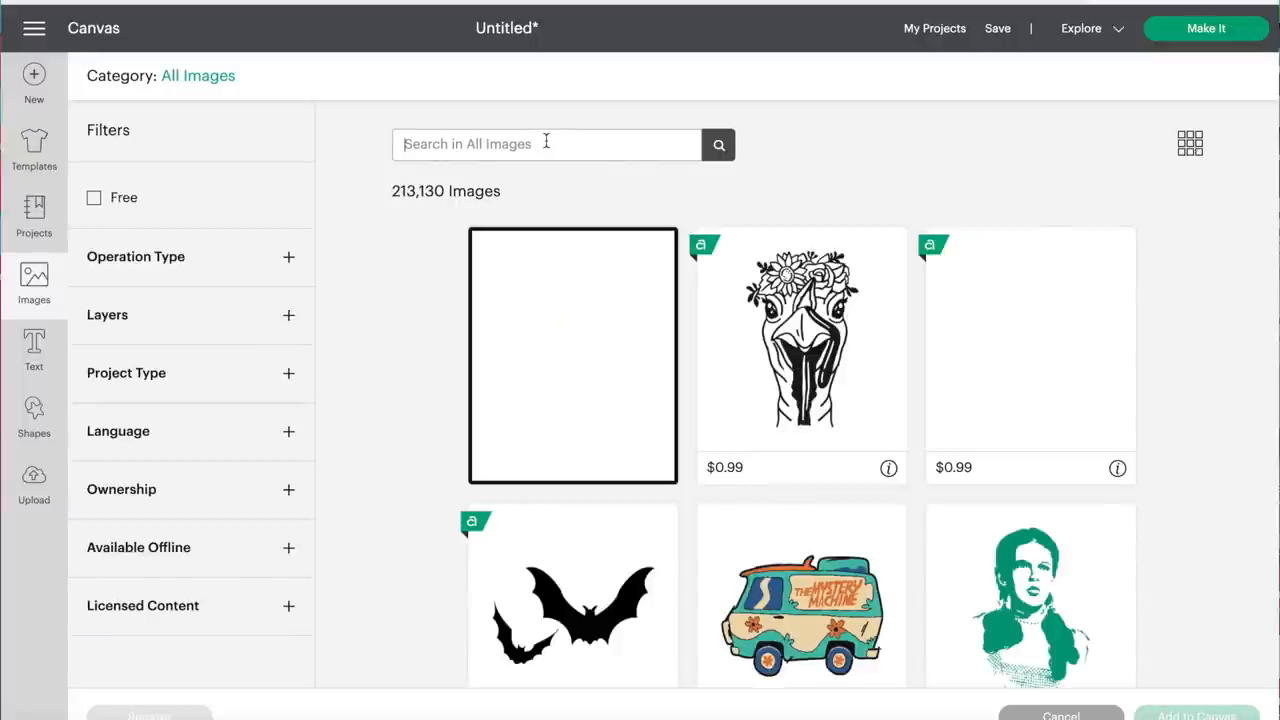
text(holly)
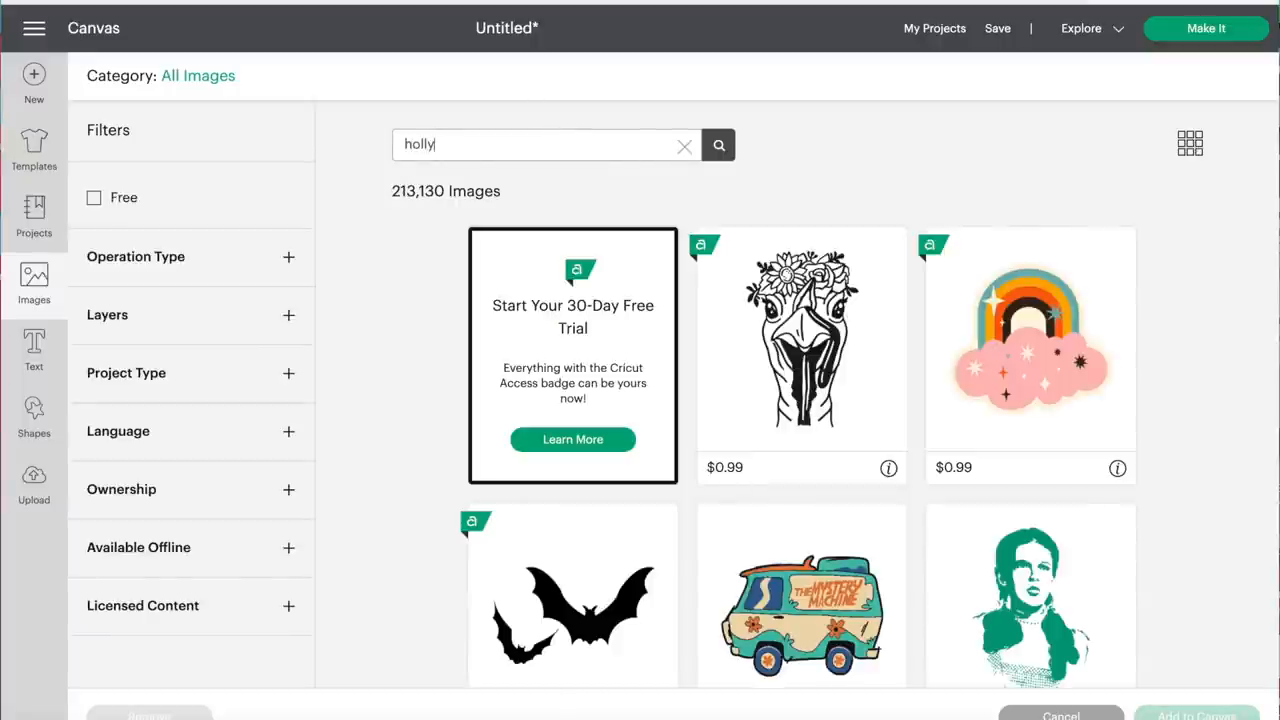
click(718, 145)
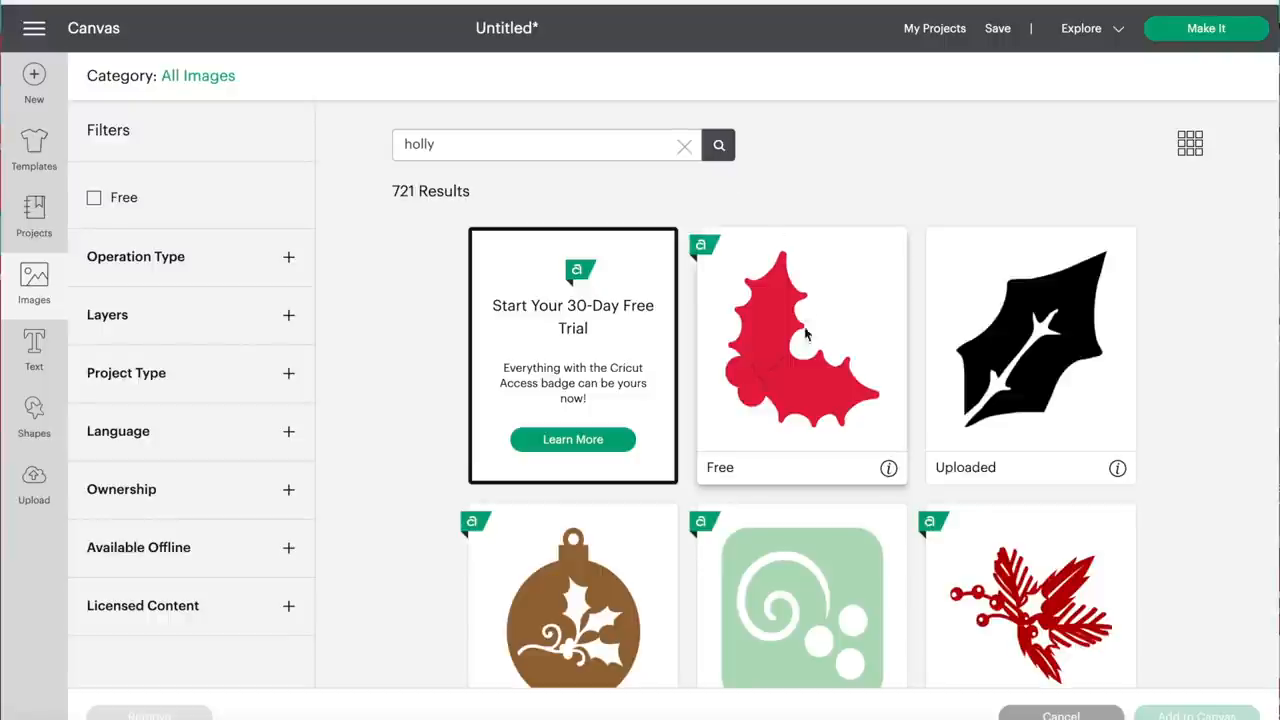
mouse_move(1030, 360)
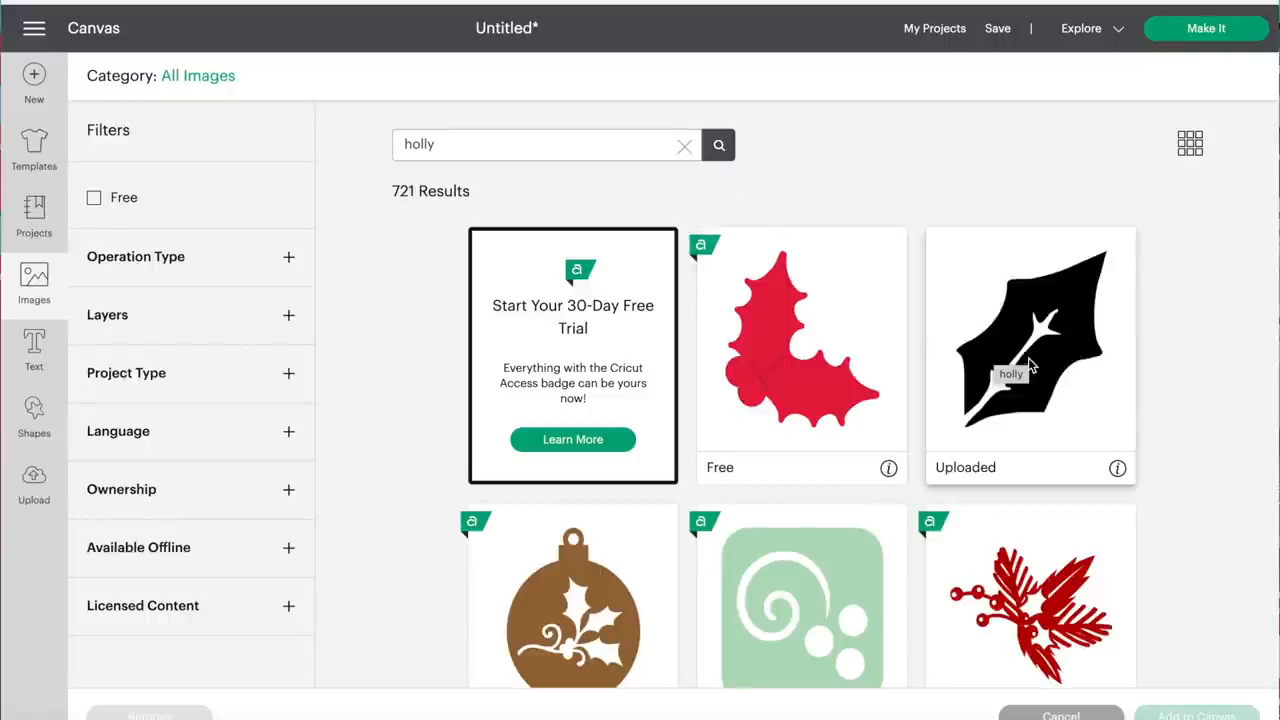
mouse_move(918, 377)
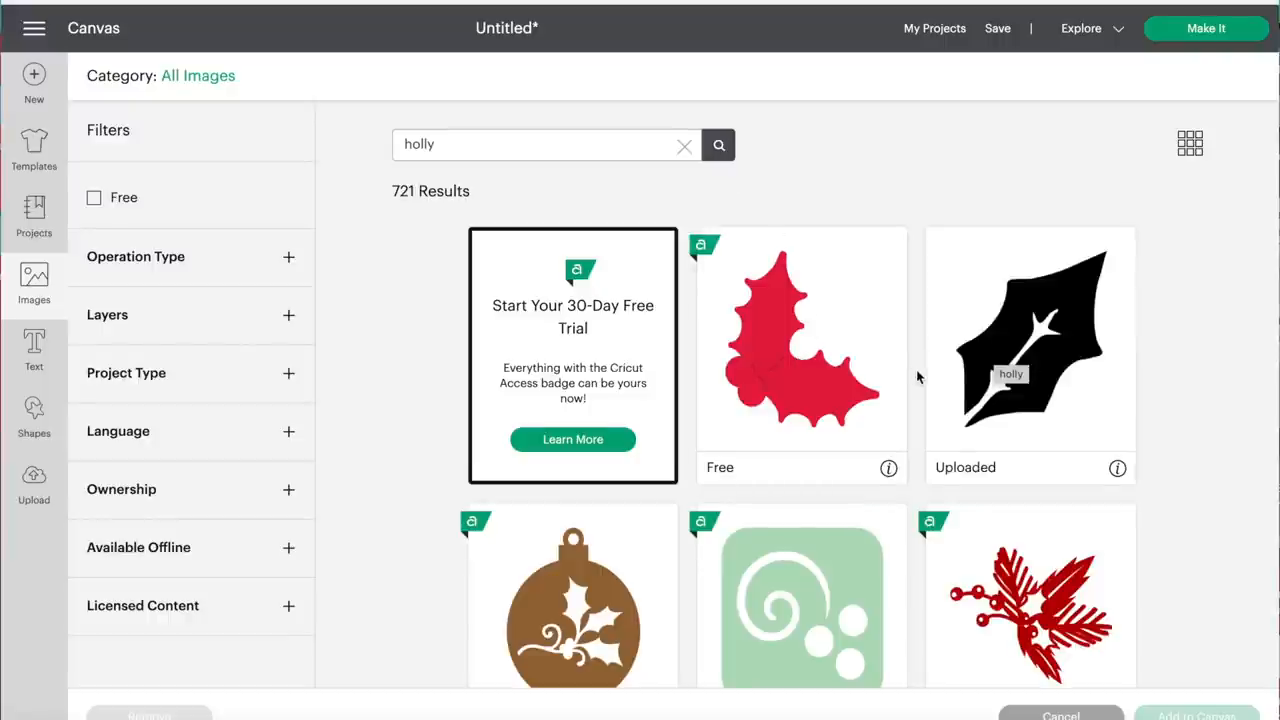
scroll(down, 3)
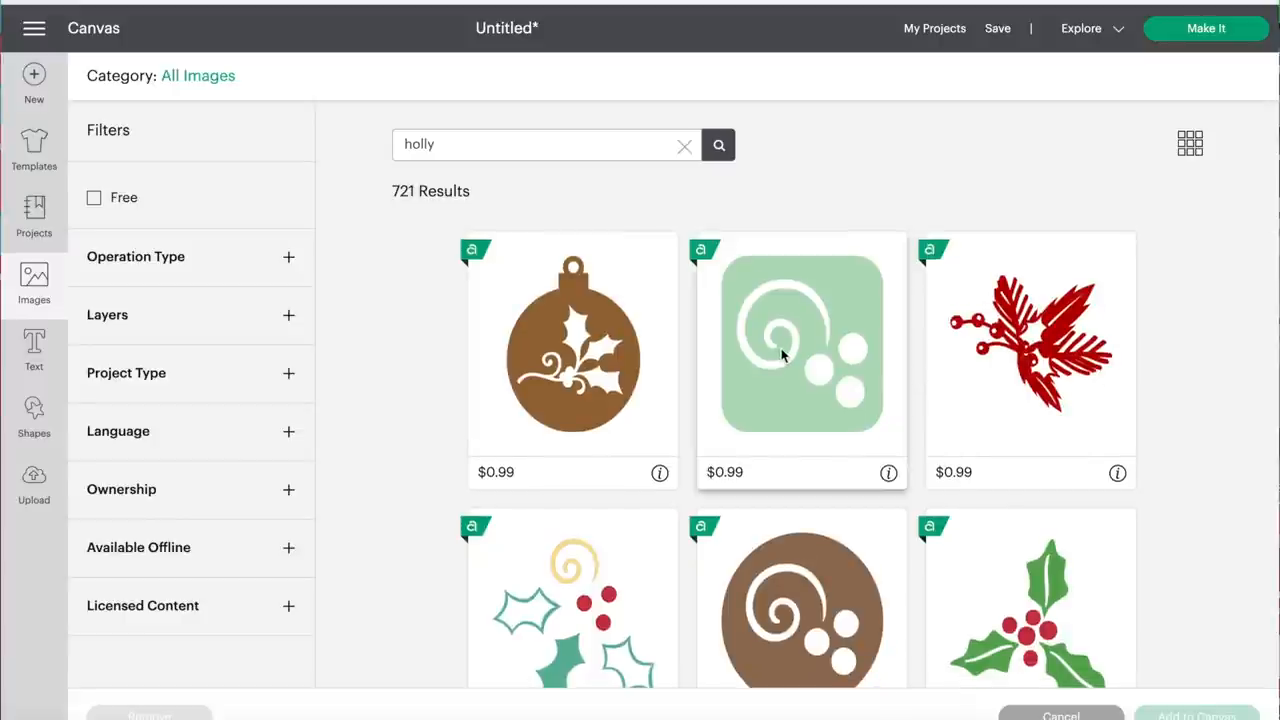
mouse_move(1030, 438)
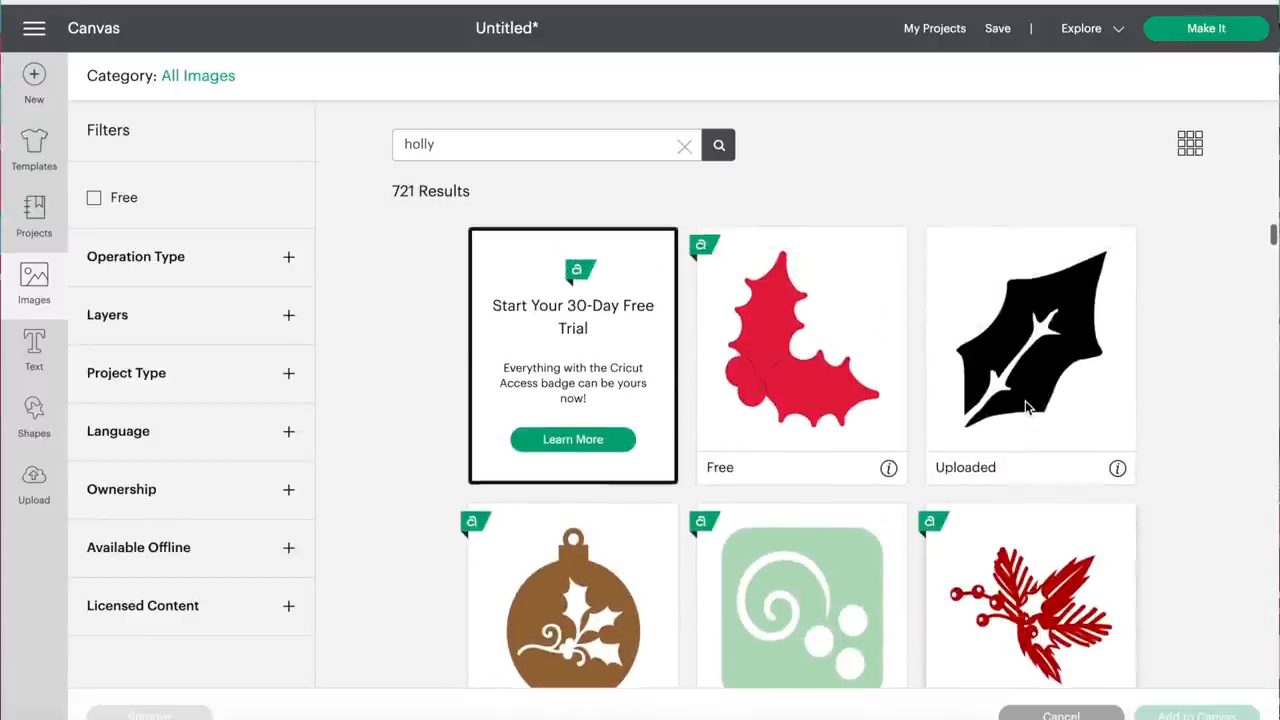
mouse_move(830, 405)
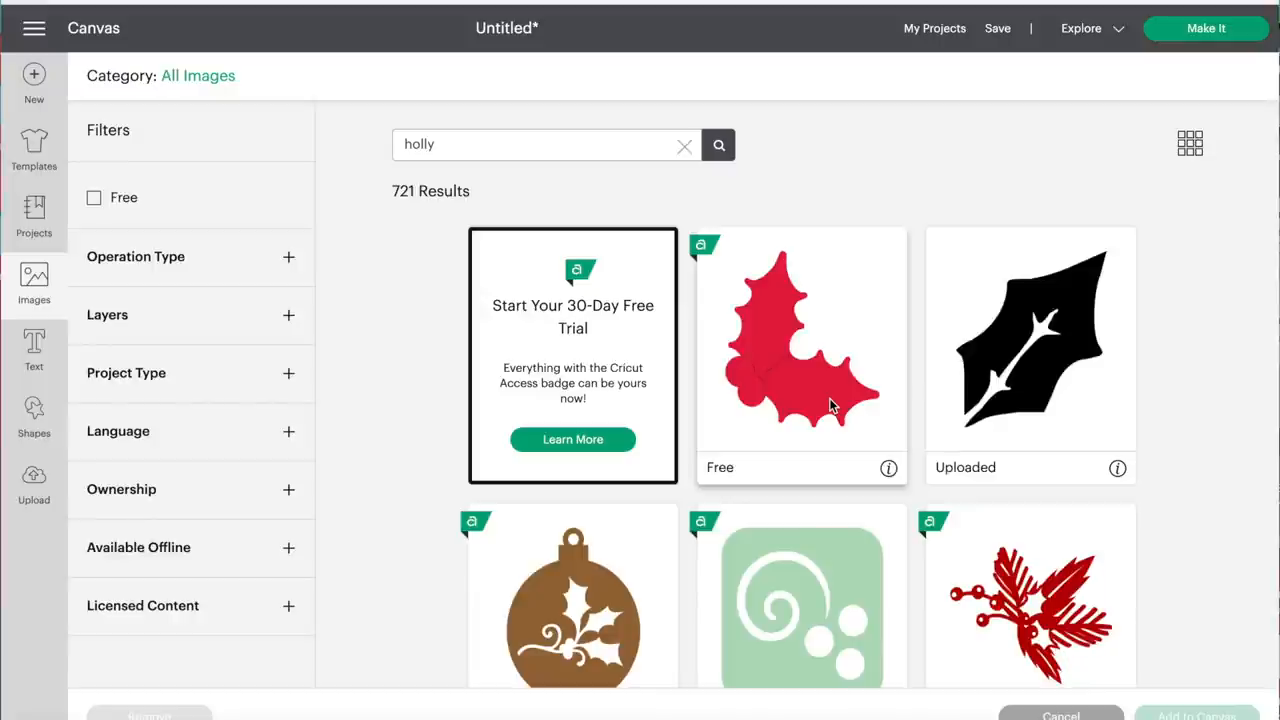
mouse_move(728, 378)
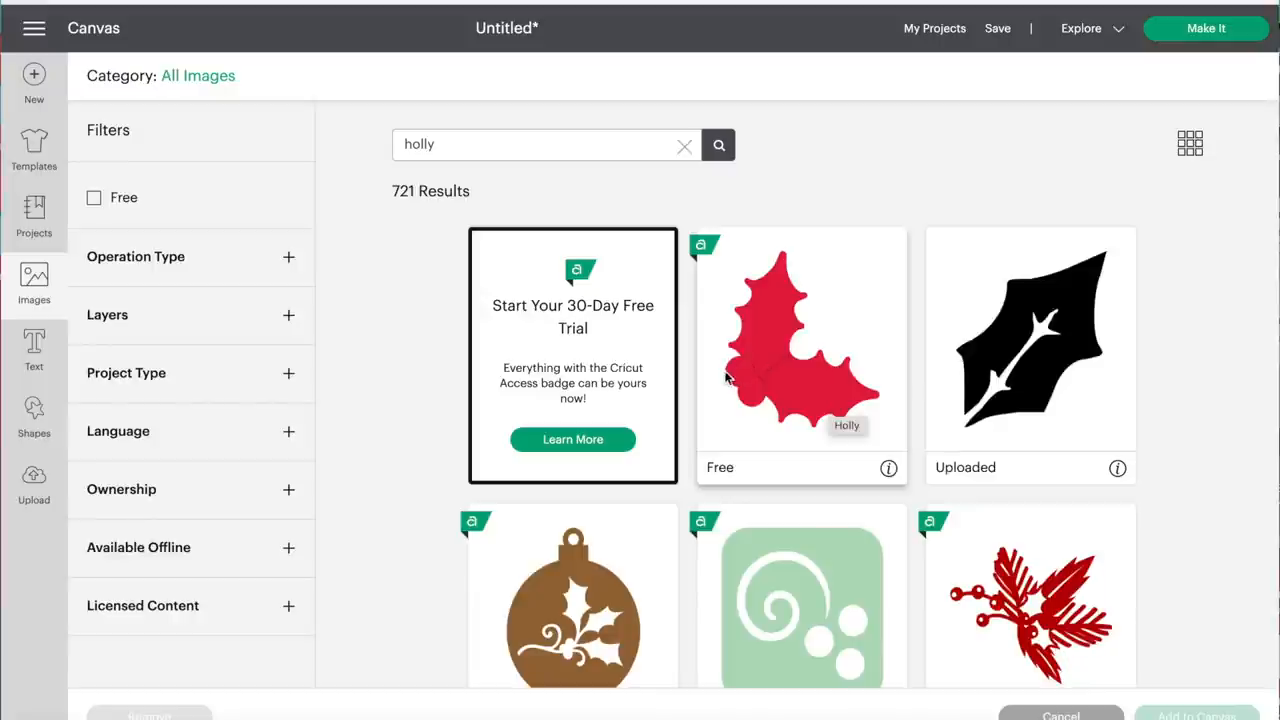
click(800, 340)
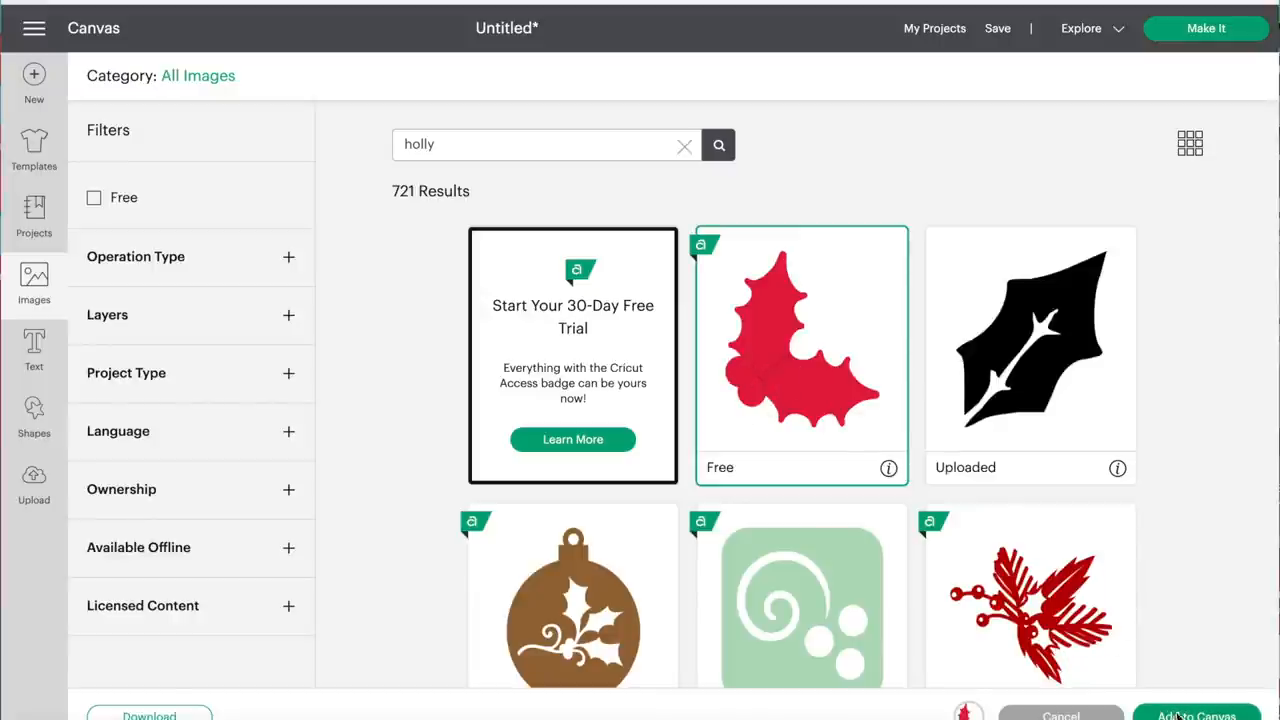
click(1196, 714)
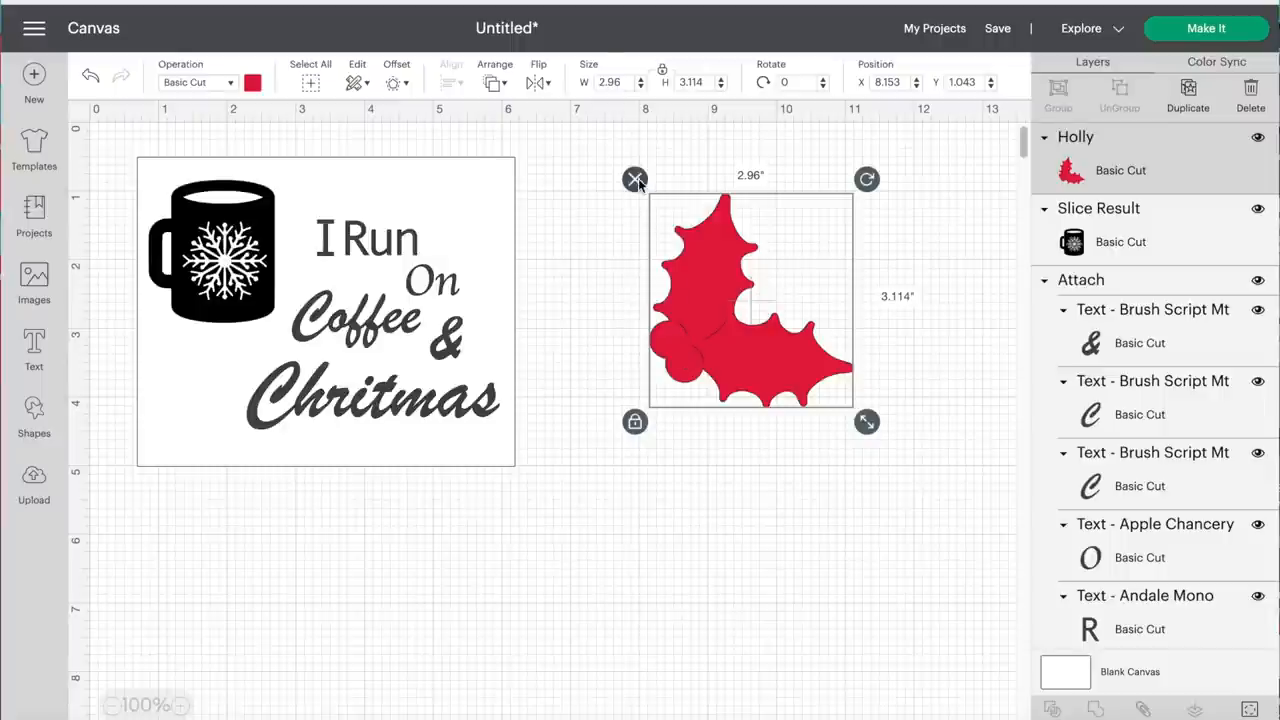
click(635, 179)
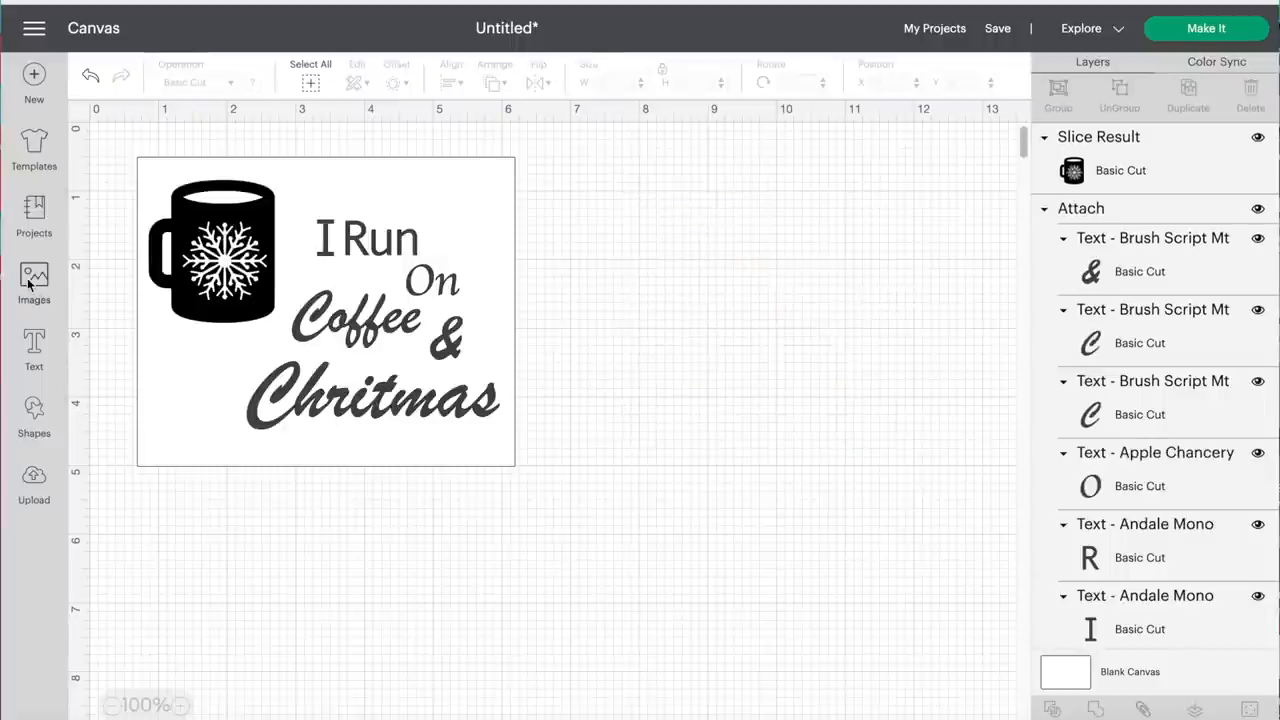
Step: Reopen the image library and choose the black uploaded holly leaf
click(34, 275)
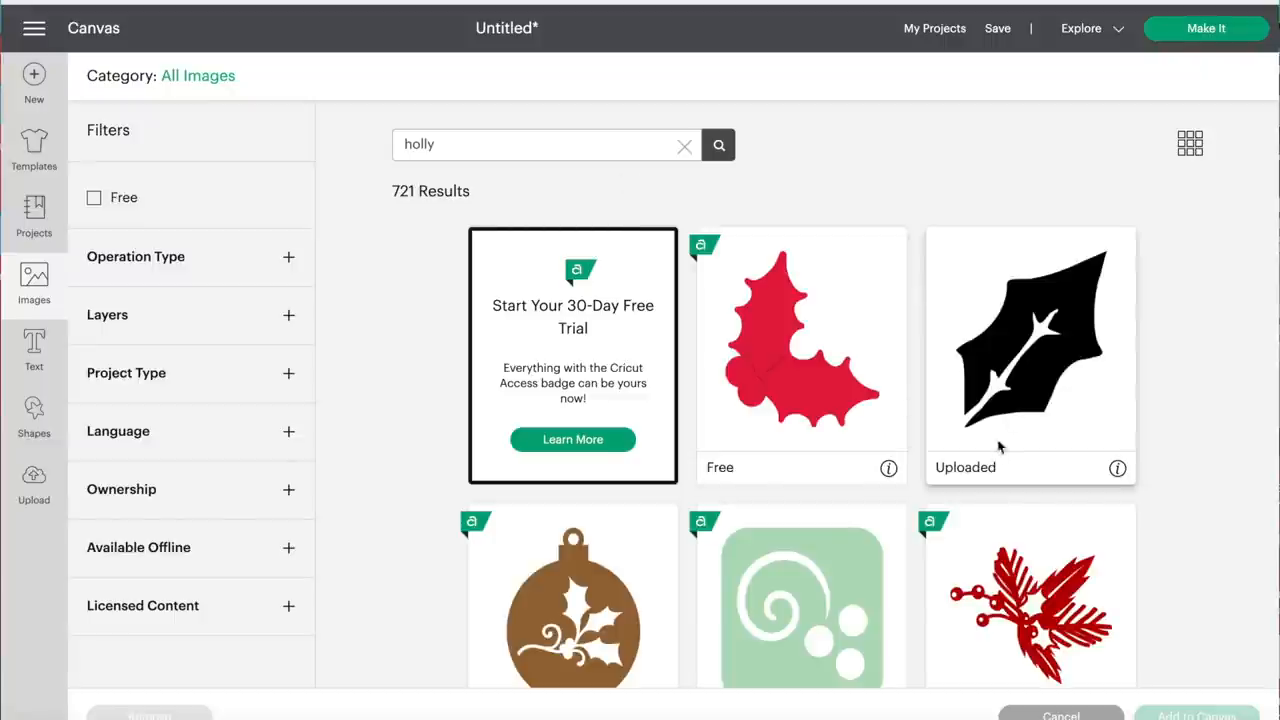
click(1030, 350)
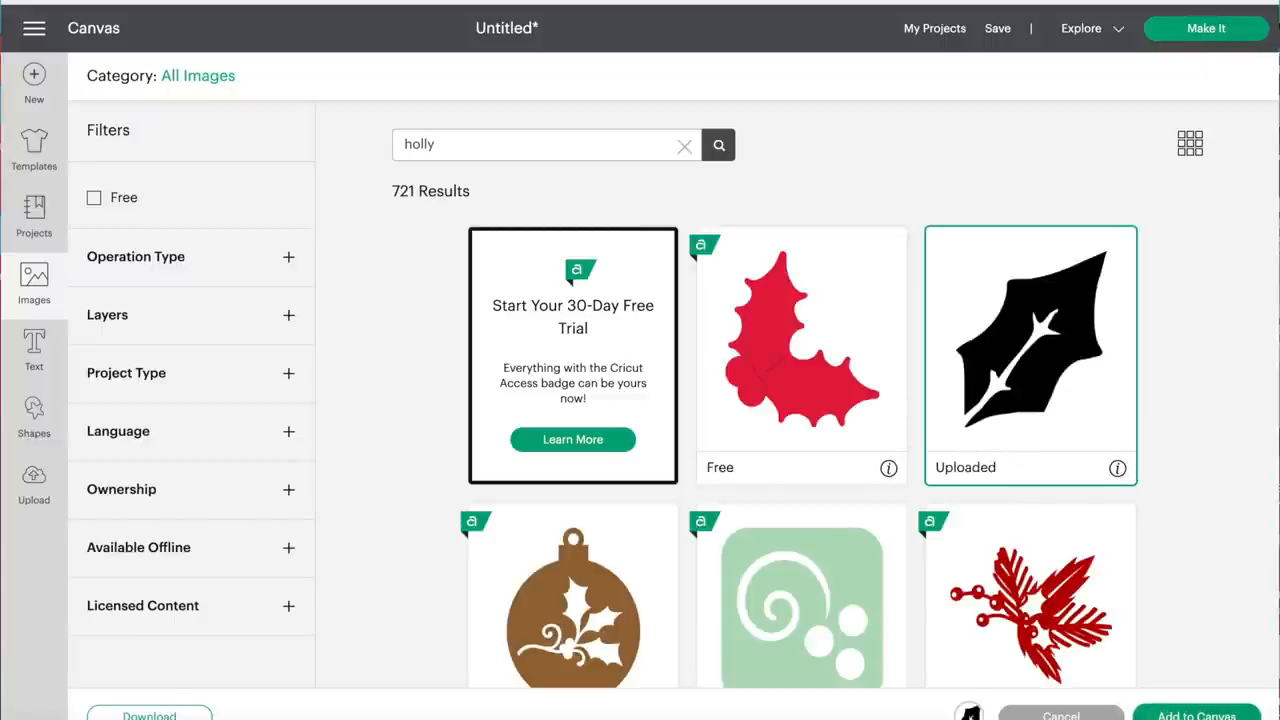
mouse_move(830, 556)
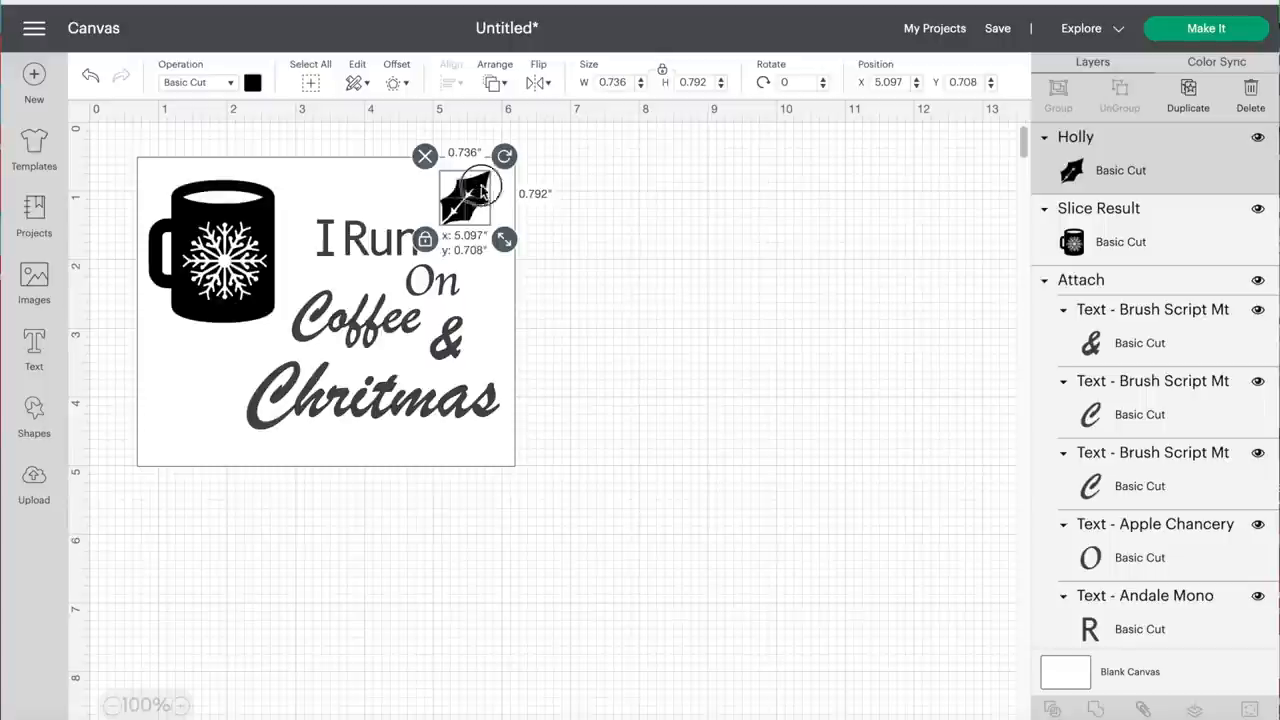
Step: Move the holly leaf right of the design and duplicate it into three leaves
drag(463, 200, 623, 220)
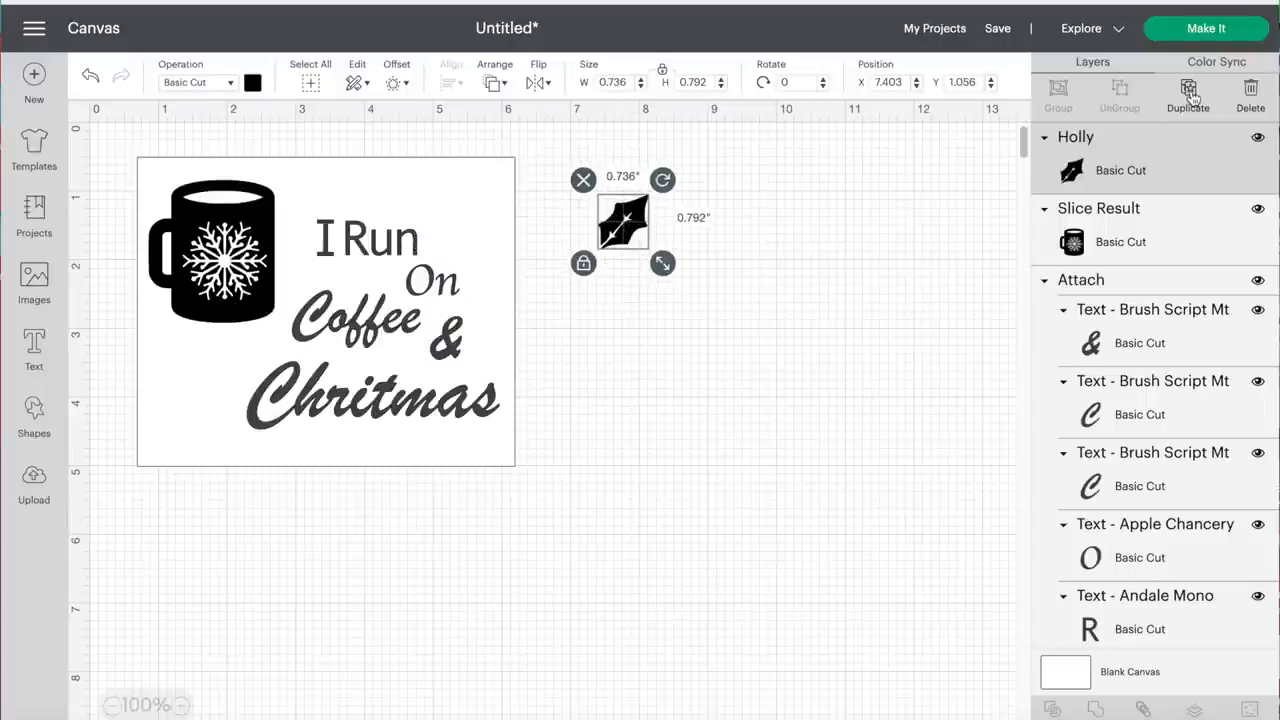
click(1188, 95)
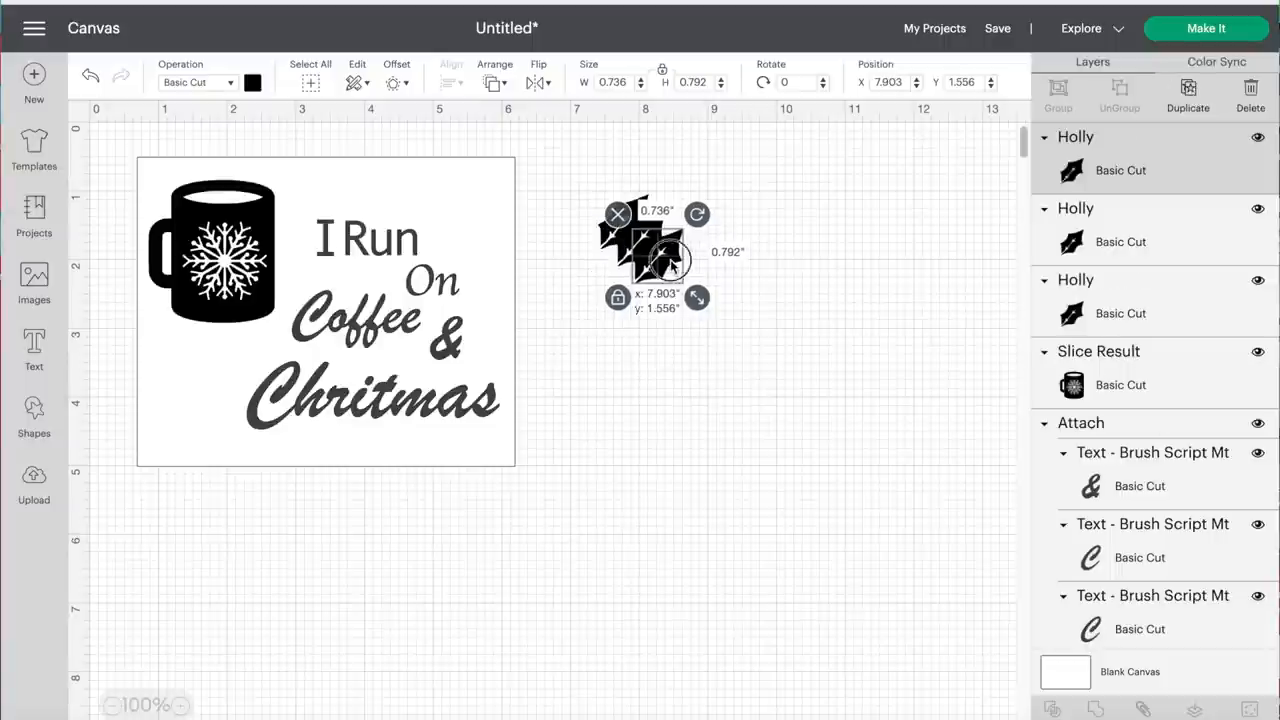
drag(655, 250, 755, 180)
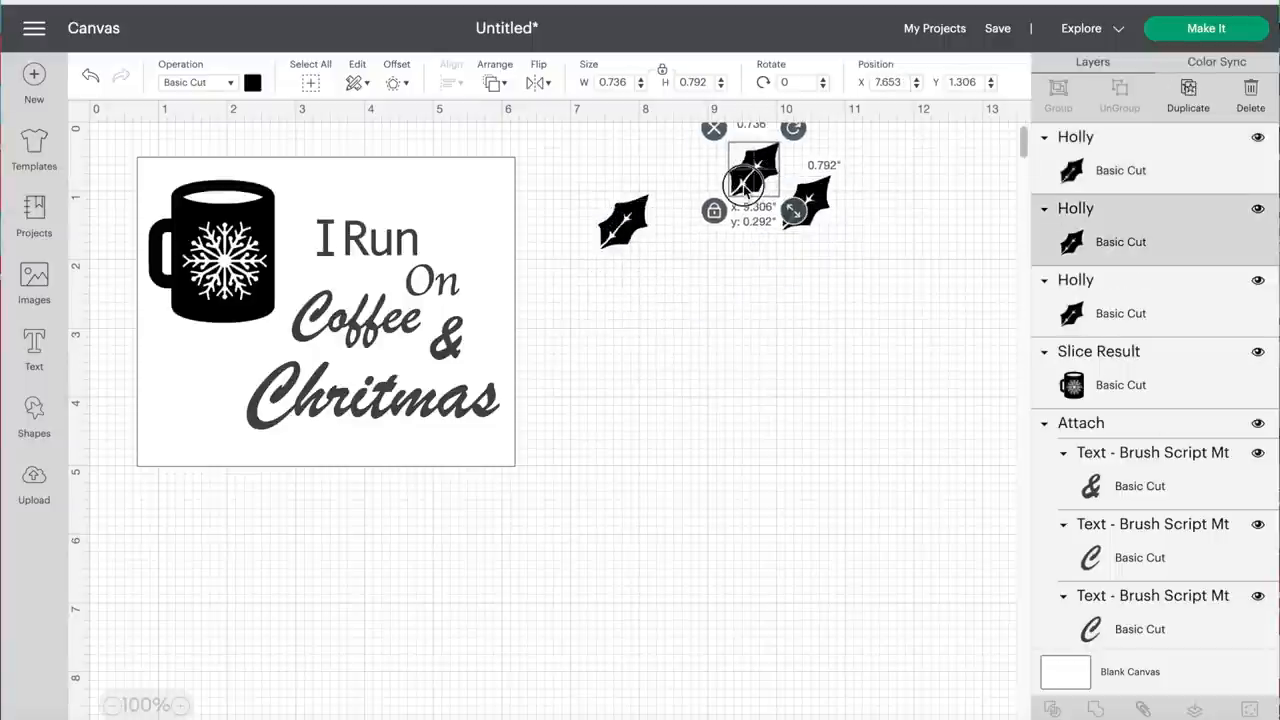
drag(755, 180, 615, 190)
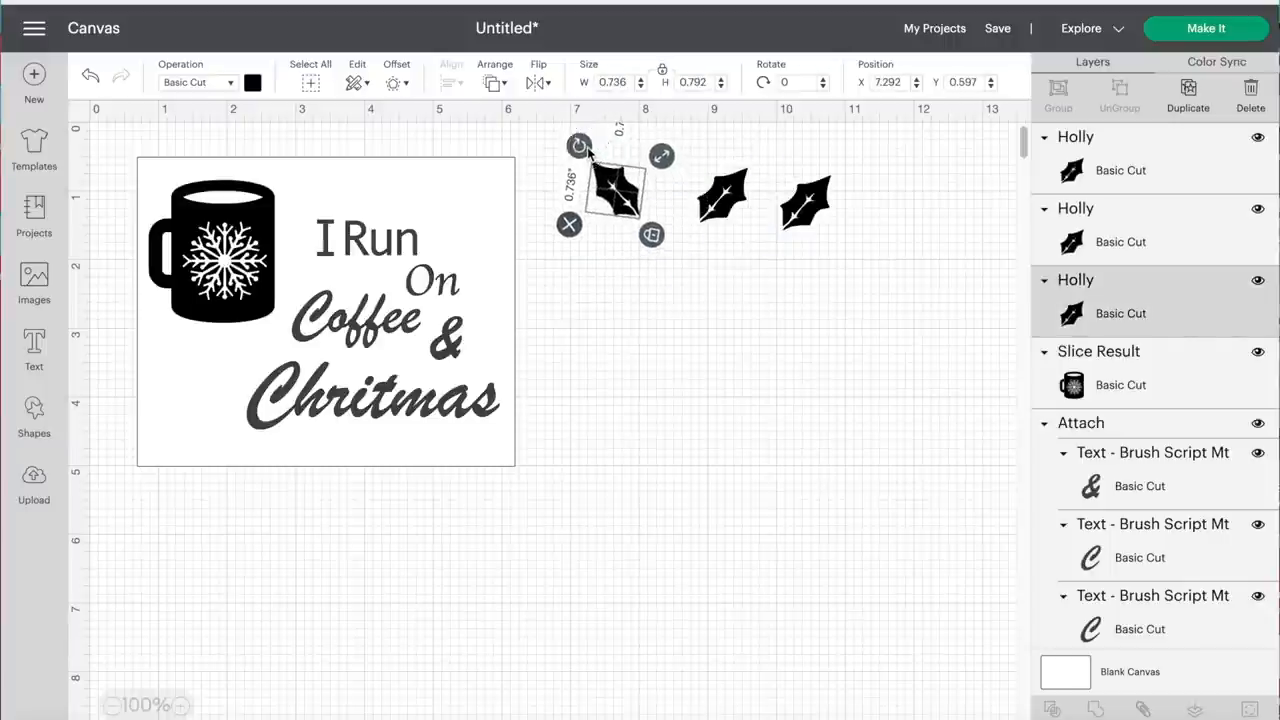
Step: Rotate and overlap the three leaves into a cluster, top leaf tilted about 52 degrees
drag(615, 190, 660, 190)
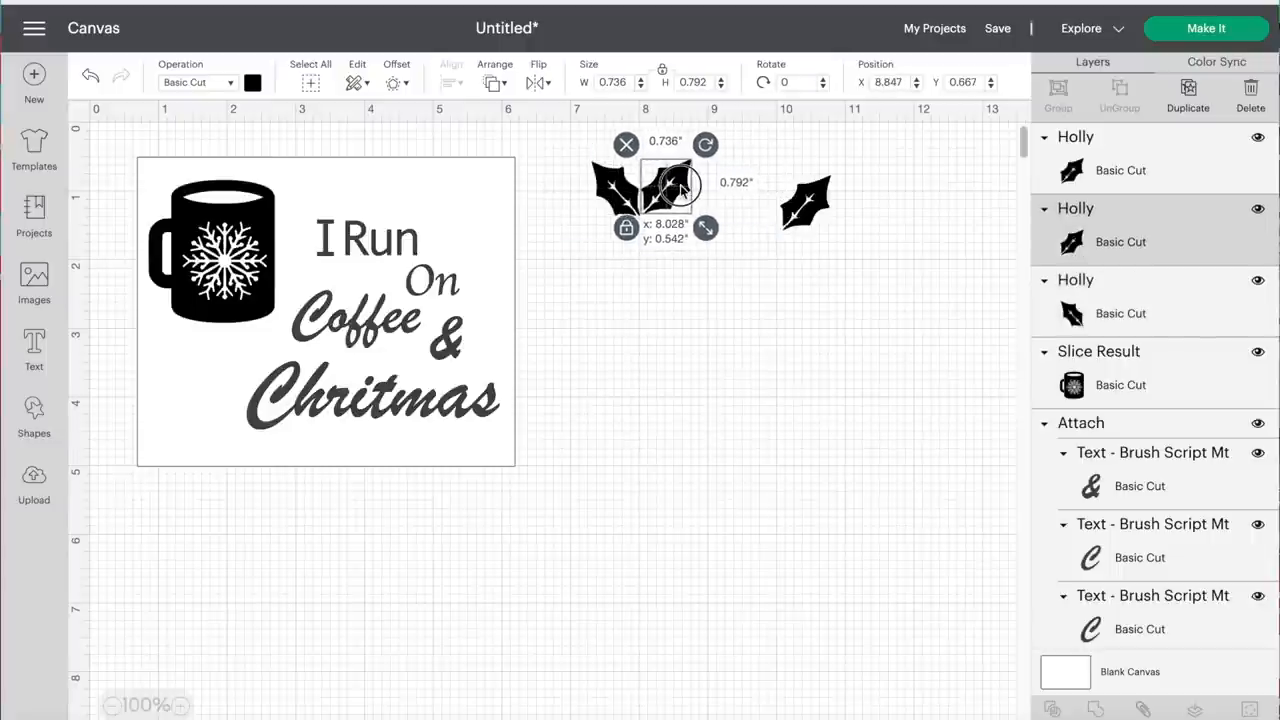
drag(660, 185, 645, 185)
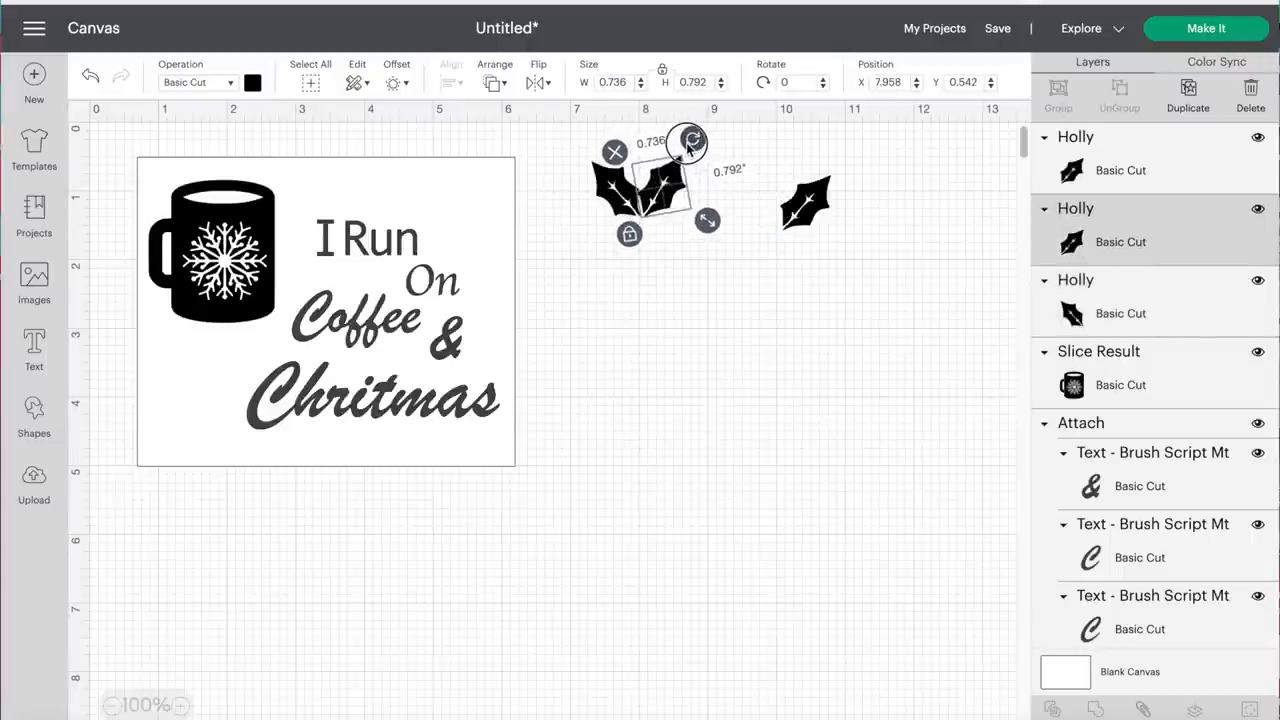
drag(689, 138, 670, 170)
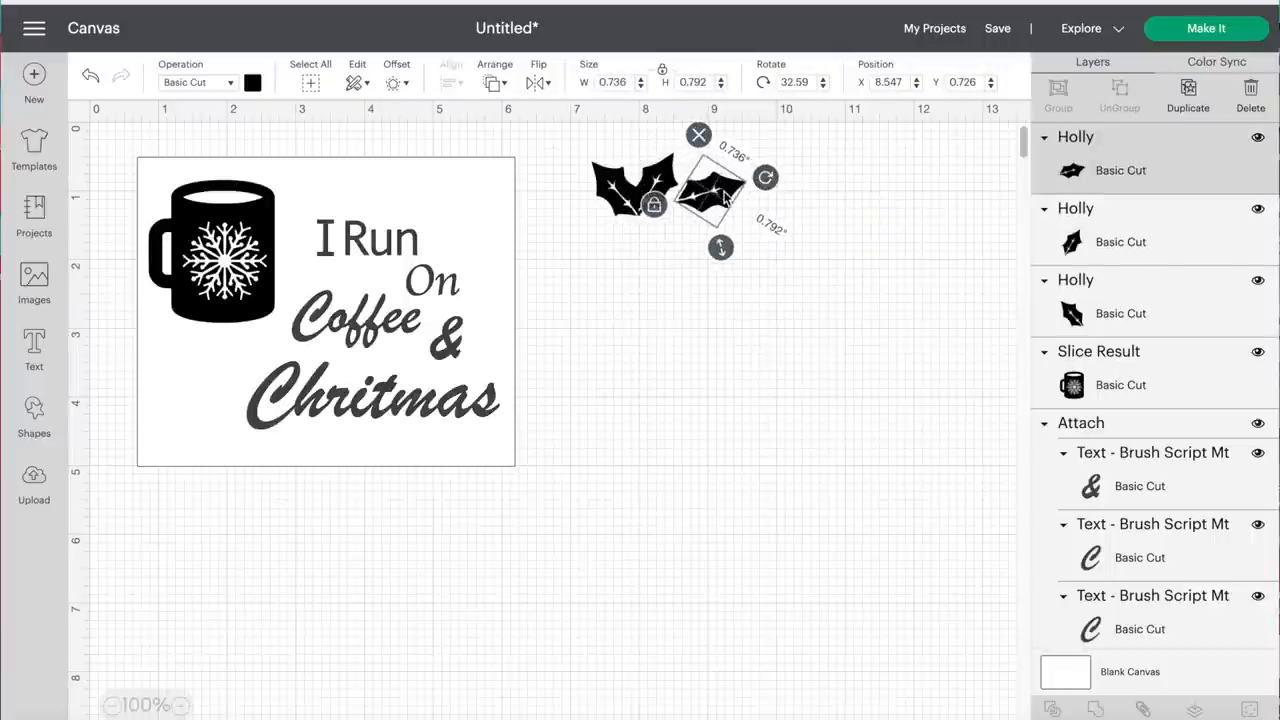
drag(710, 195, 650, 200)
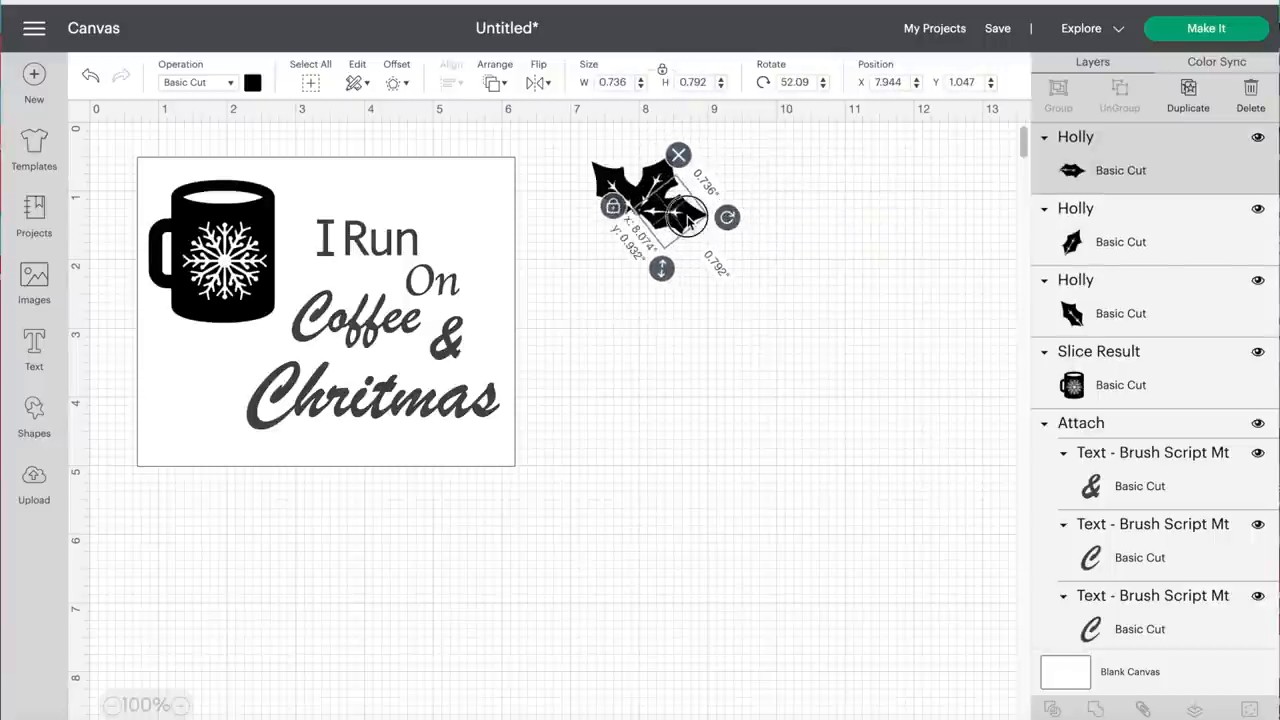
drag(680, 215, 660, 225)
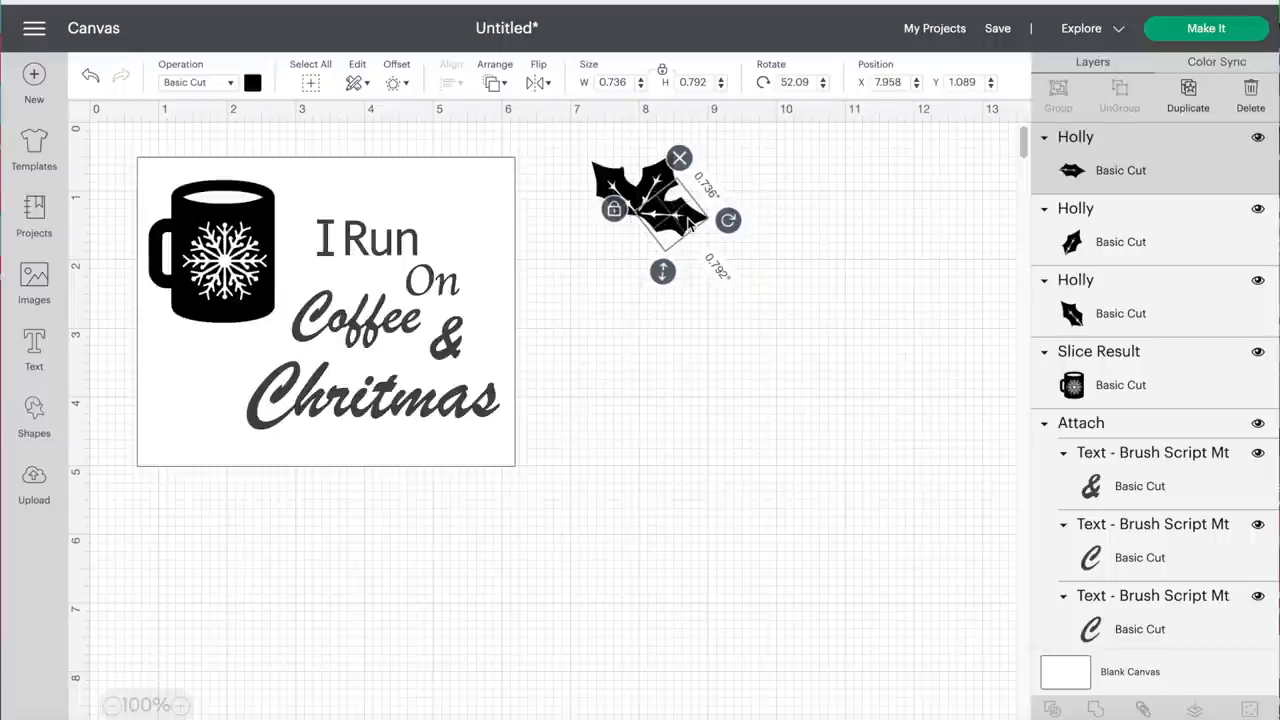
Step: Attach the three holly leaves into one group and place it atop the design
click(840, 157)
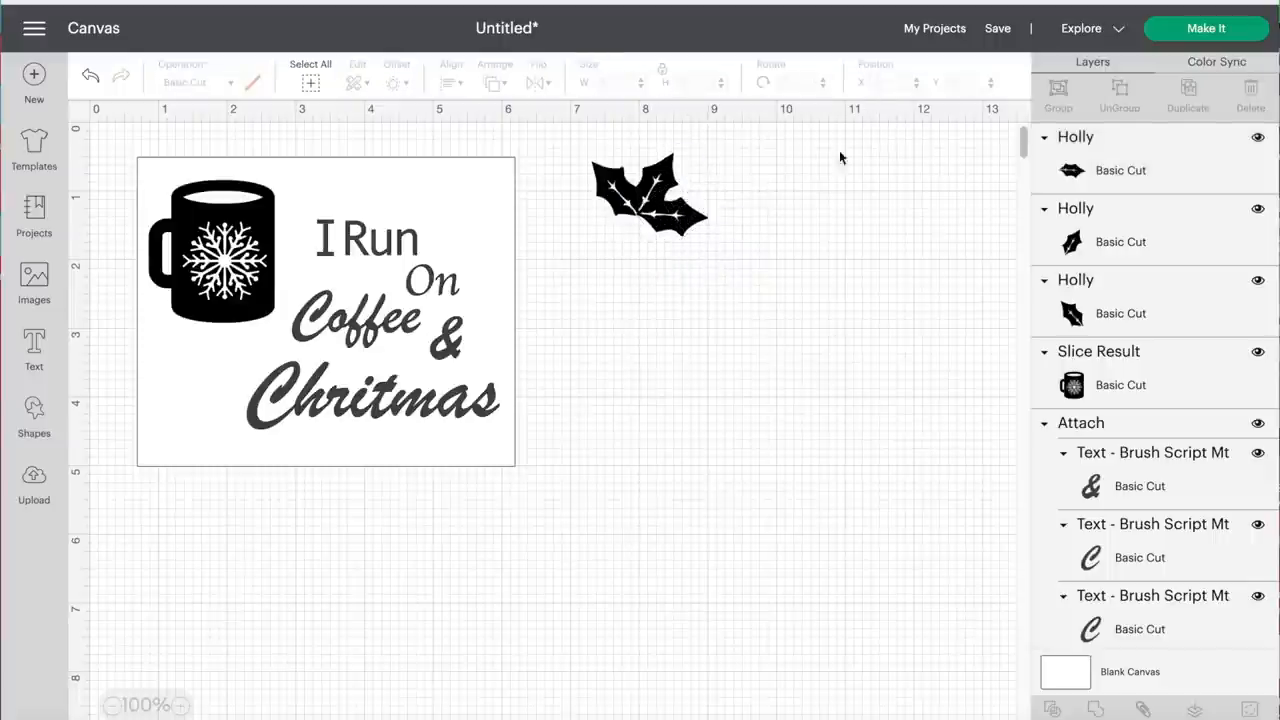
click(648, 195)
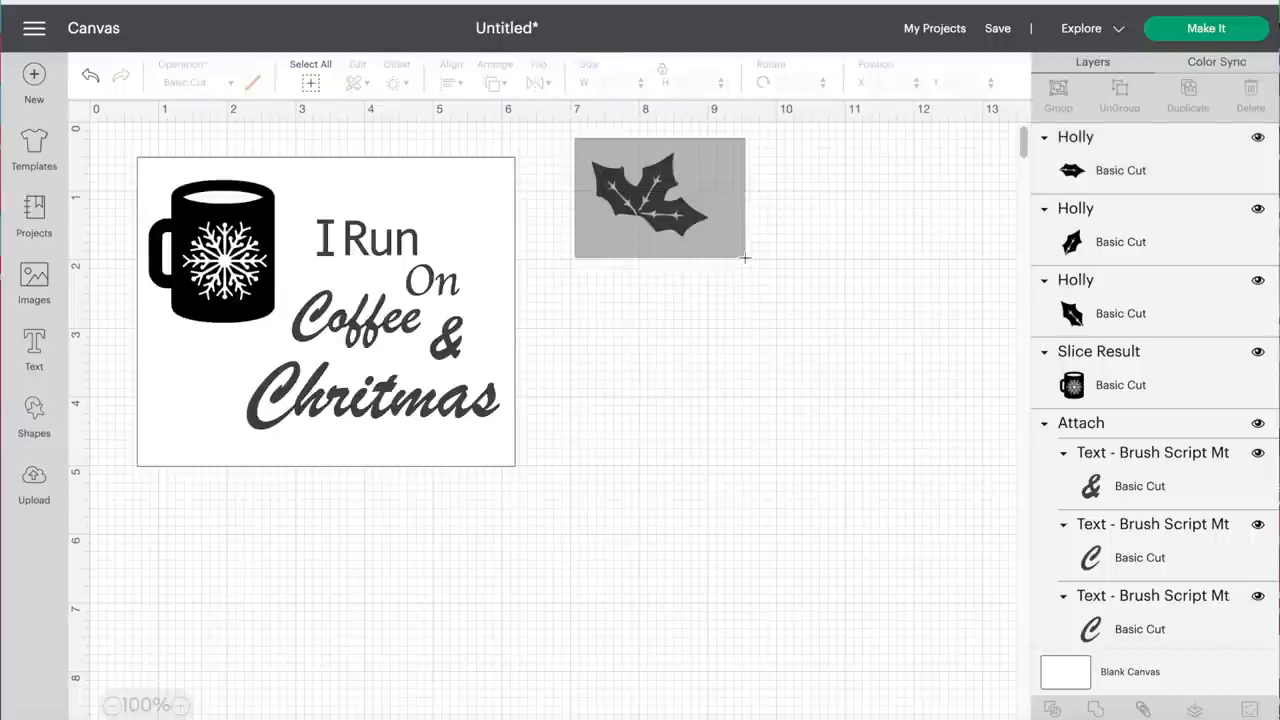
click(660, 198)
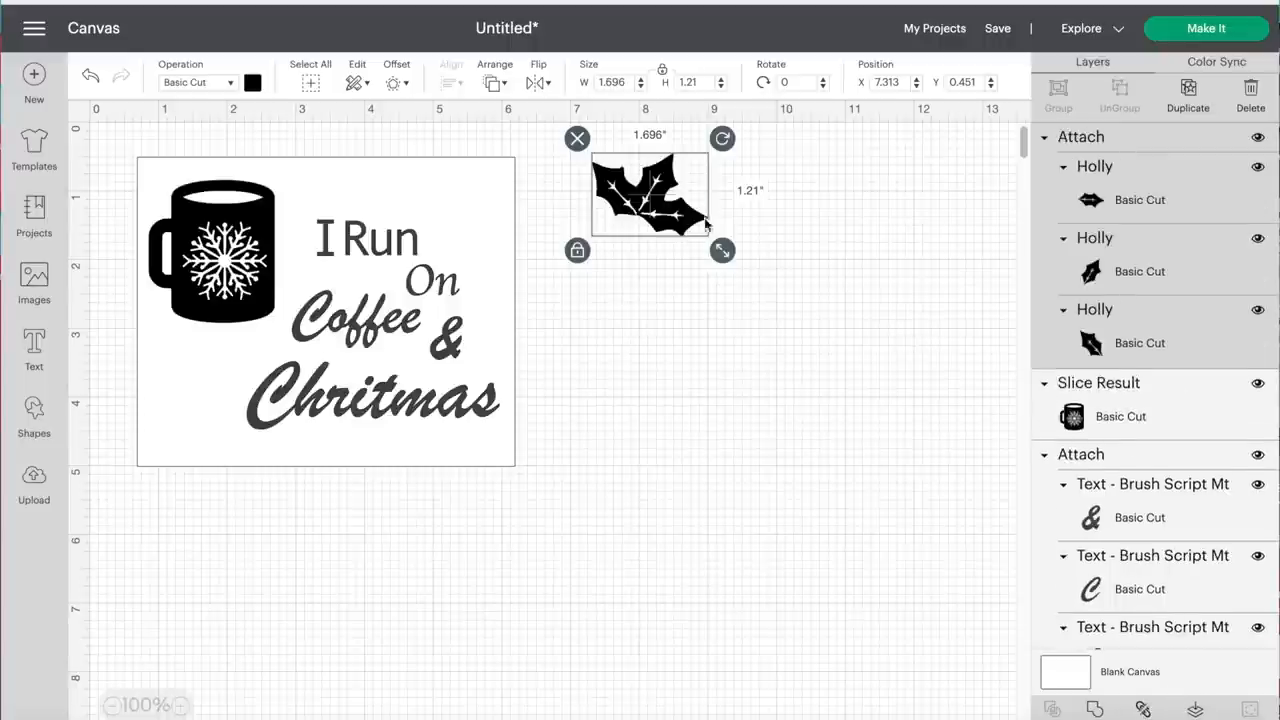
drag(649, 195, 719, 233)
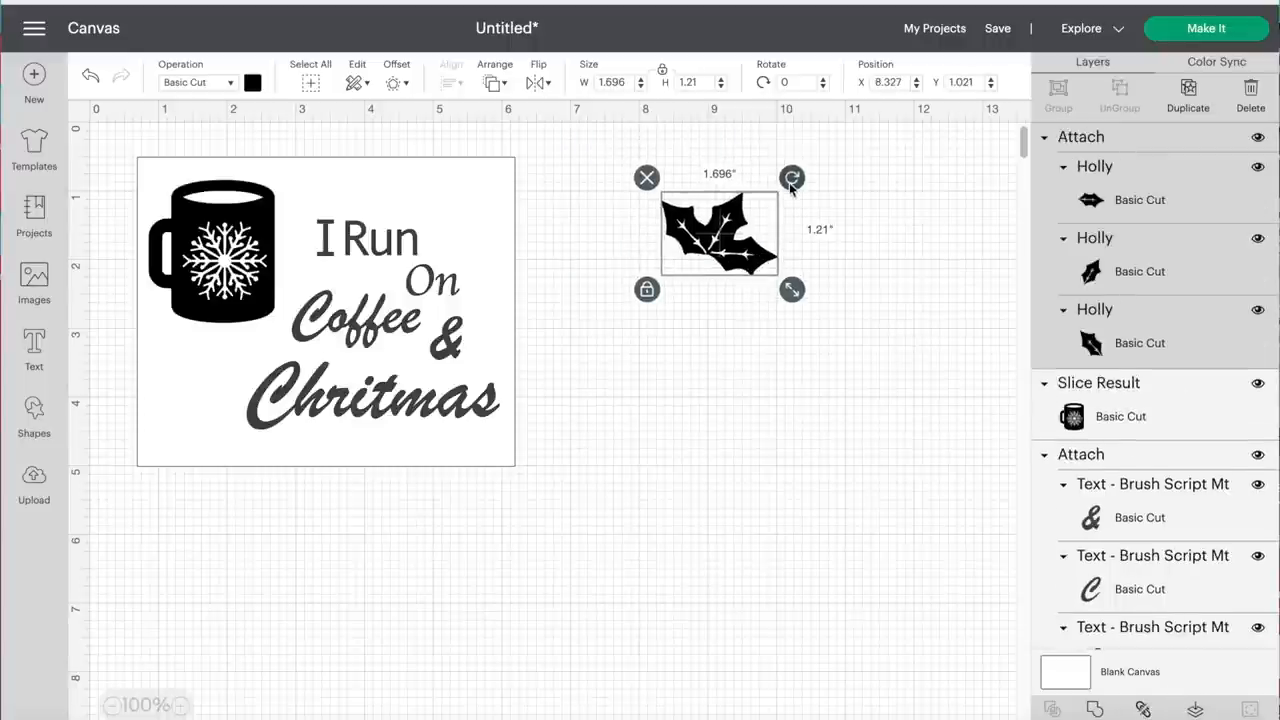
drag(792, 177, 761, 152)
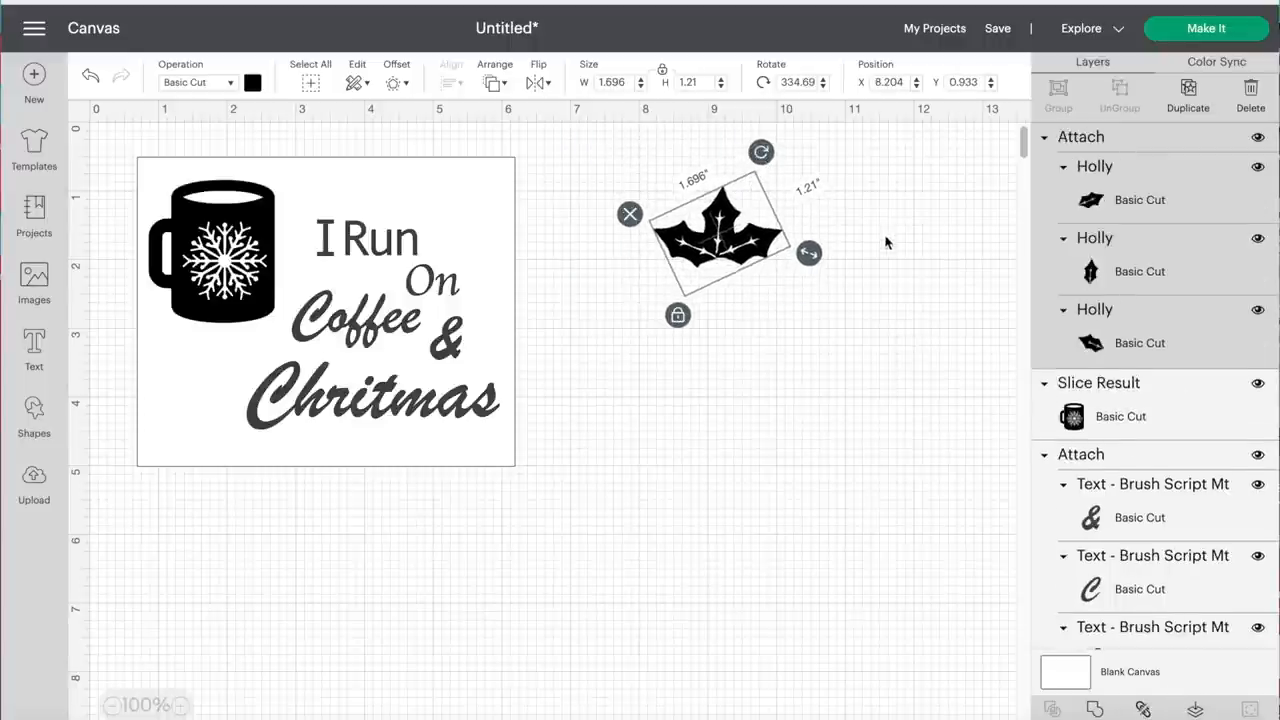
drag(720, 230, 450, 190)
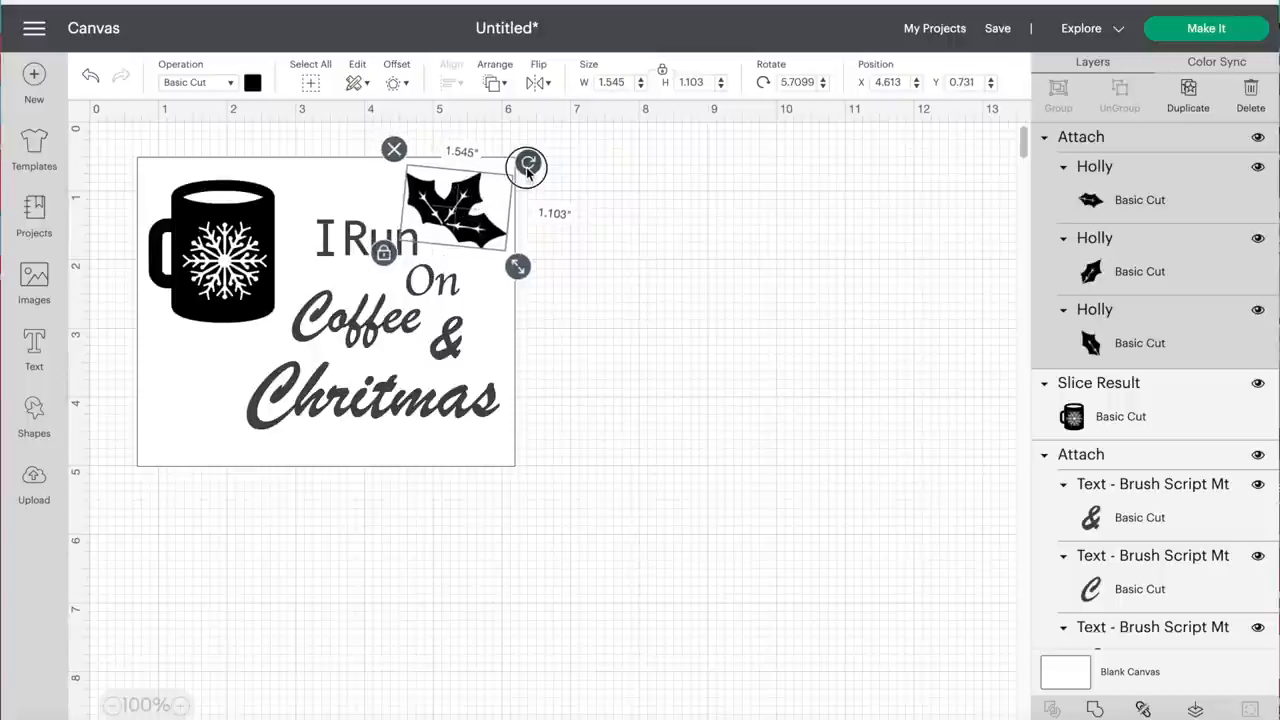
Step: Duplicate the holly group and move the copy right of the original
click(573, 198)
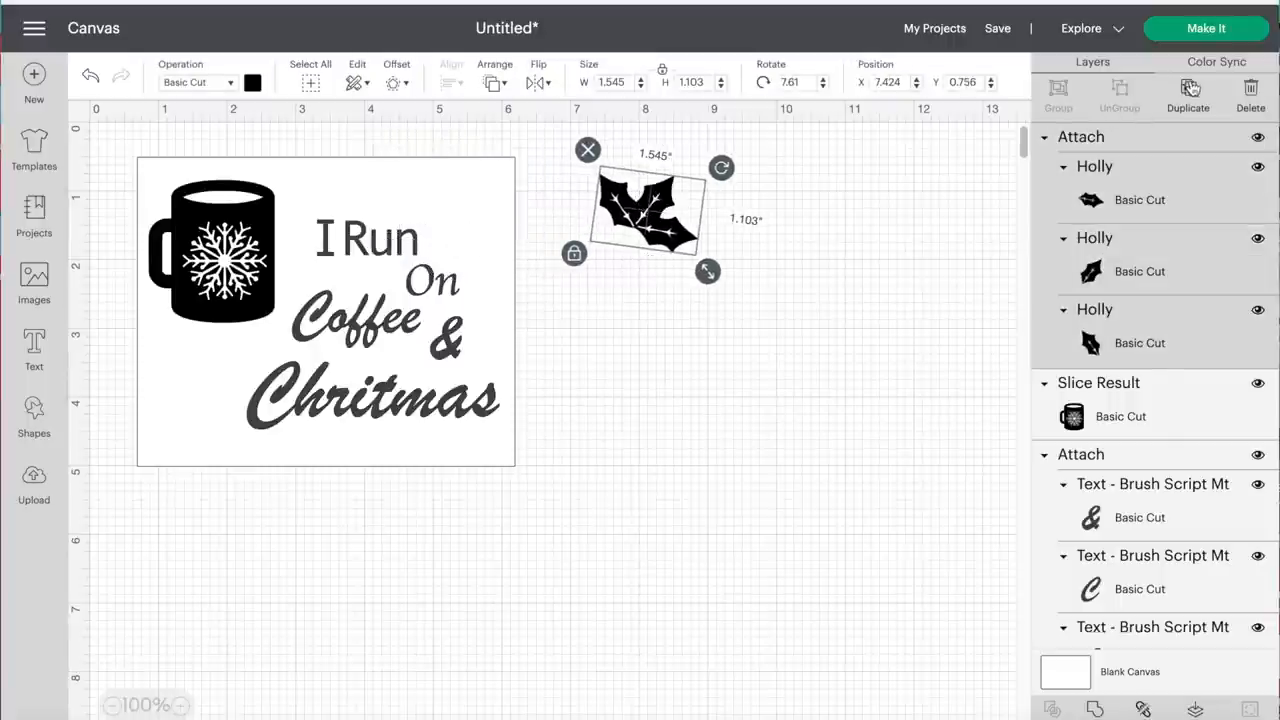
mouse_move(867, 340)
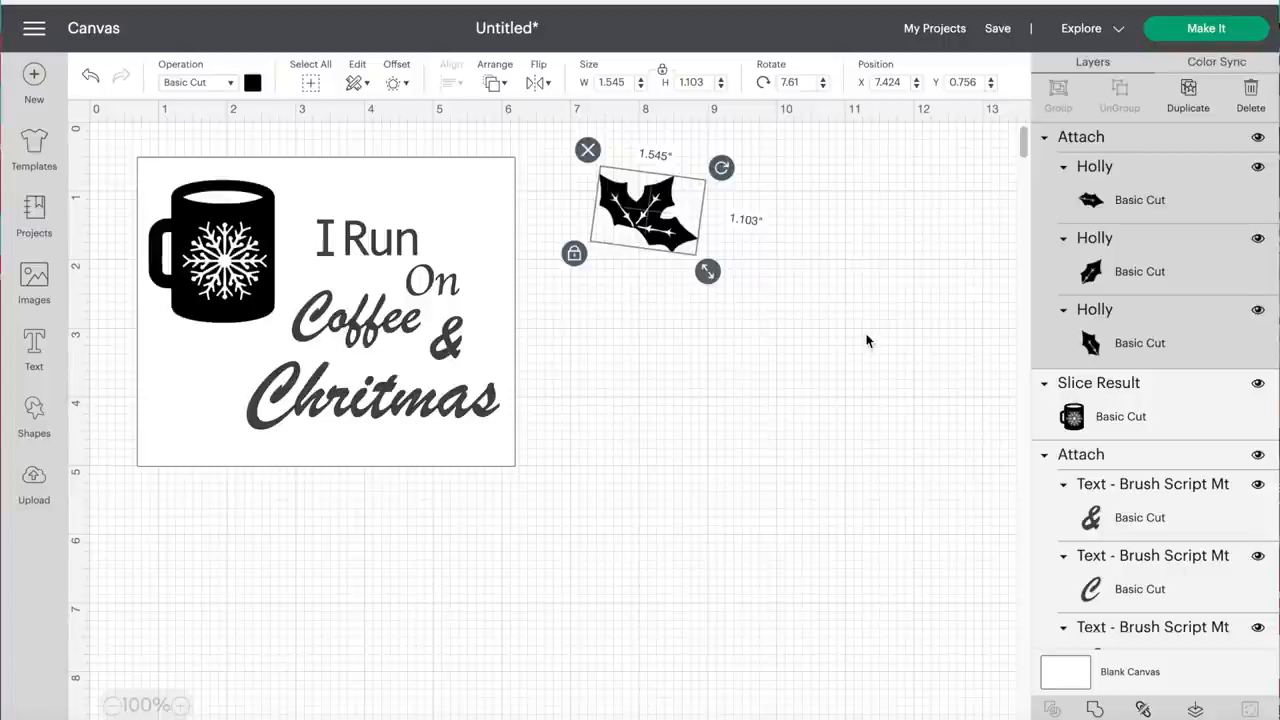
drag(645, 210, 790, 250)
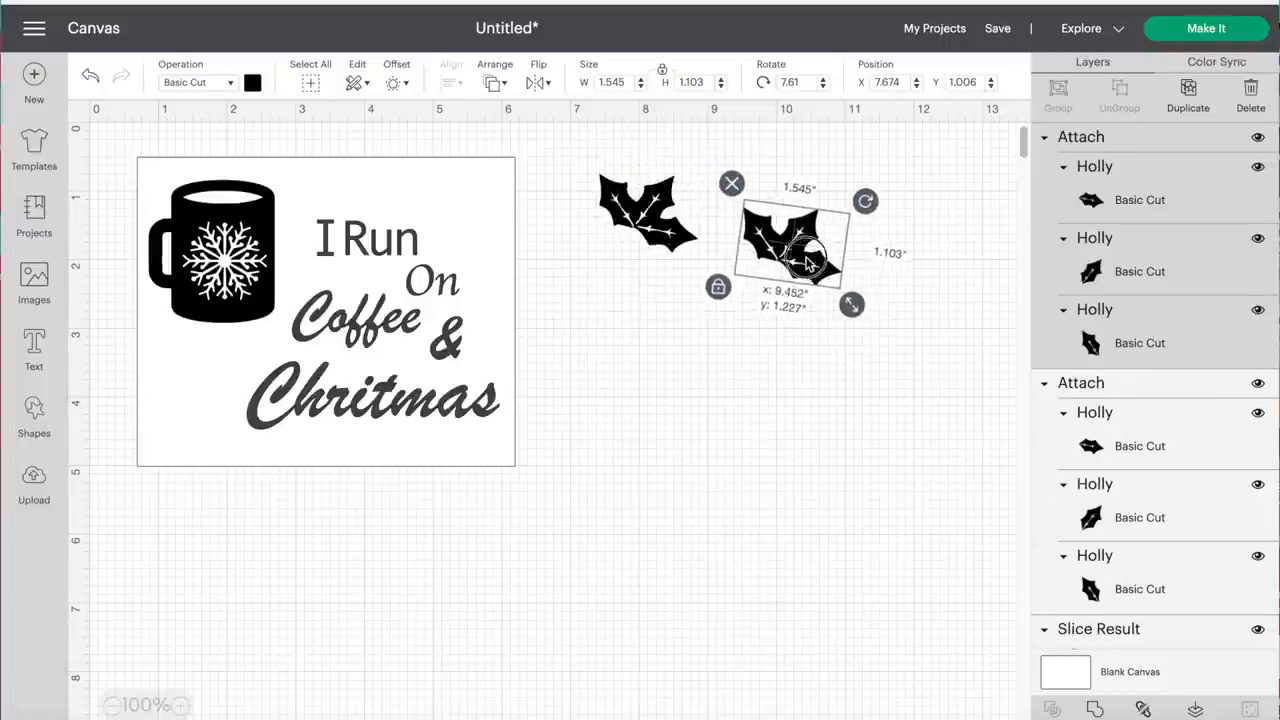
click(750, 395)
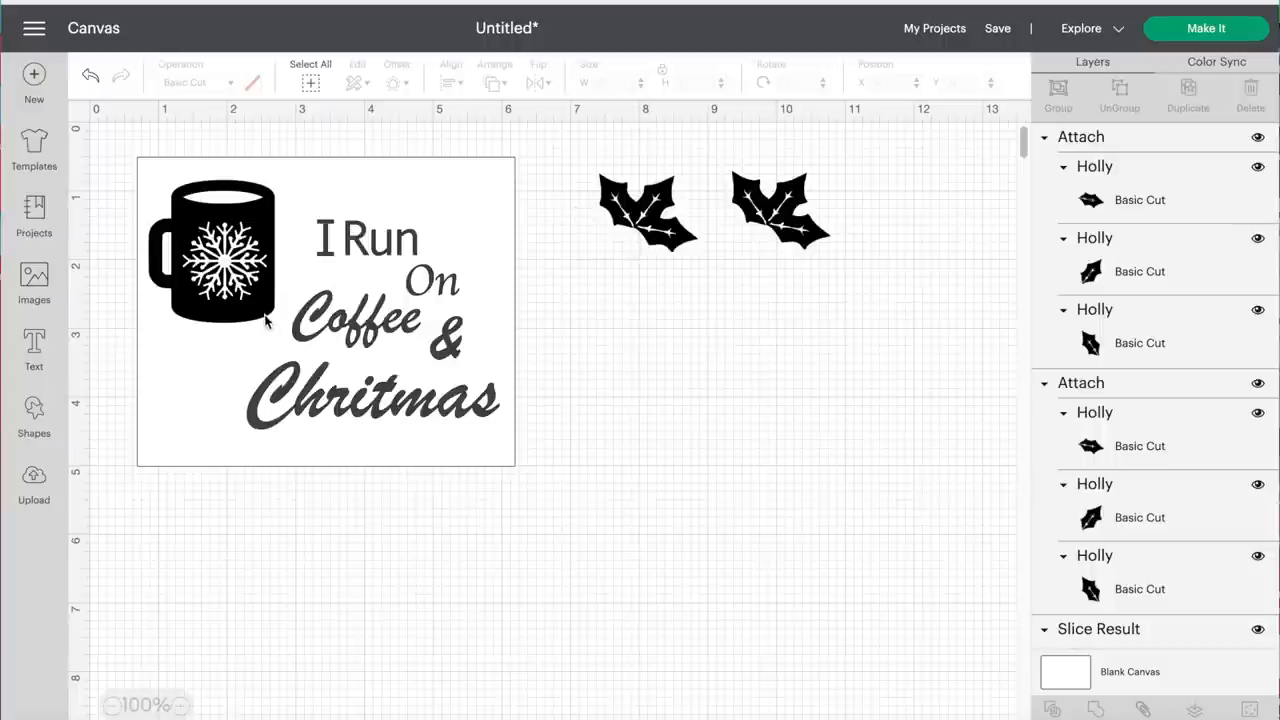
mouse_move(627, 222)
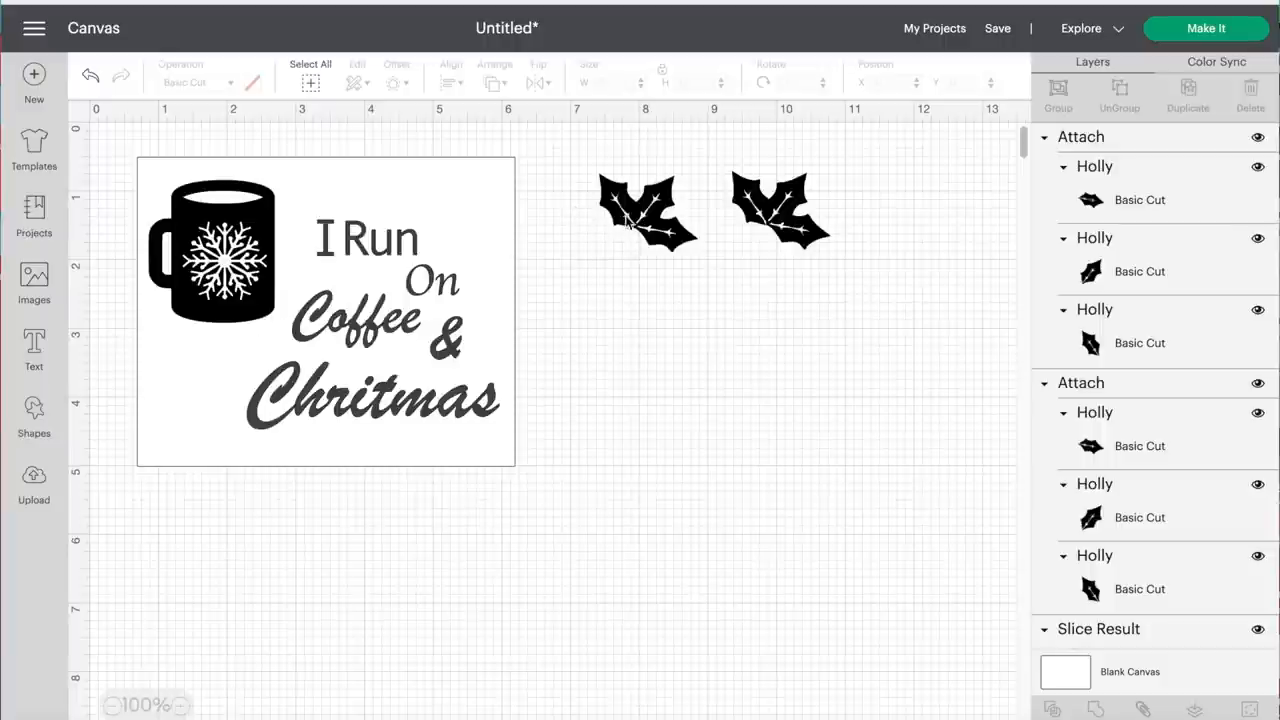
mouse_move(34, 410)
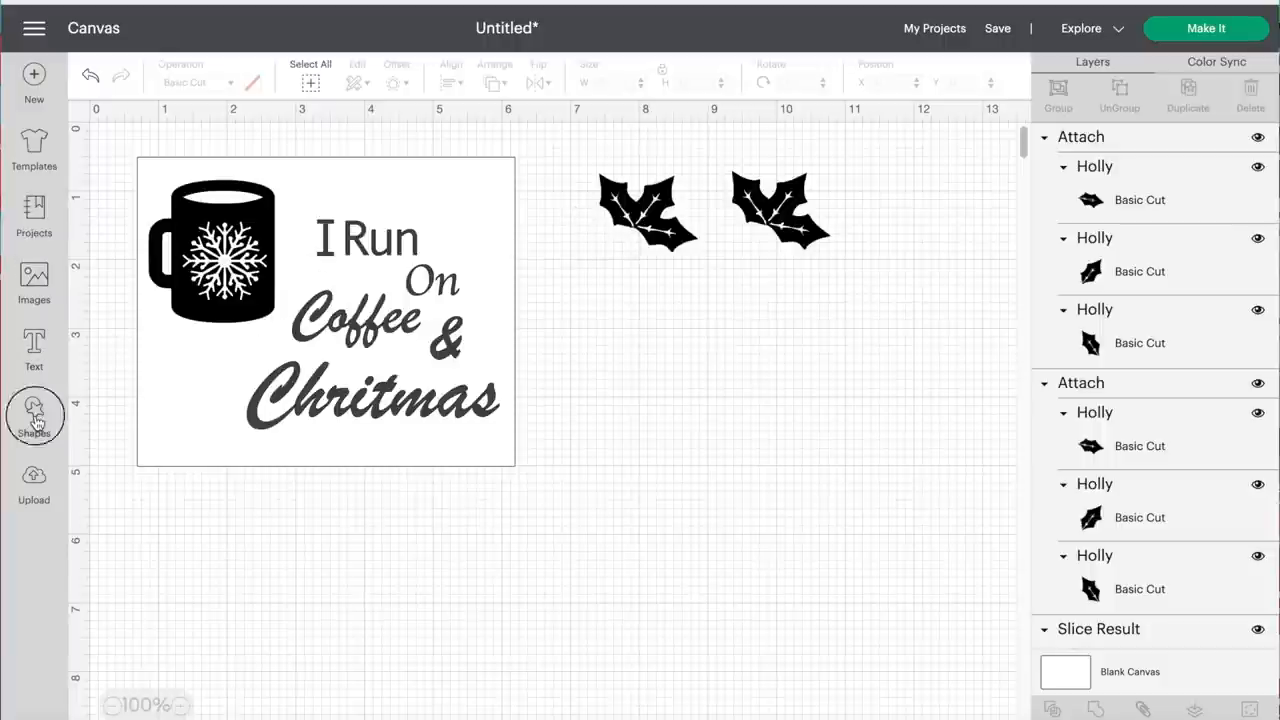
Step: Add a circle, shrink it to about 0.28 inch, and place it below the holly
click(34, 410)
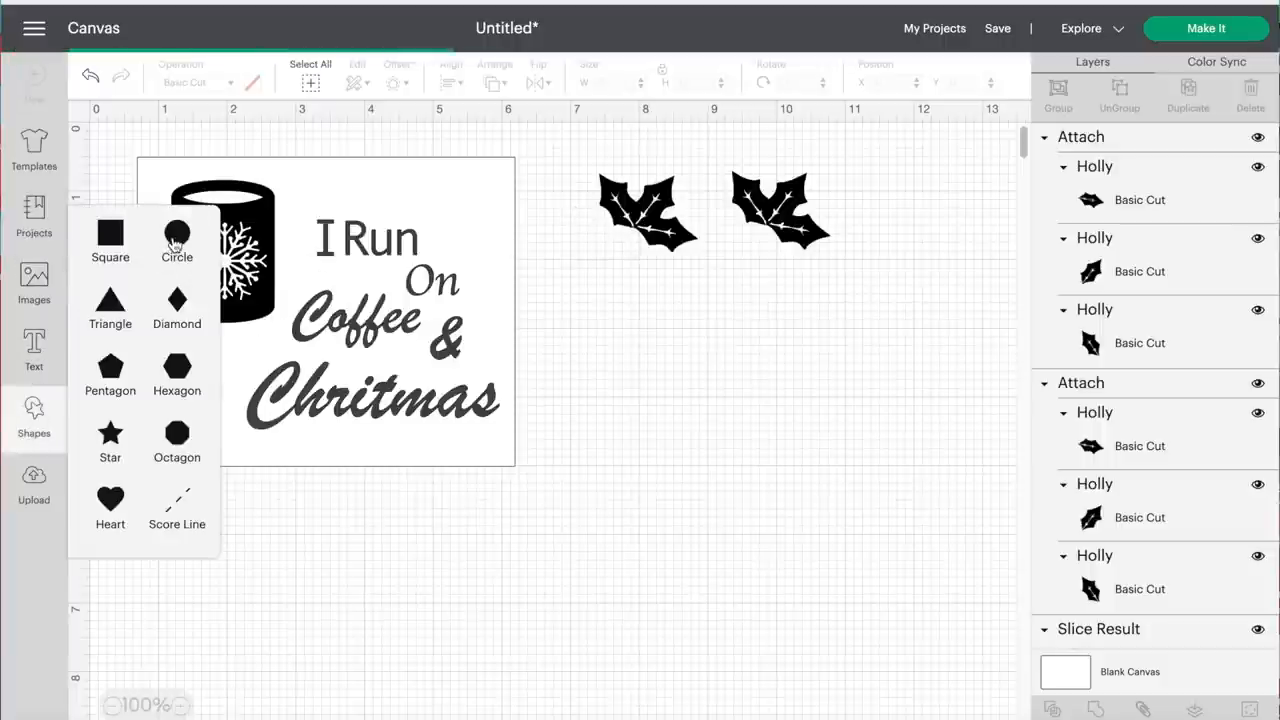
click(176, 233)
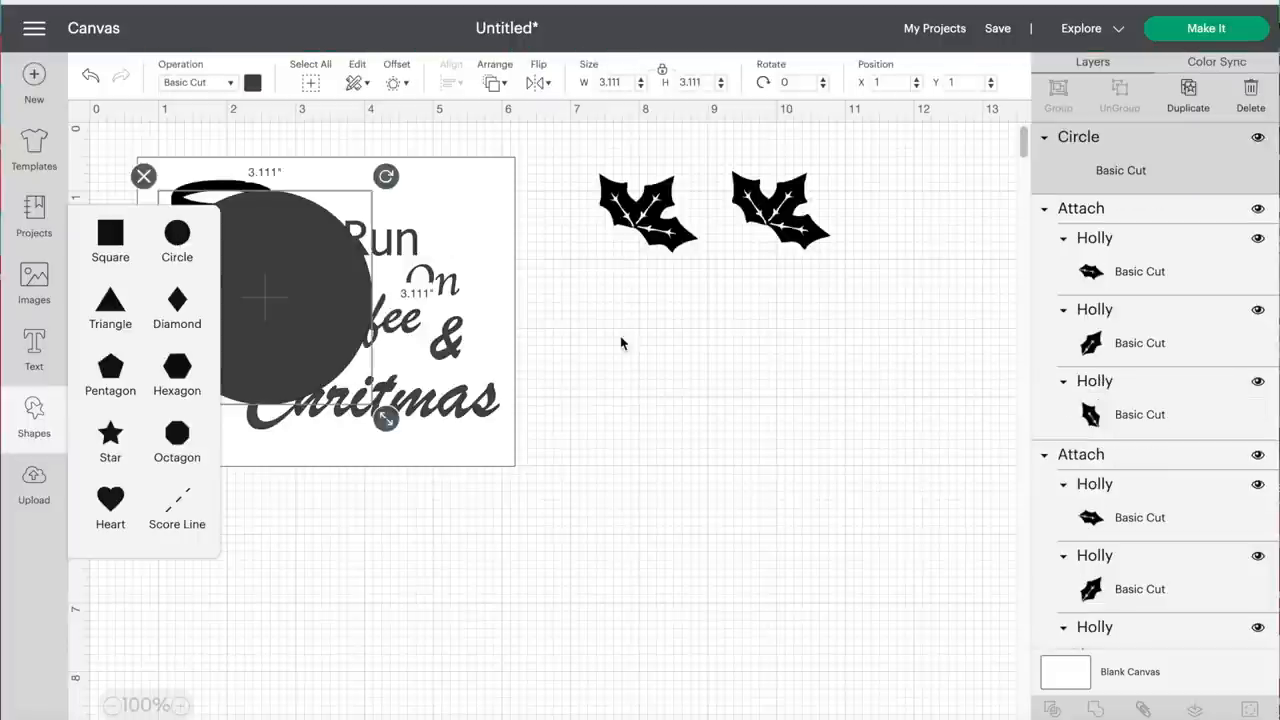
drag(265, 295, 763, 490)
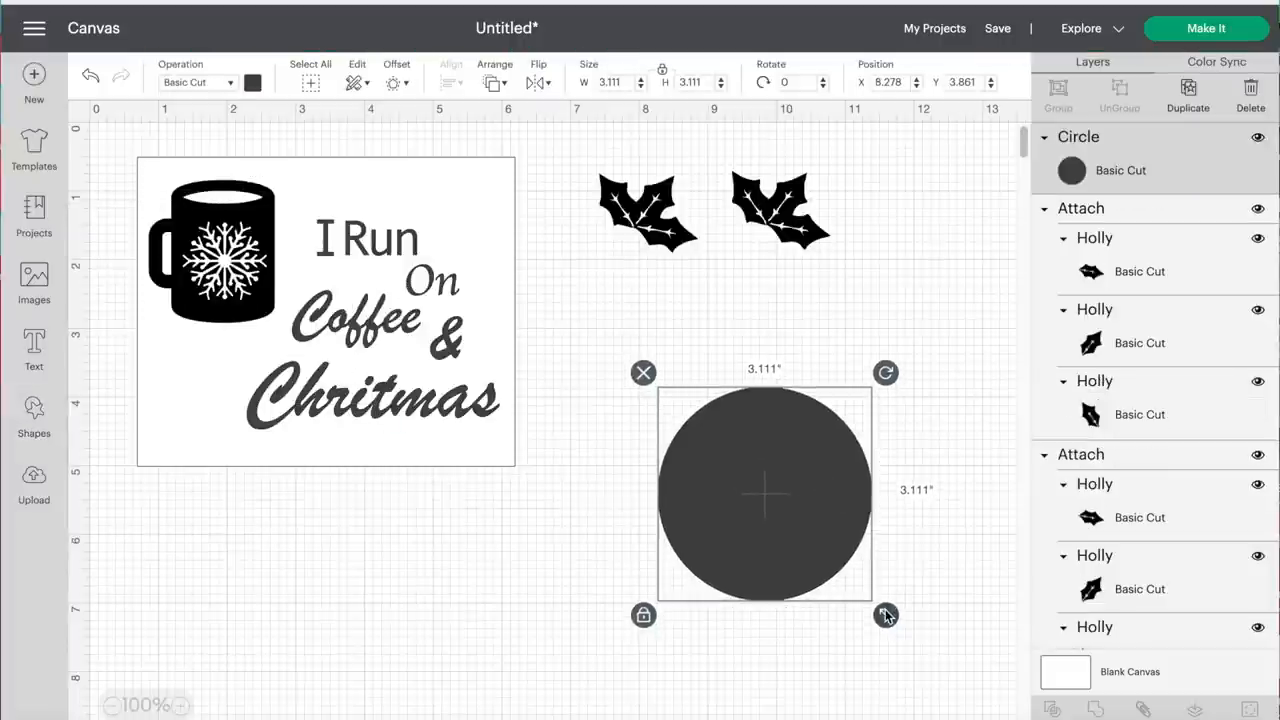
drag(885, 615, 713, 443)
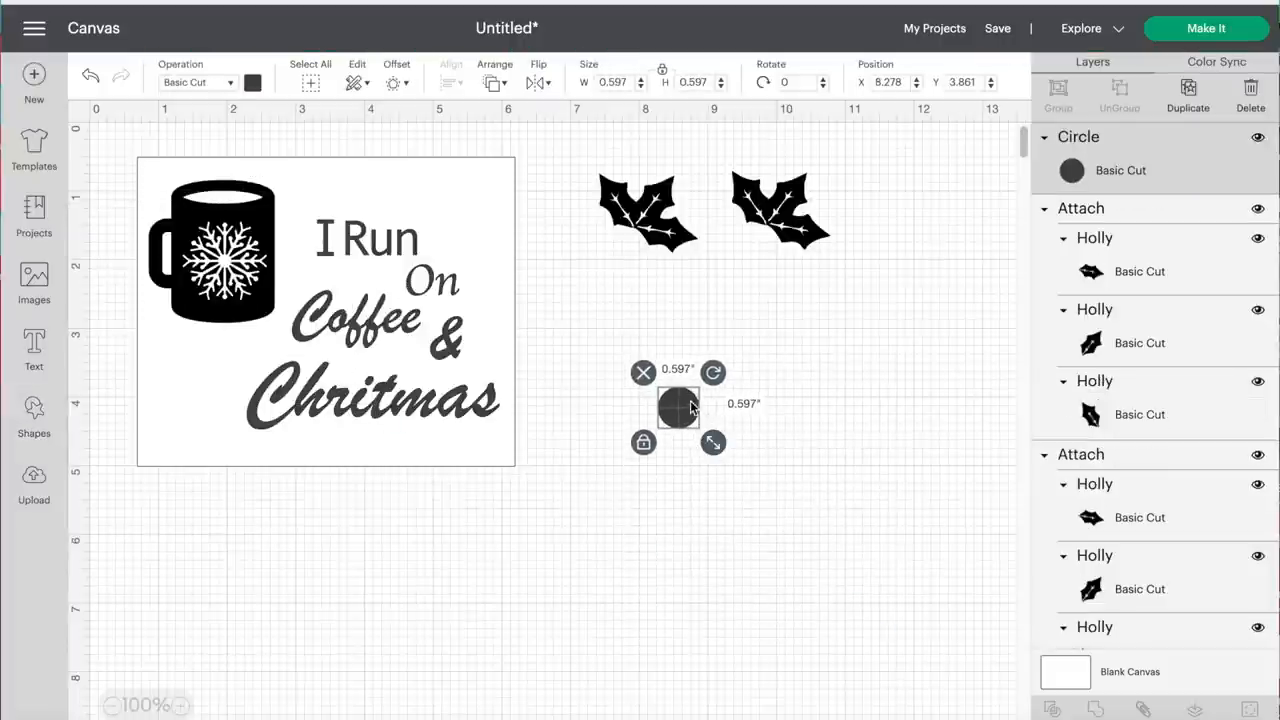
drag(678, 407, 617, 256)
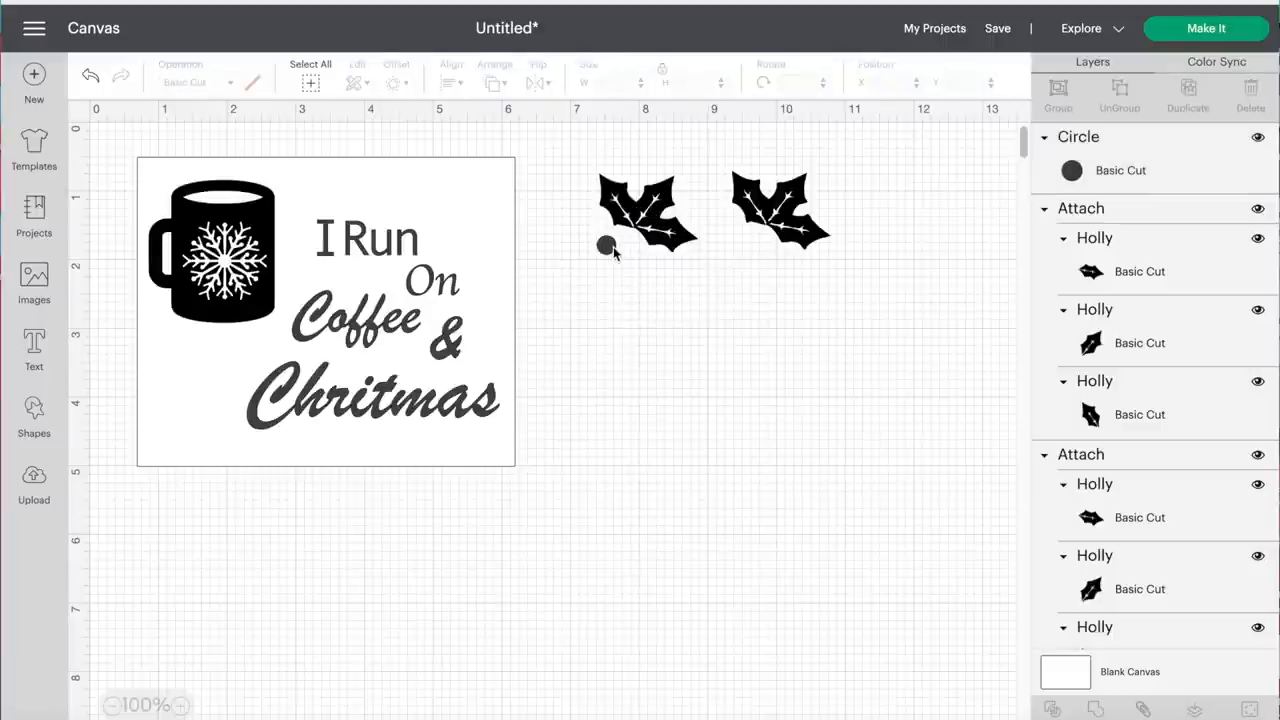
Step: Duplicate the berry circle three times to start a diagonal berry line
click(605, 245)
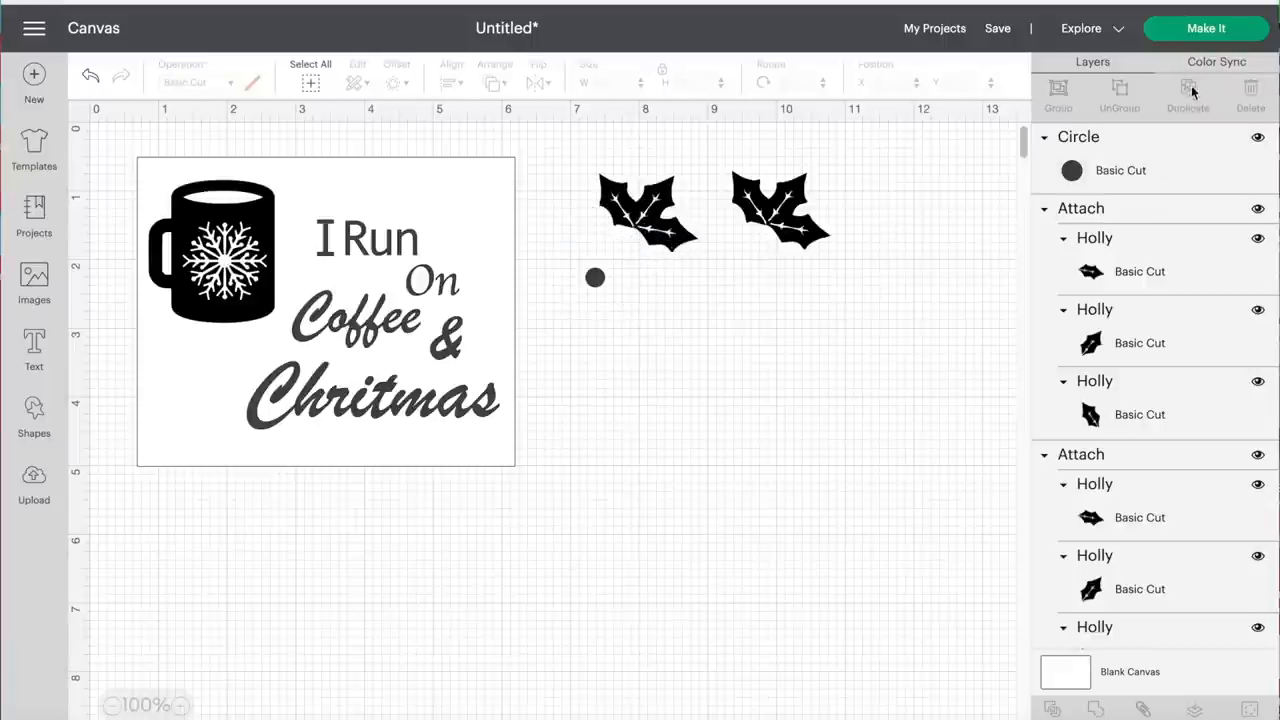
click(595, 277)
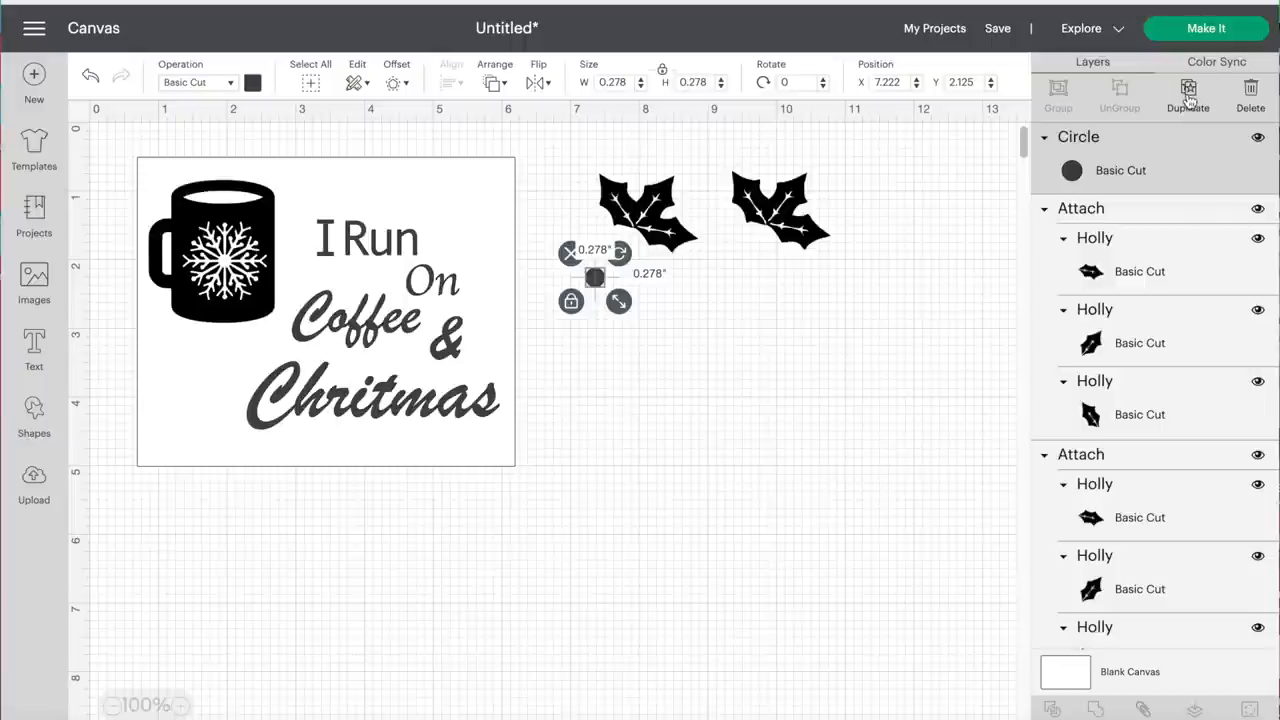
click(1188, 88)
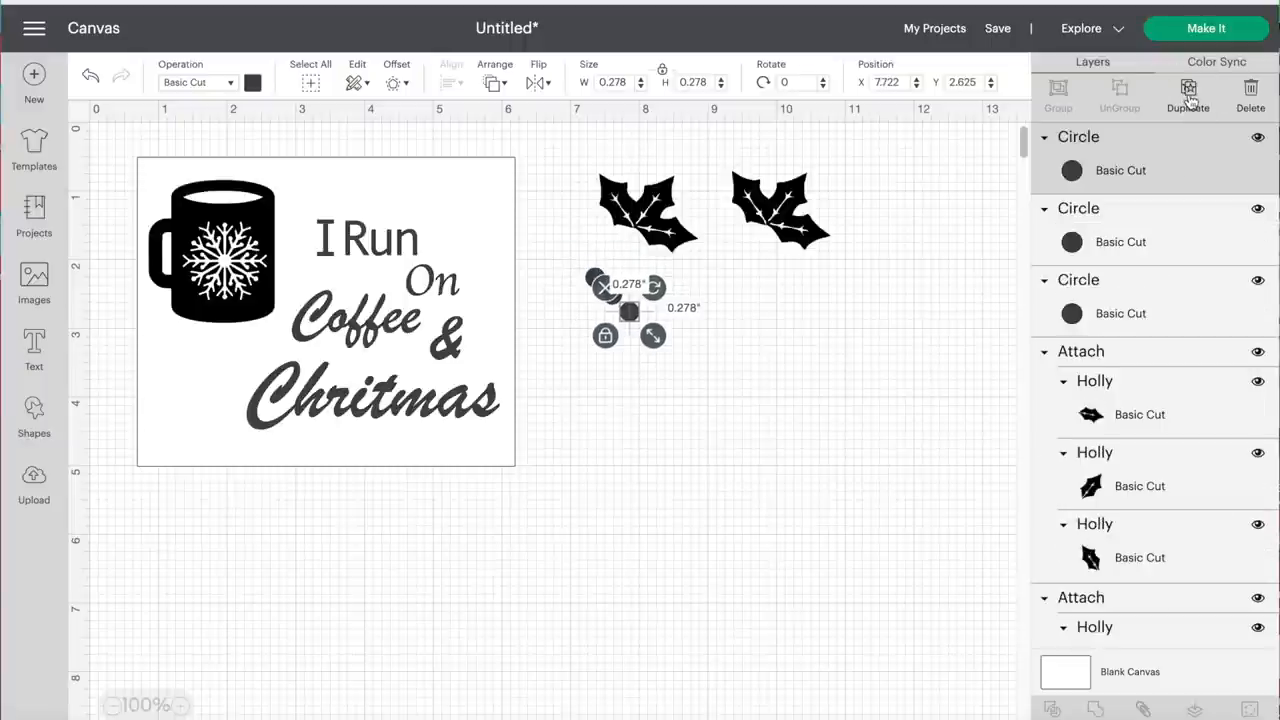
click(1188, 90)
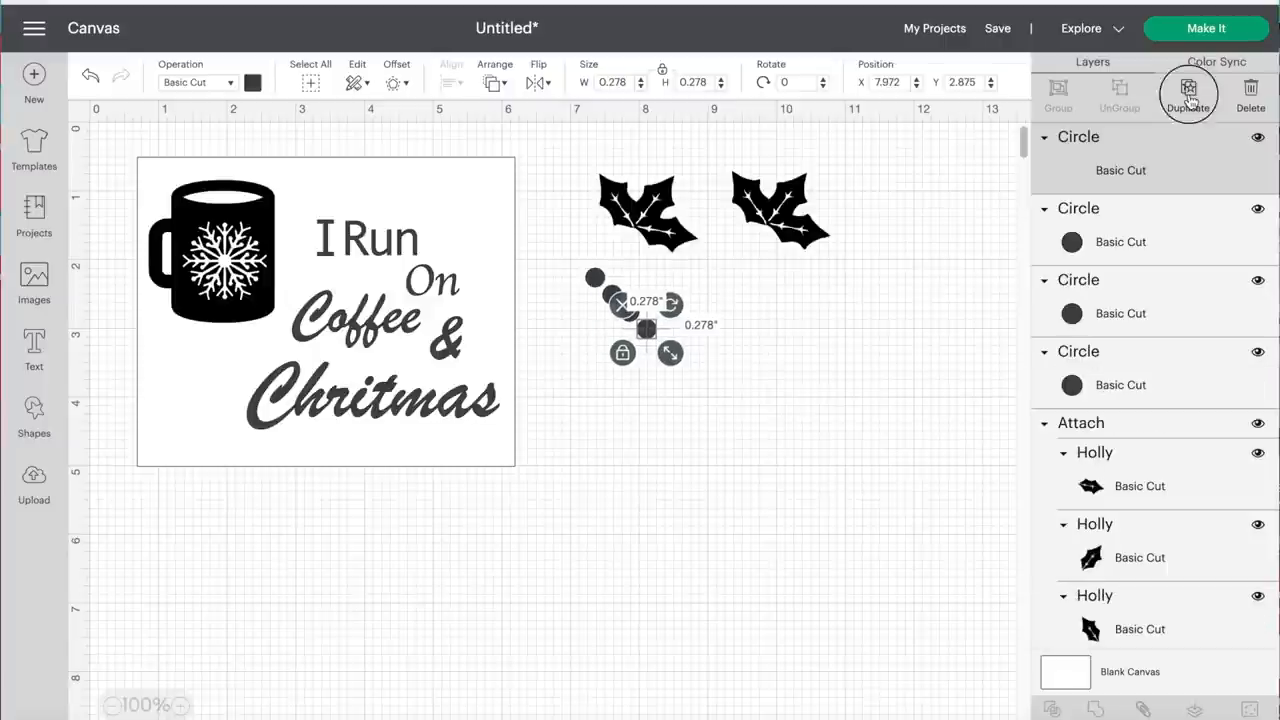
click(1188, 95)
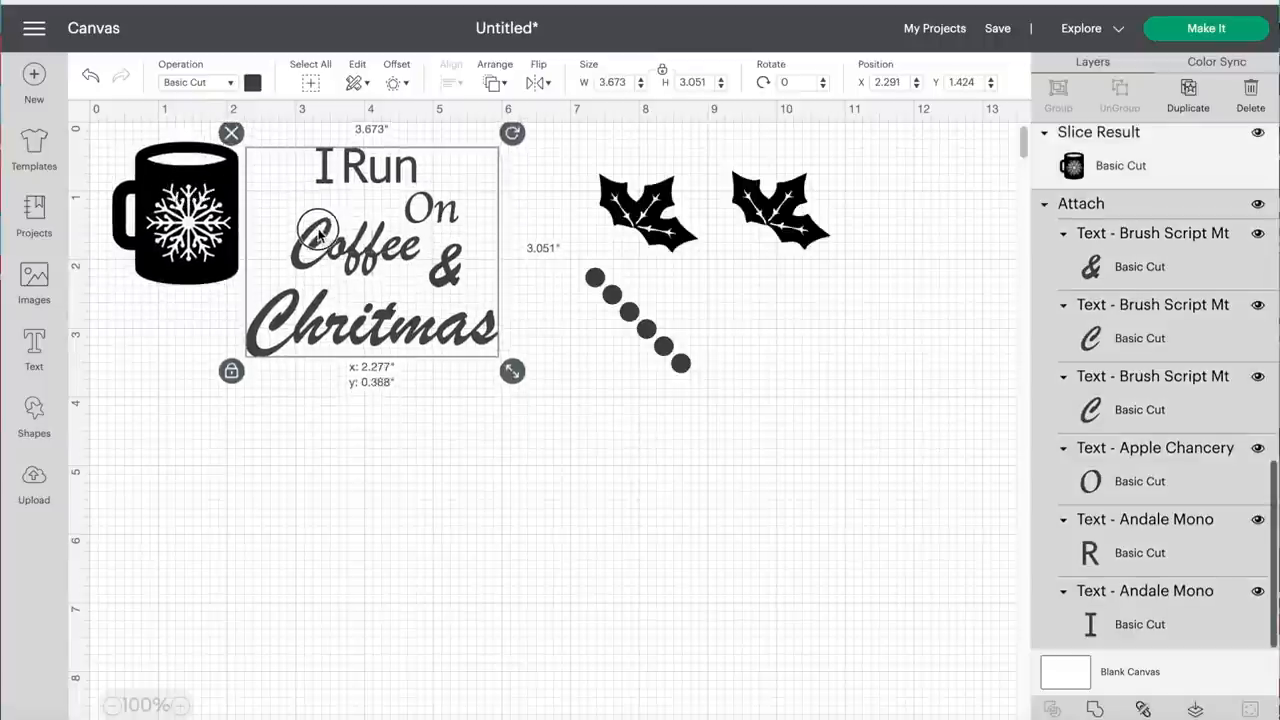
Step: Nudge the second holly cluster, tilted about 7.6 degrees, closer to the first
click(780, 205)
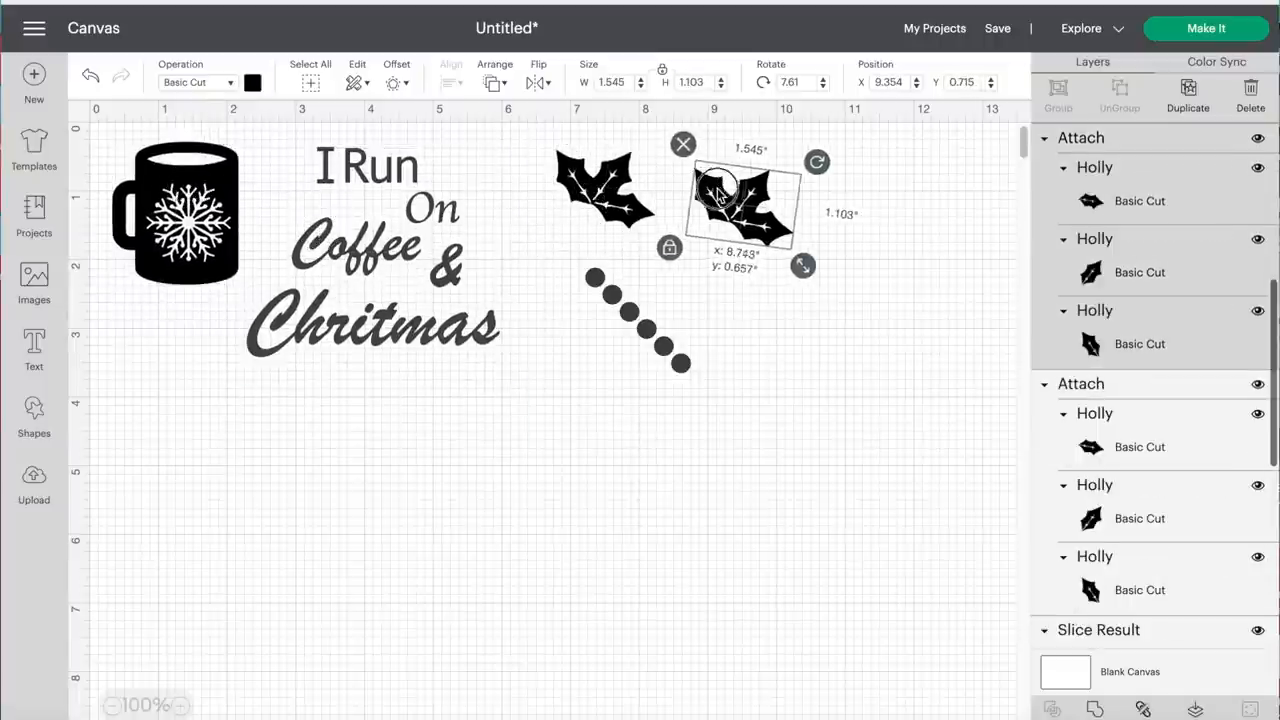
drag(740, 205, 738, 200)
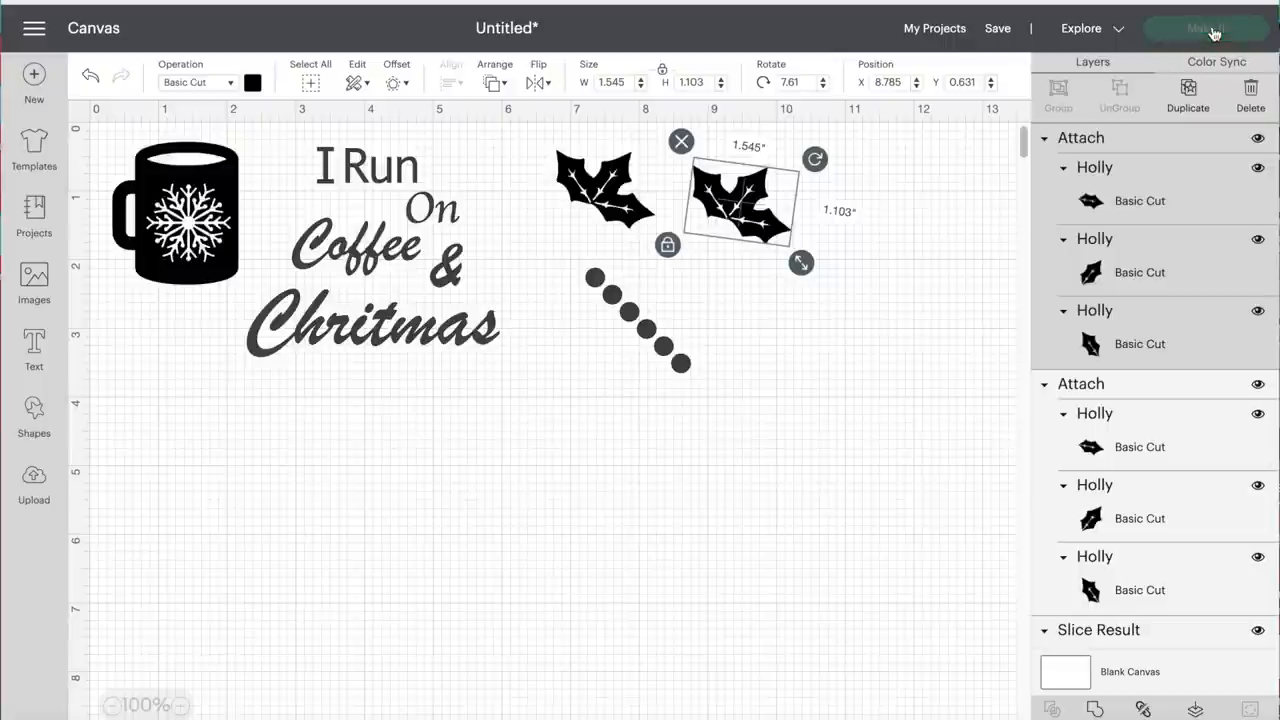
mouse_move(757, 14)
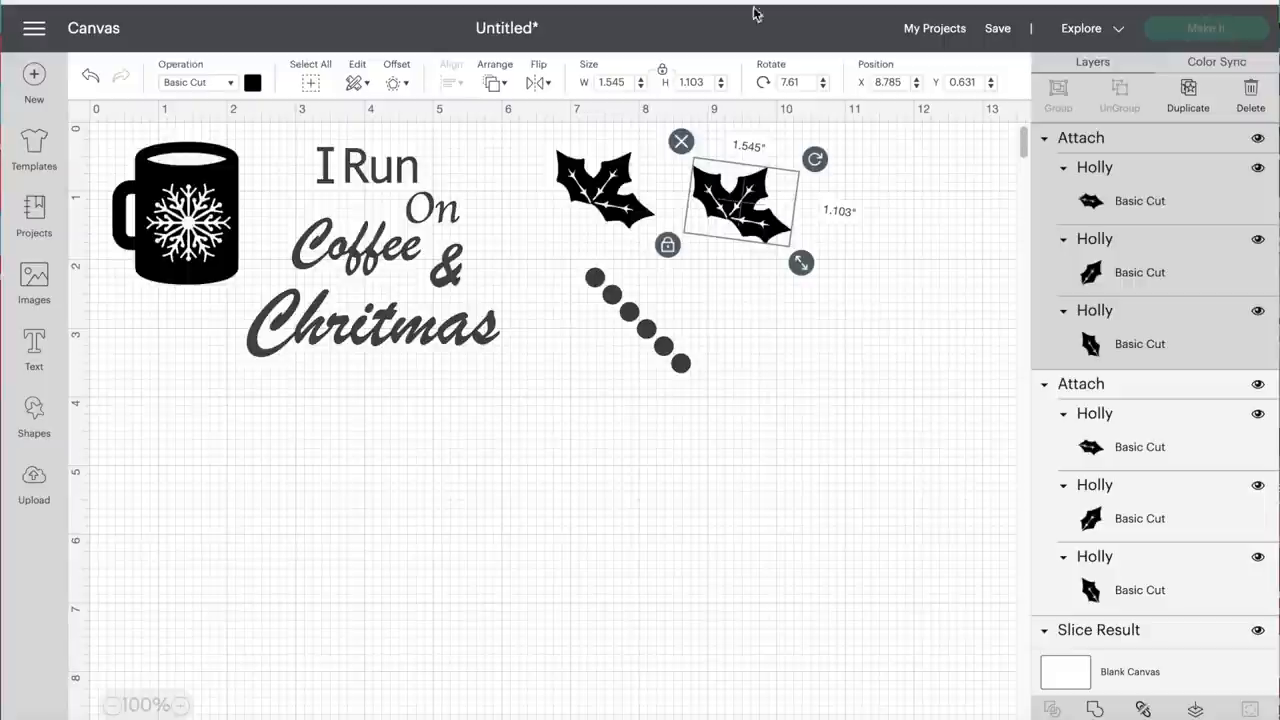
mouse_move(675, 348)
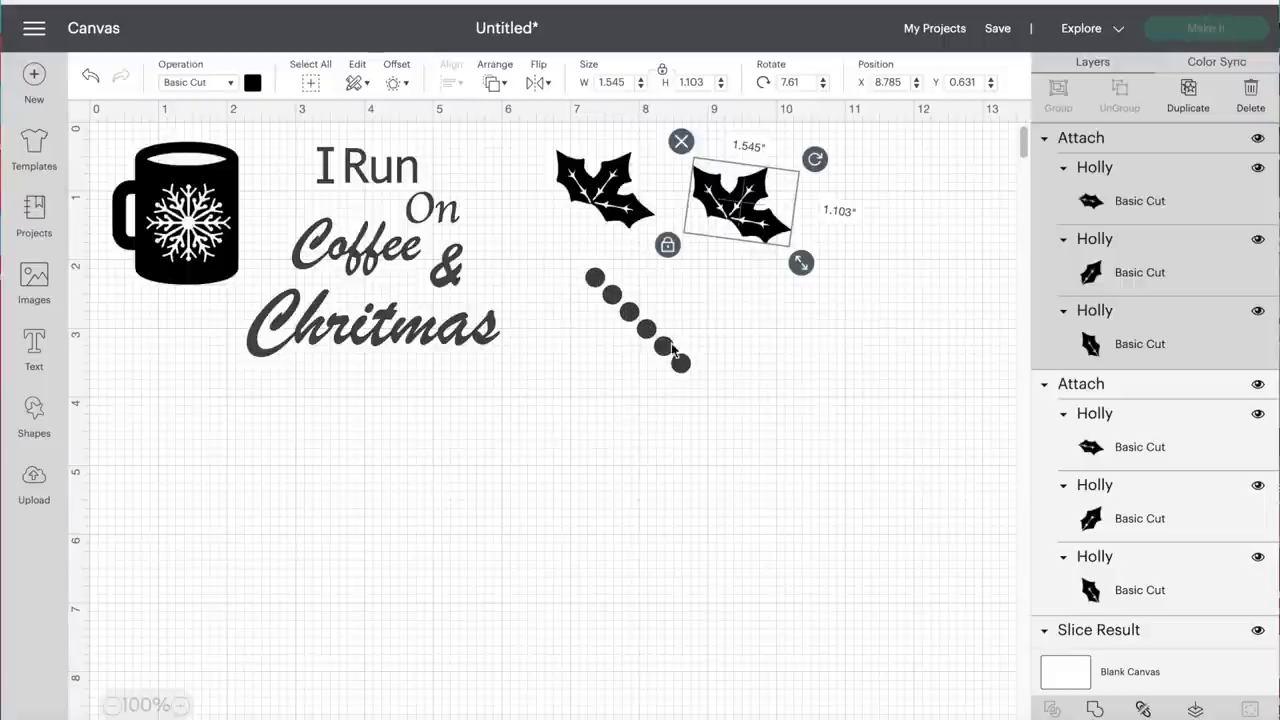
mouse_move(918, 390)
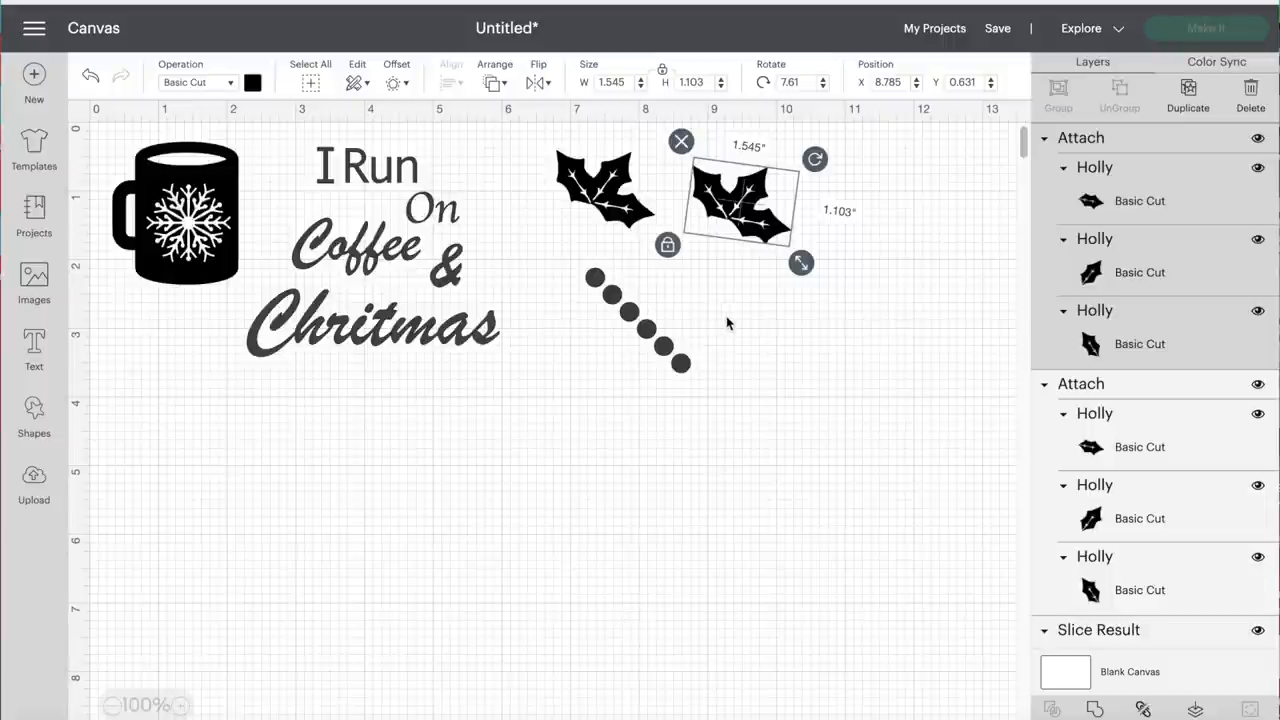
click(1206, 28)
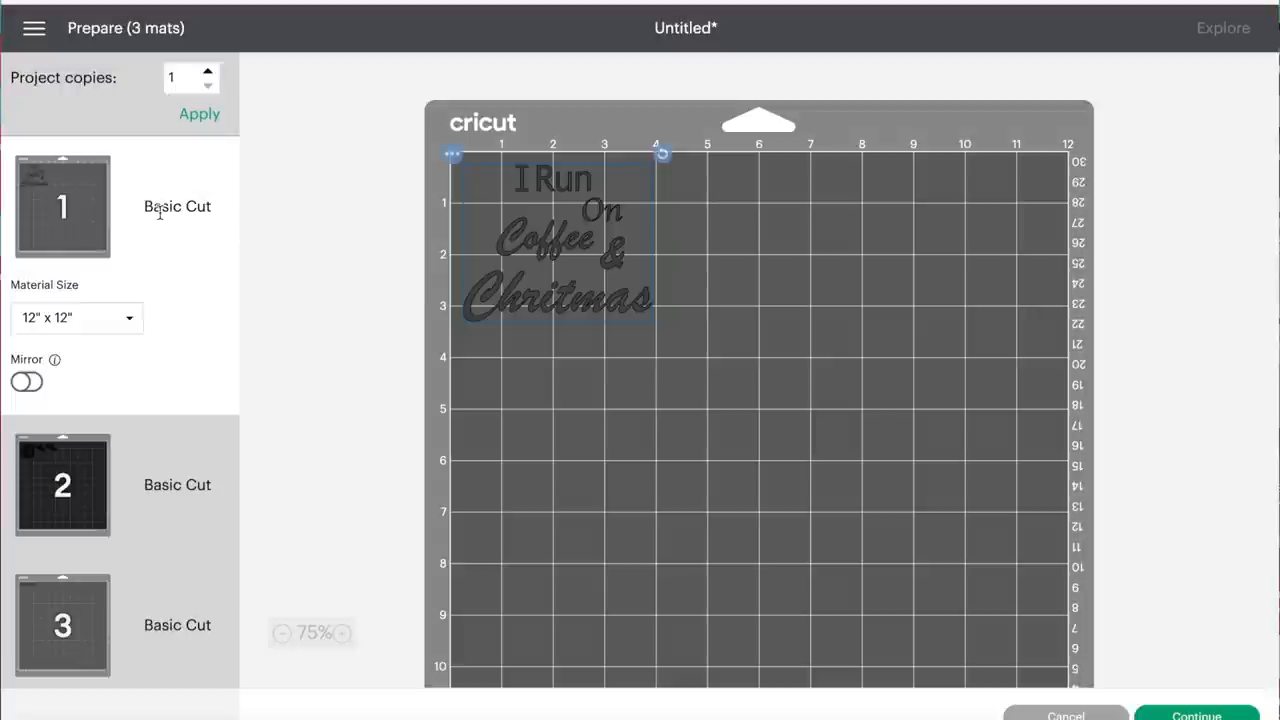
click(62, 485)
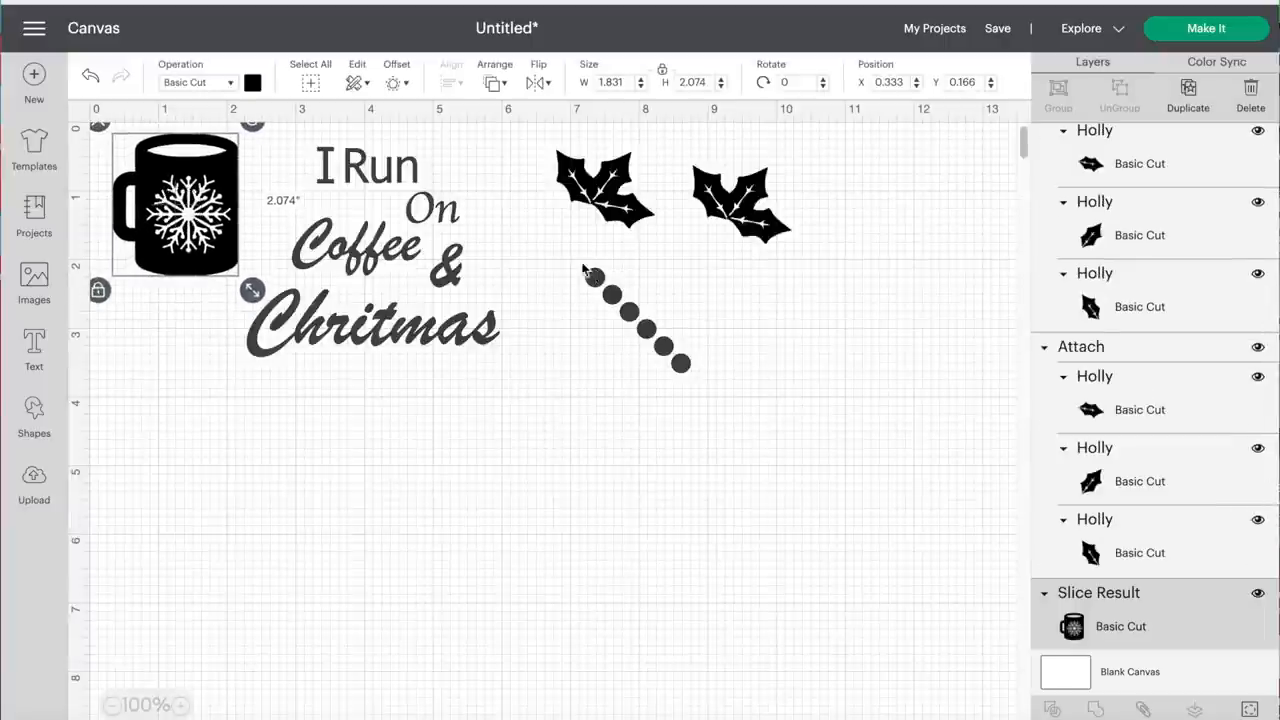
Step: Move the berry row below the mug and weld the slogan text into one shape
click(640, 320)
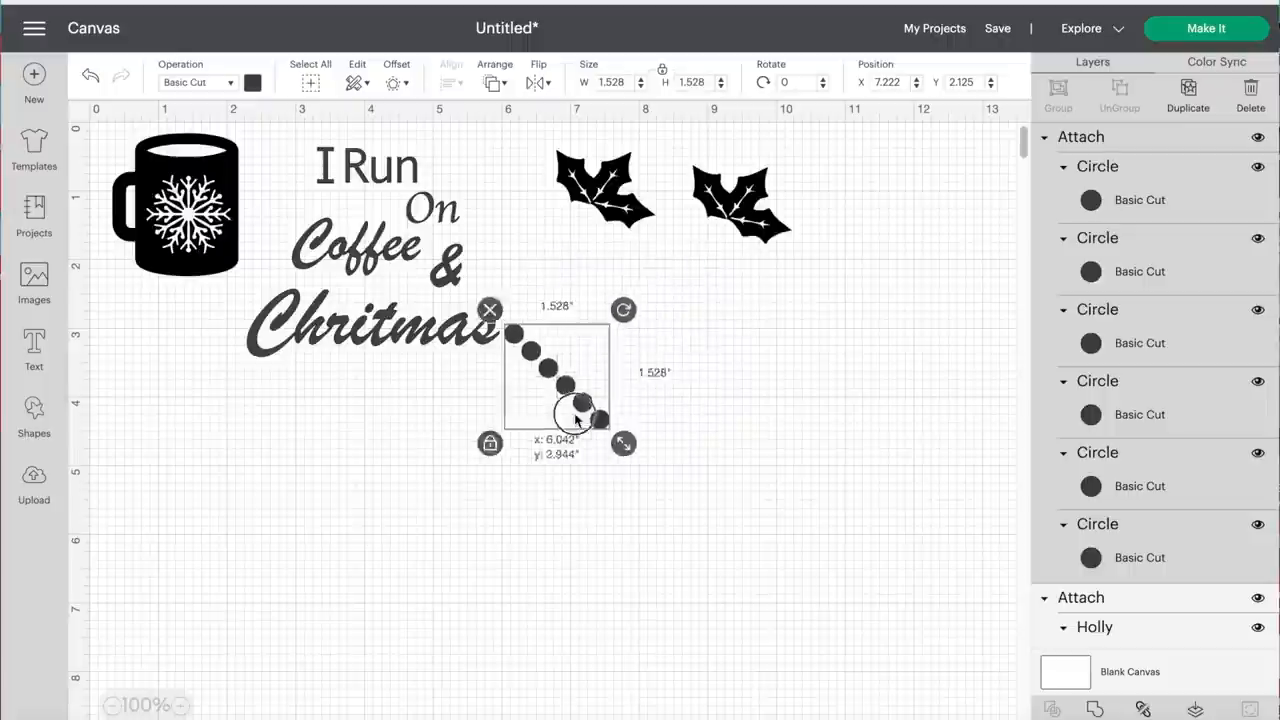
drag(575, 420, 195, 545)
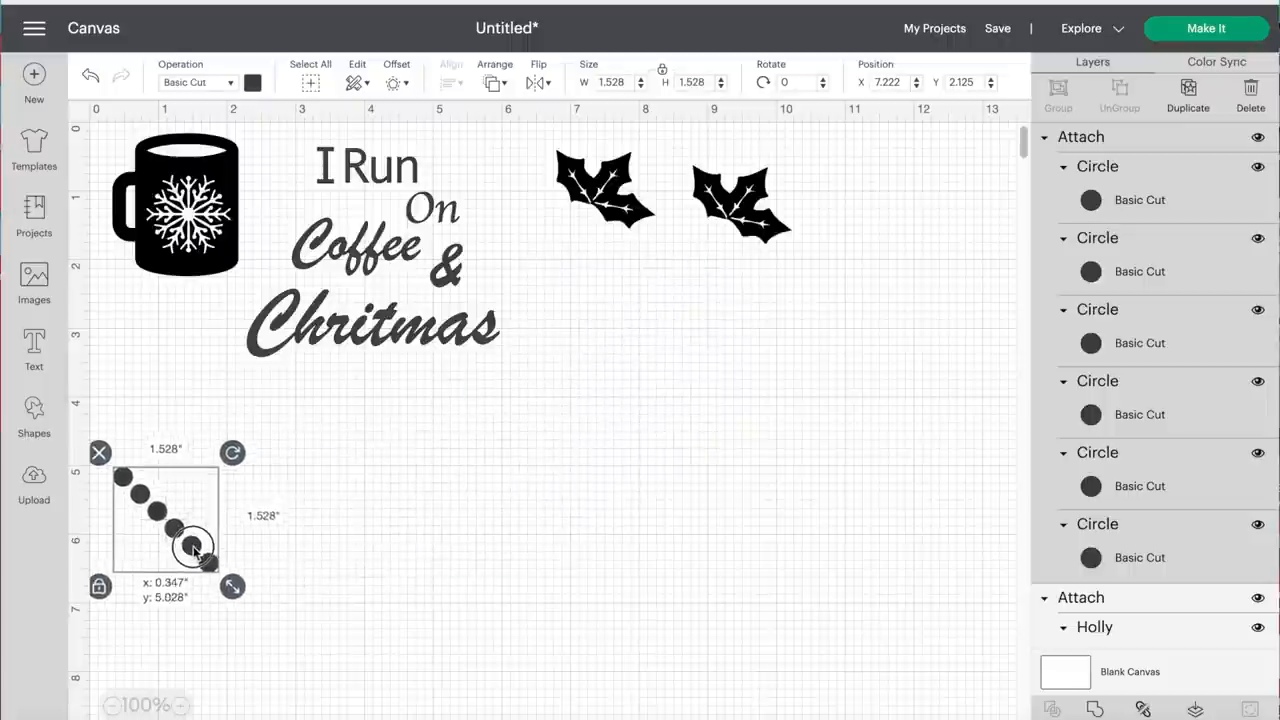
click(345, 163)
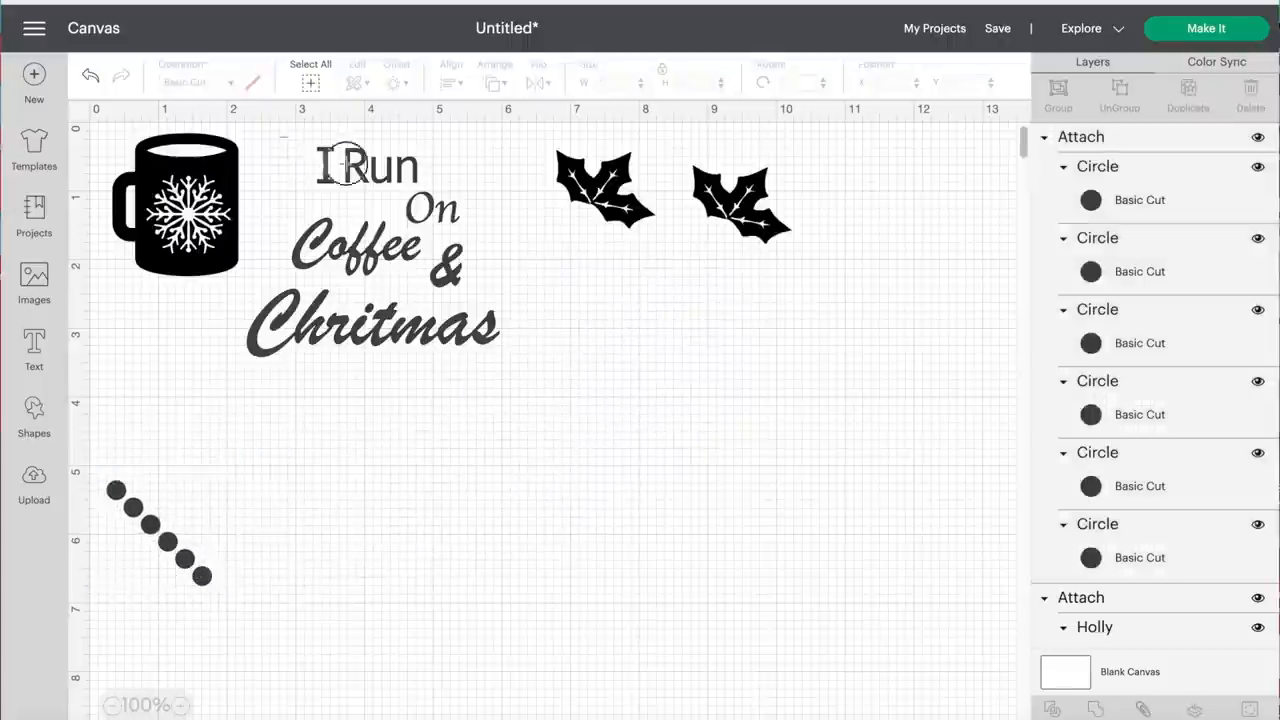
click(370, 250)
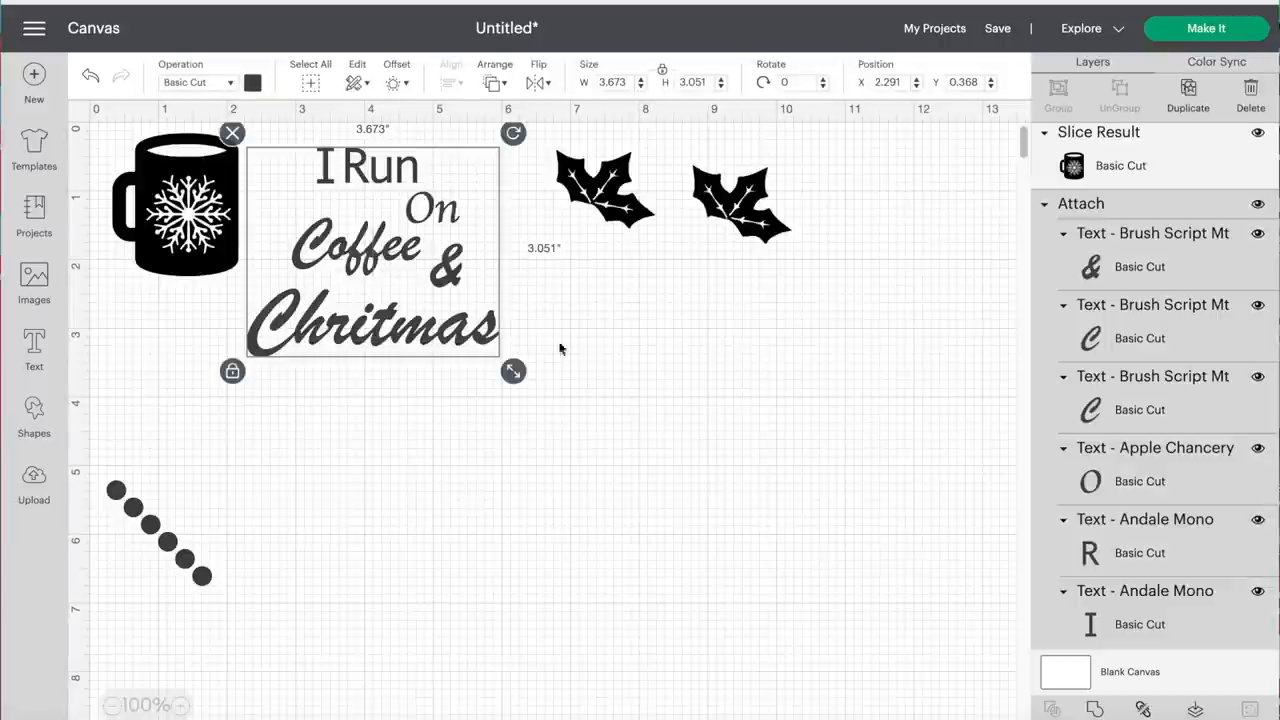
mouse_move(560, 349)
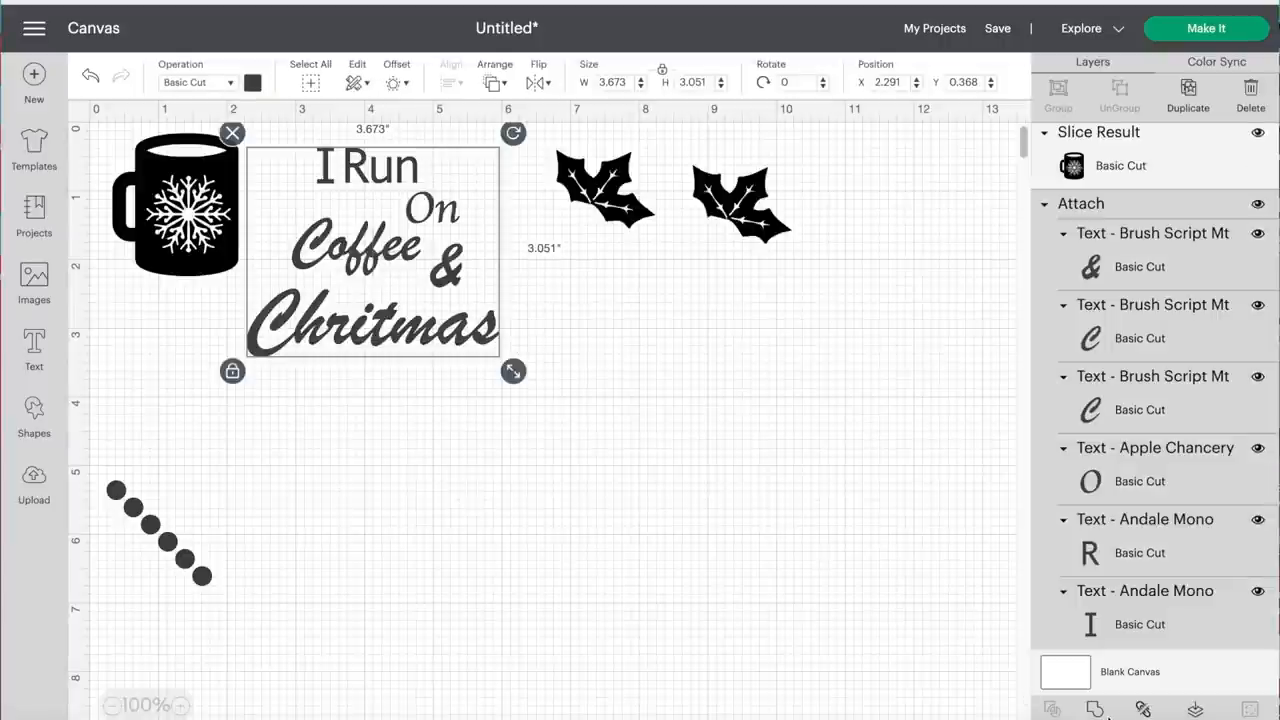
click(687, 285)
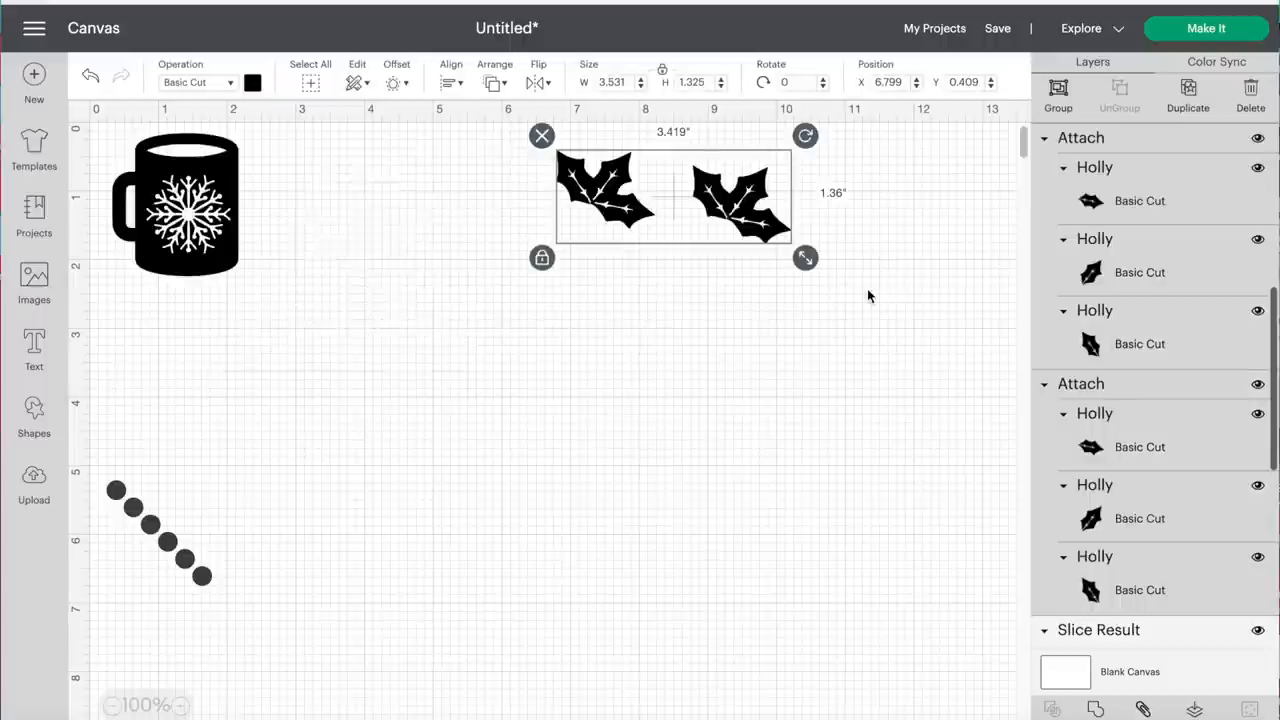
click(868, 296)
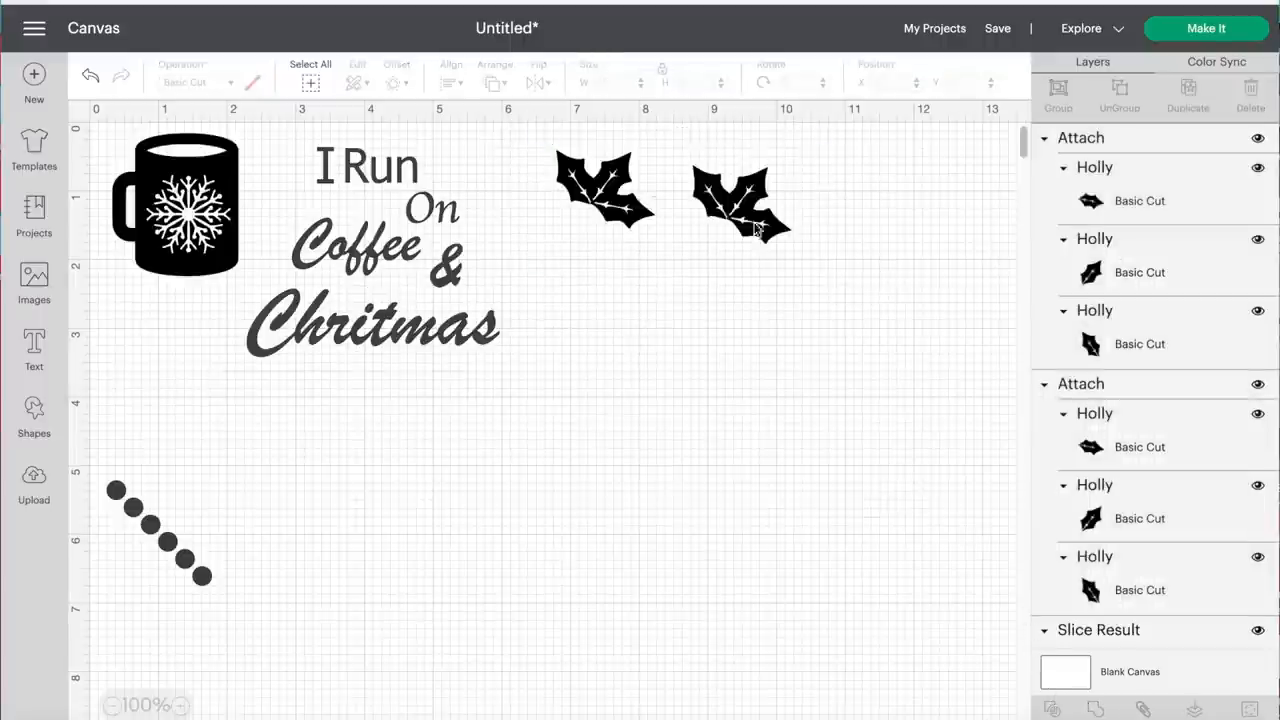
Step: Weld the two holly clusters and the six berry circles into single shapes
click(740, 200)
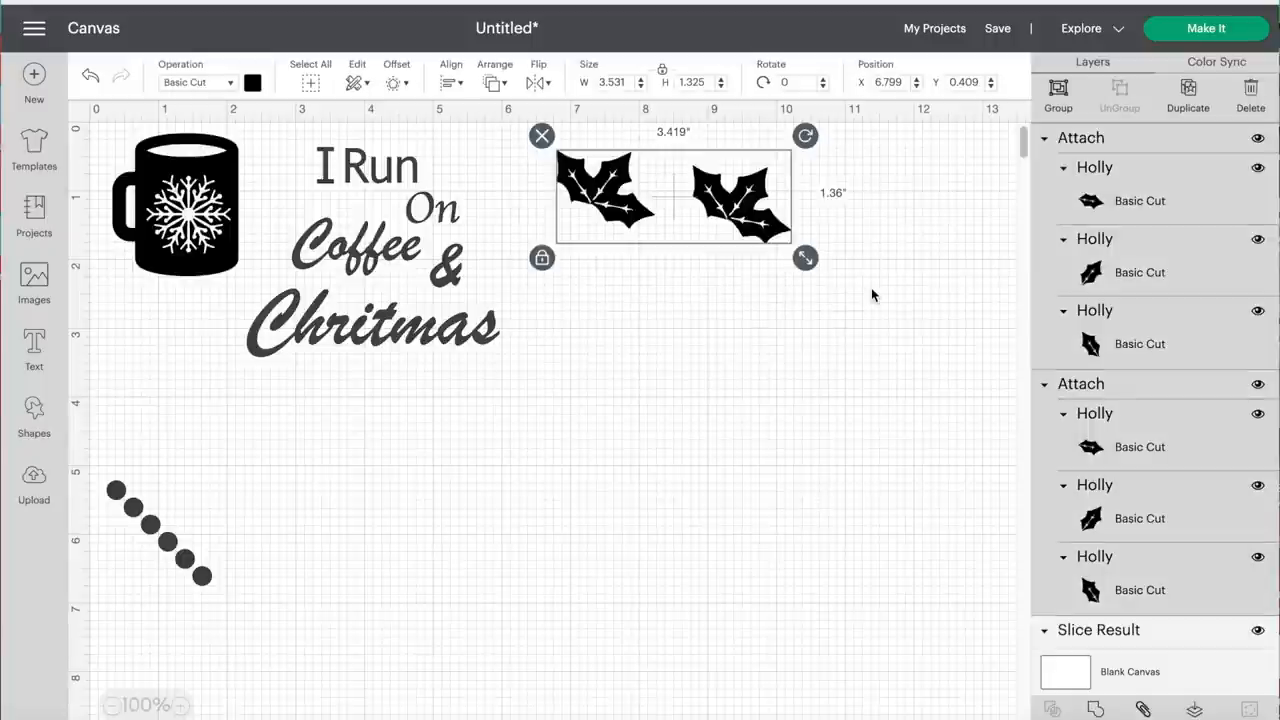
click(900, 588)
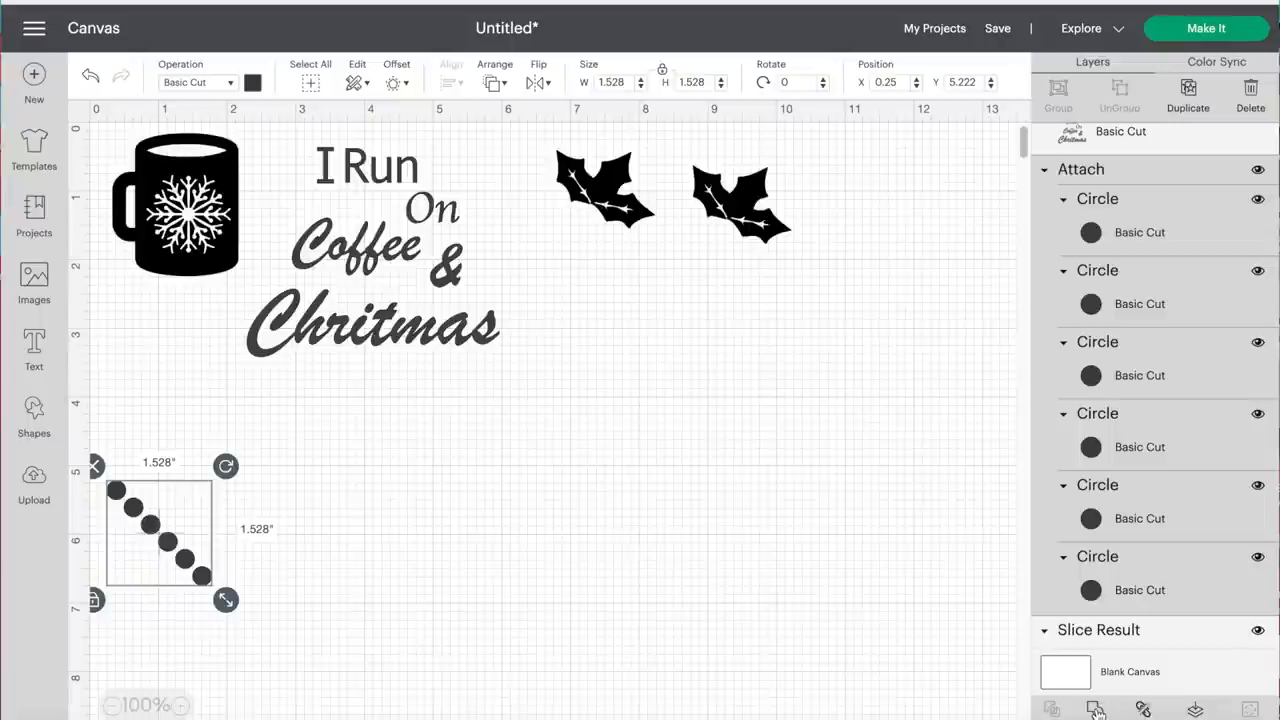
click(498, 483)
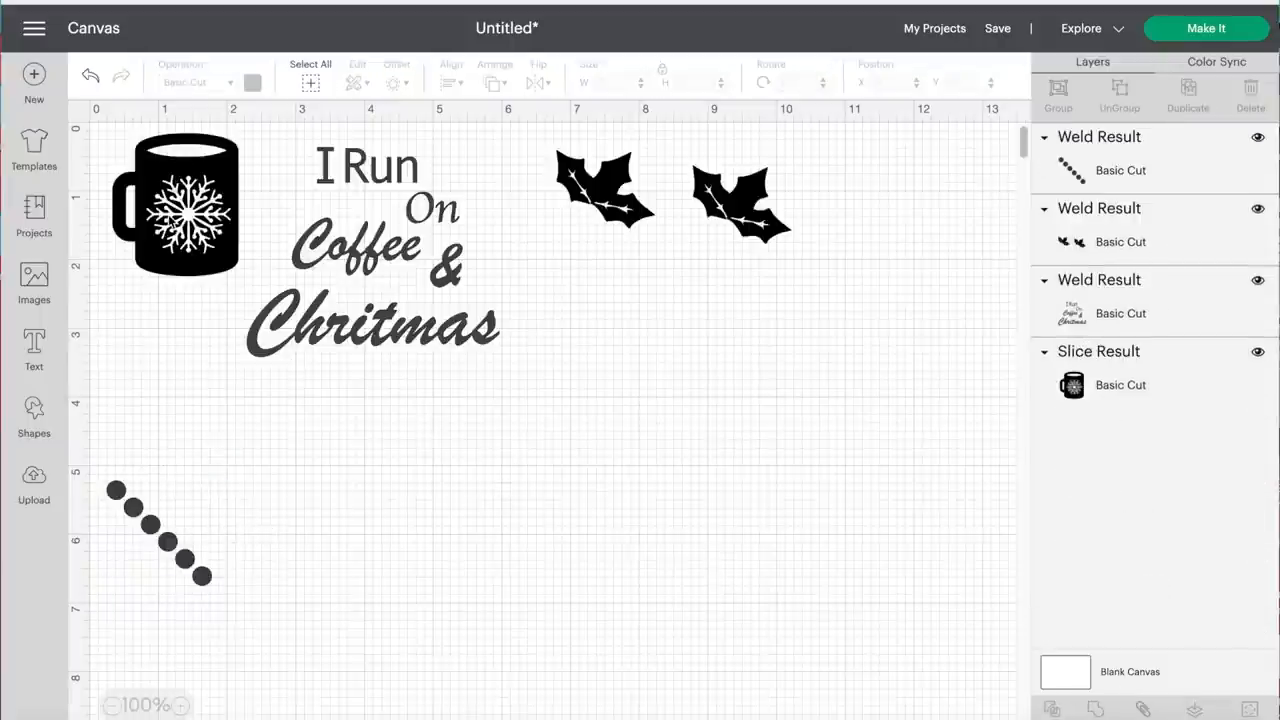
mouse_move(512, 65)
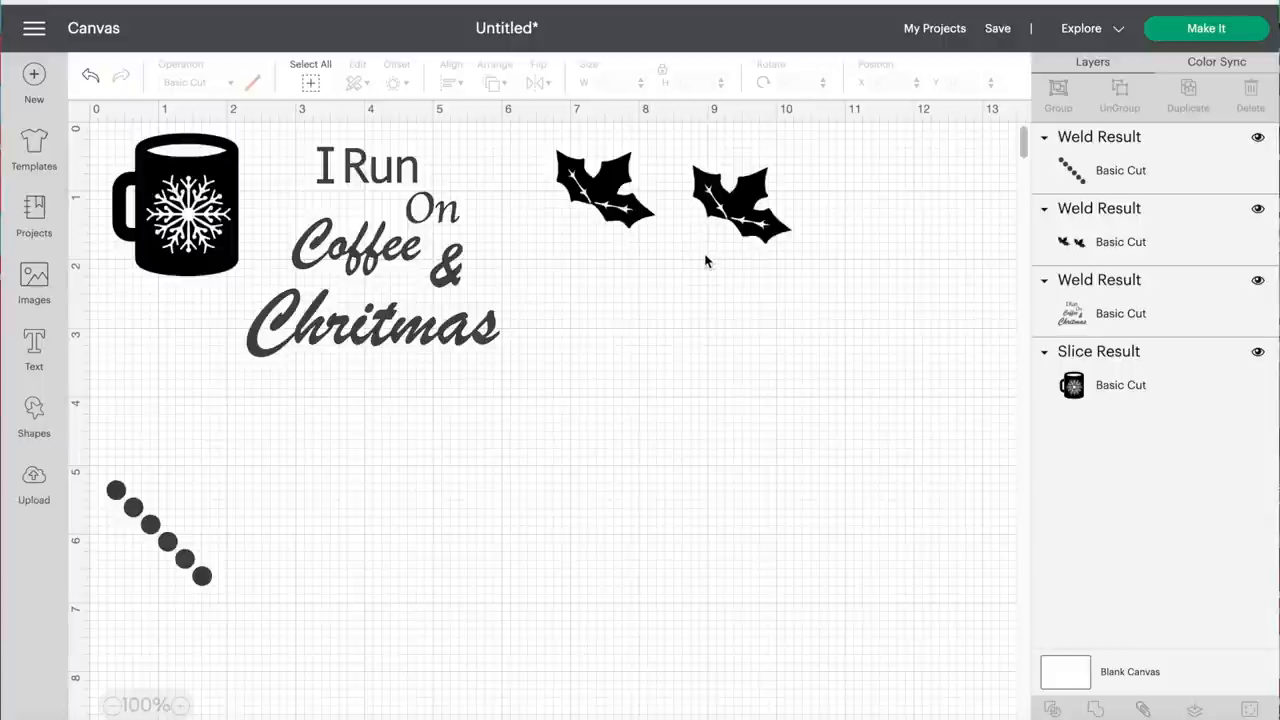
click(605, 190)
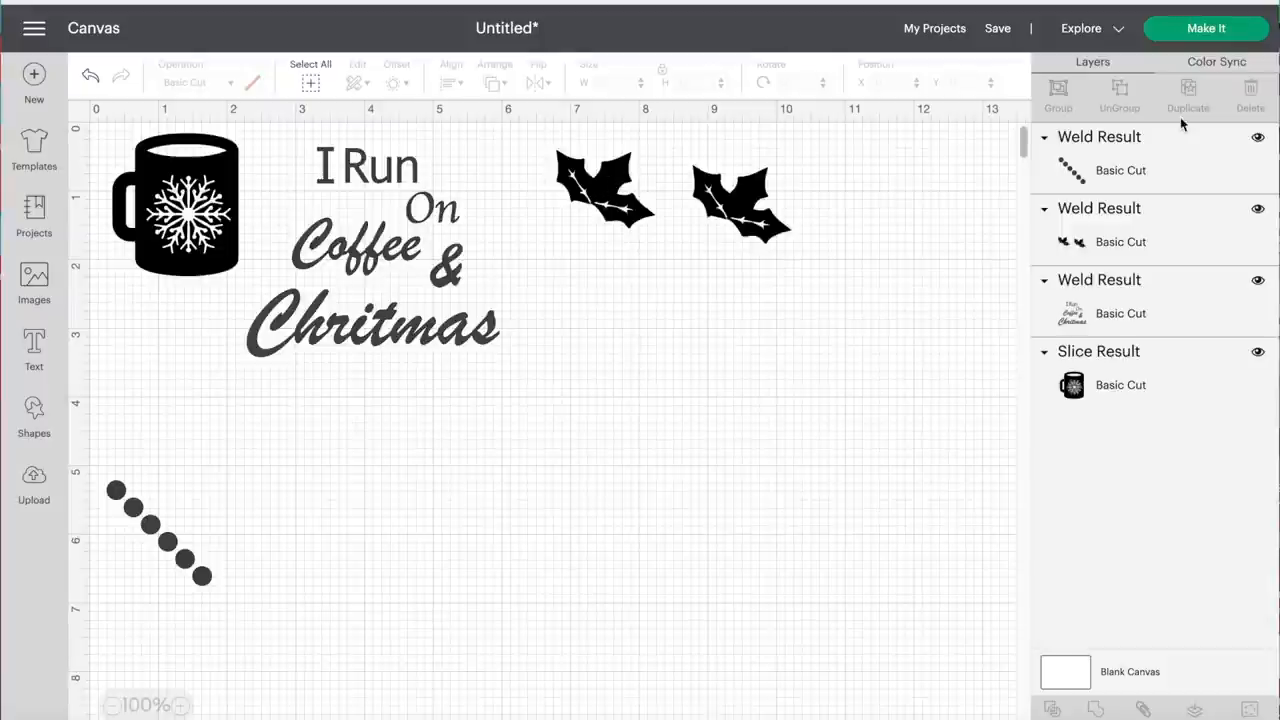
mouse_move(1207, 28)
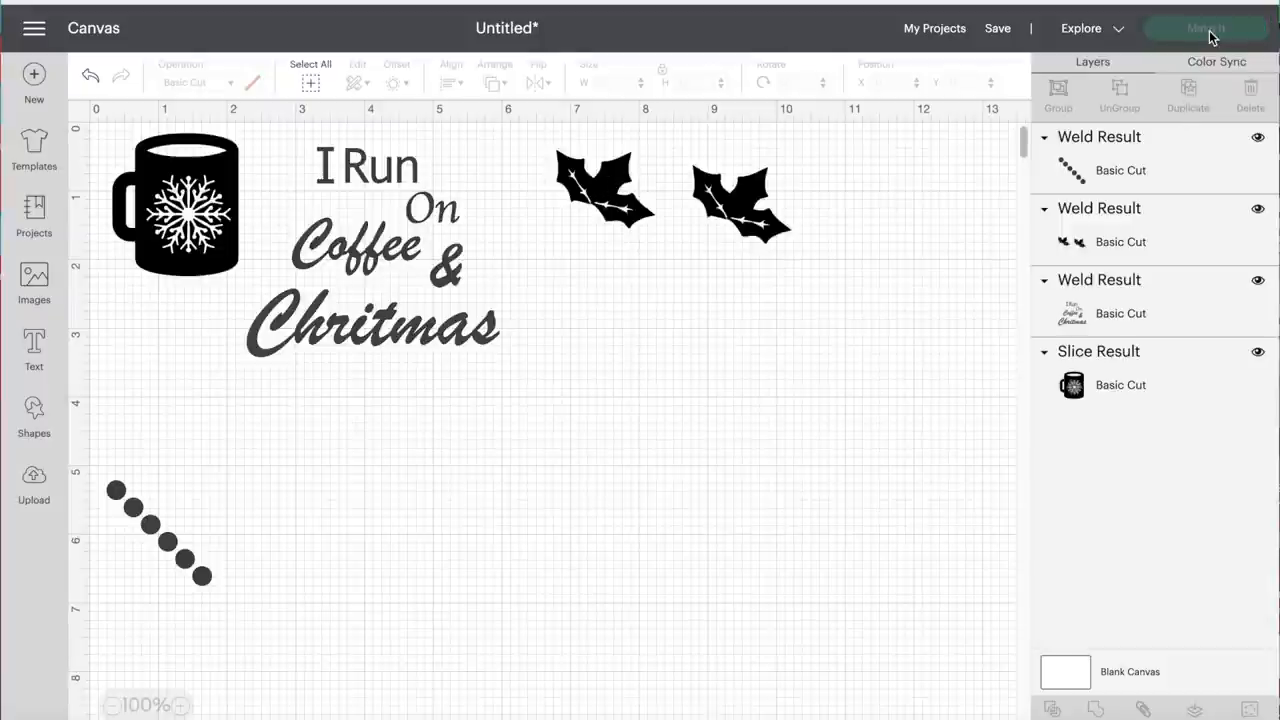
Step: Open the Make It preview and push the holly leaves into mat one's top-right corner
click(1205, 28)
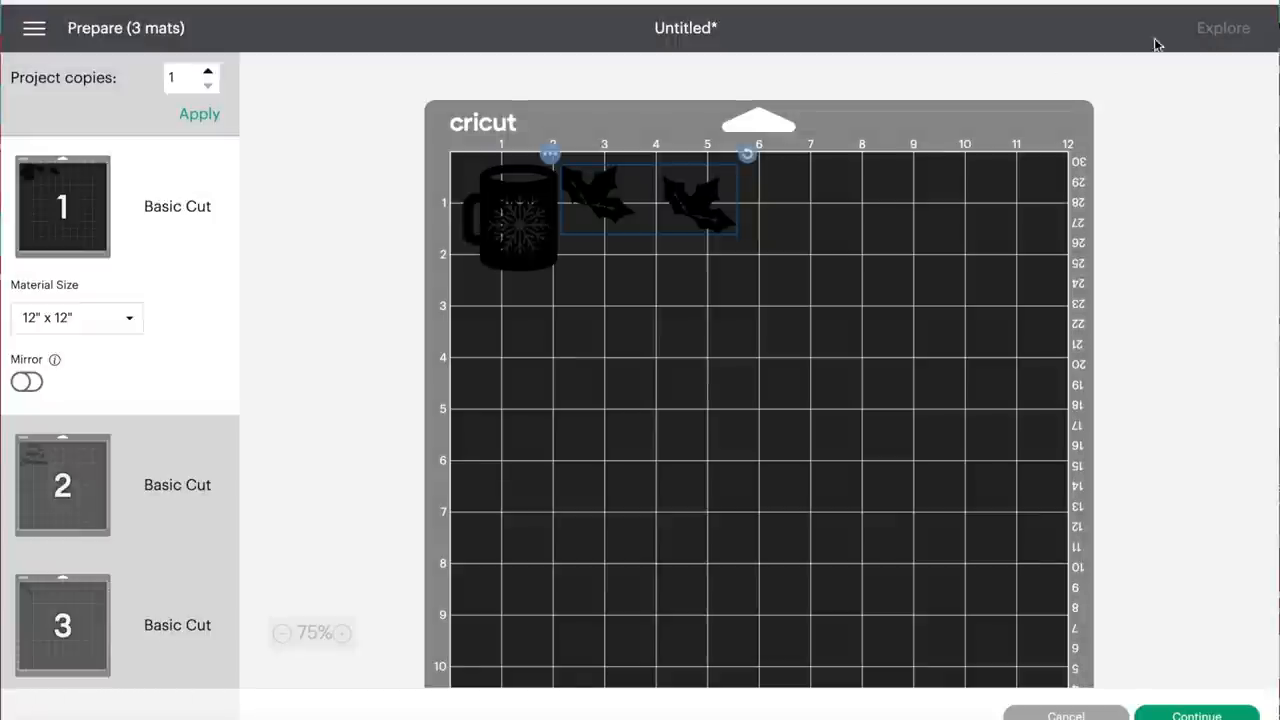
drag(650, 200, 900, 210)
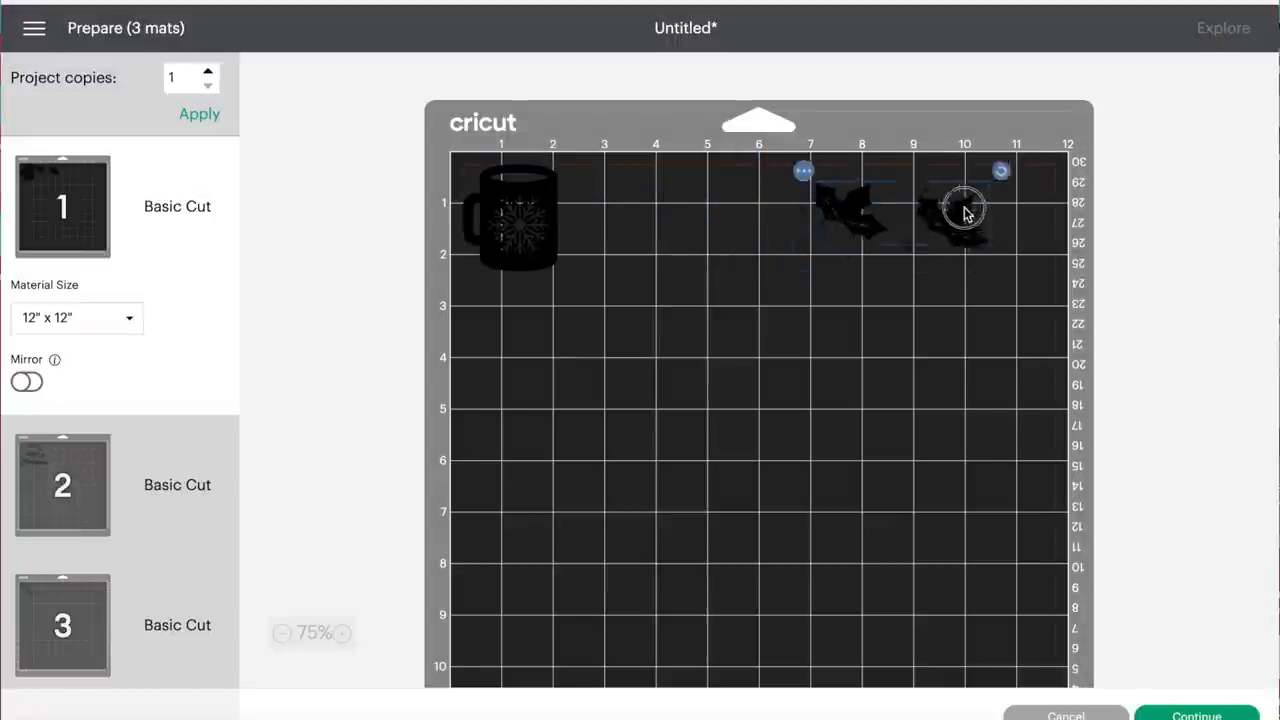
drag(965, 210, 1020, 200)
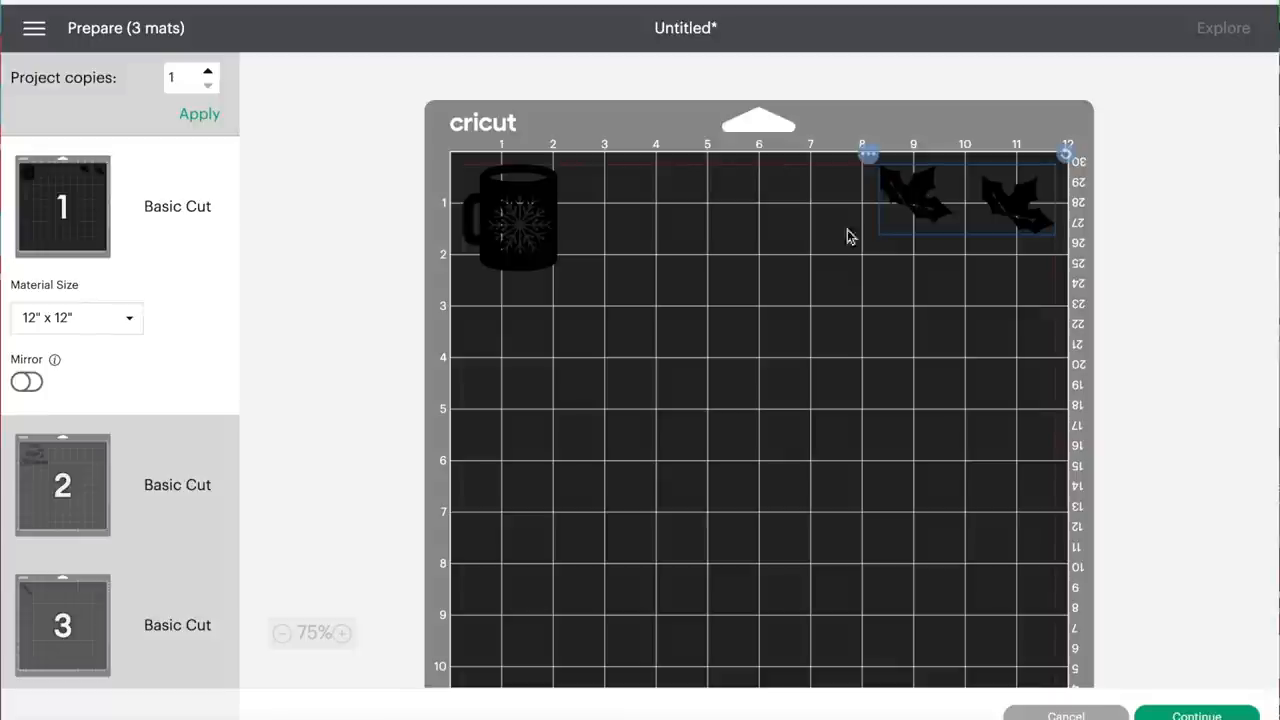
click(518, 217)
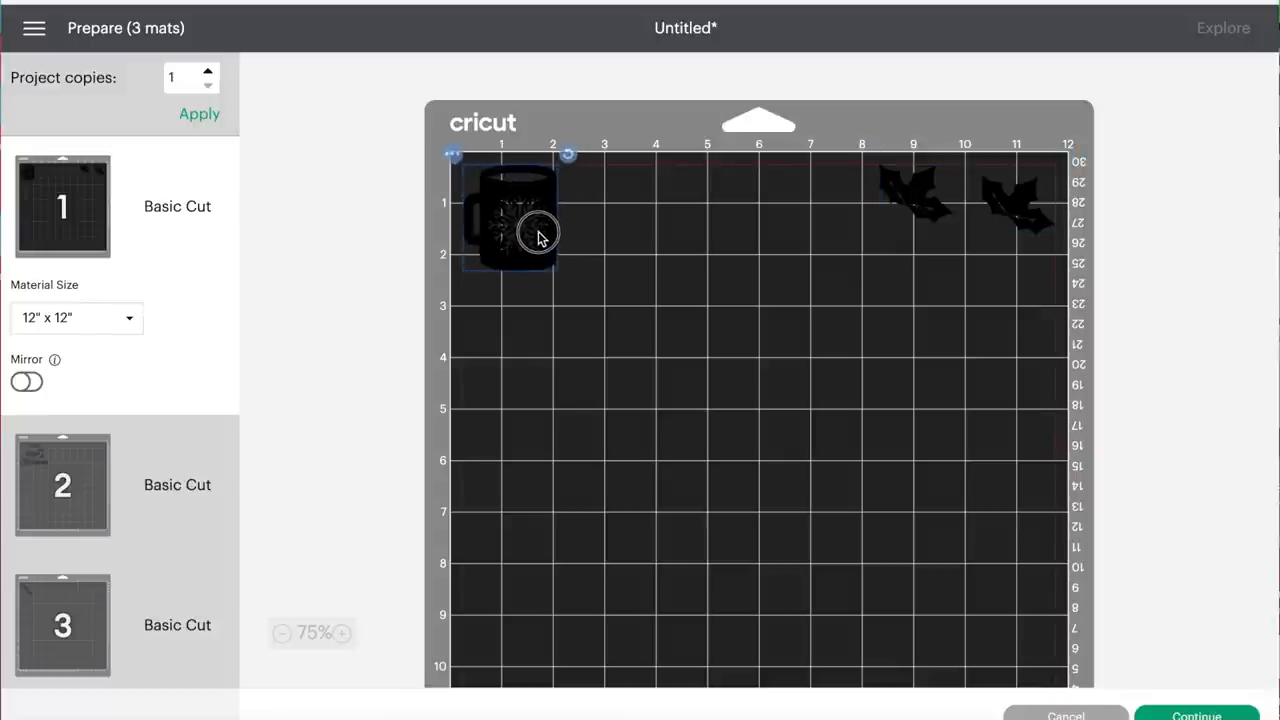
click(918, 217)
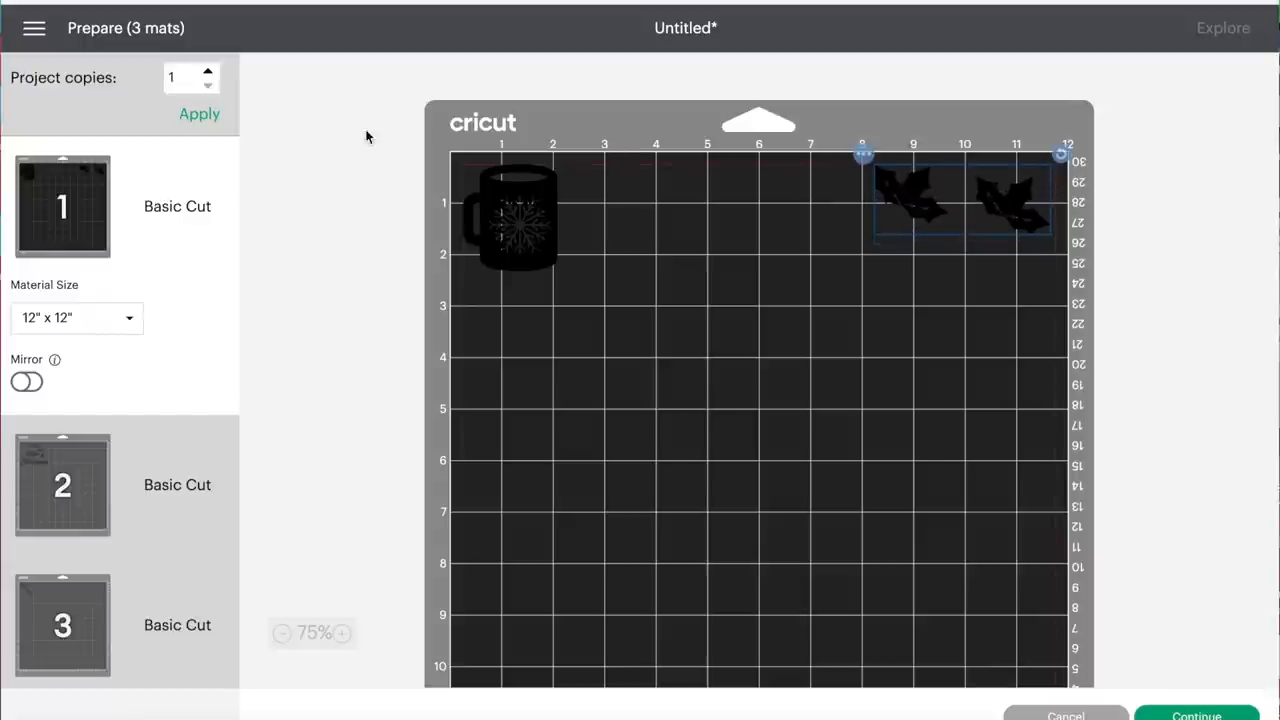
mouse_move(88, 485)
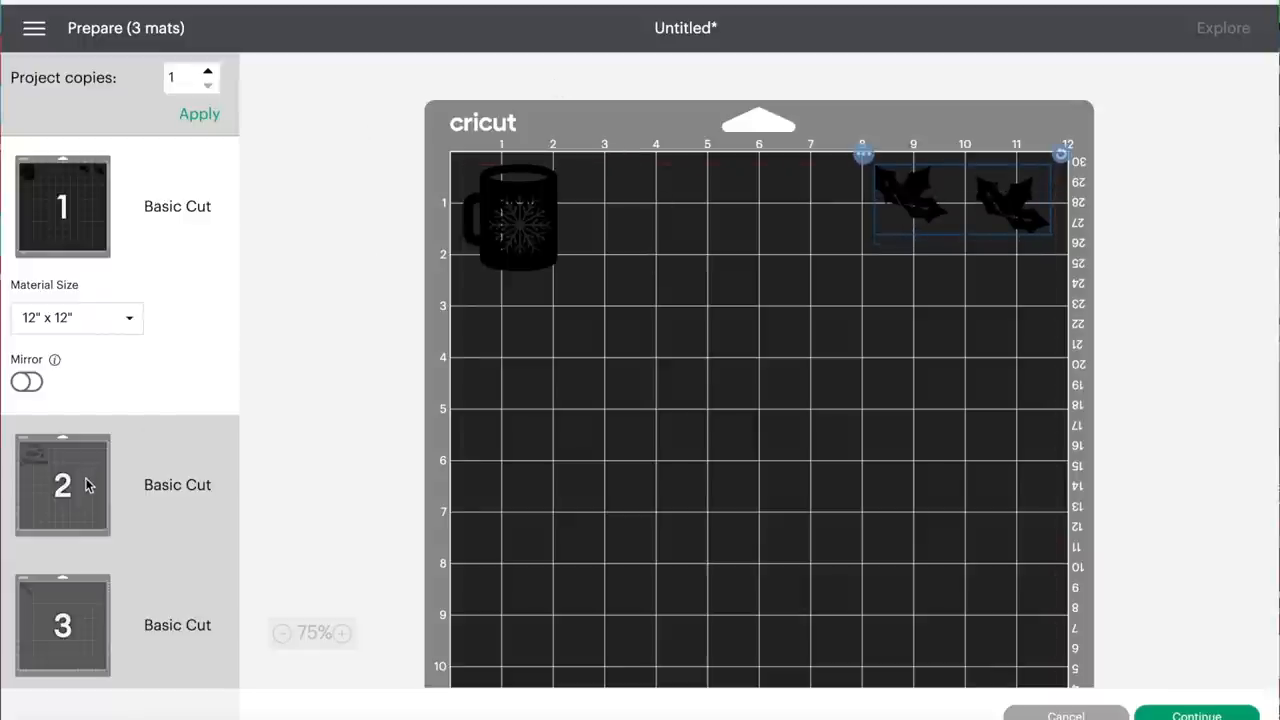
Step: View the quote on mat two and nudge it away from the corner
click(62, 485)
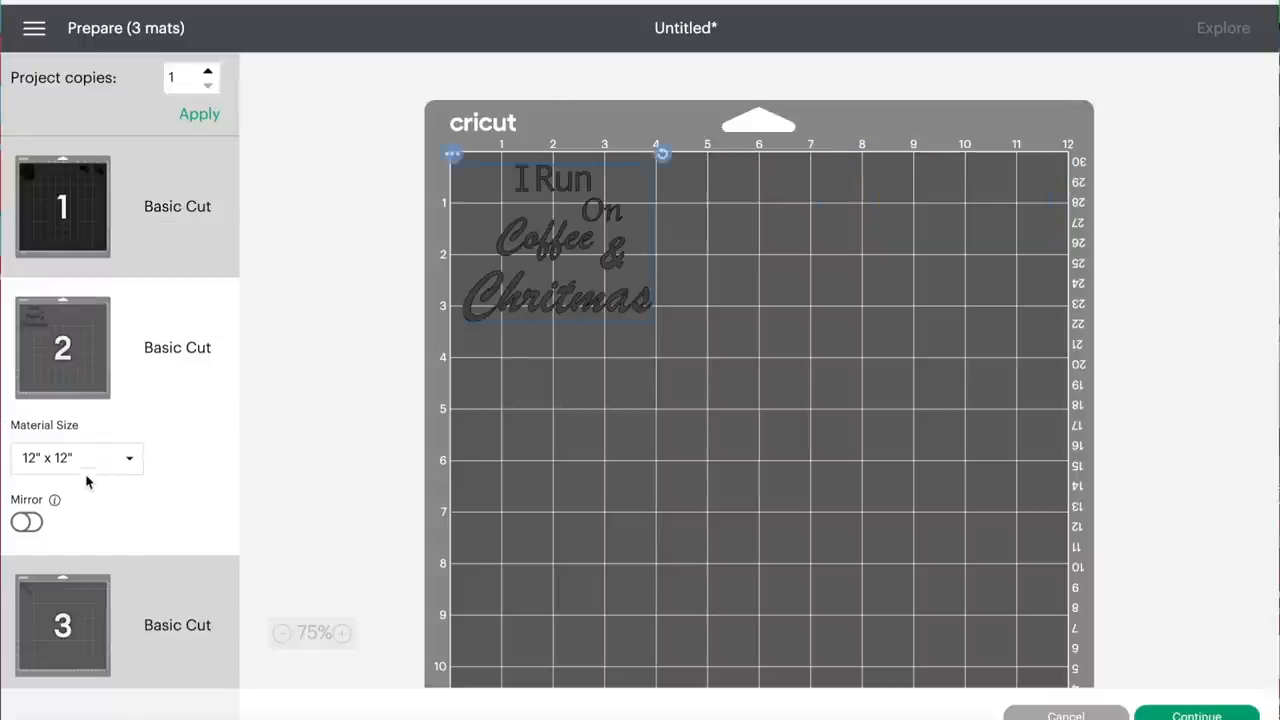
drag(555, 245, 570, 275)
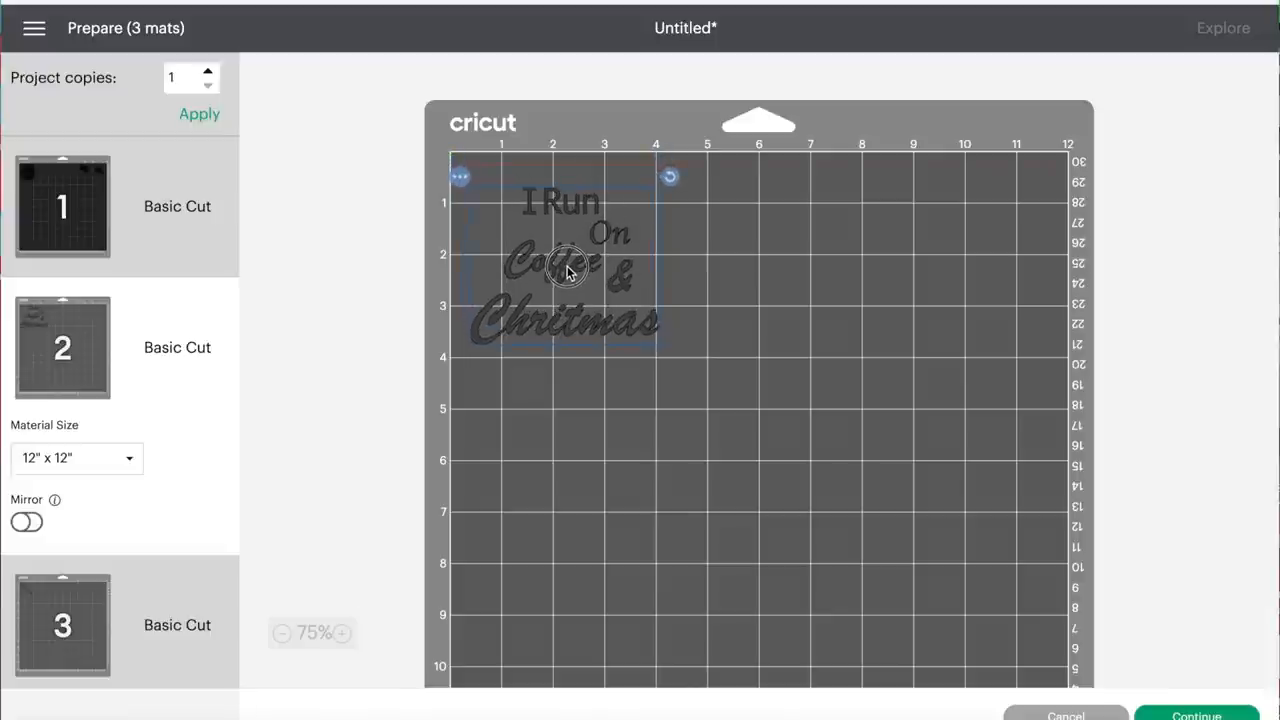
drag(565, 265, 500, 190)
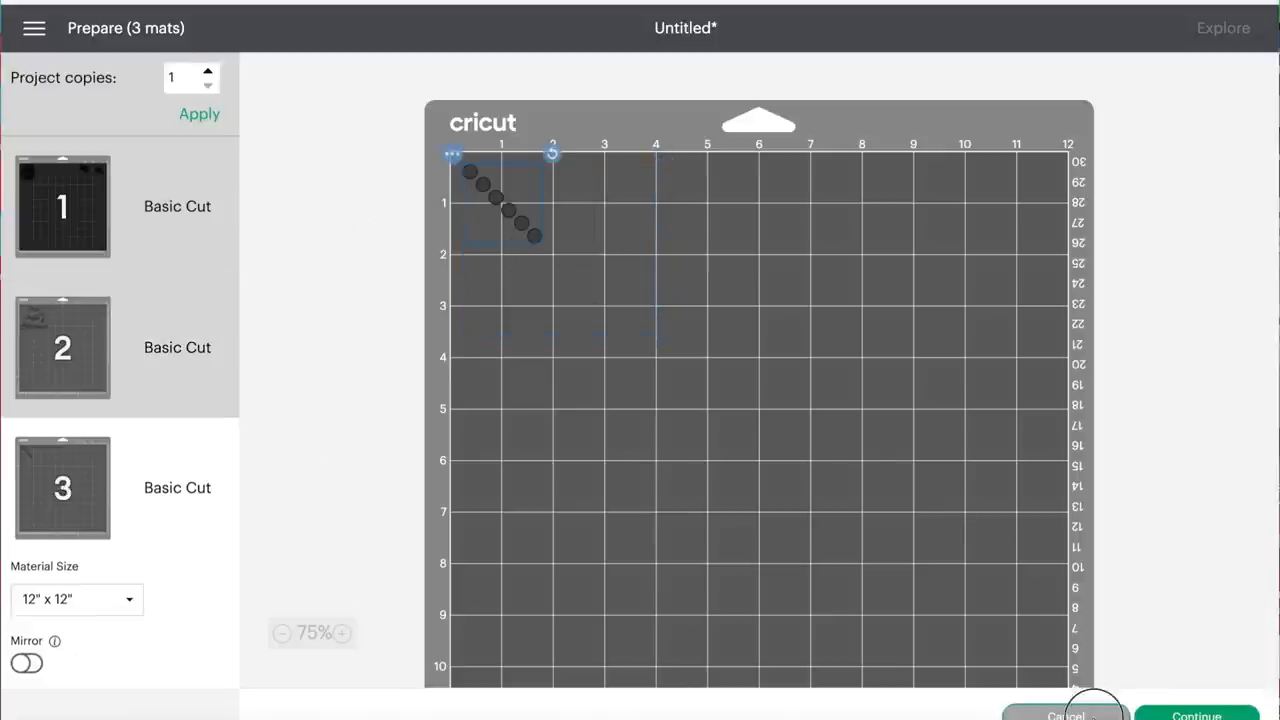
Step: Cancel the mat preview and collapse the berry, holly and text layer groups
click(1066, 714)
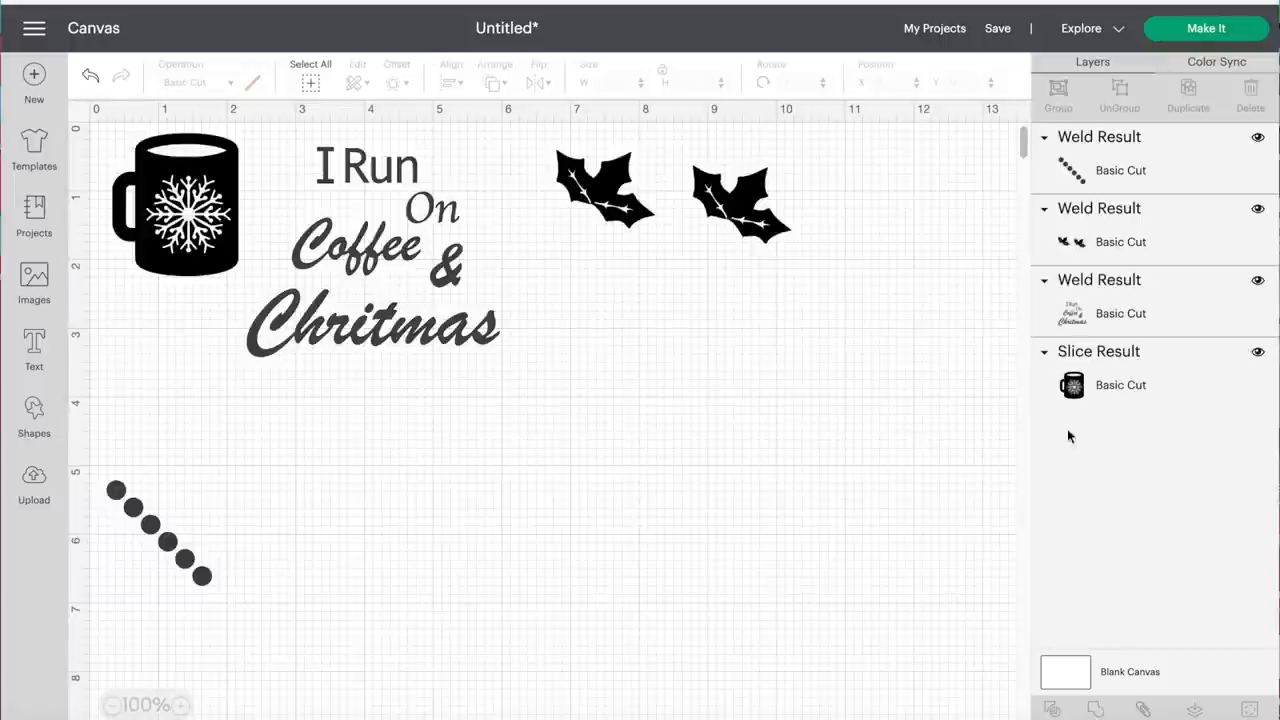
mouse_move(1047, 142)
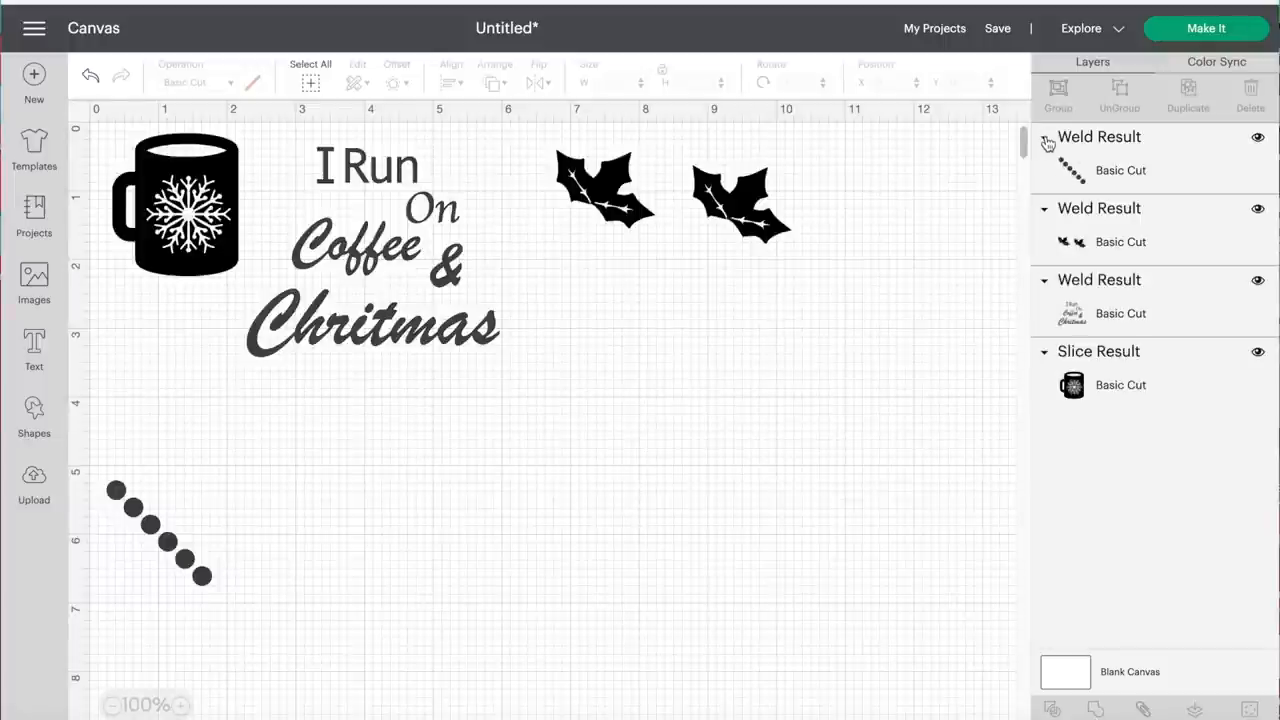
click(1044, 137)
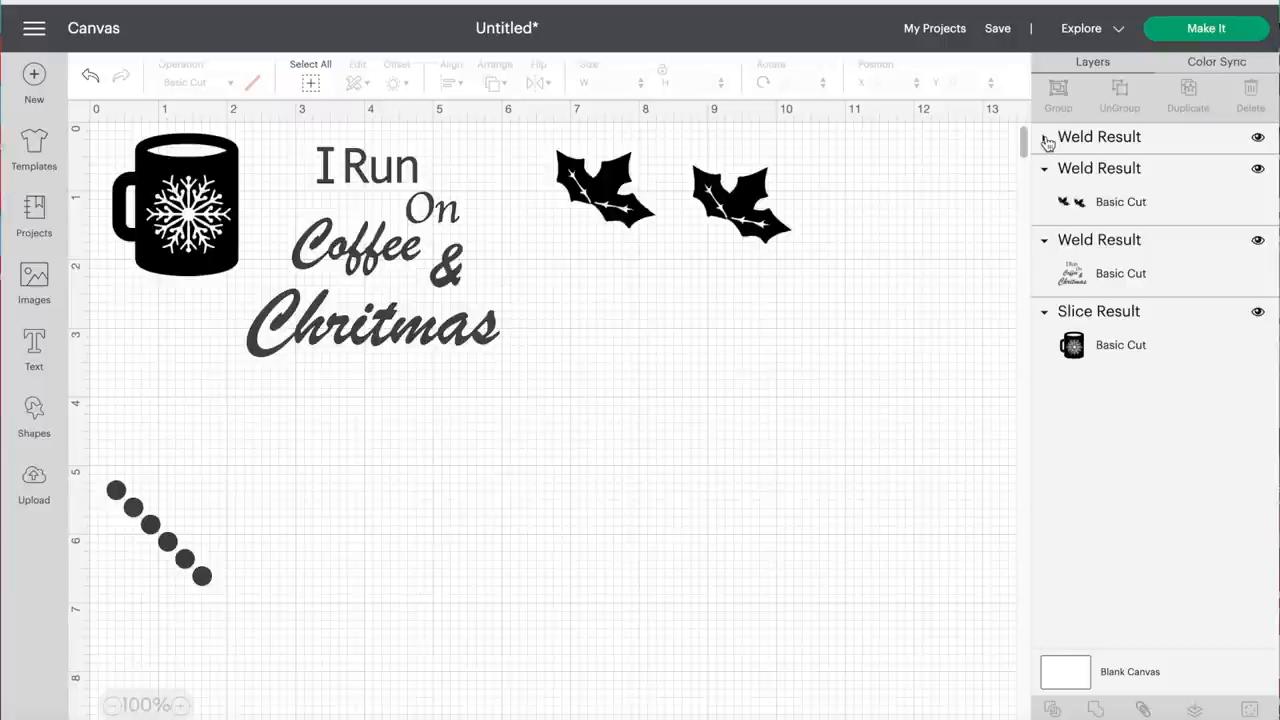
click(160, 530)
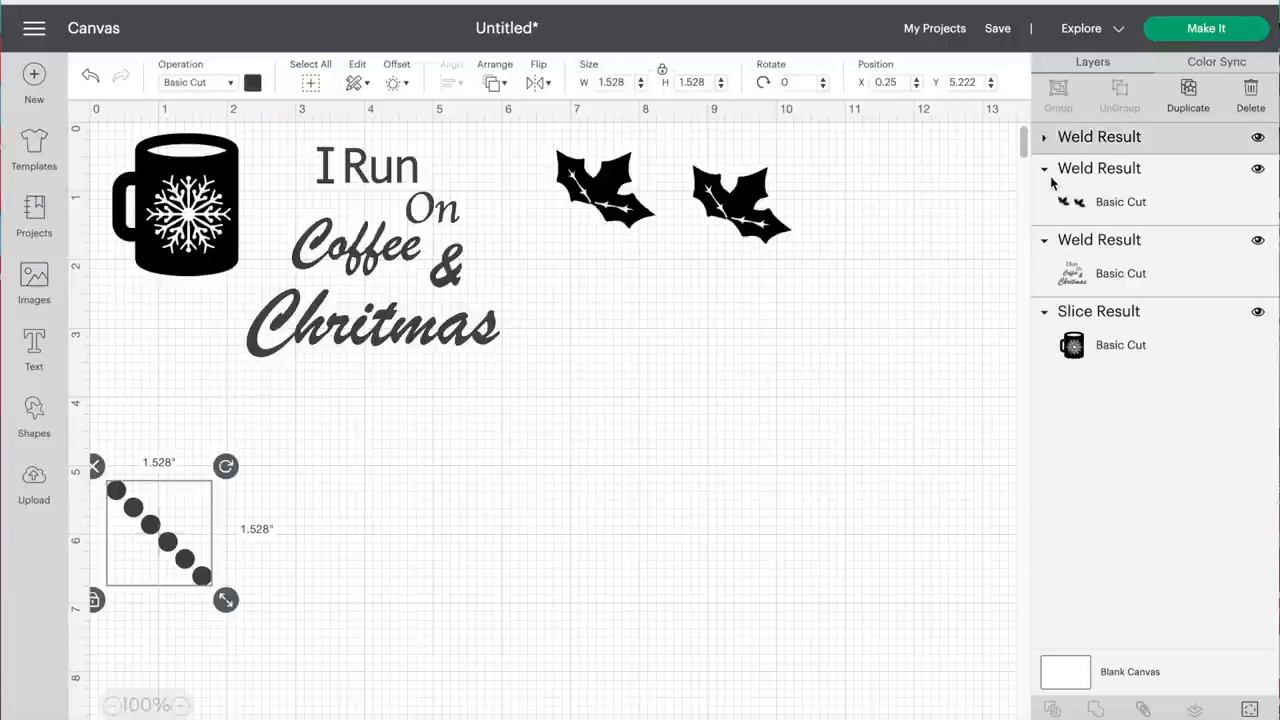
click(1044, 168)
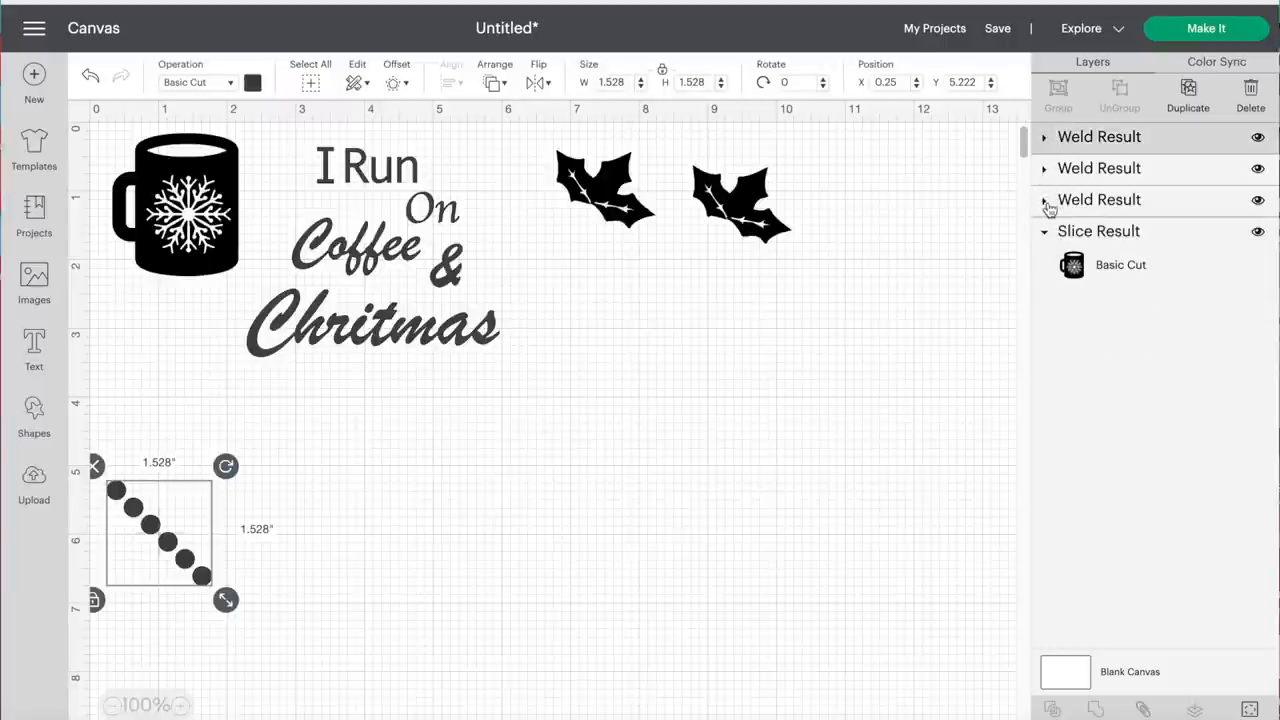
click(1044, 231)
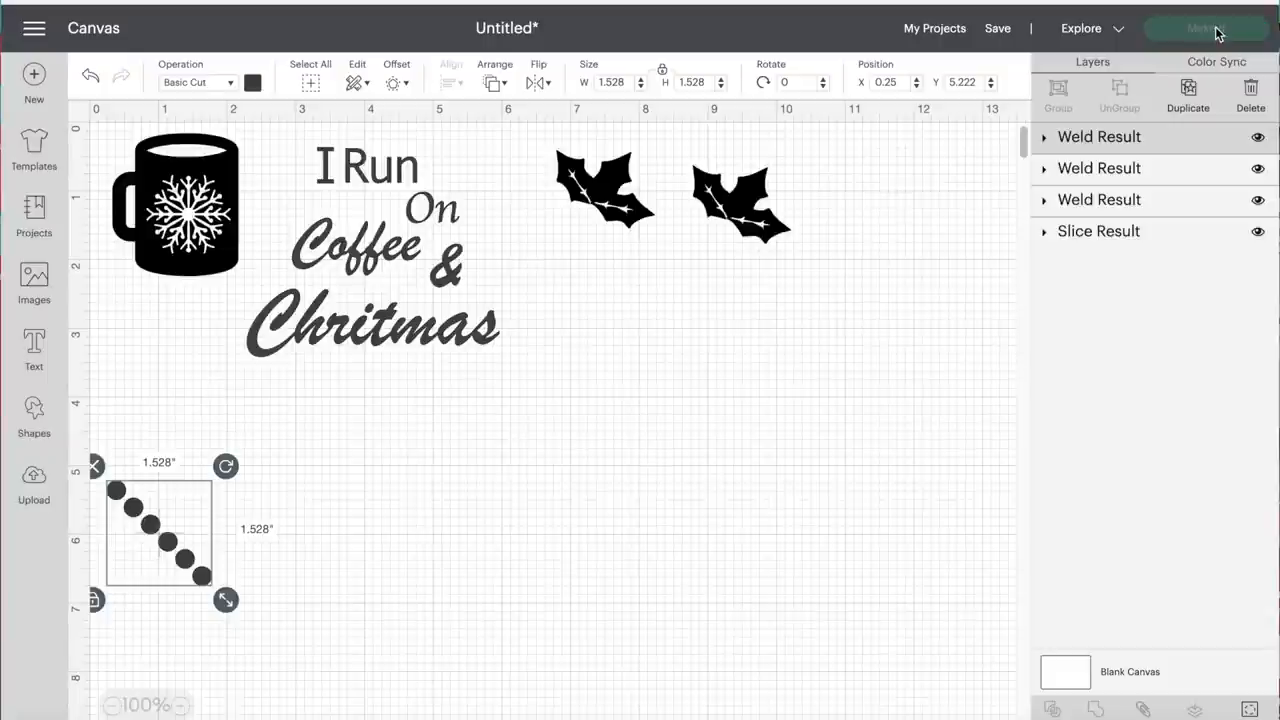
Step: Reopen the Make It preview to review the three-mat layout
click(1205, 28)
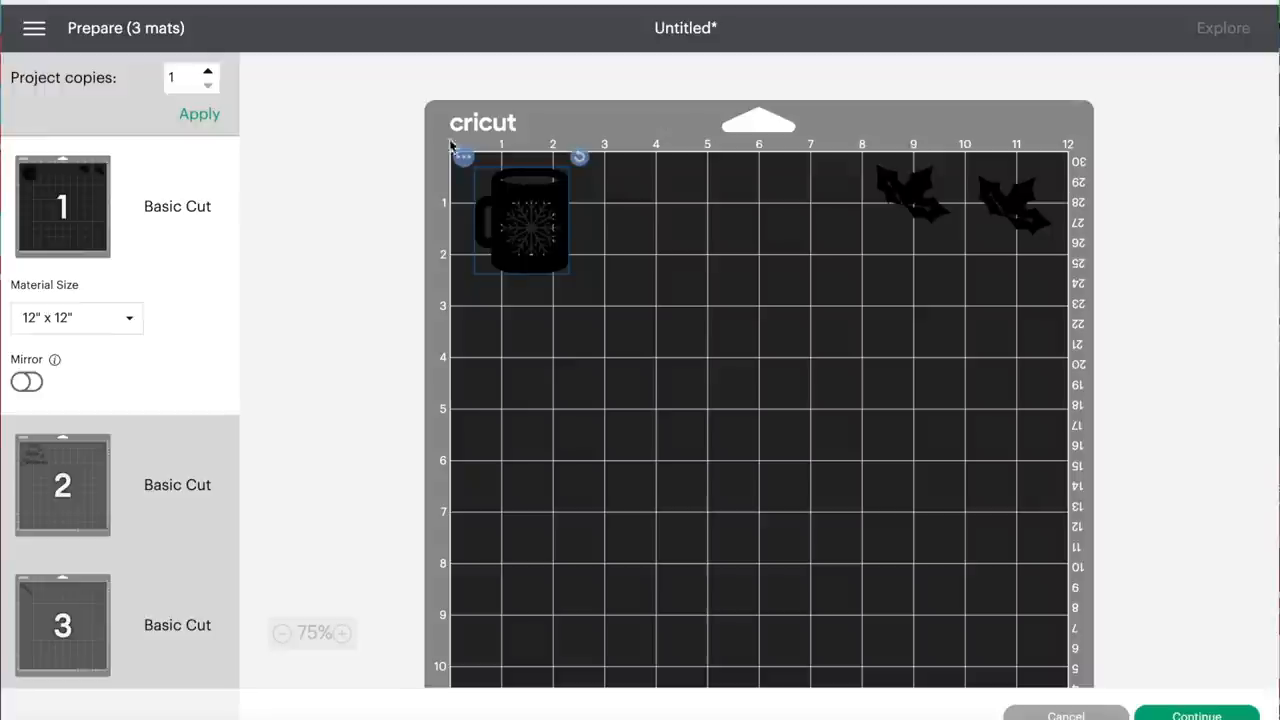
mouse_move(795, 120)
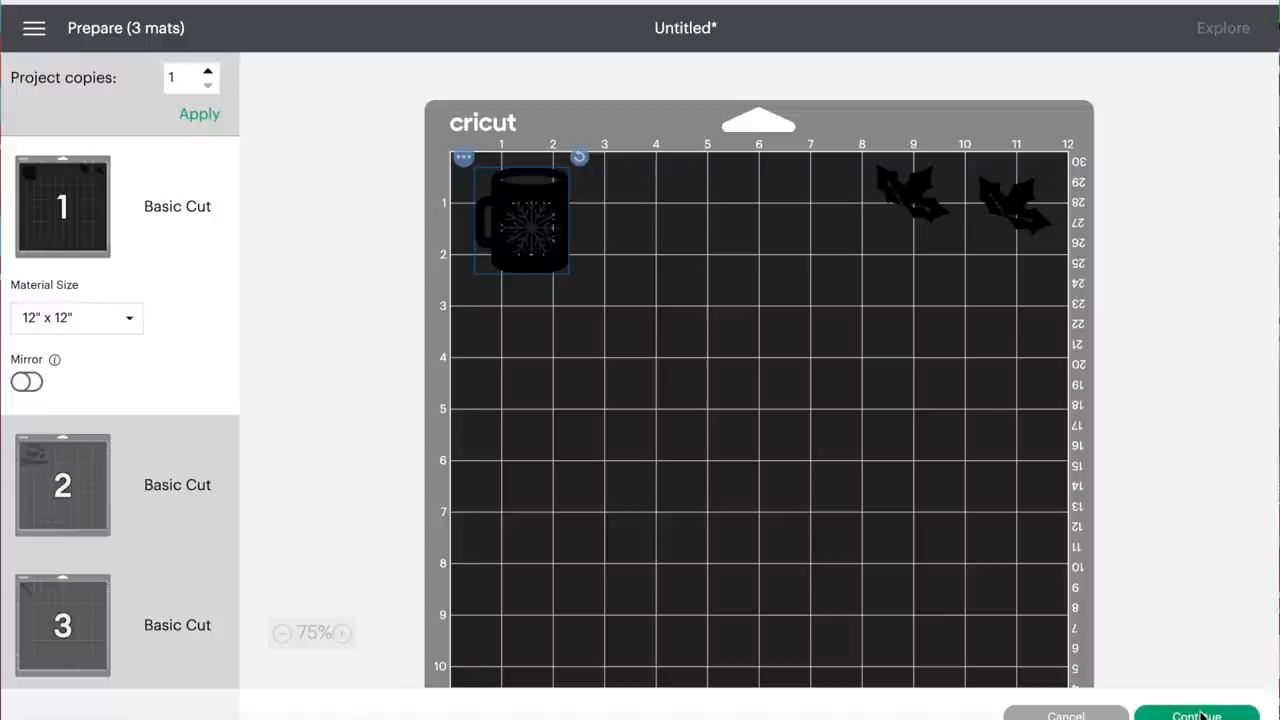
mouse_move(795, 76)
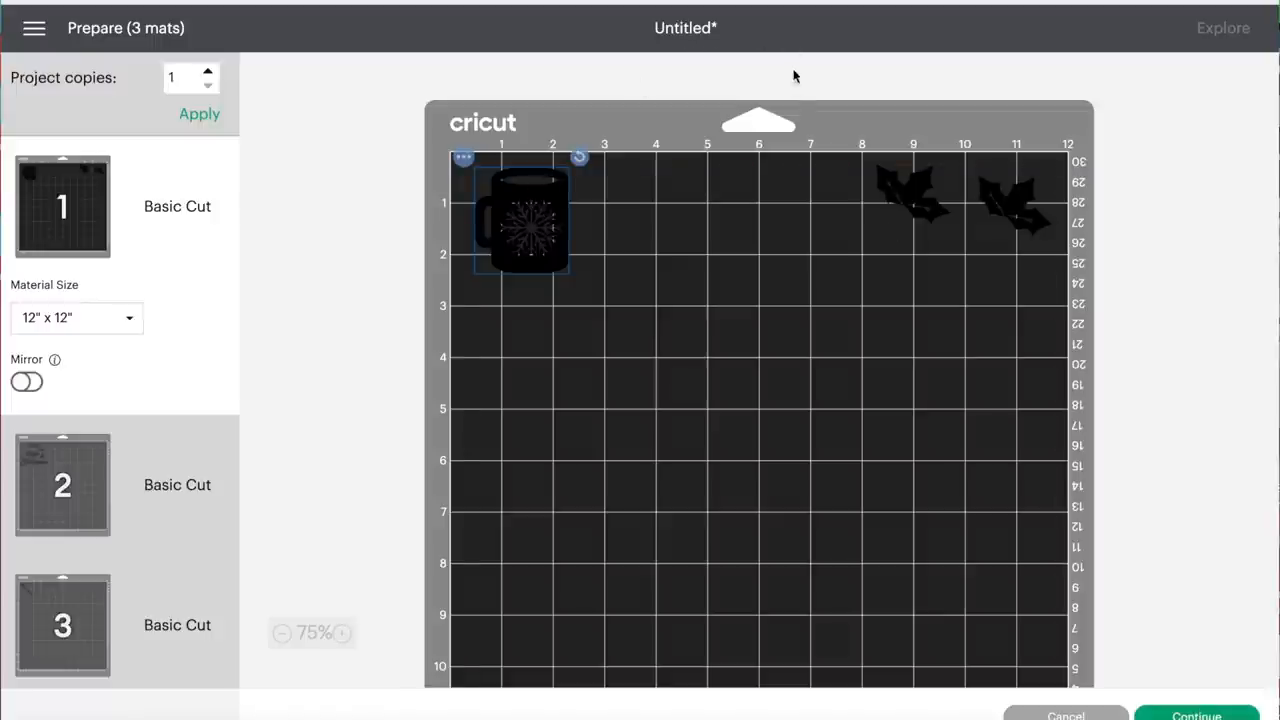
mouse_move(405, 64)
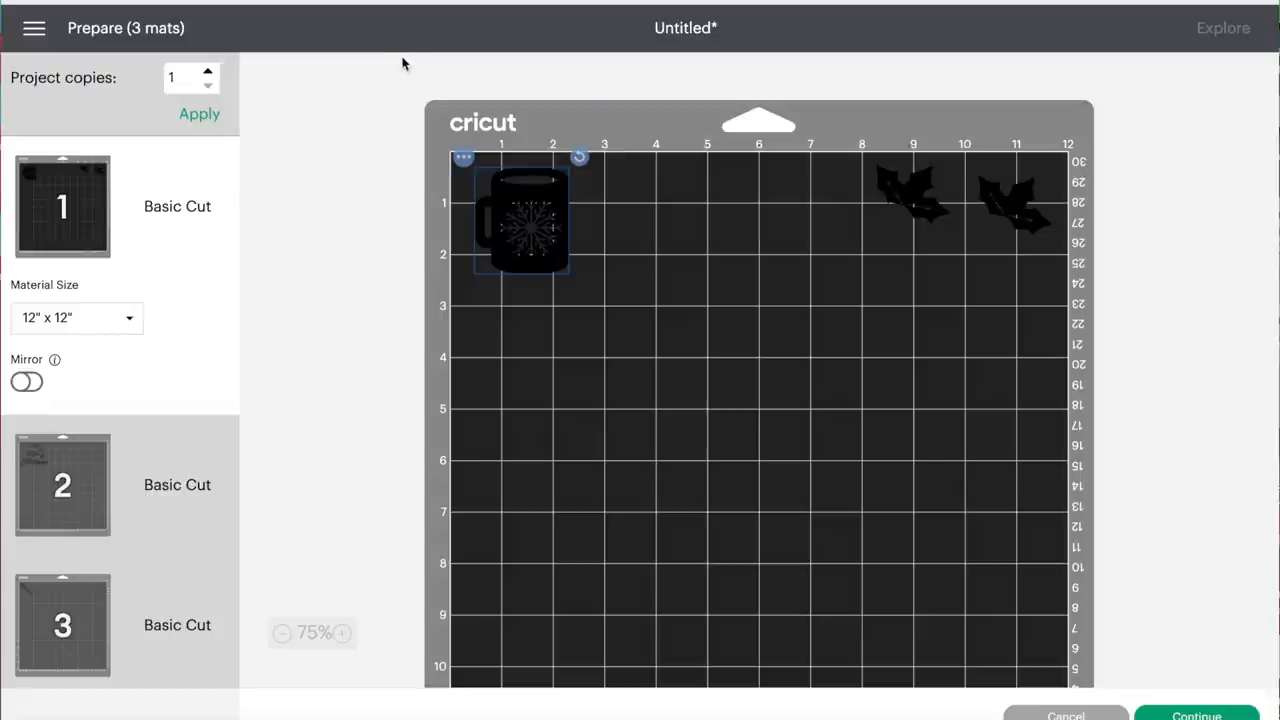
mouse_move(408, 60)
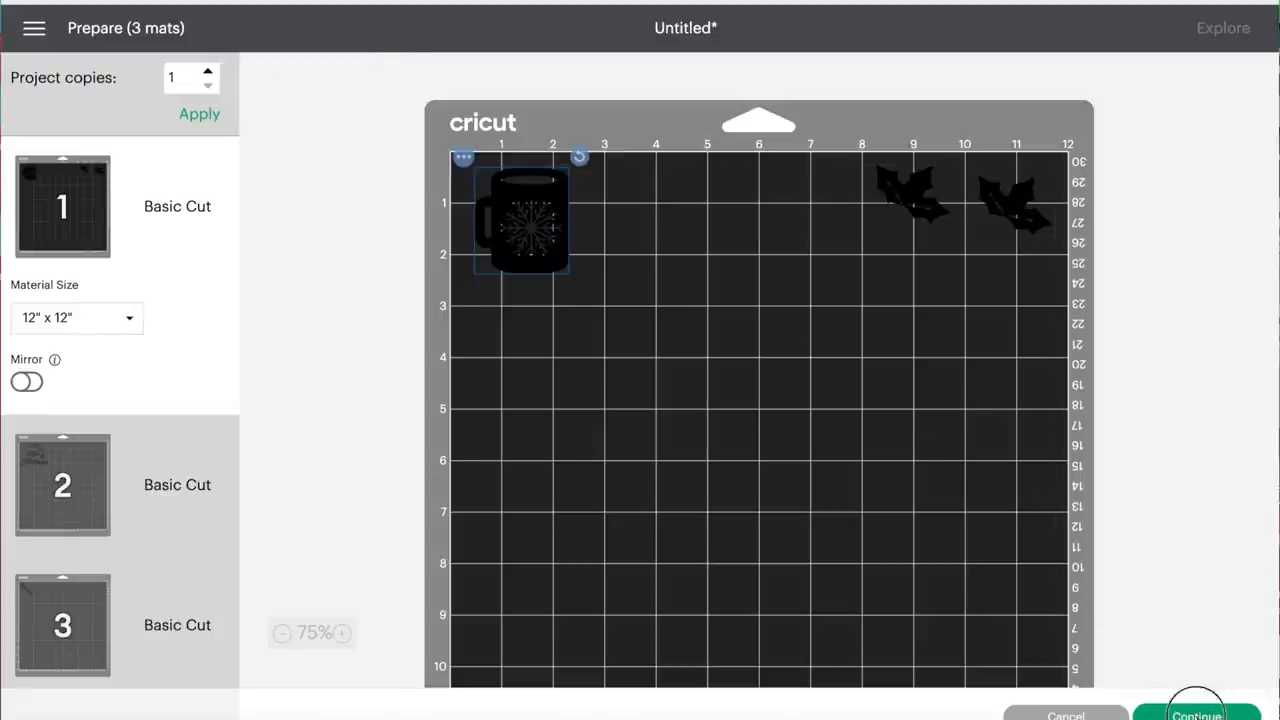
Step: Accept the mat layouts and continue to the machine connection step
click(1196, 714)
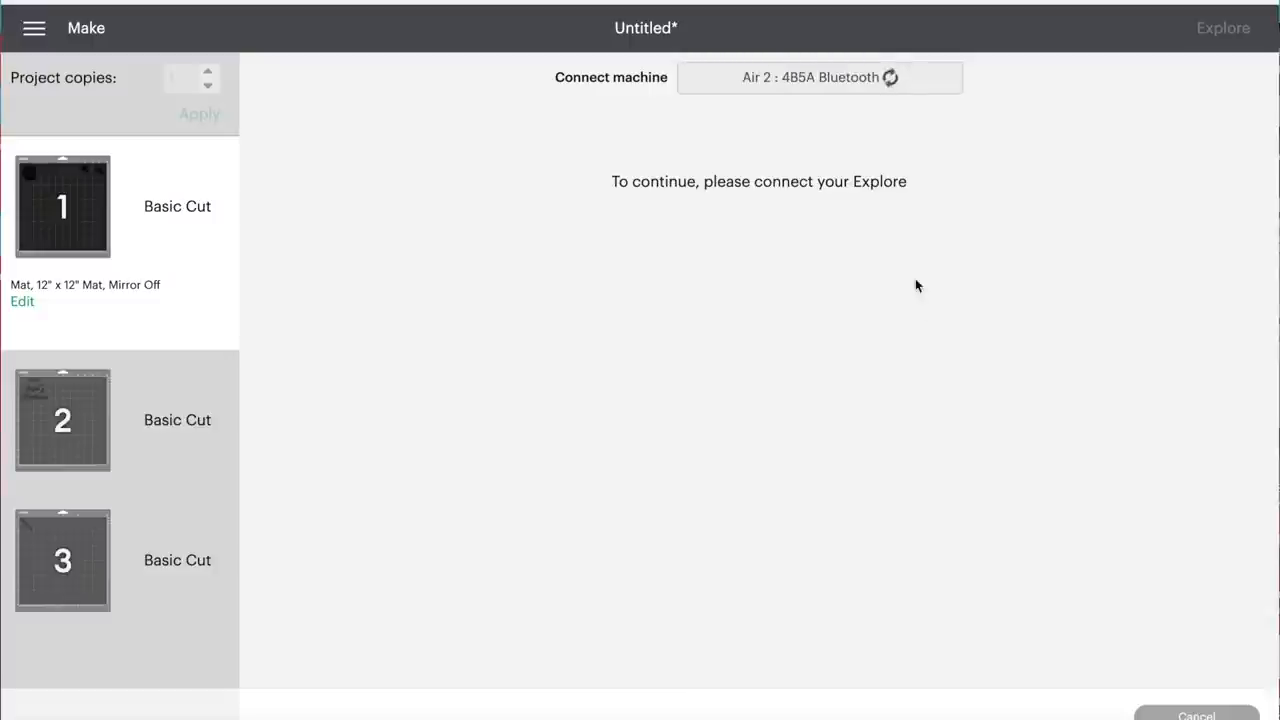
mouse_move(775, 85)
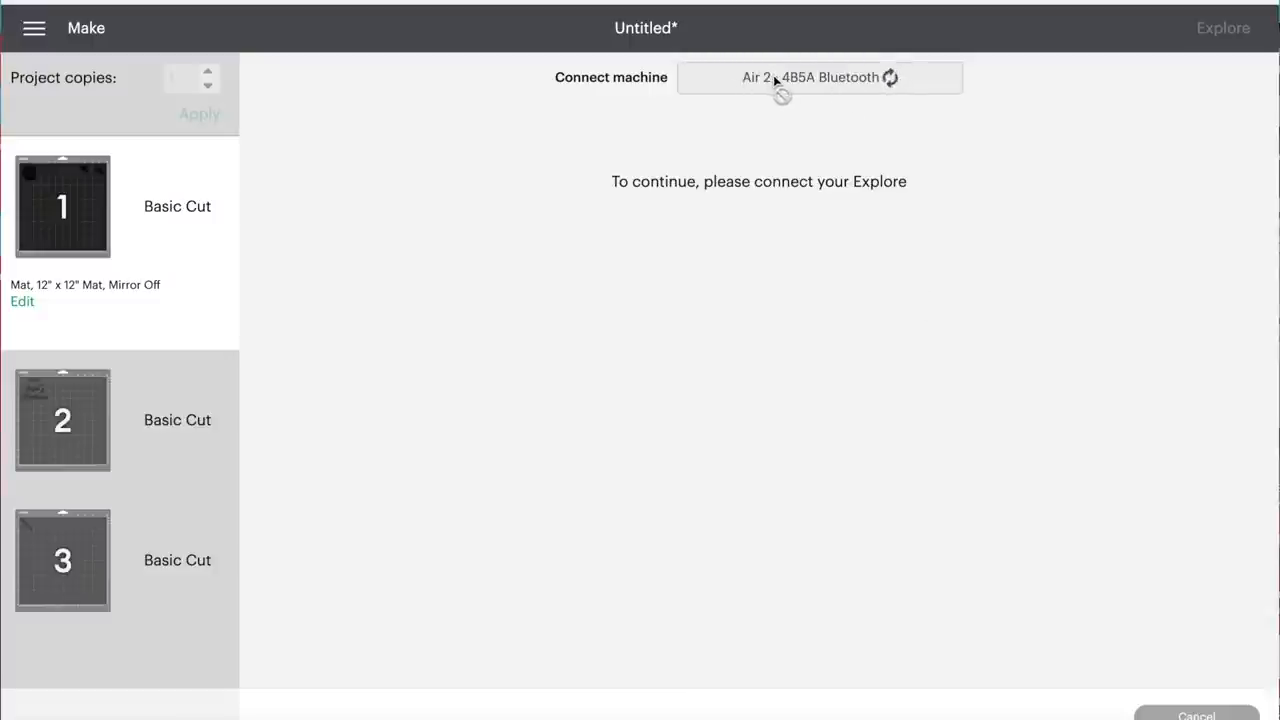
mouse_move(893, 78)
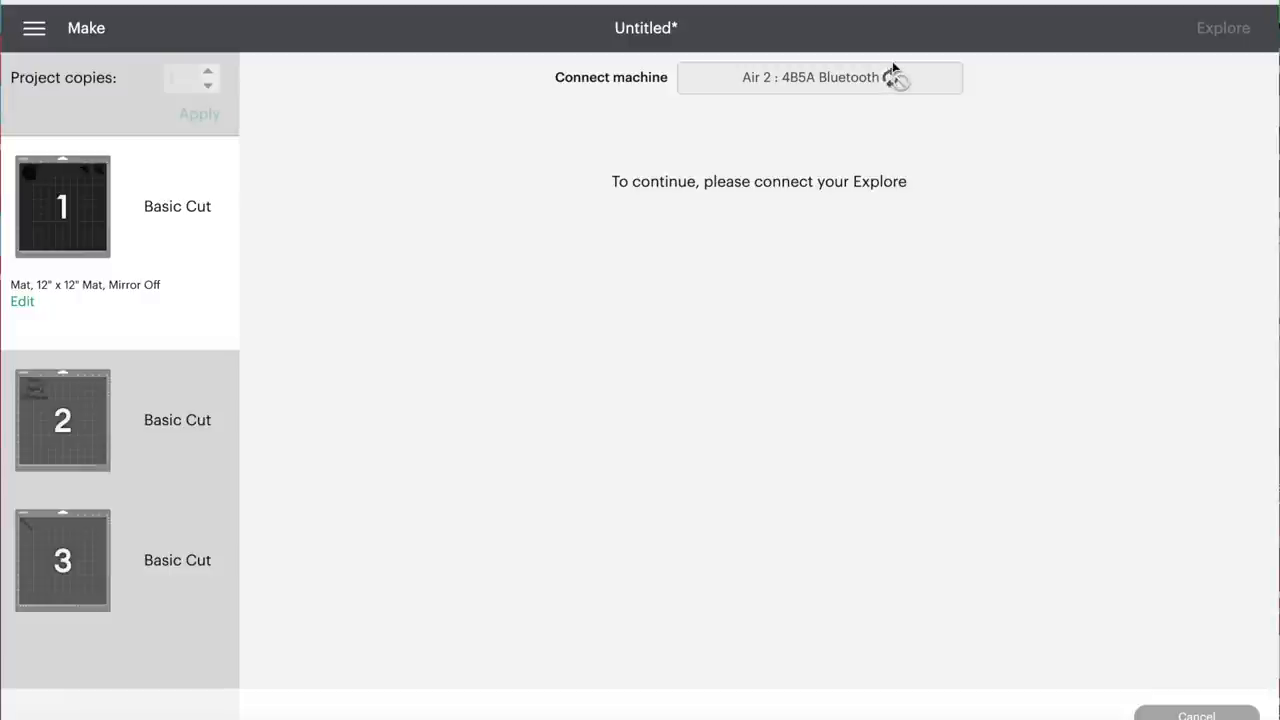
mouse_move(962, 191)
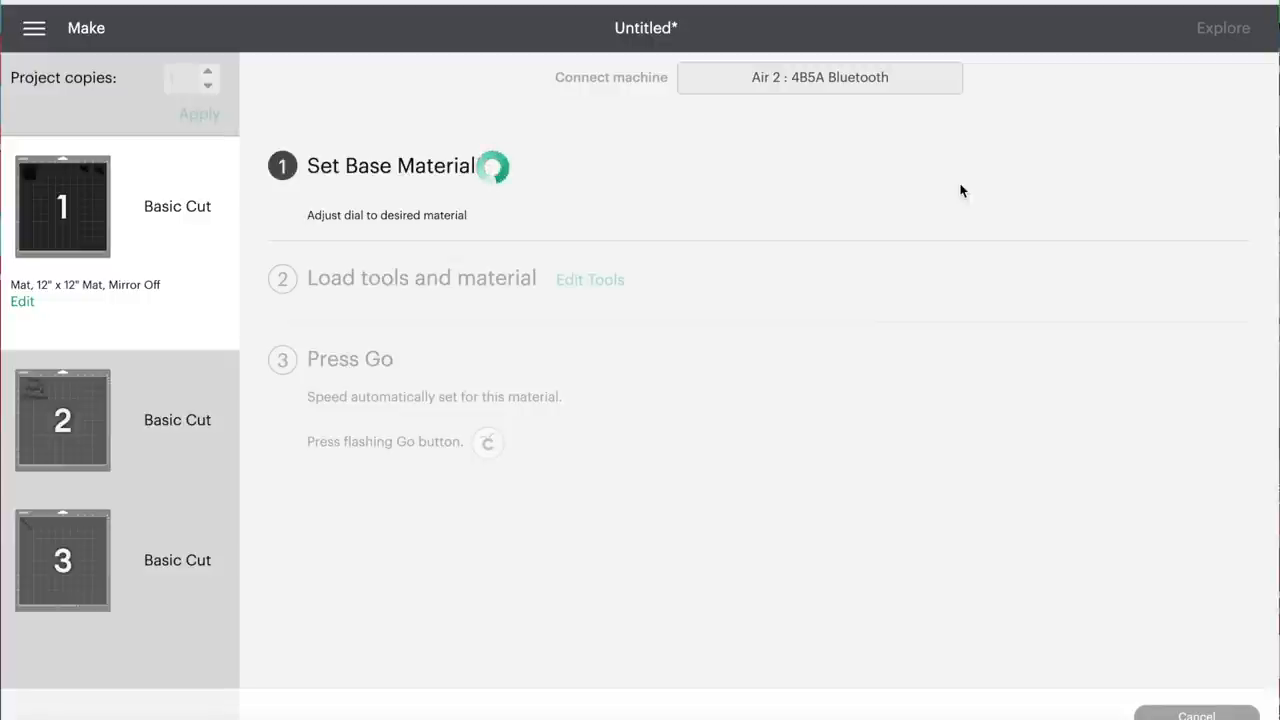
mouse_move(325, 218)
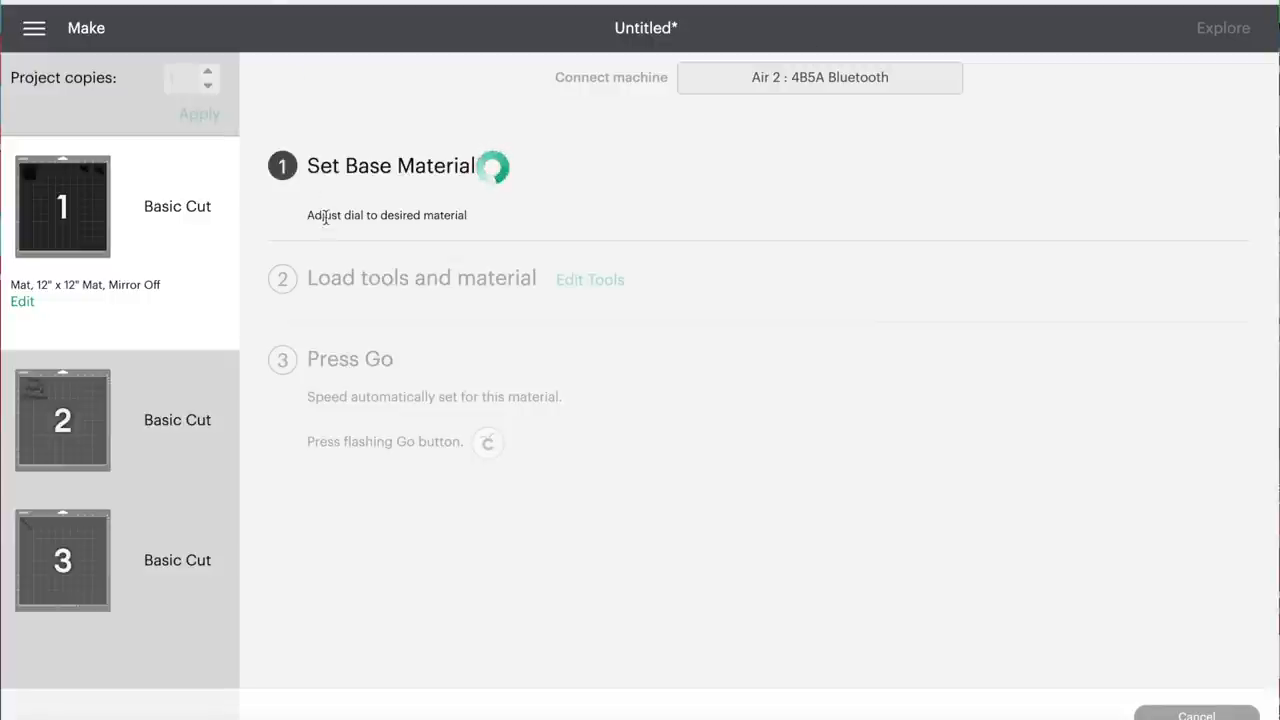